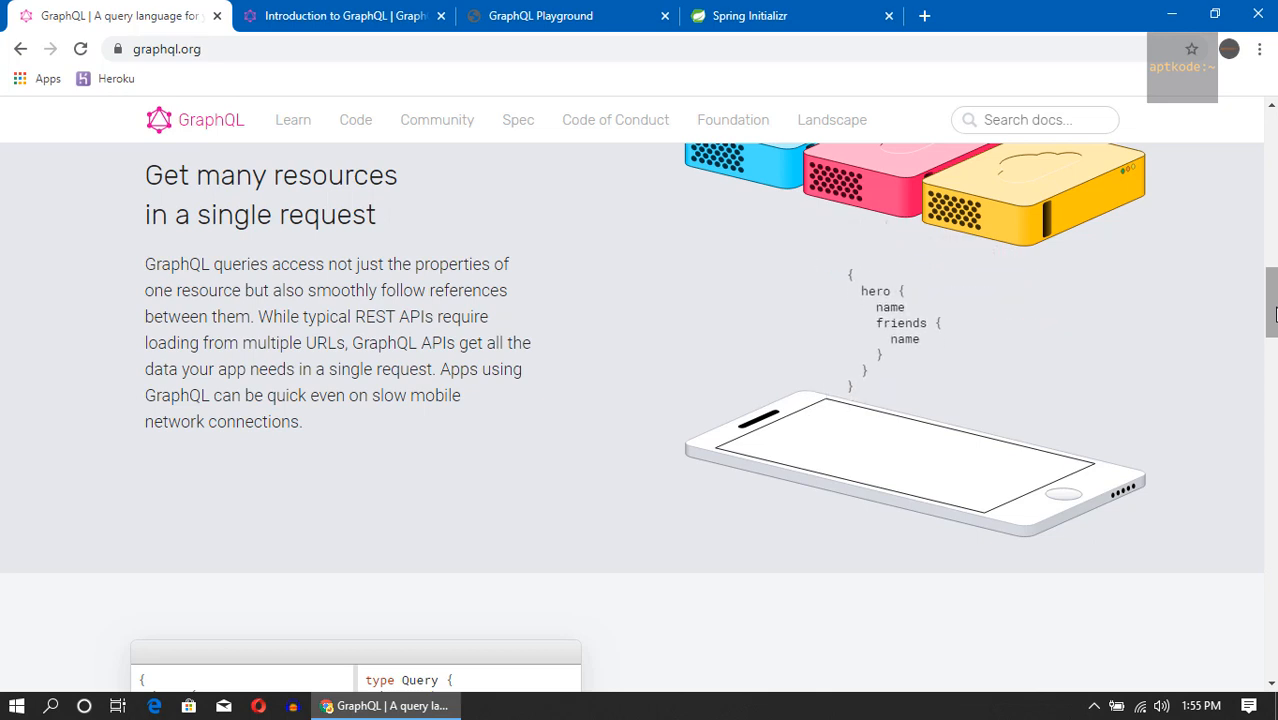
# Step: Browse the graphql.org homepage and Introduction to GraphQL page, then move to Spring Initializr
pyautogui.scroll(3)
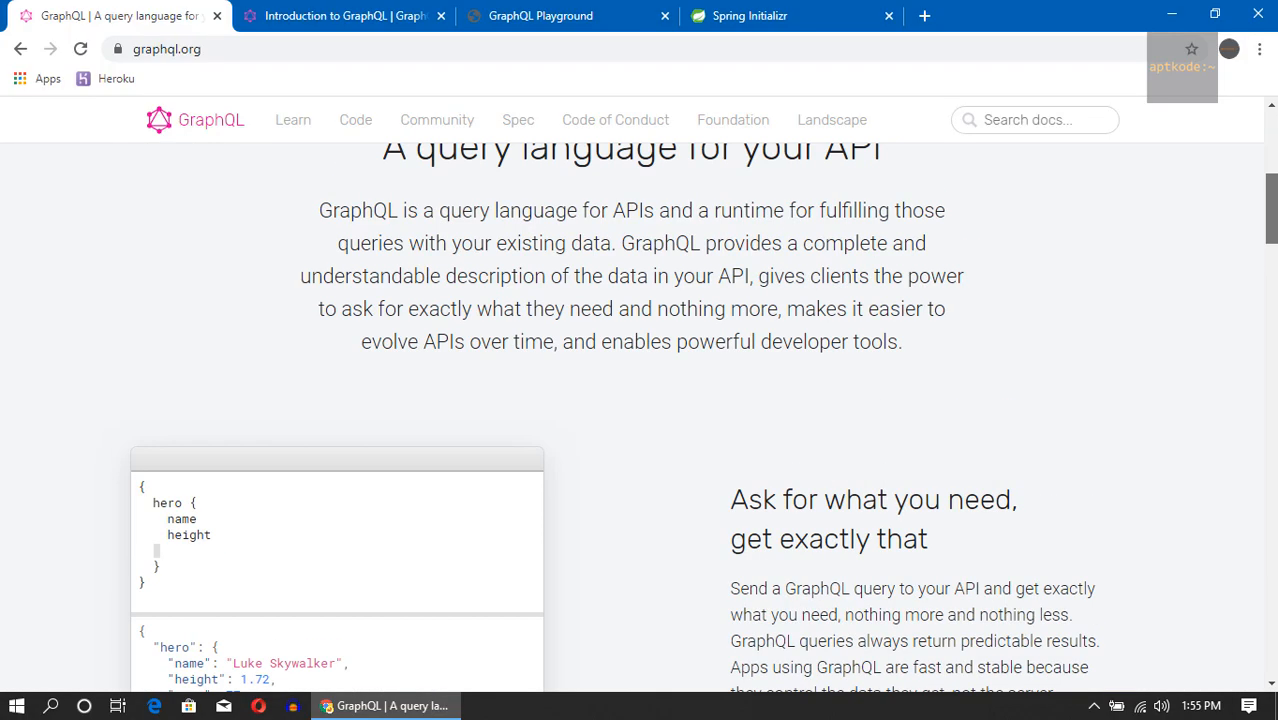
pyautogui.scroll(3)
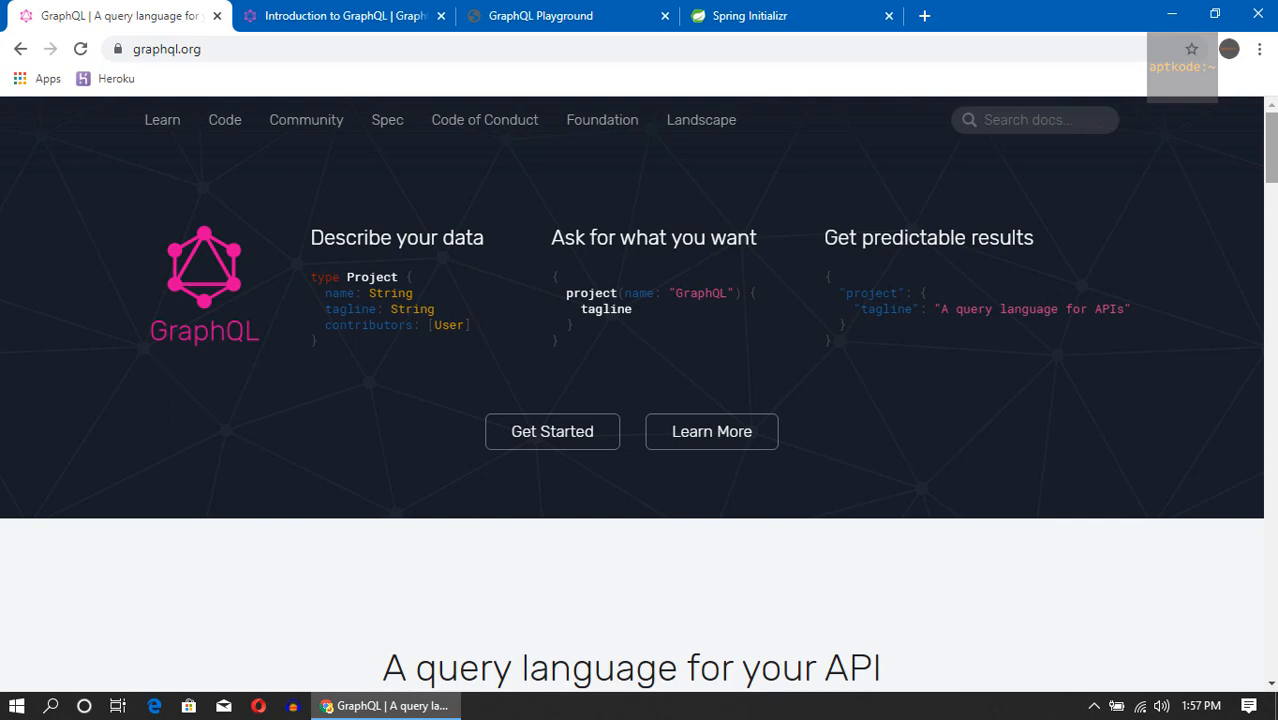
pyautogui.moveTo(345, 15)
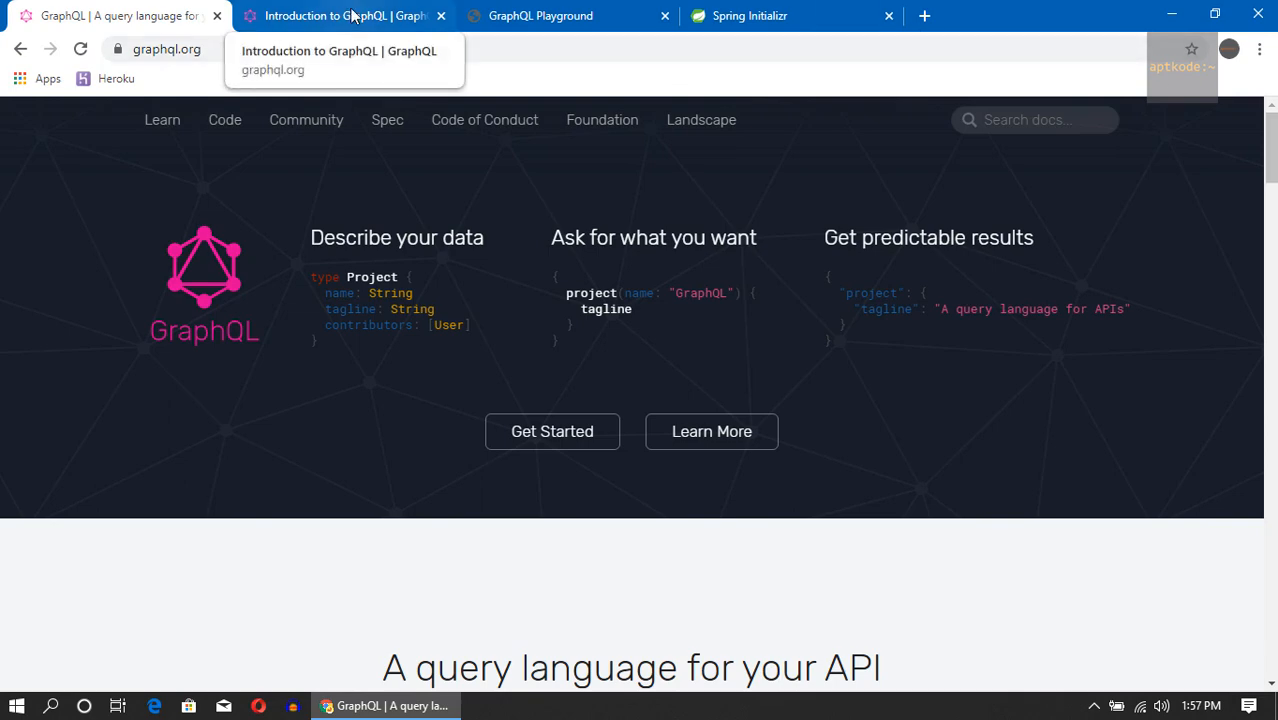
pyautogui.click(345, 15)
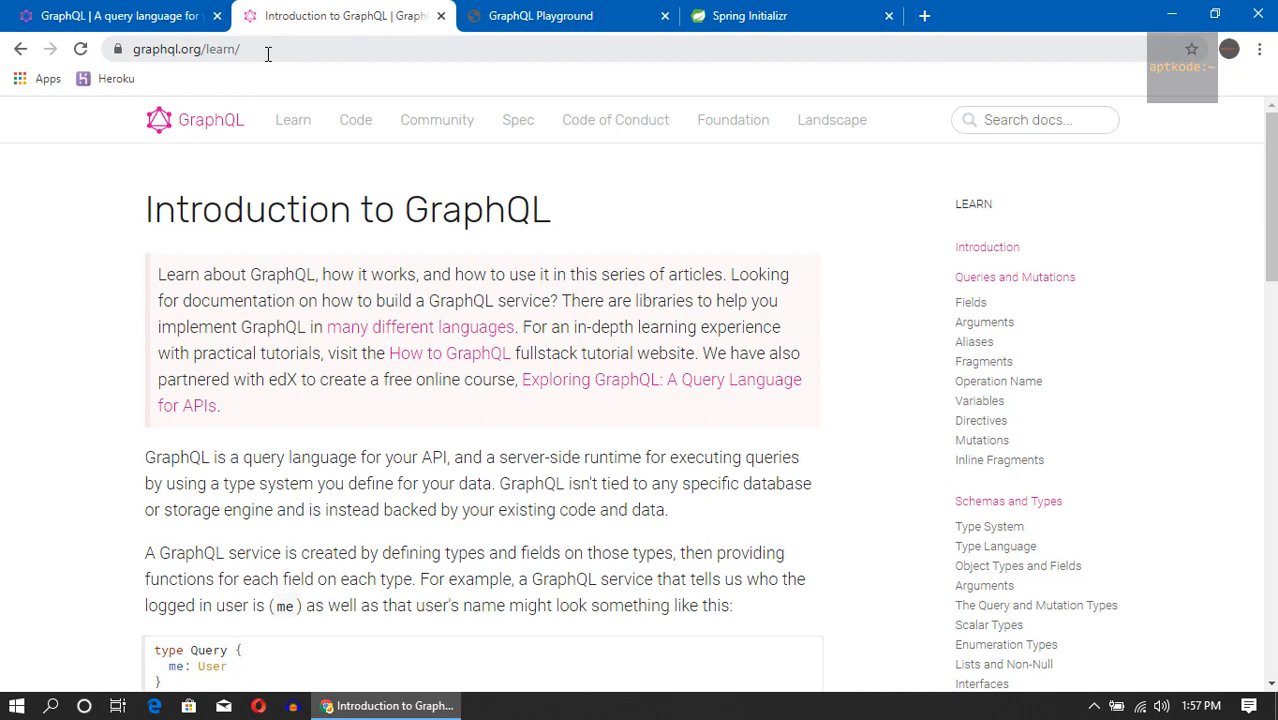
pyautogui.moveTo(312, 48)
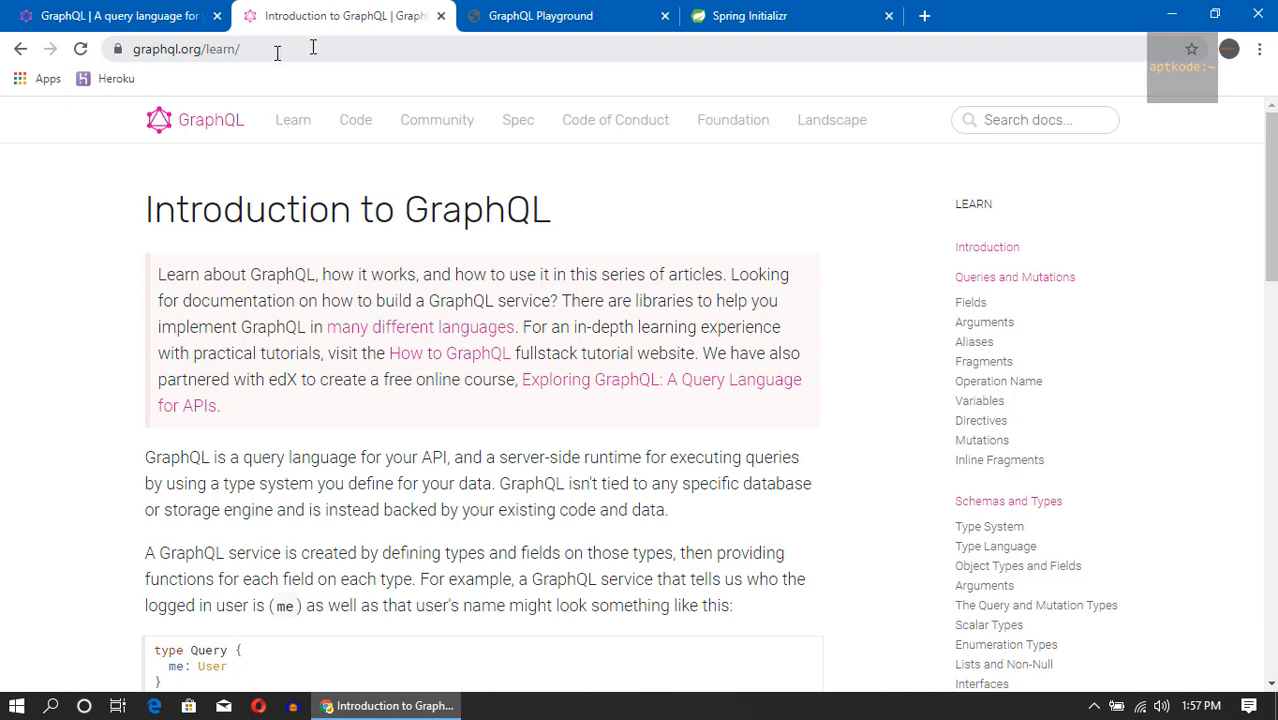
pyautogui.click(791, 15)
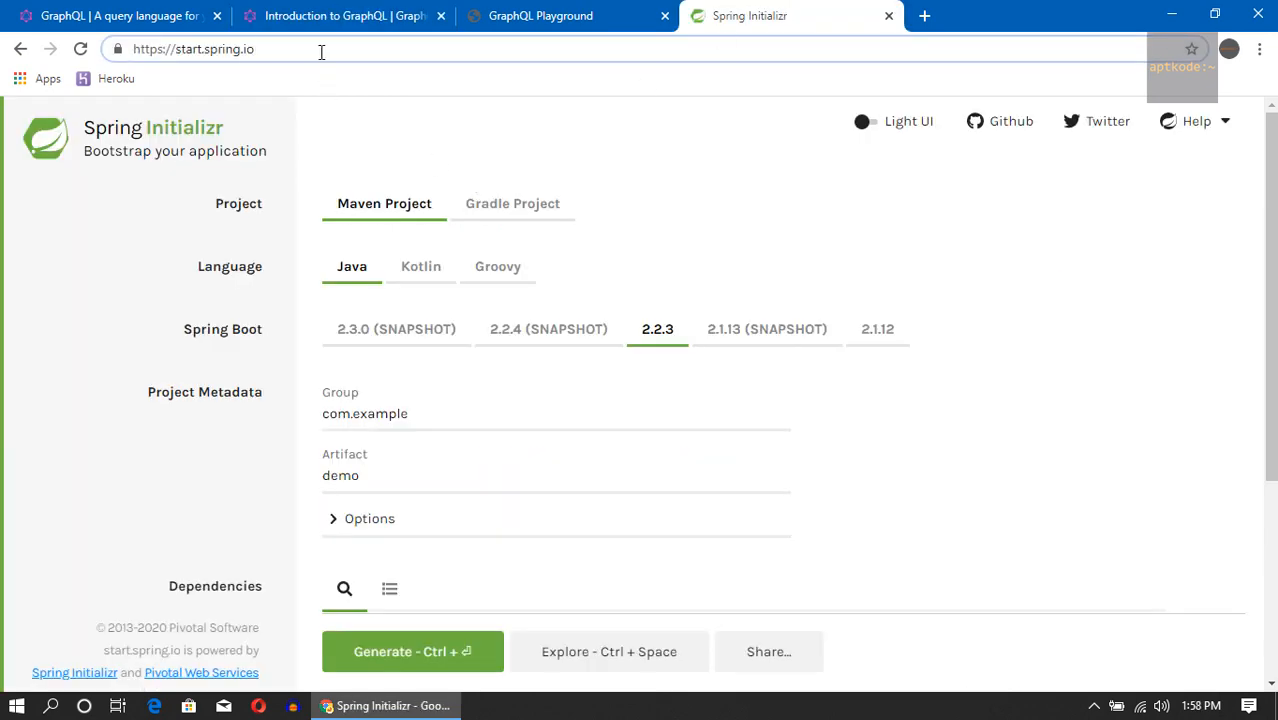
# Step: Set the project group to com.aptkode and artifact to aptkode-graphql-backend
pyautogui.scroll(-3)
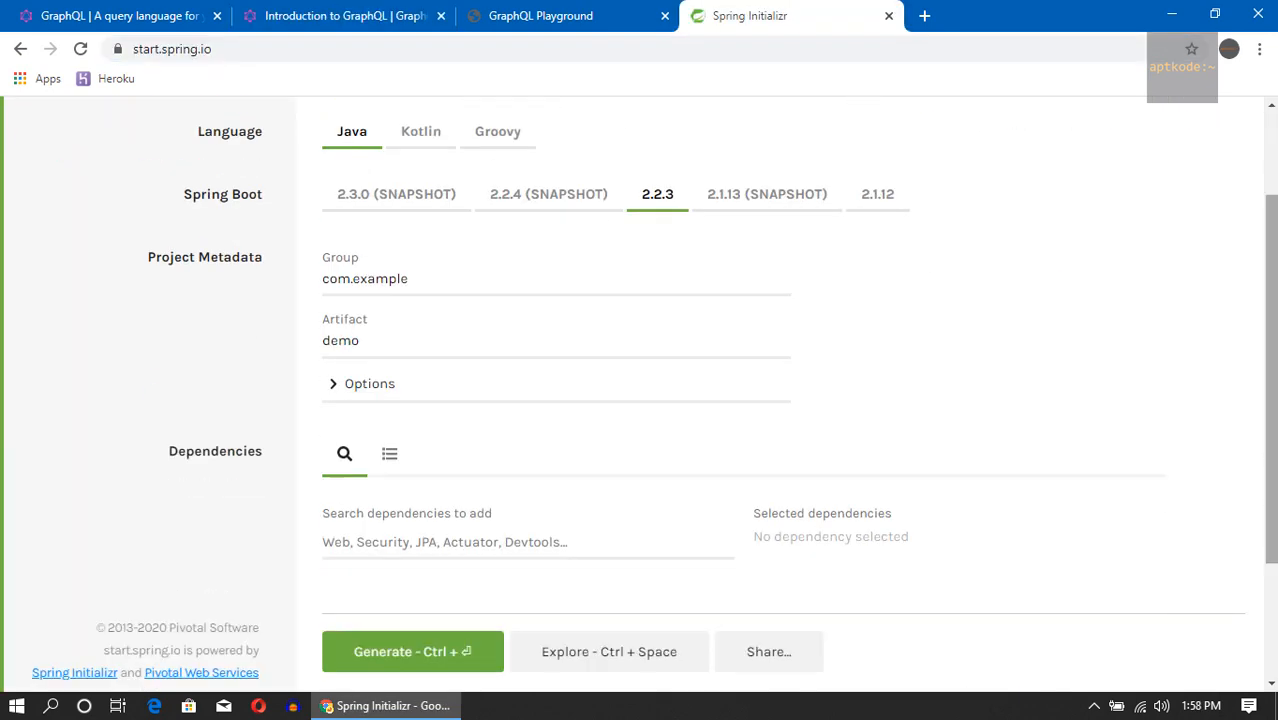
pyautogui.click(450, 278)
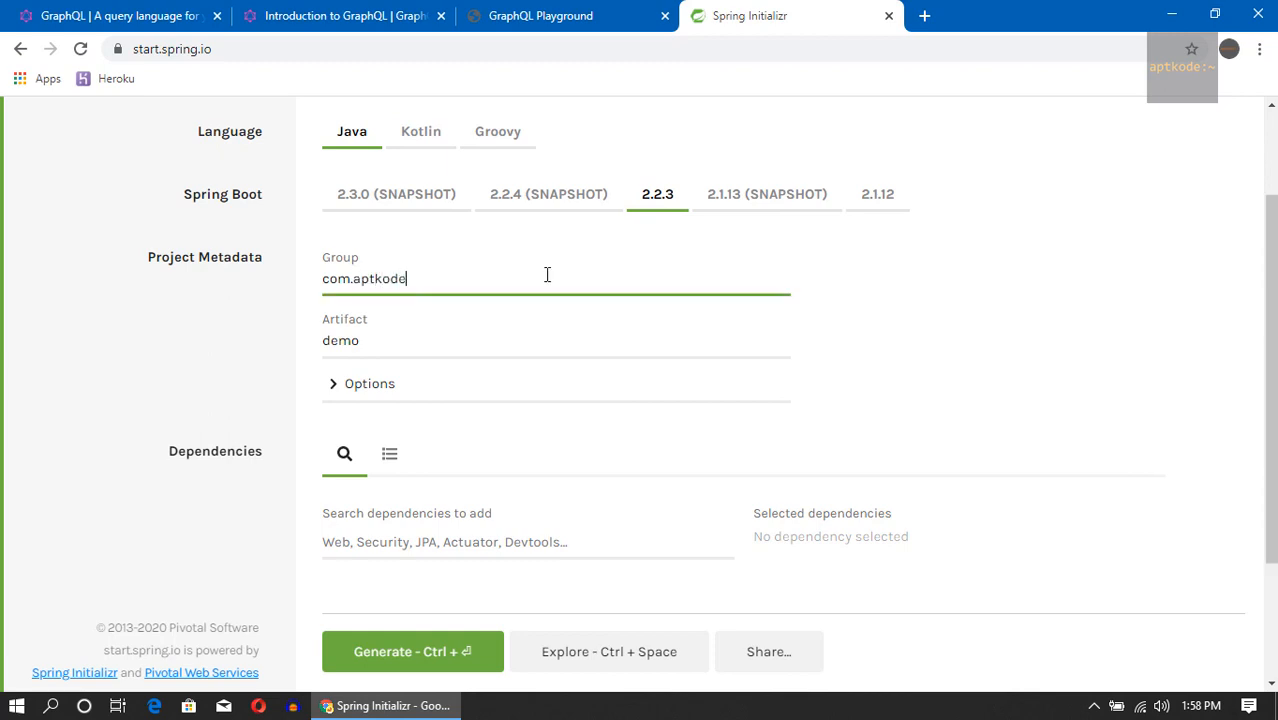
pyautogui.doubleClick(340, 340)
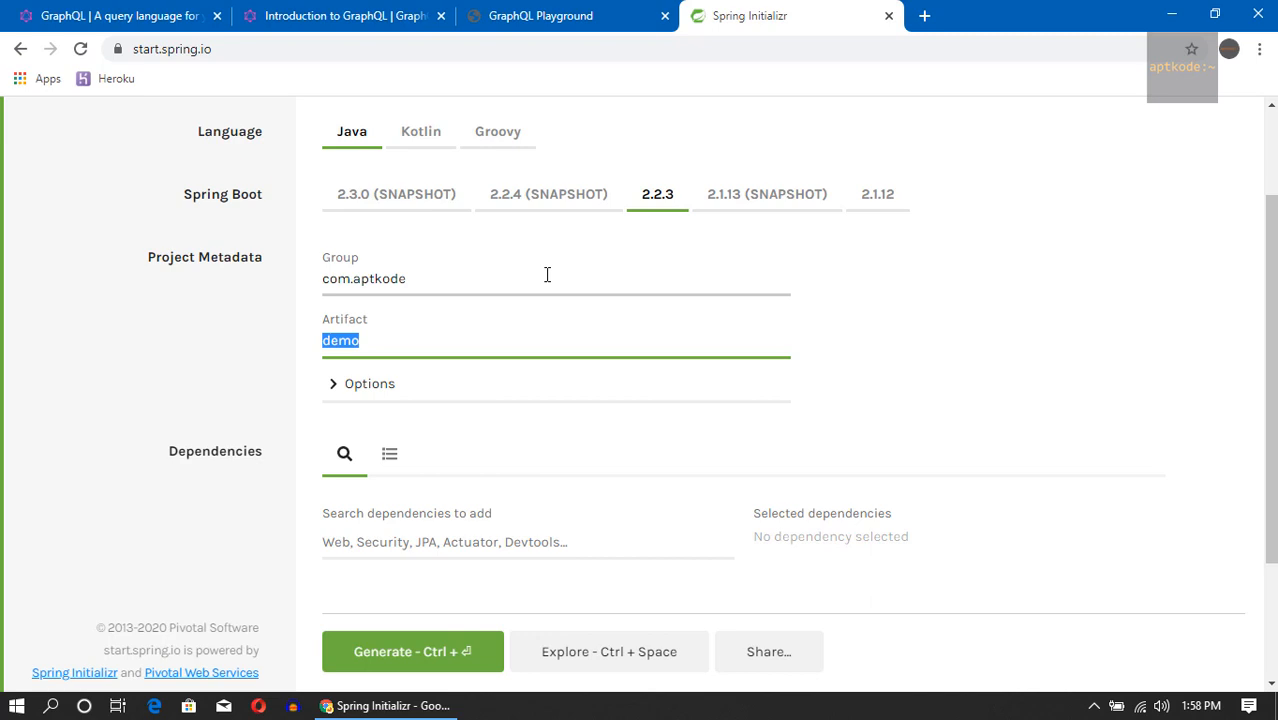
pyautogui.write('a')
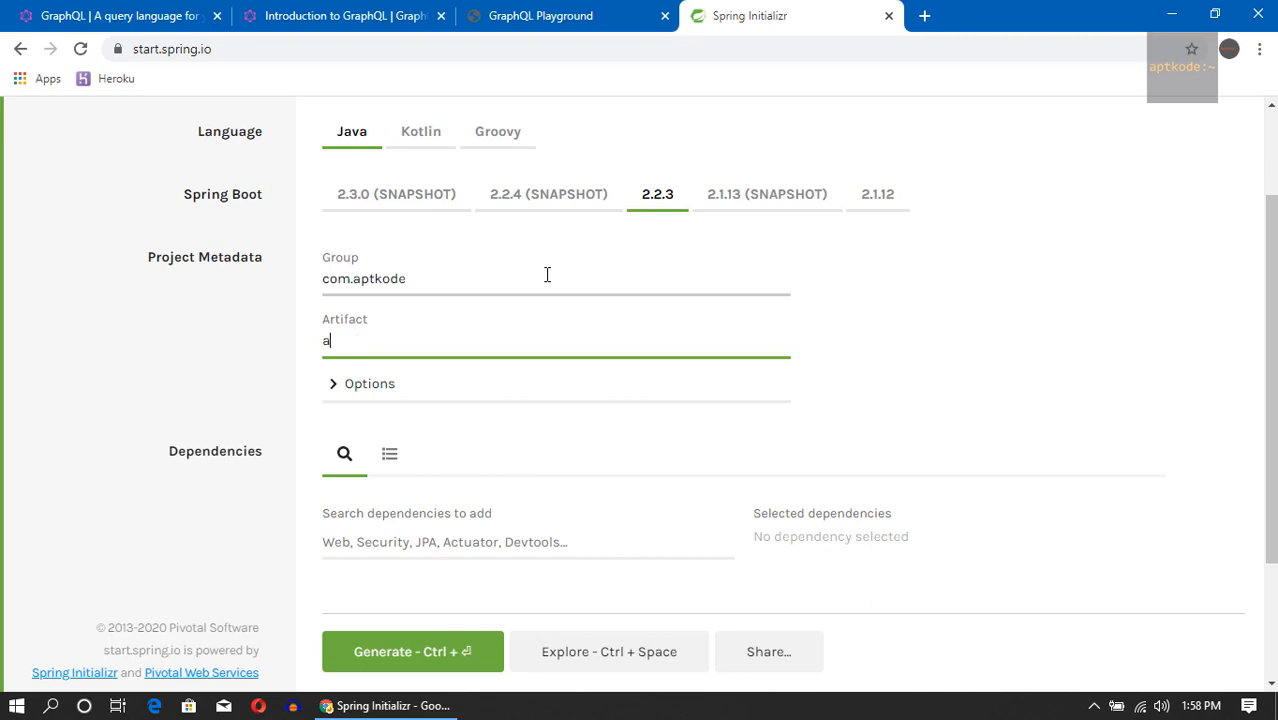
pyautogui.write('ptkode-g')
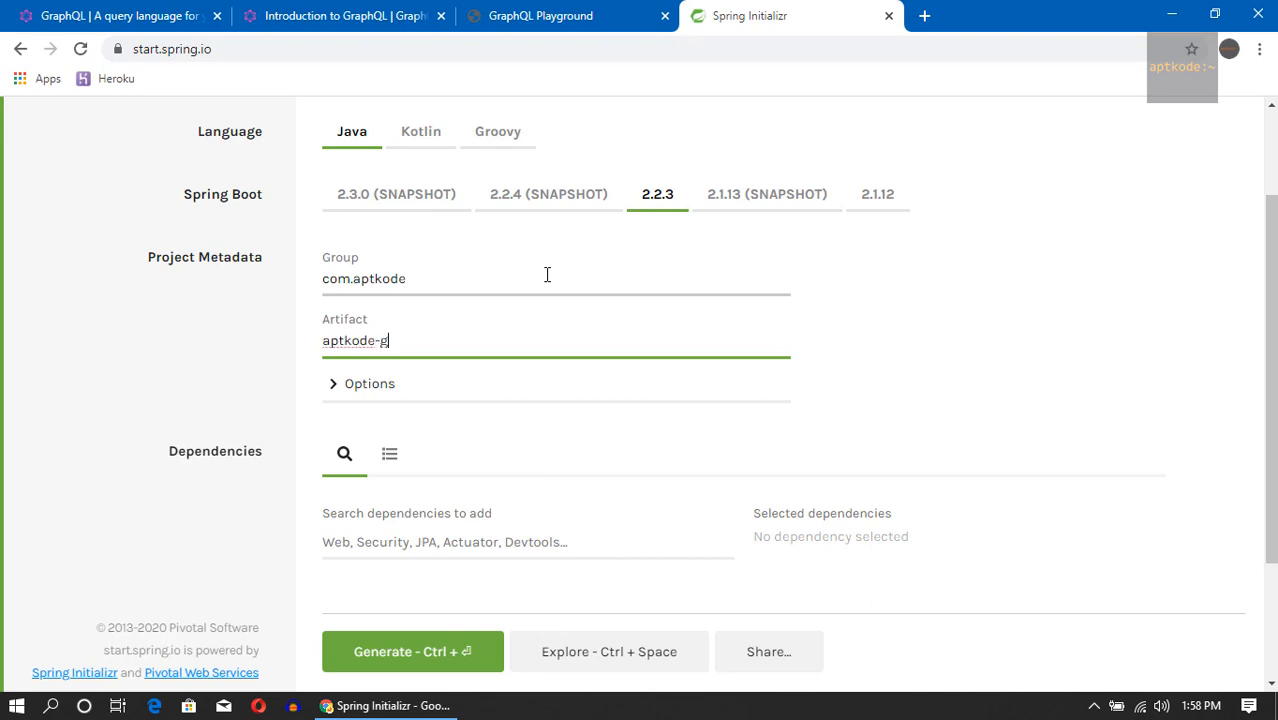
pyautogui.write('raphql')
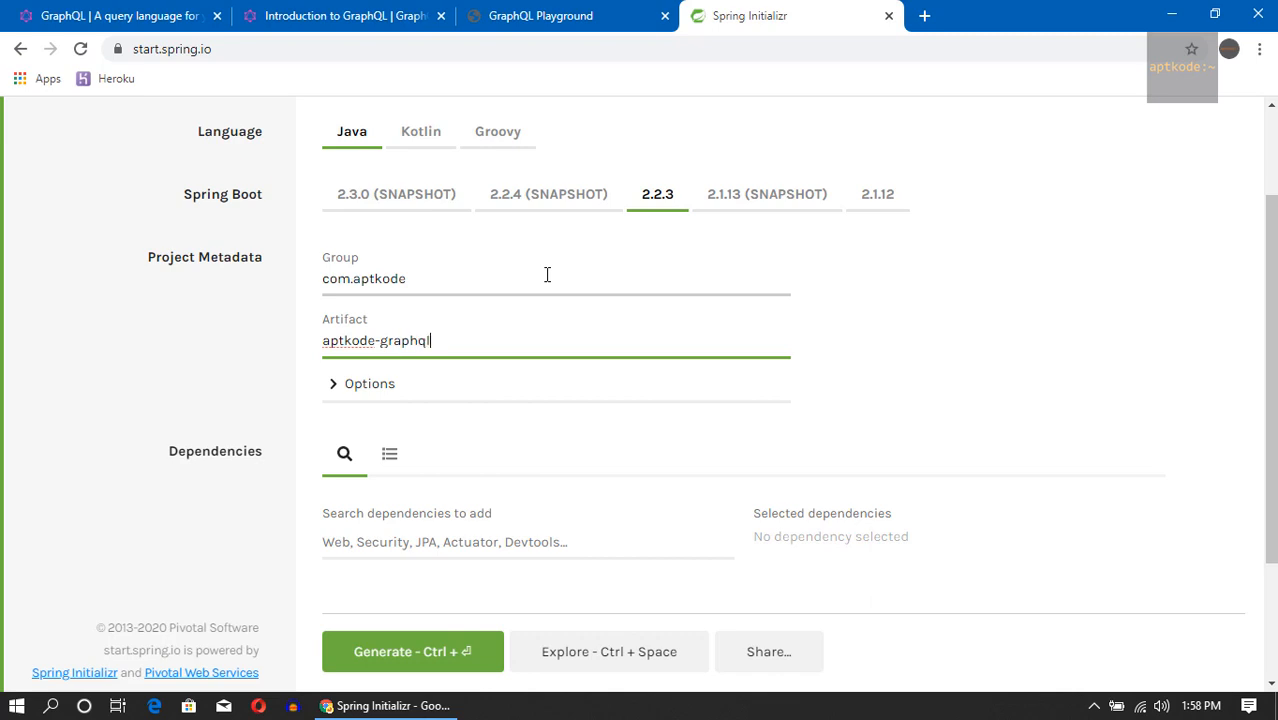
pyautogui.write('-backend')
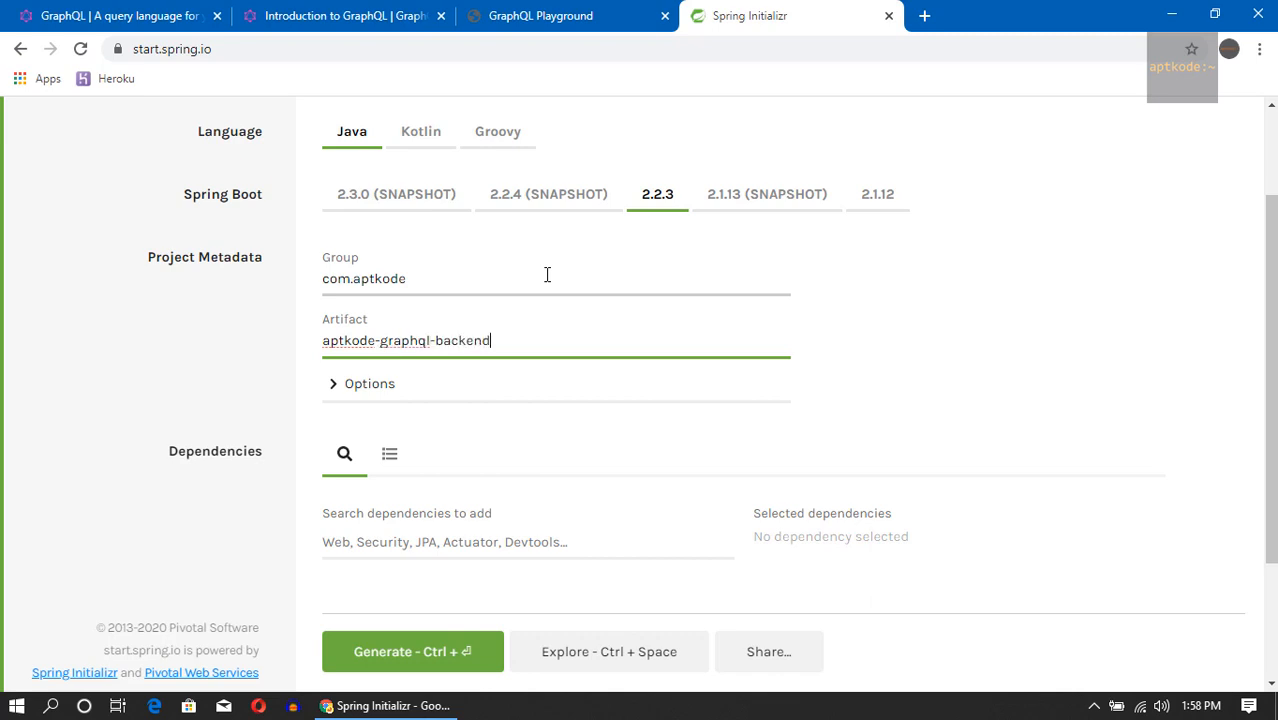
# Step: Add the Spring Web dependency and generate the project download
pyautogui.scroll(-3)
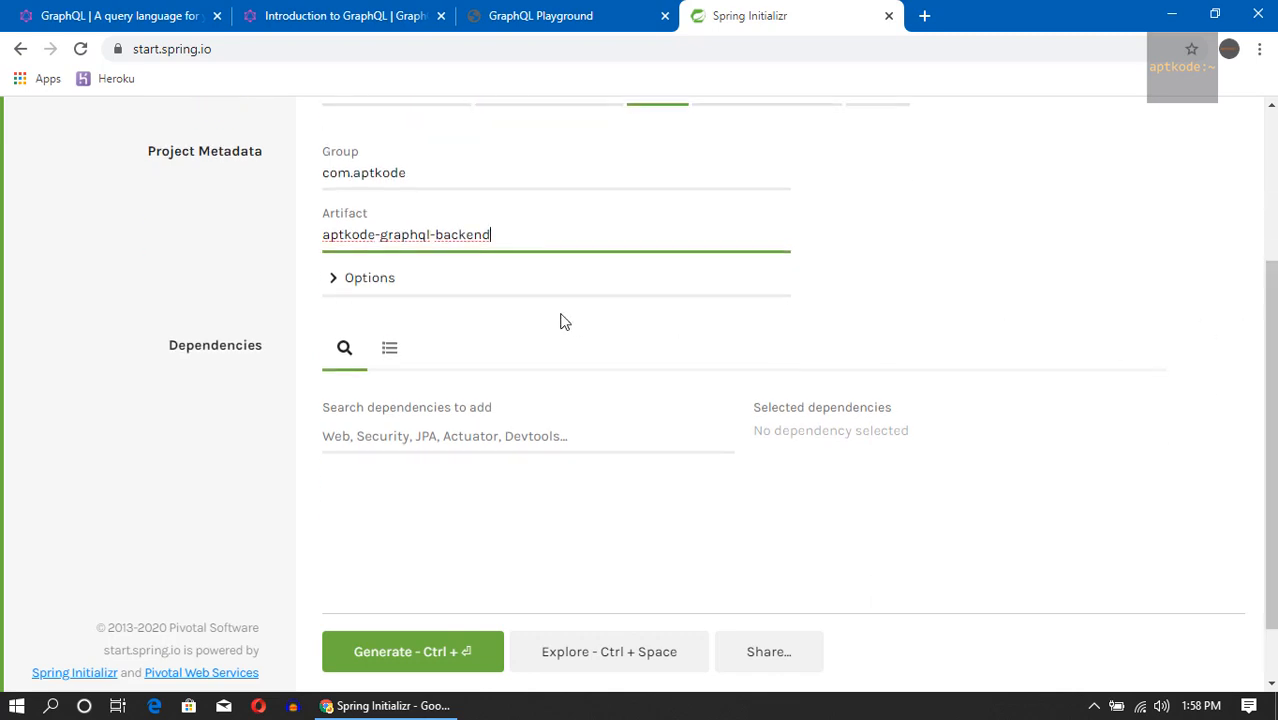
pyautogui.click(369, 277)
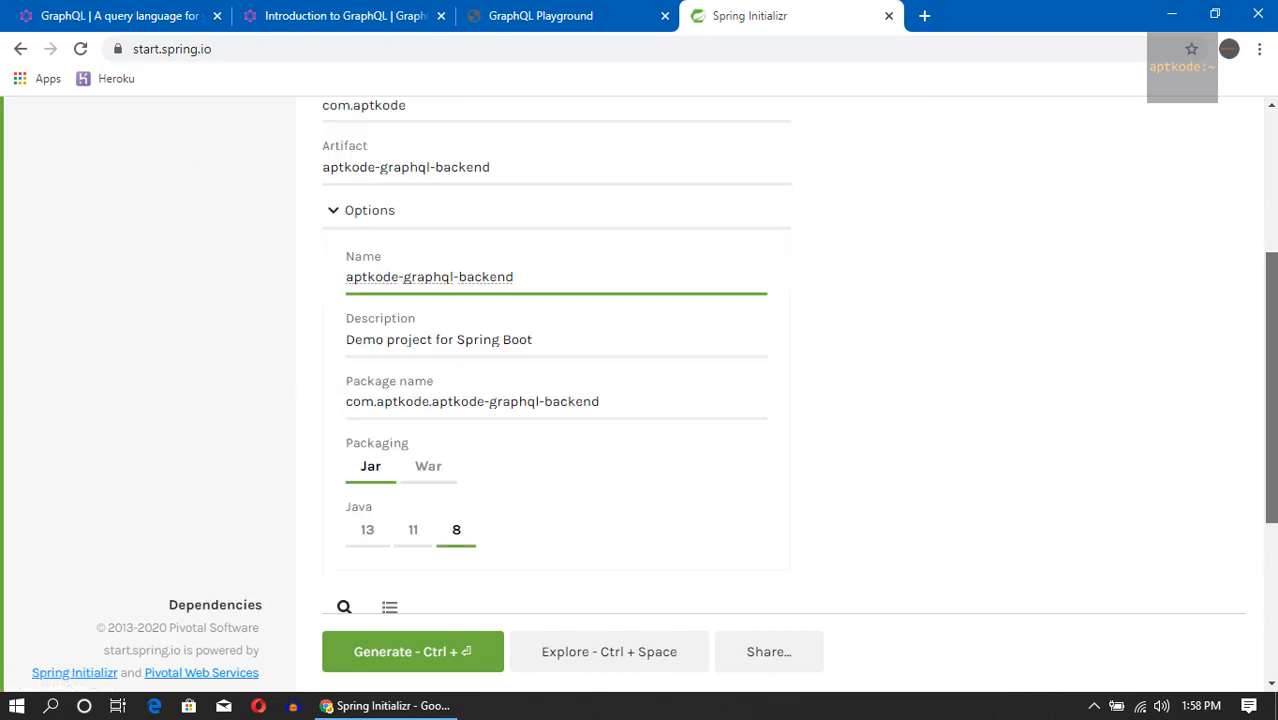
pyautogui.scroll(-3)
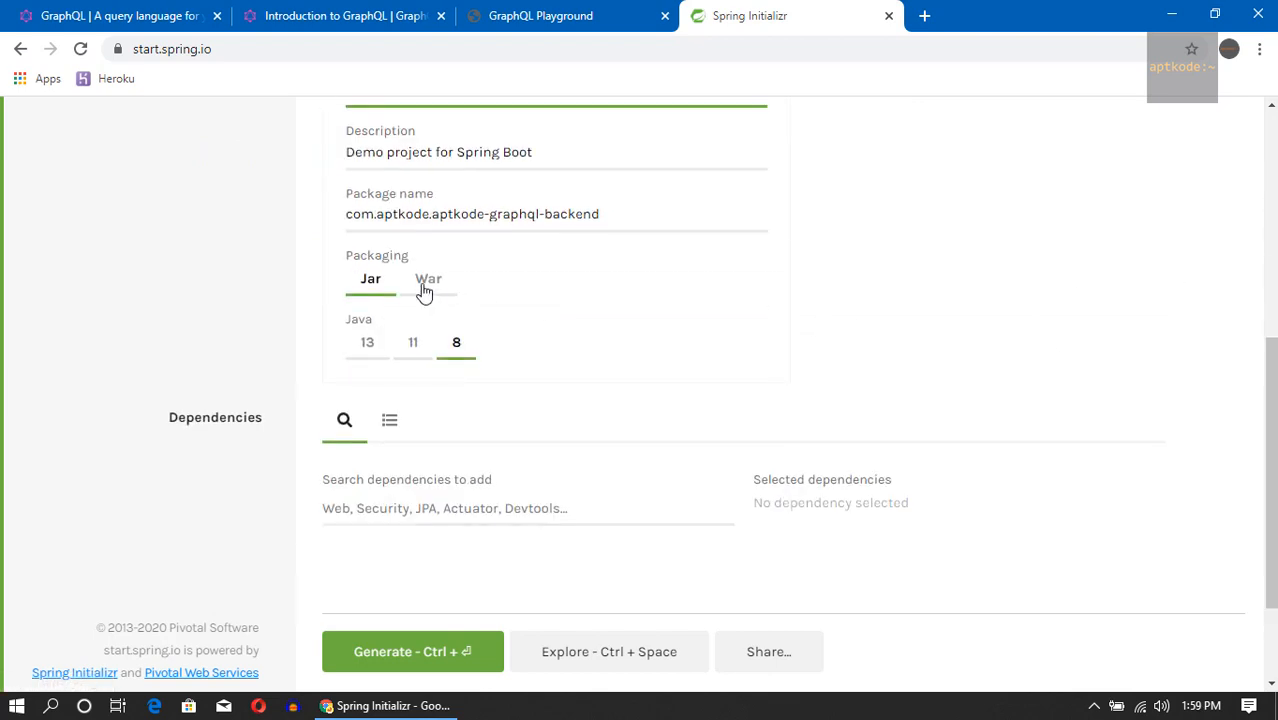
pyautogui.moveTo(810, 430)
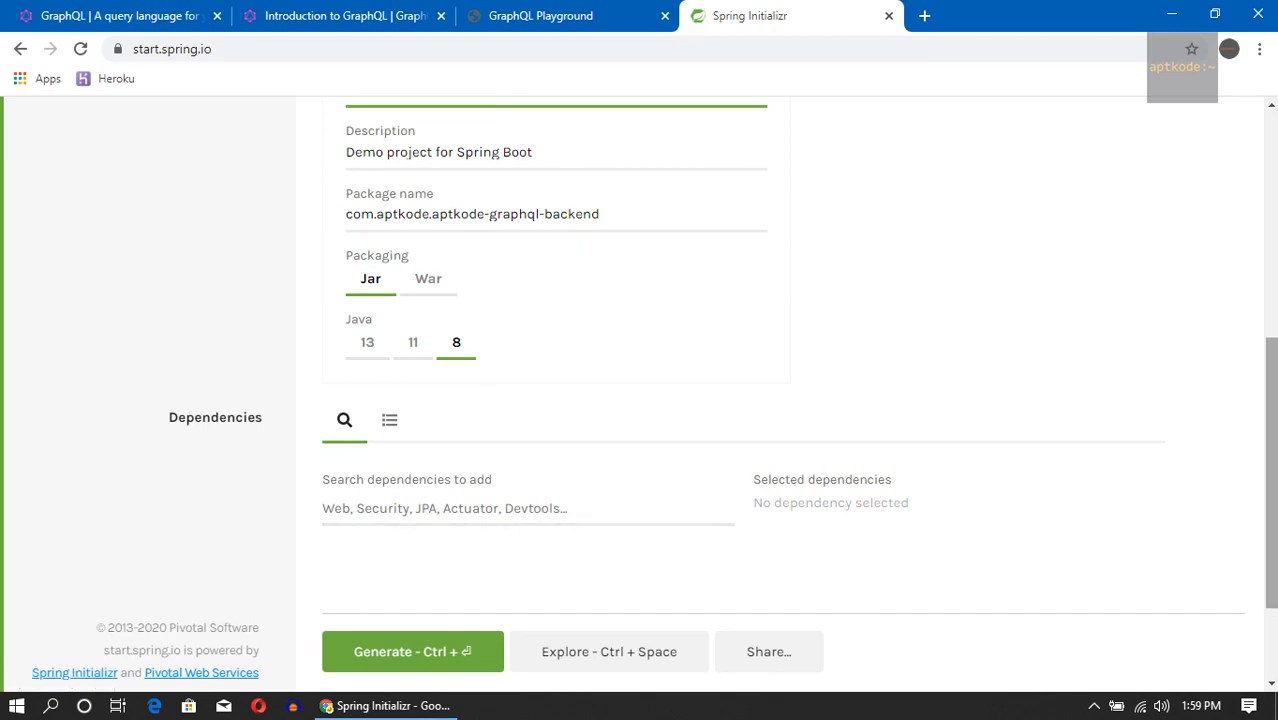
pyautogui.scroll(-3)
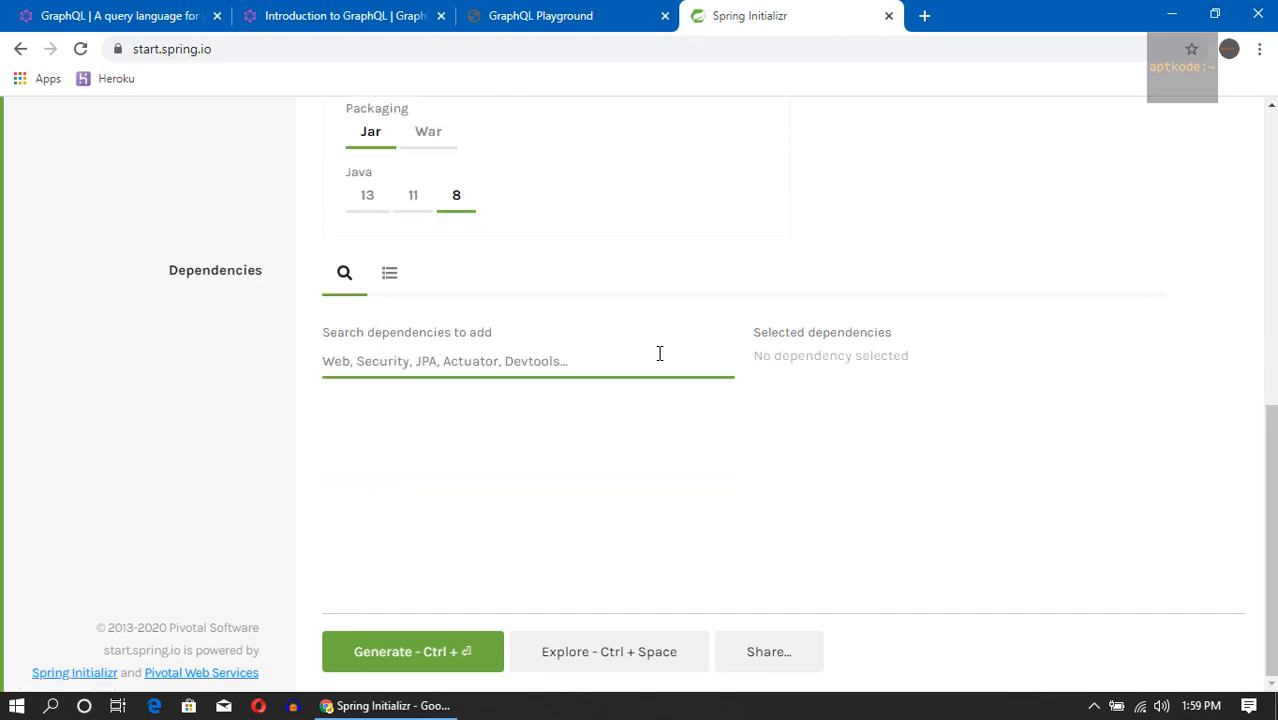
pyautogui.write('web')
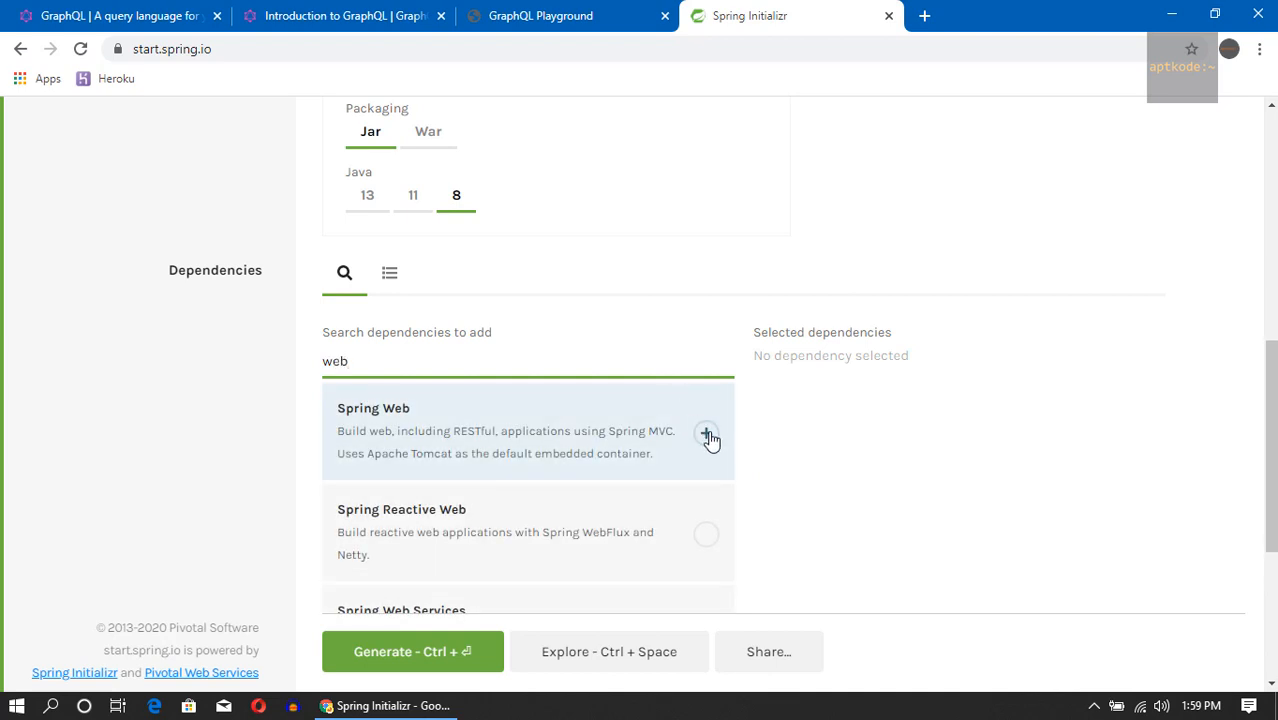
pyautogui.click(706, 434)
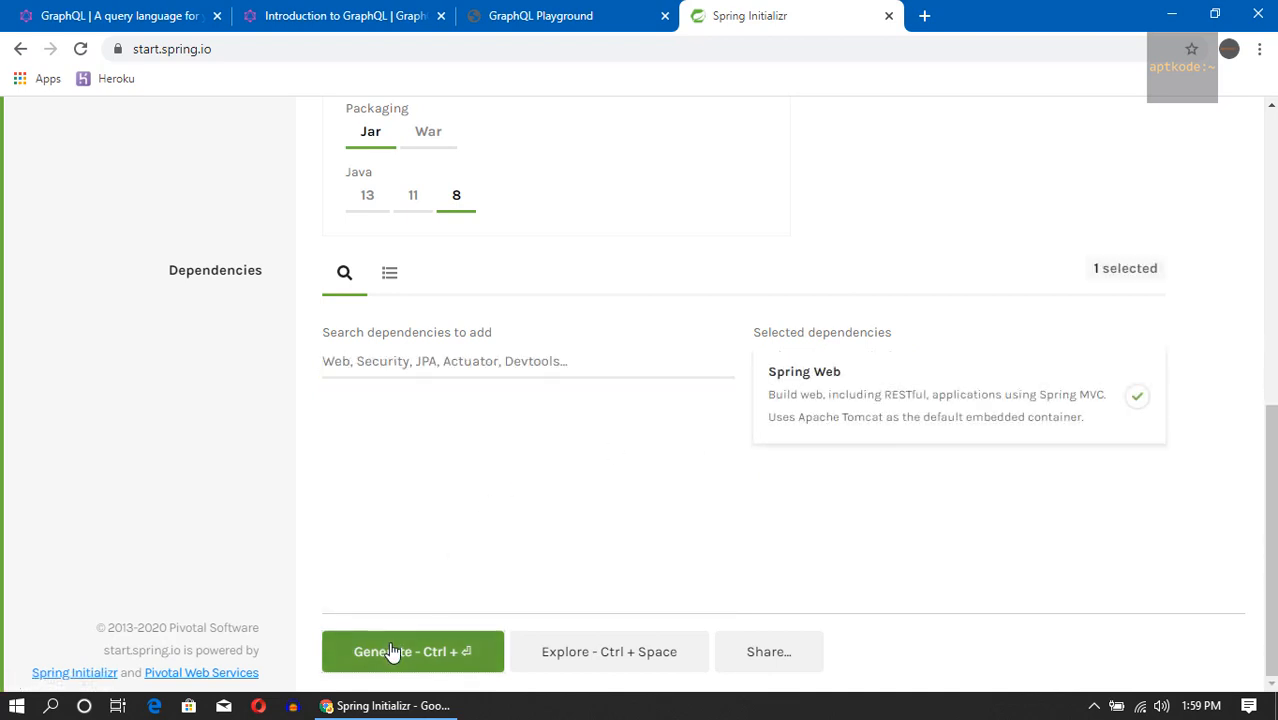
pyautogui.click(412, 651)
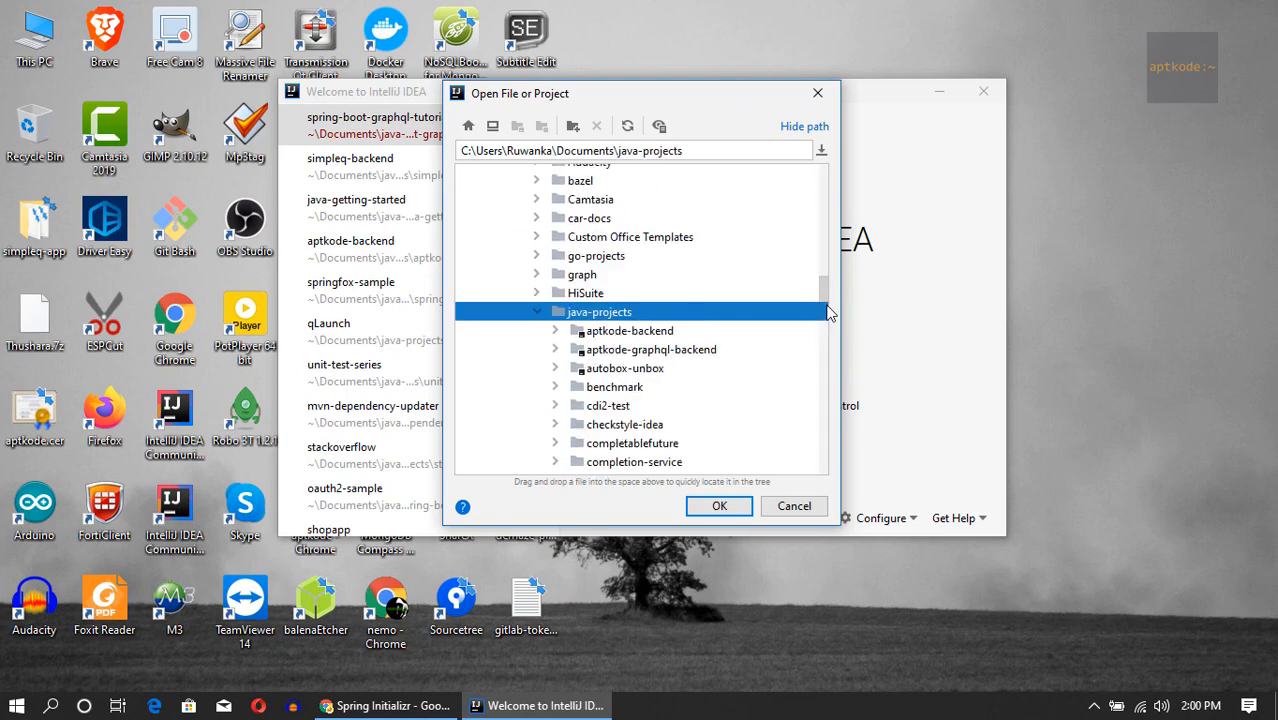
# Step: Open aptkode-graphql-backend in IntelliJ, dismiss Tip of the Day, view pom.xml and the main class
pyautogui.click(719, 505)
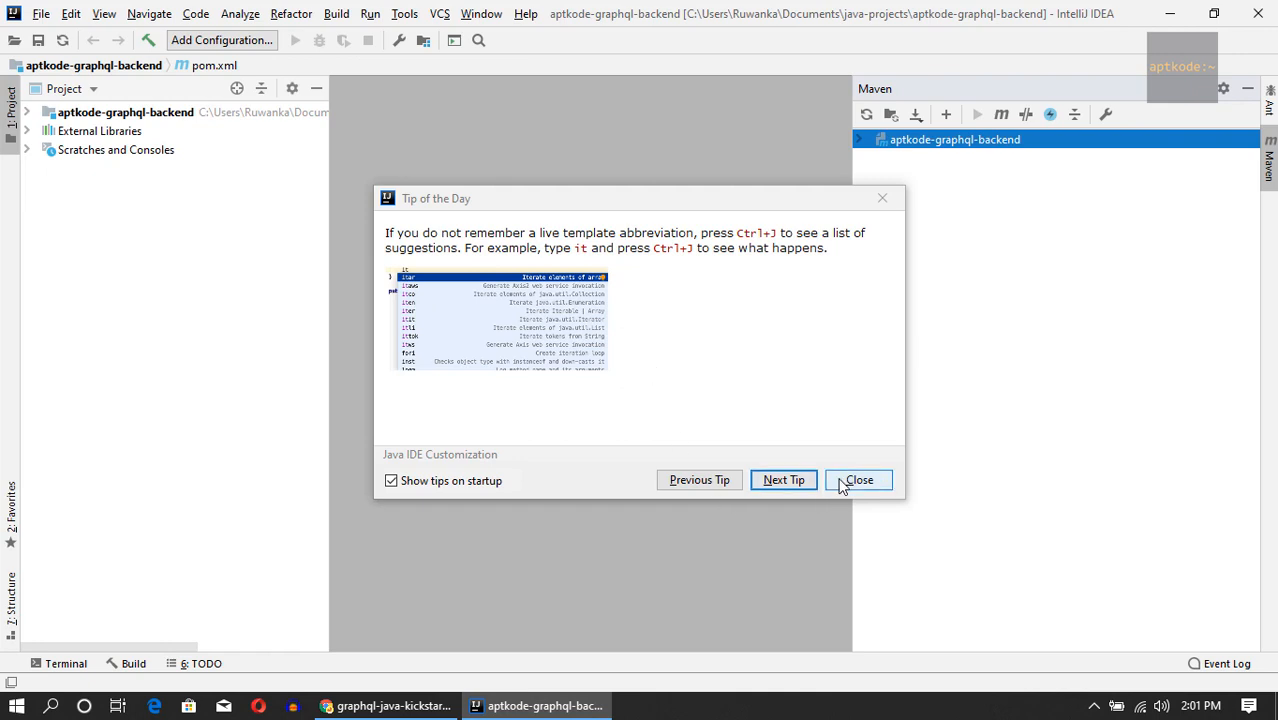
pyautogui.click(858, 480)
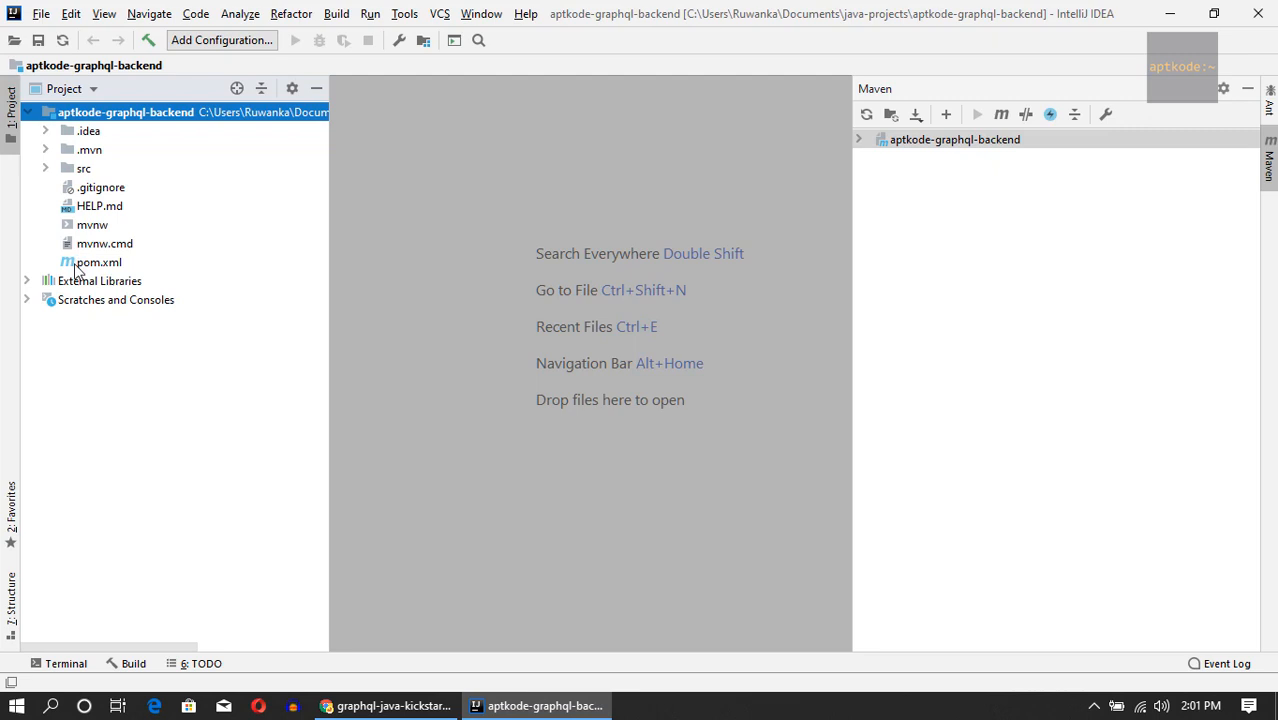
pyautogui.doubleClick(98, 262)
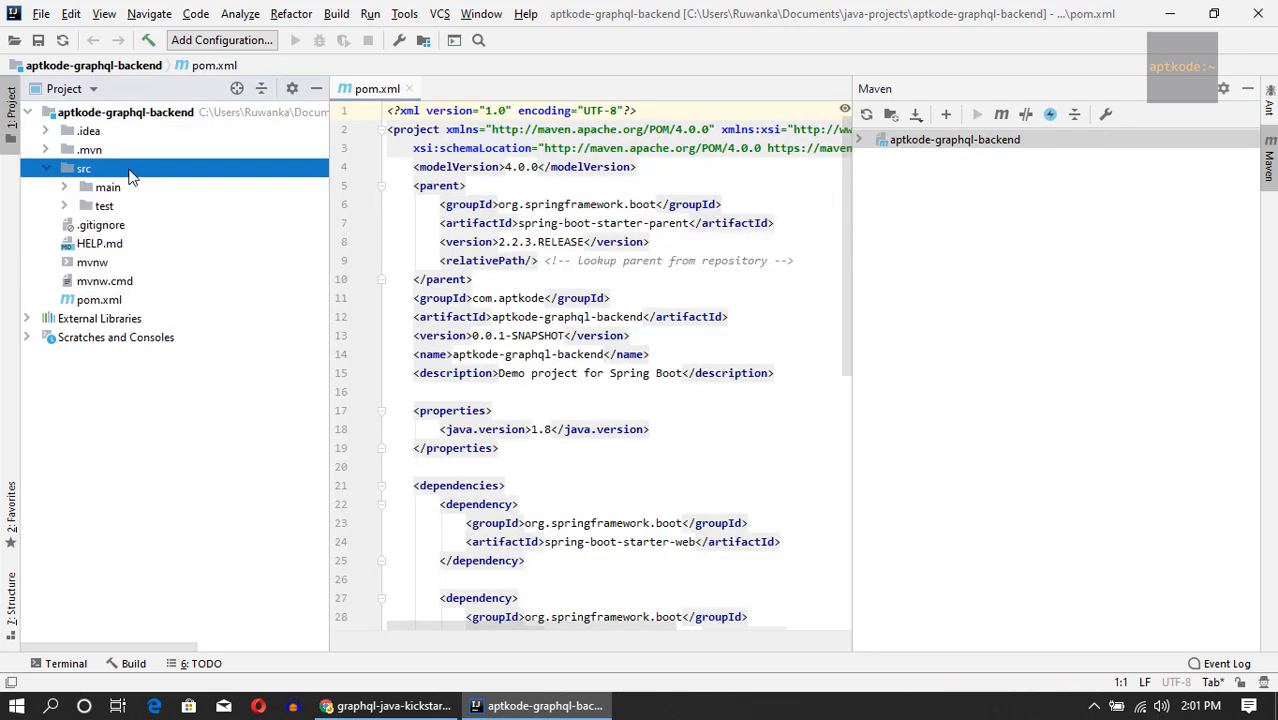
pyautogui.click(108, 187)
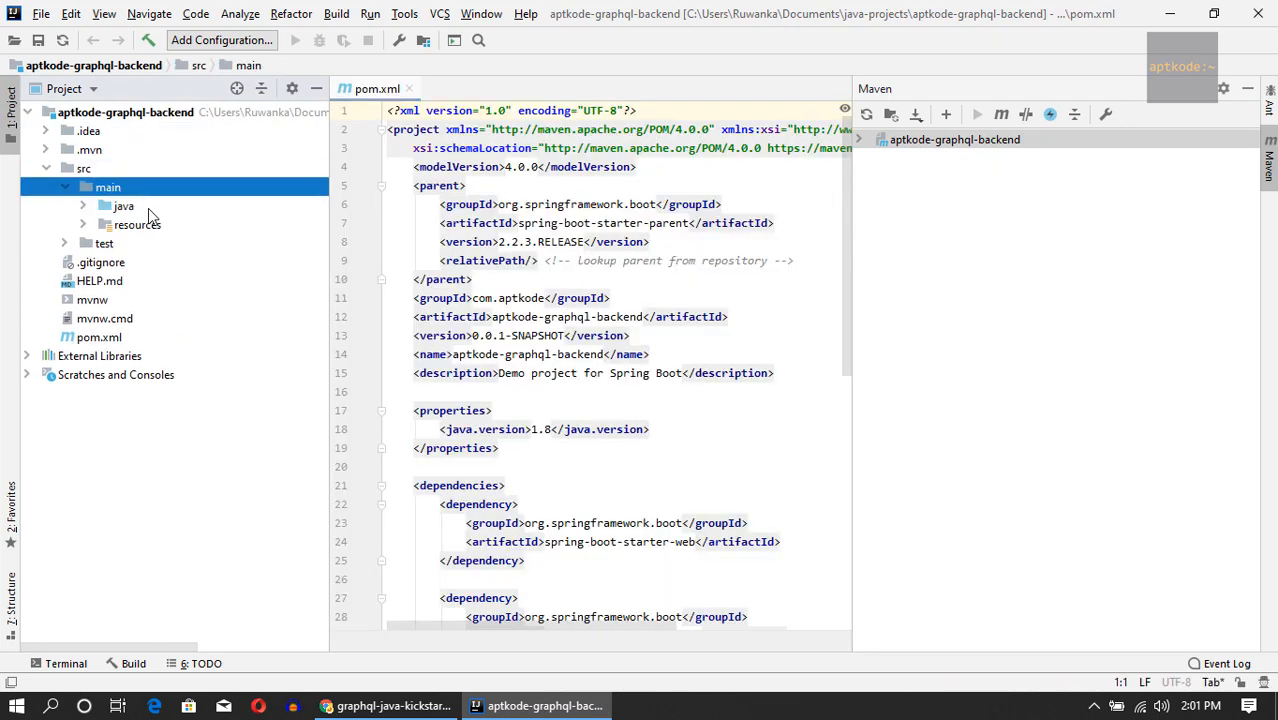
pyautogui.click(85, 205)
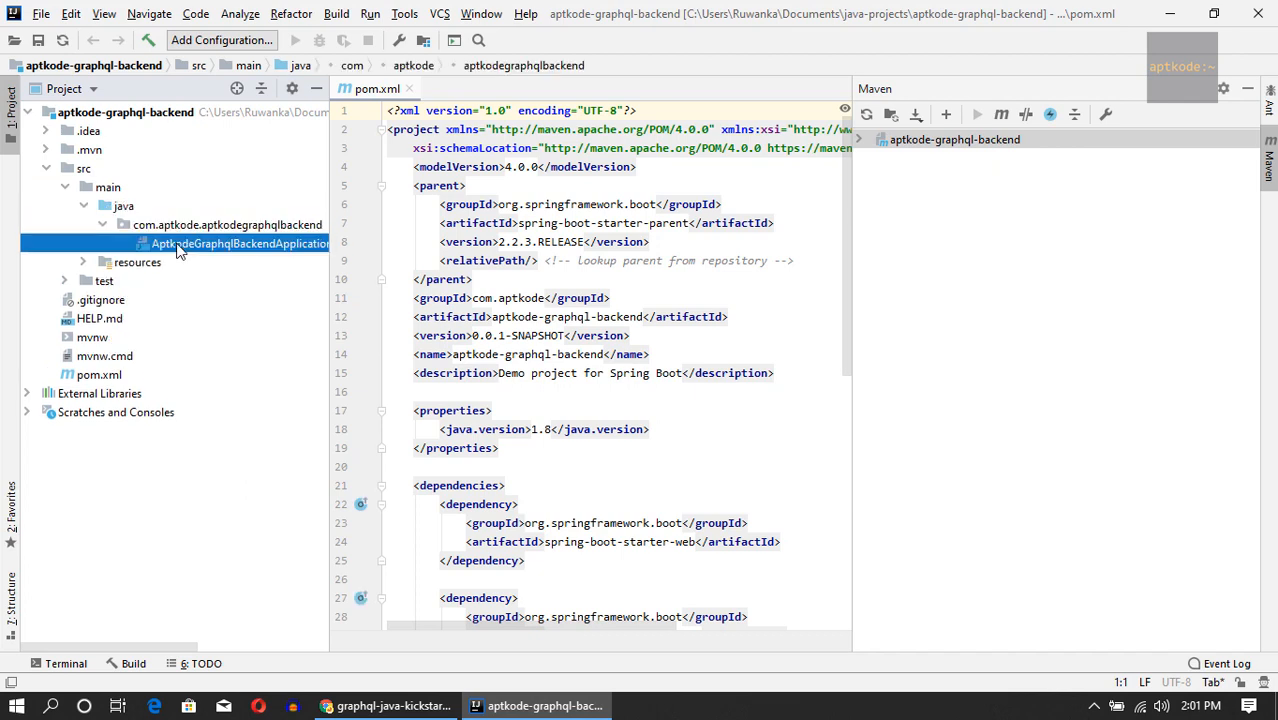
pyautogui.doubleClick(241, 243)
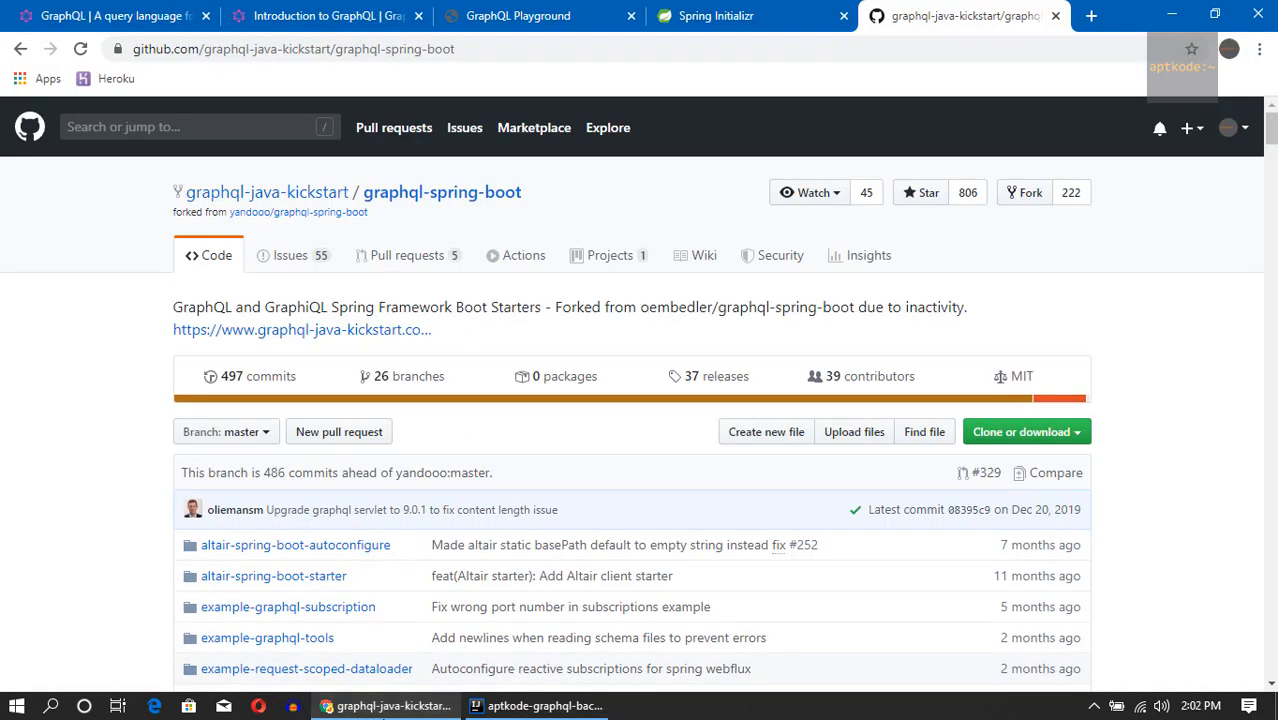
pyautogui.moveTo(267, 192)
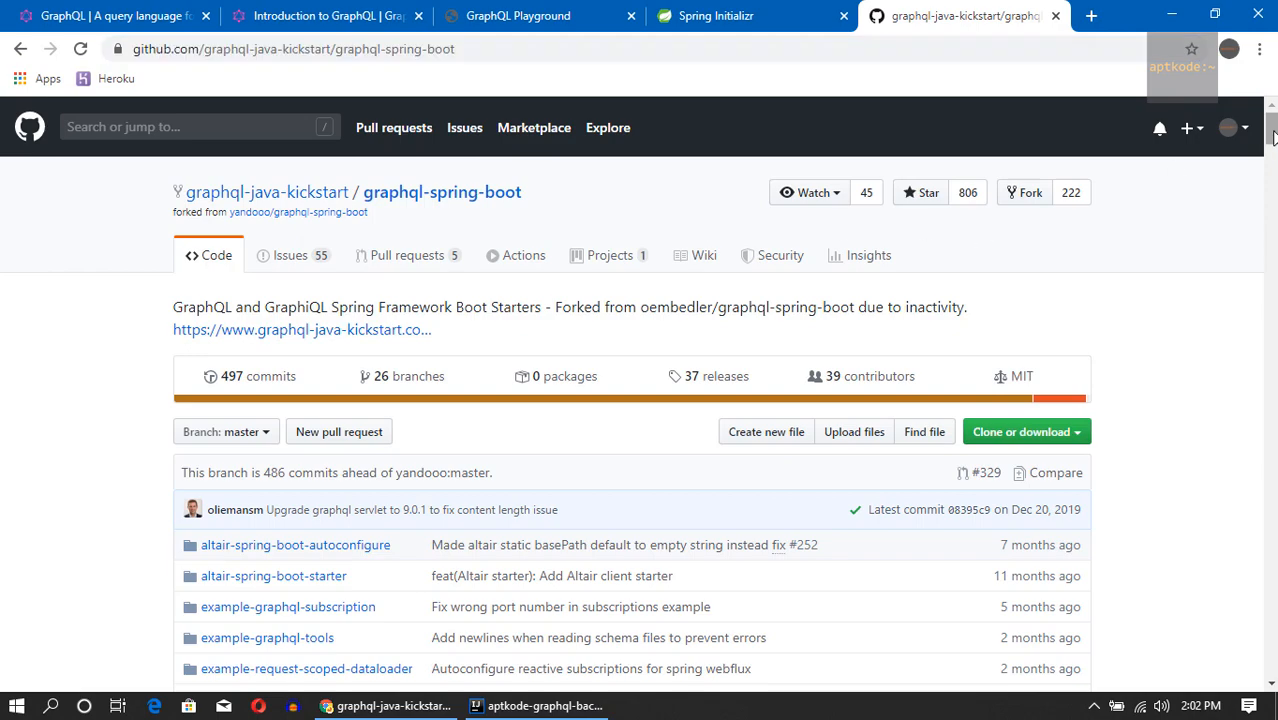
pyautogui.scroll(-3)
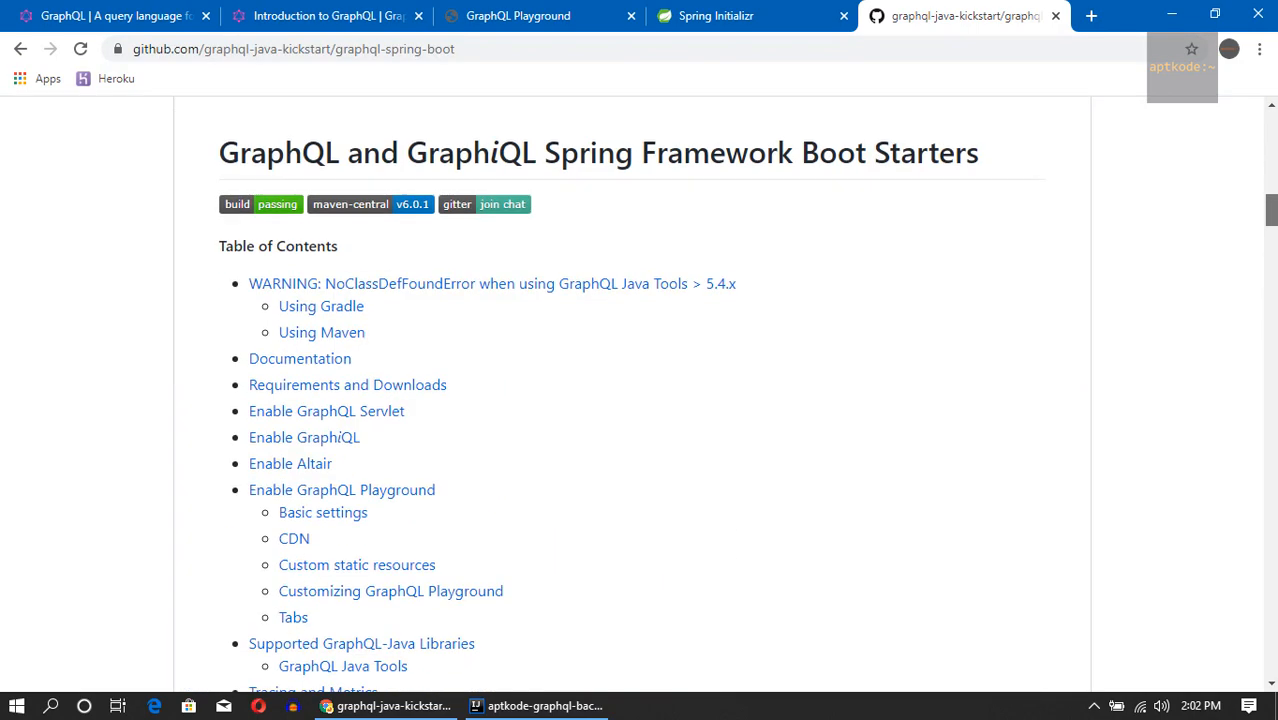
pyautogui.scroll(3)
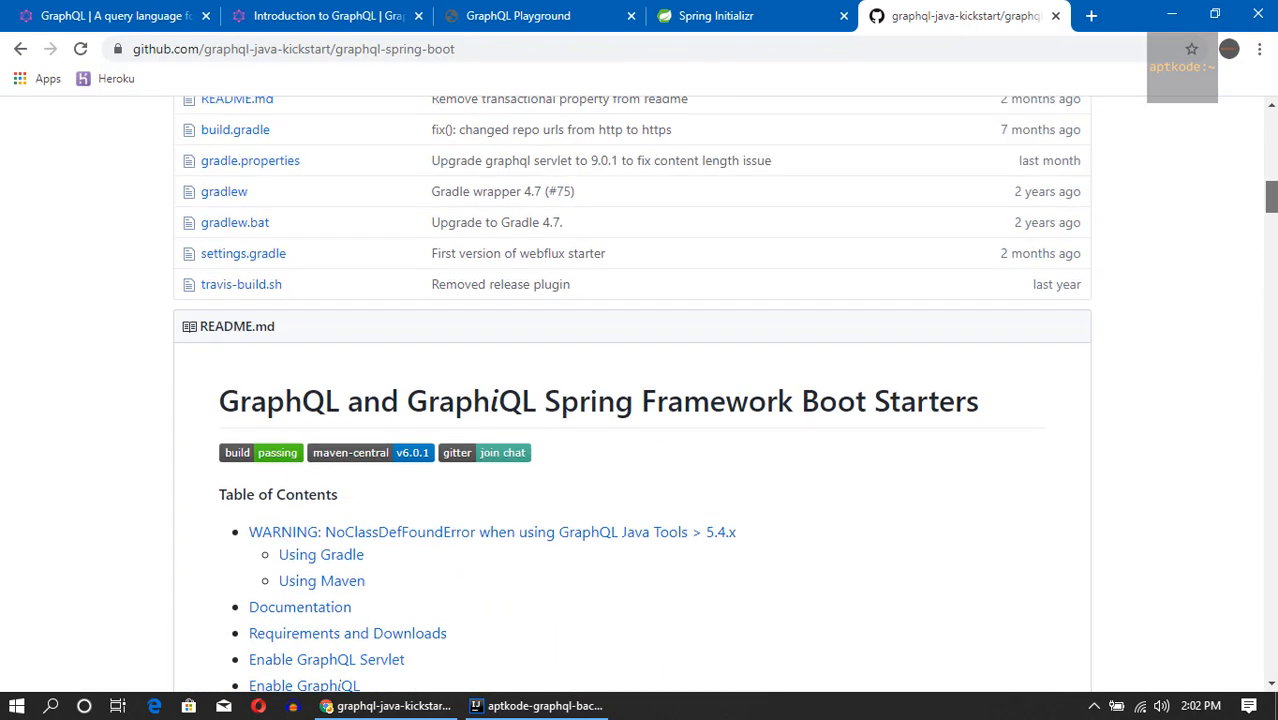
pyautogui.scroll(3)
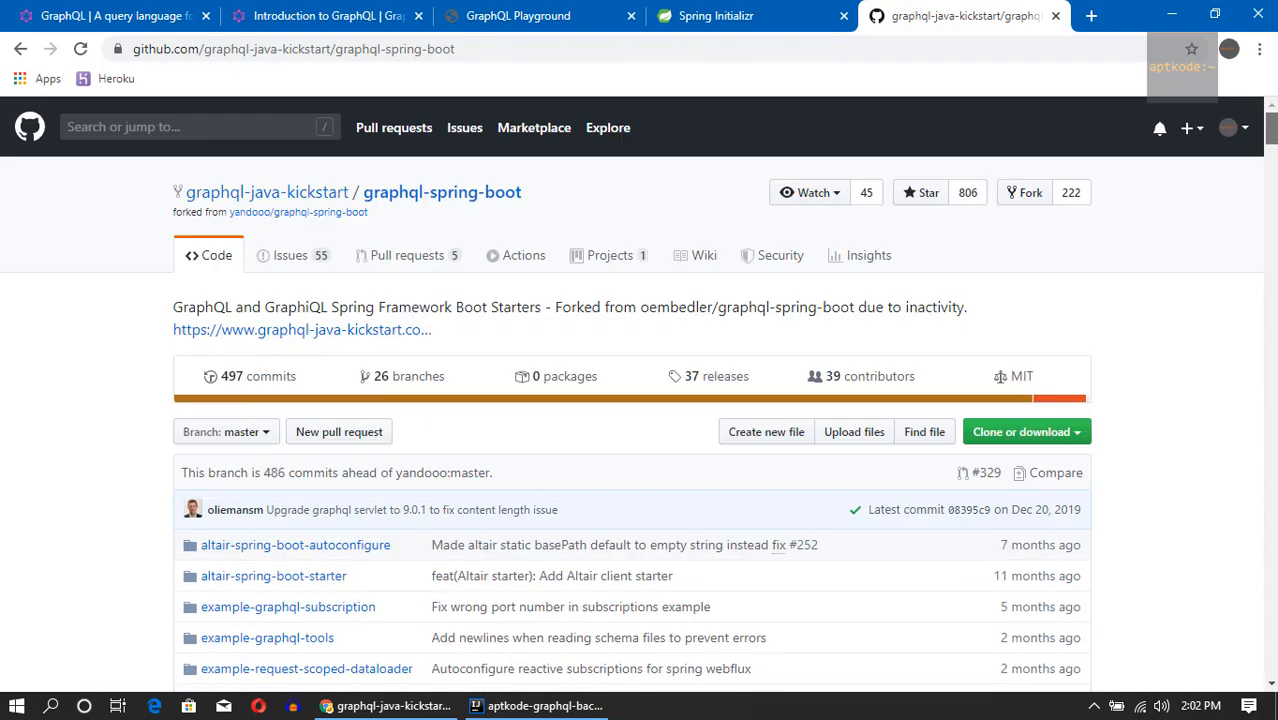
pyautogui.scroll(-3)
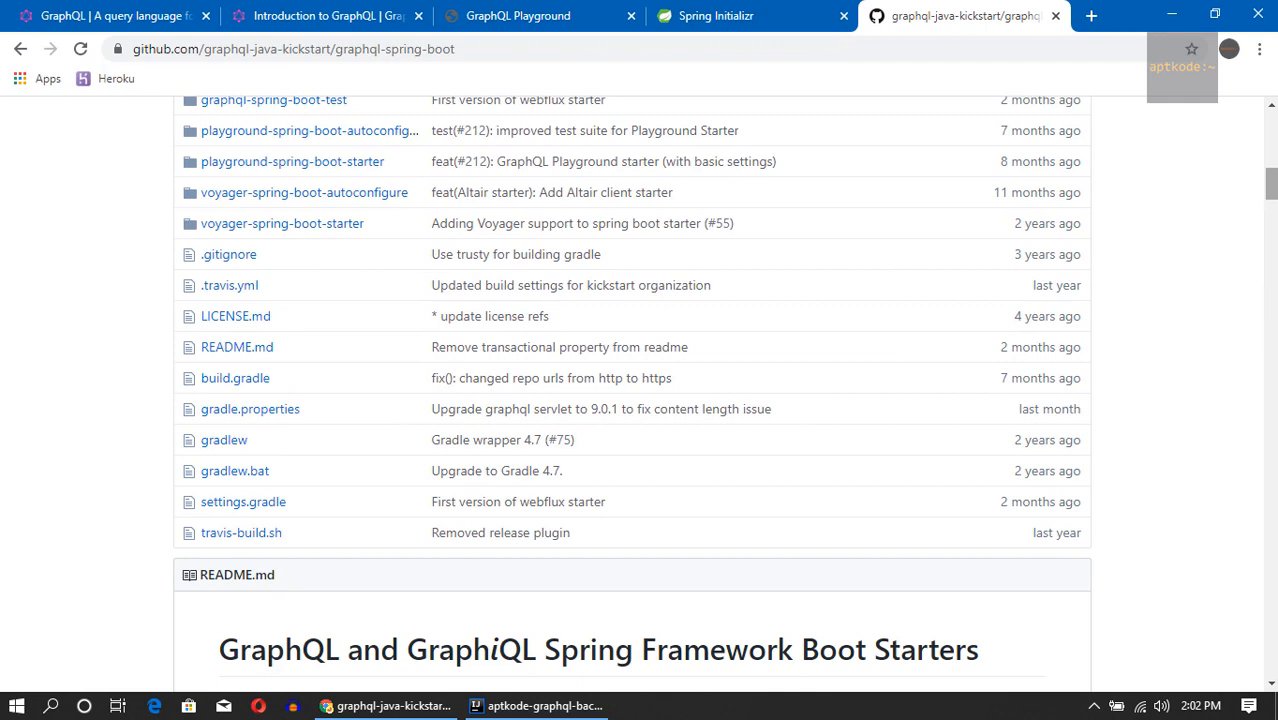
pyautogui.scroll(-3)
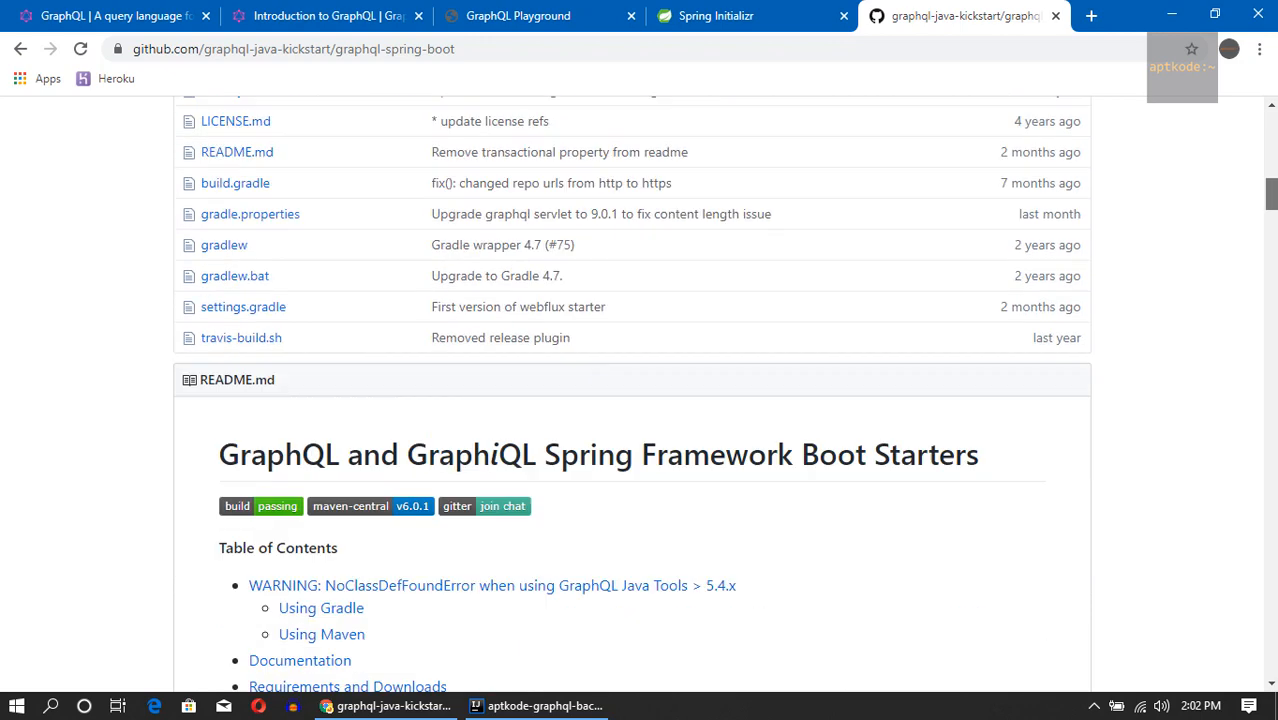
pyautogui.scroll(-3)
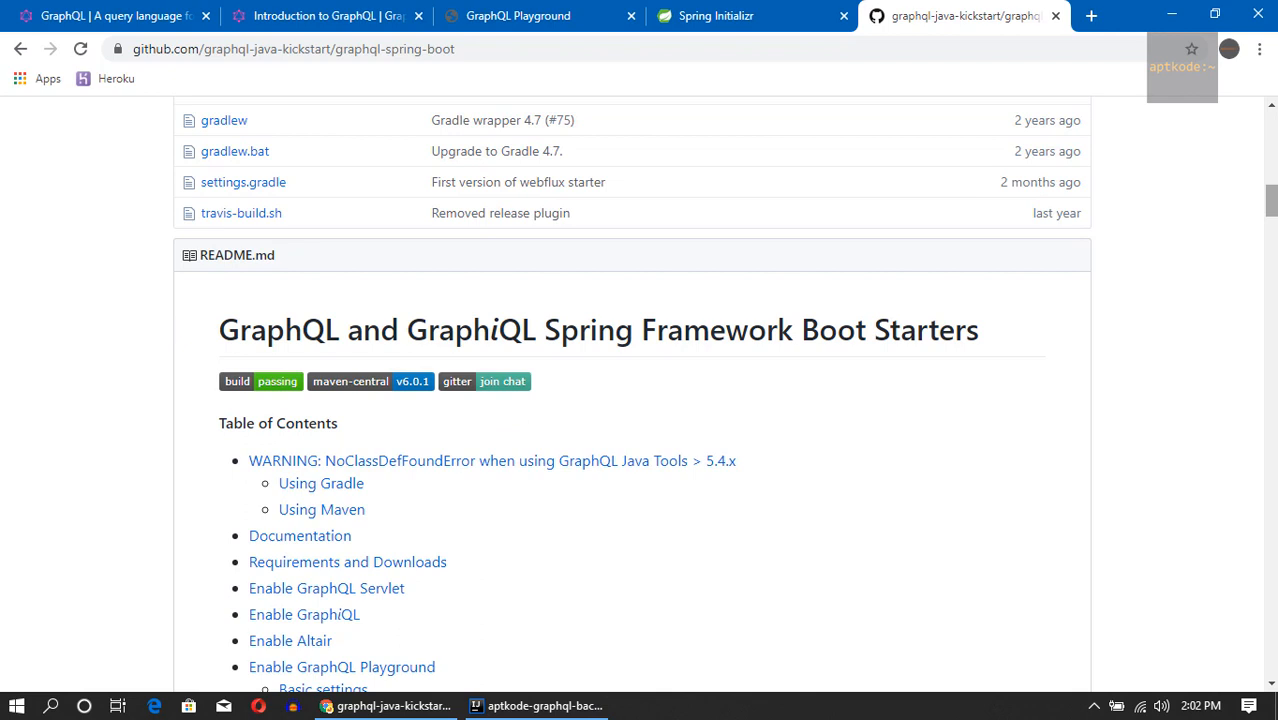
pyautogui.moveTo(467, 408)
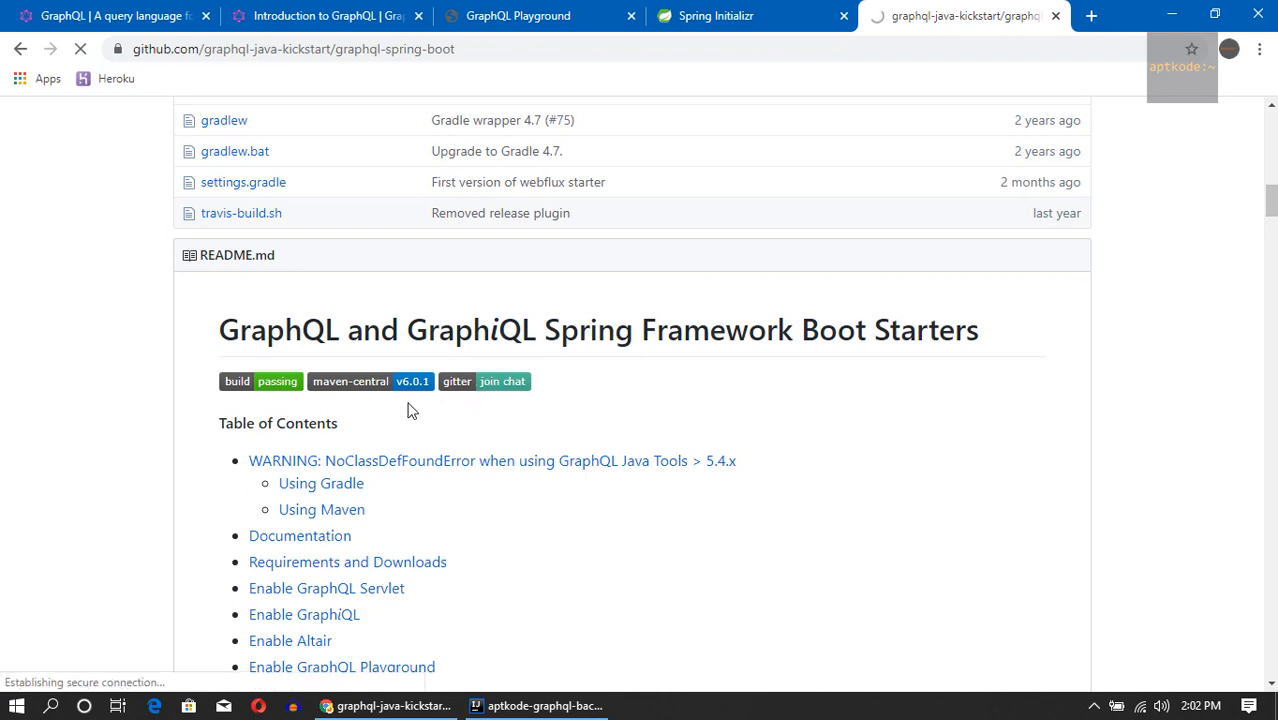
# Step: Open the graphql-spring-boot-starter 6.0.1 Maven Central page from its README badge
pyautogui.click(369, 381)
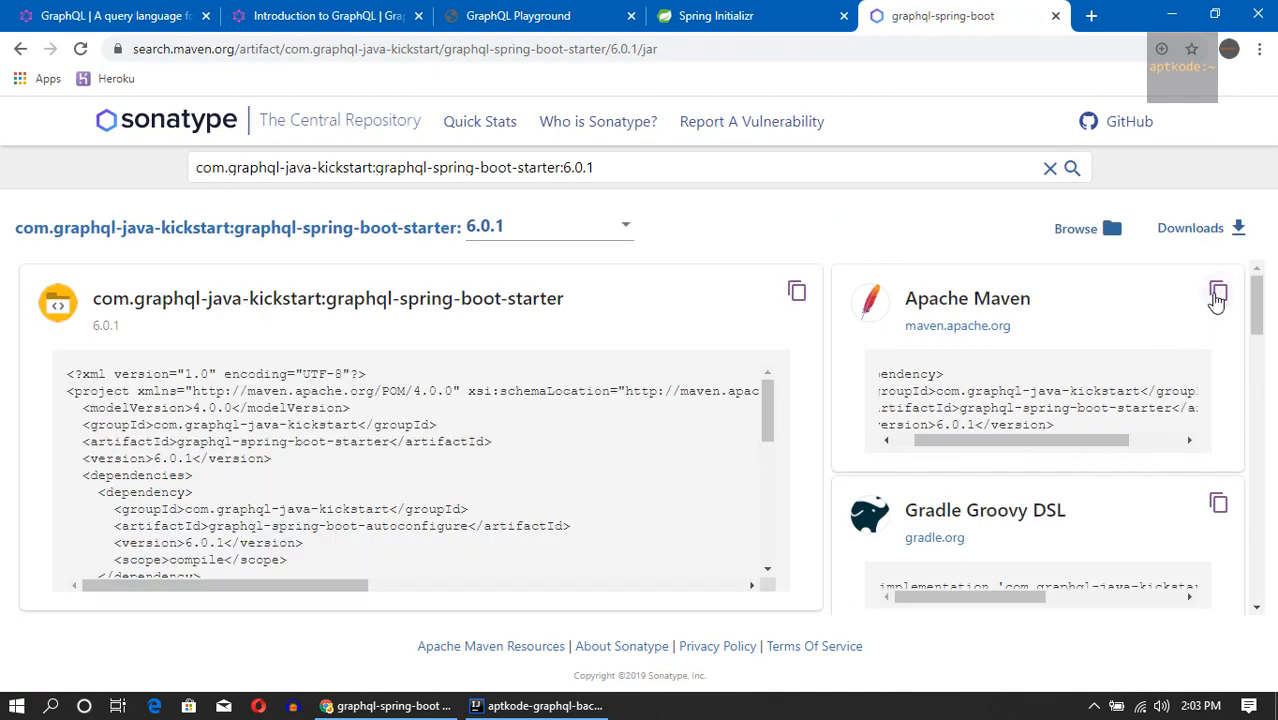
pyautogui.moveTo(827, 598)
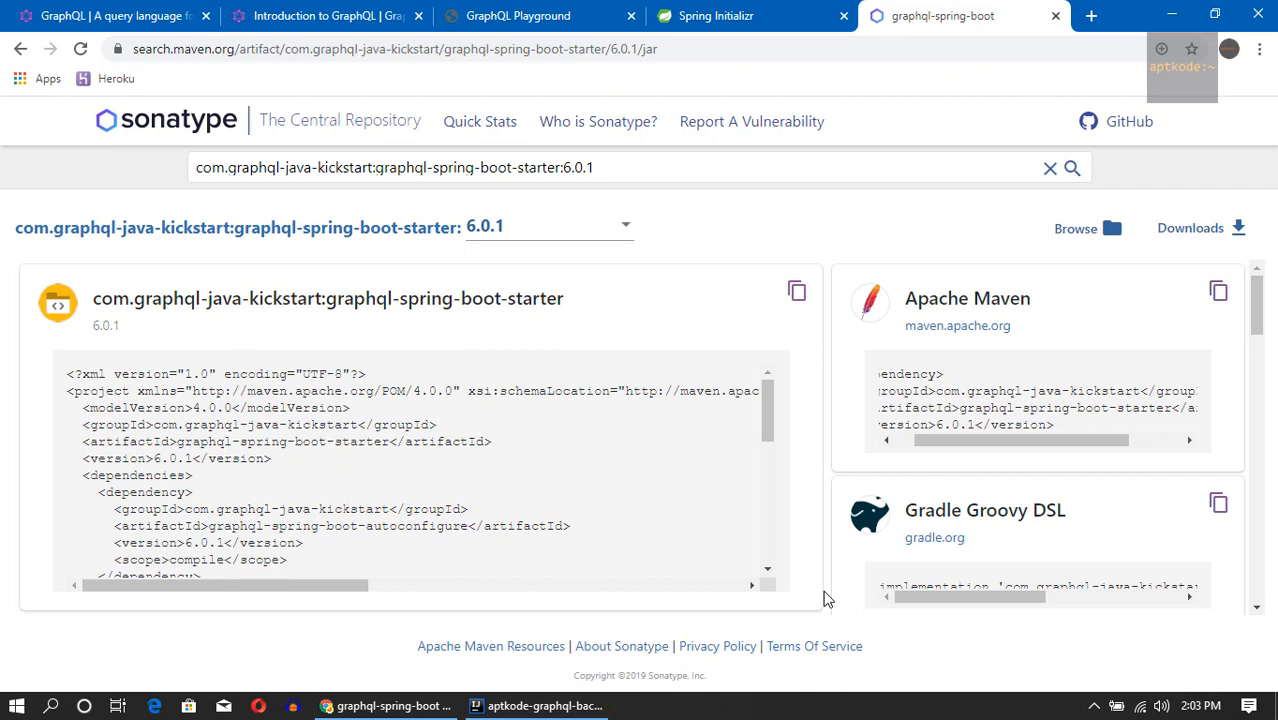
pyautogui.moveTo(950, 487)
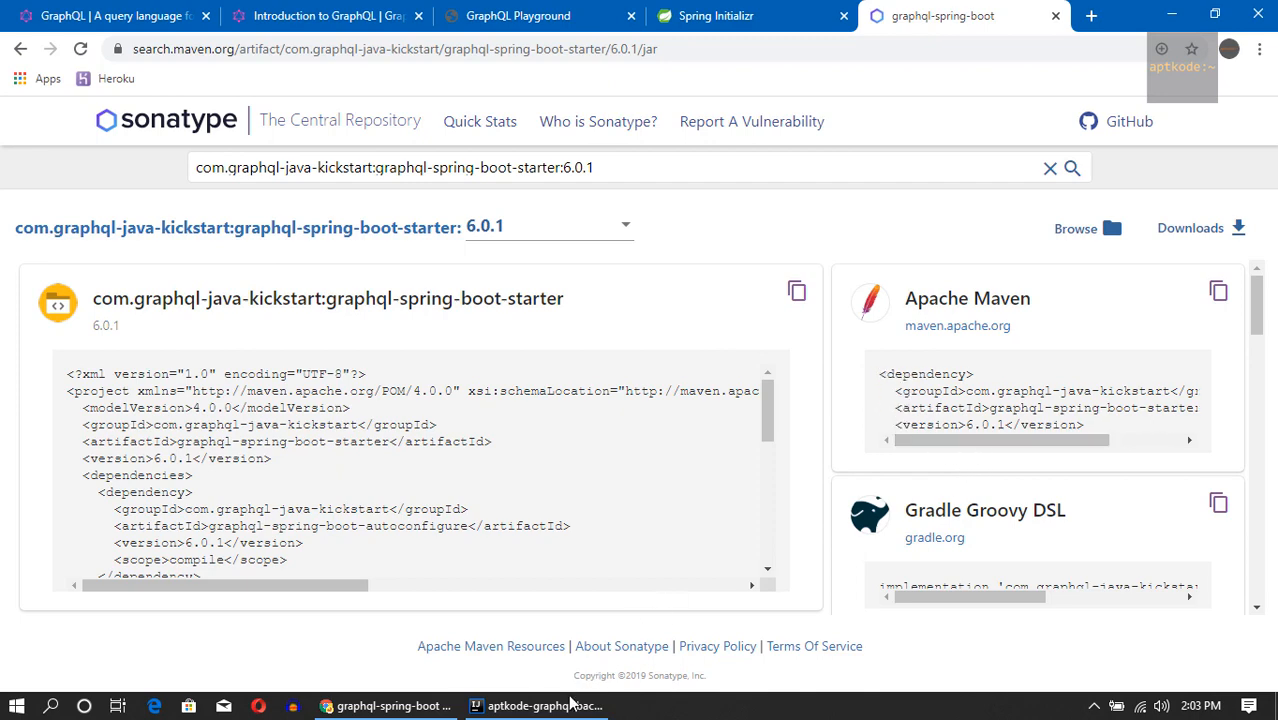
# Step: Add graphql-spring-boot-starter 6.0.1 to pom.xml and import the Maven changes
pyautogui.click(544, 705)
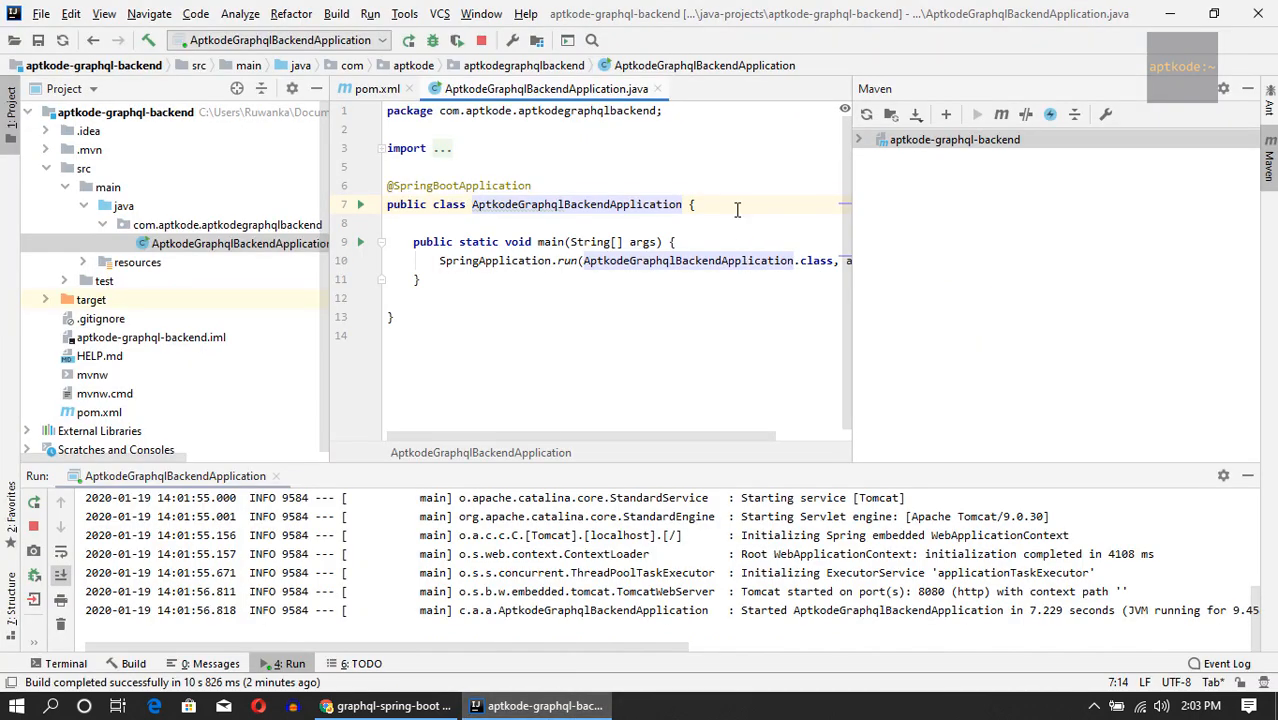
pyautogui.click(377, 88)
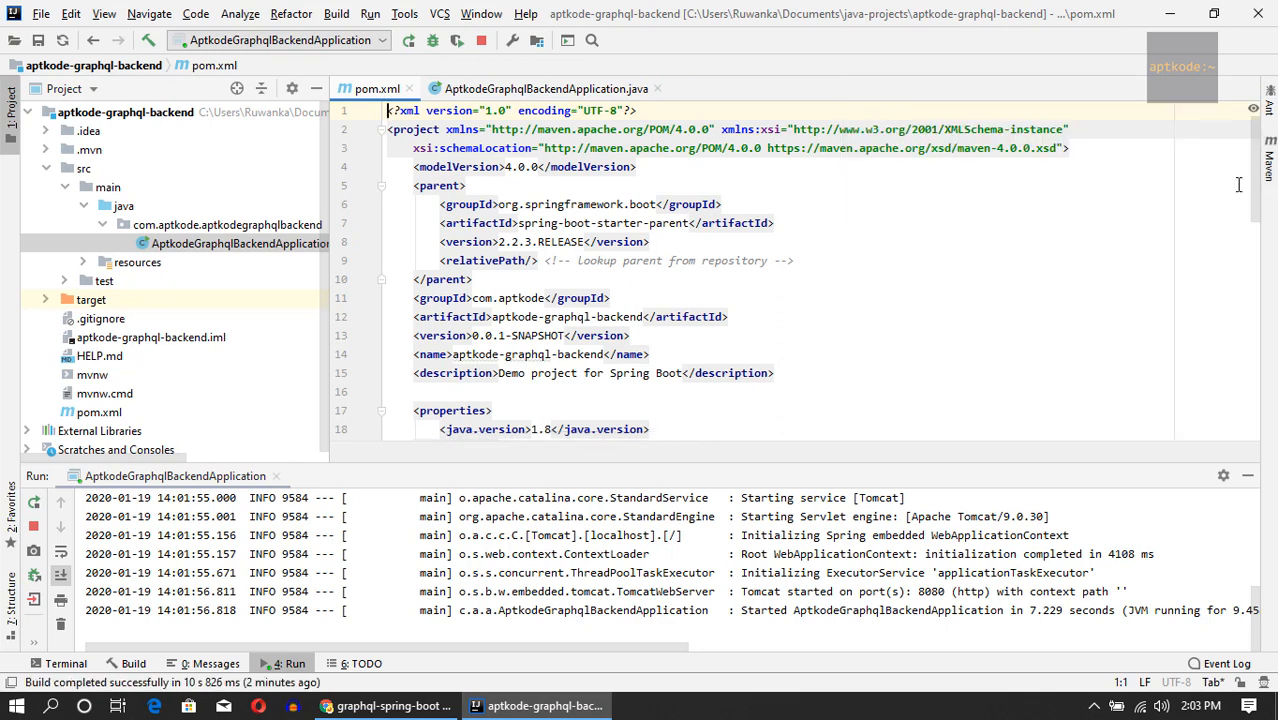
pyautogui.scroll(-3)
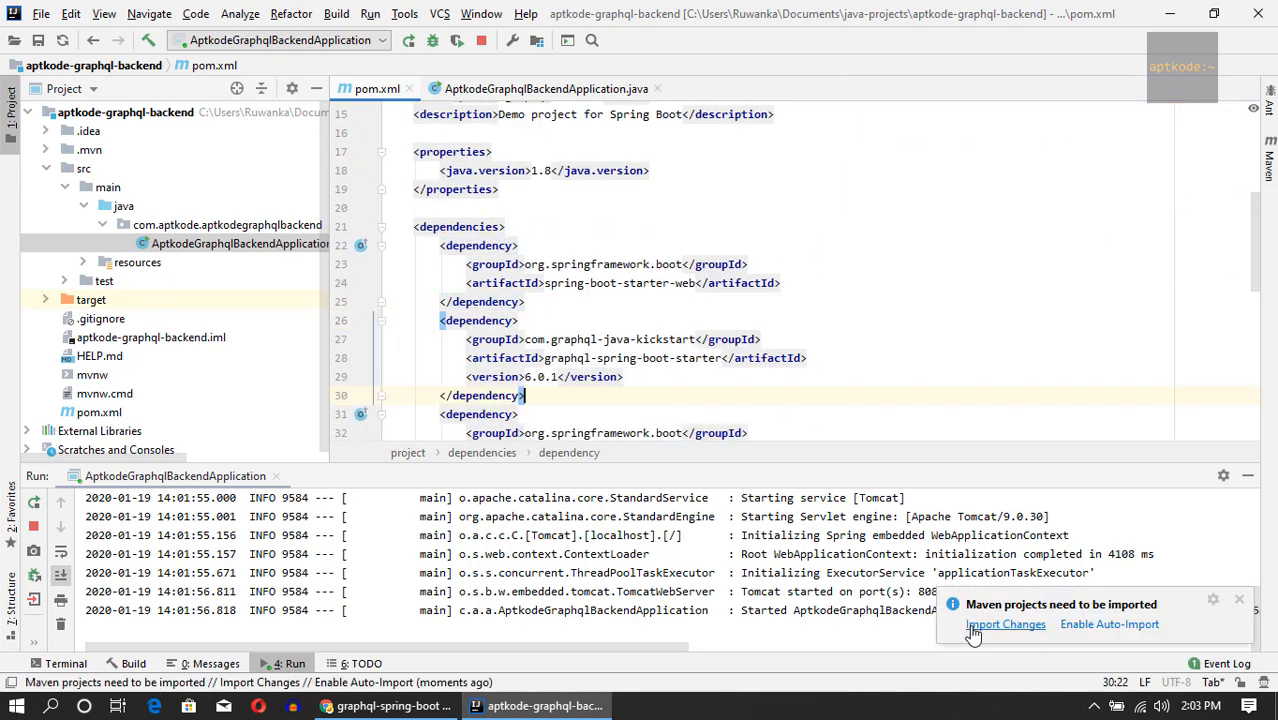
pyautogui.click(1005, 624)
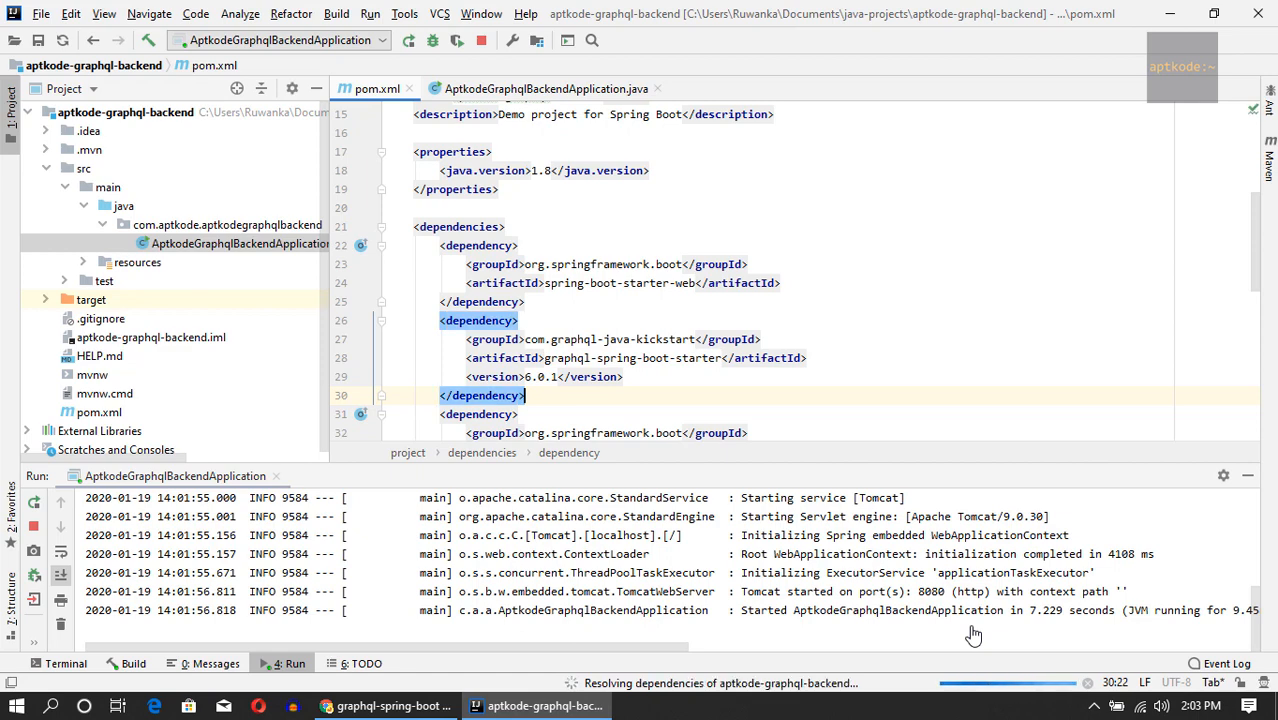
pyautogui.moveTo(805, 280)
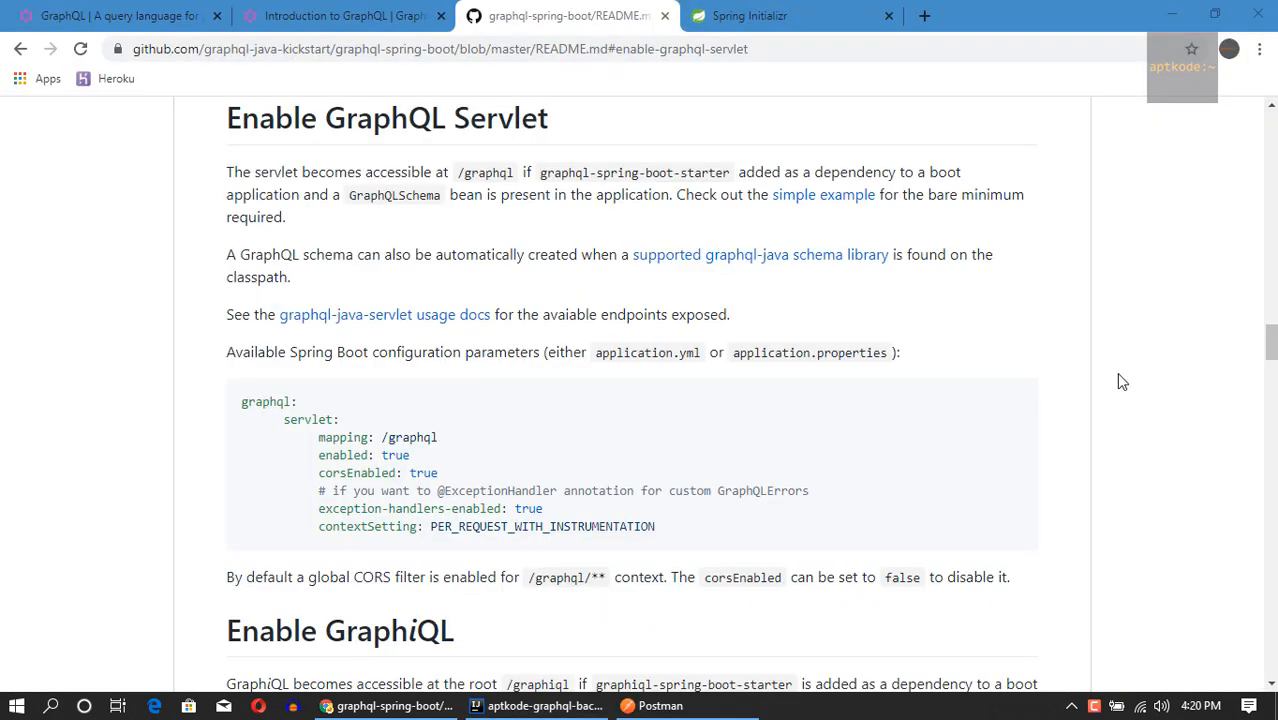
pyautogui.moveTo(690, 273)
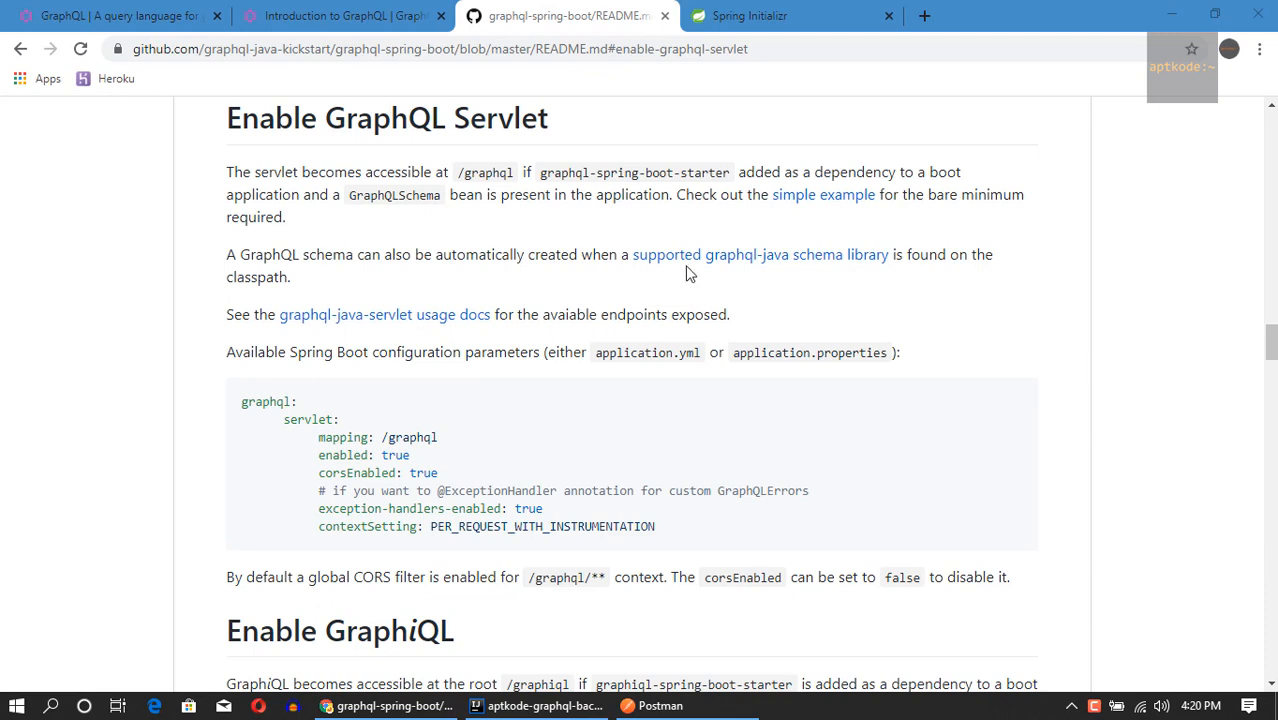
pyautogui.moveTo(443, 195)
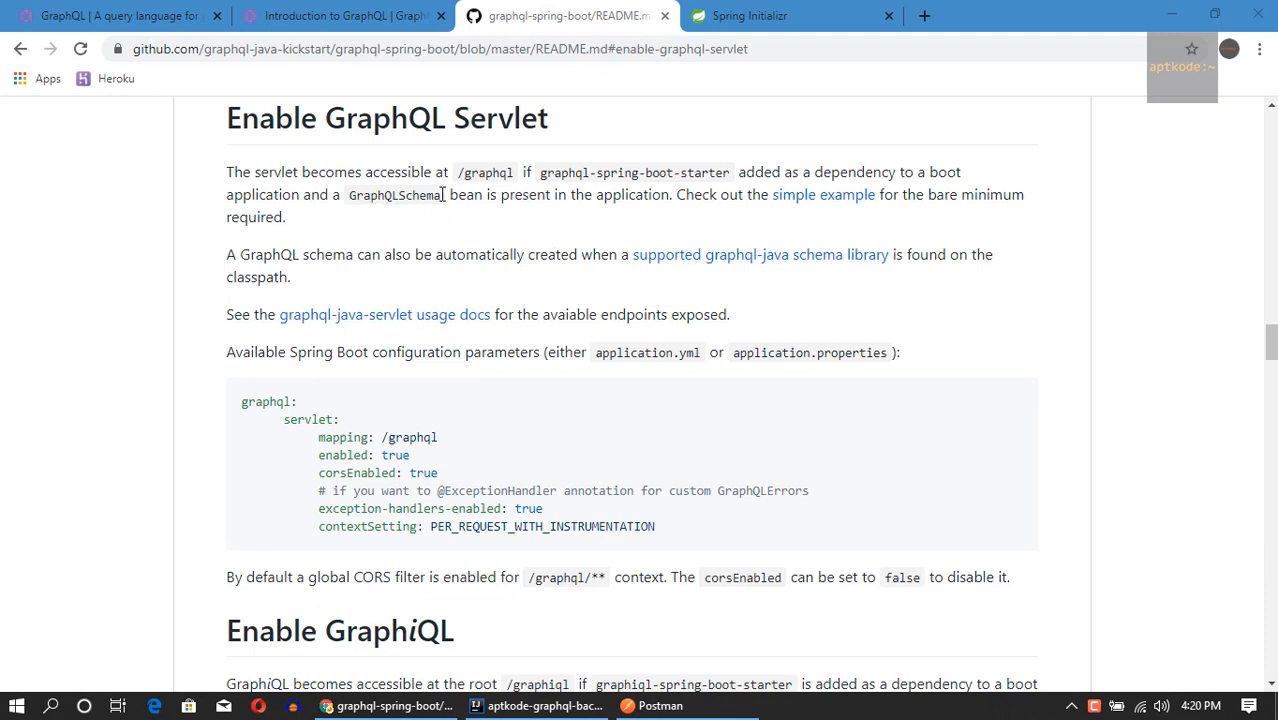
pyautogui.moveTo(456, 197)
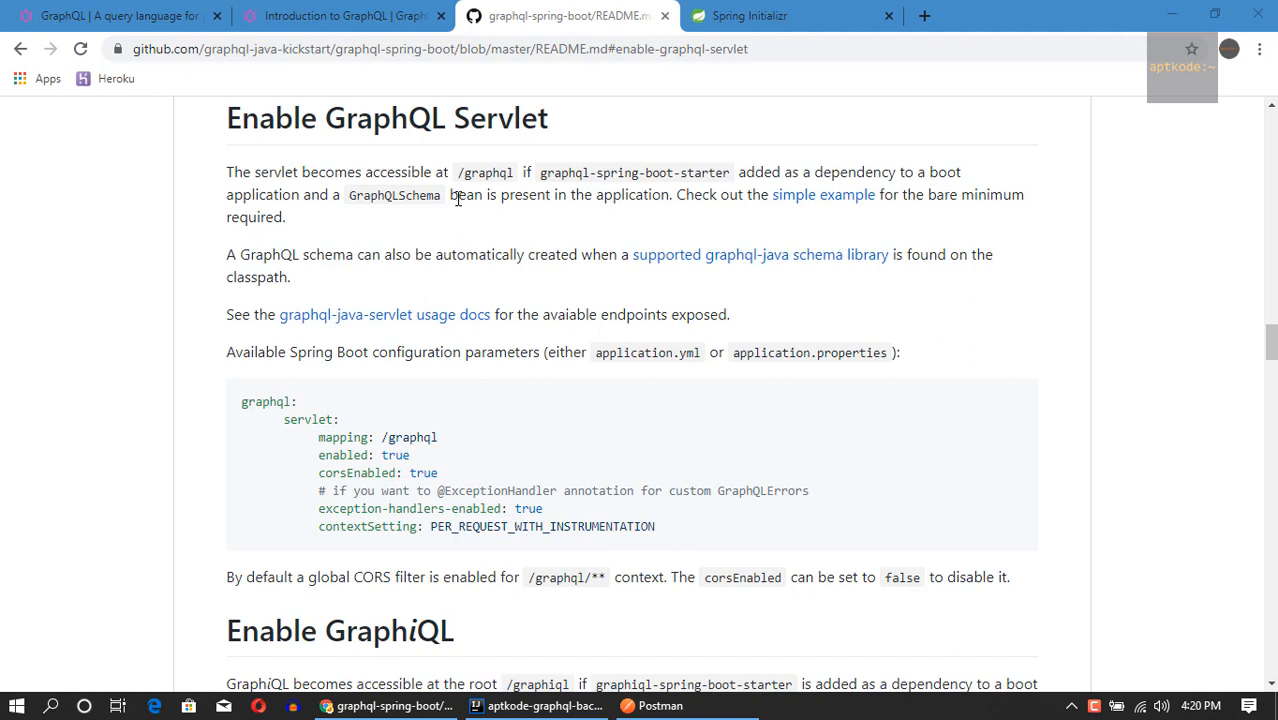
pyautogui.doubleClick(393, 194)
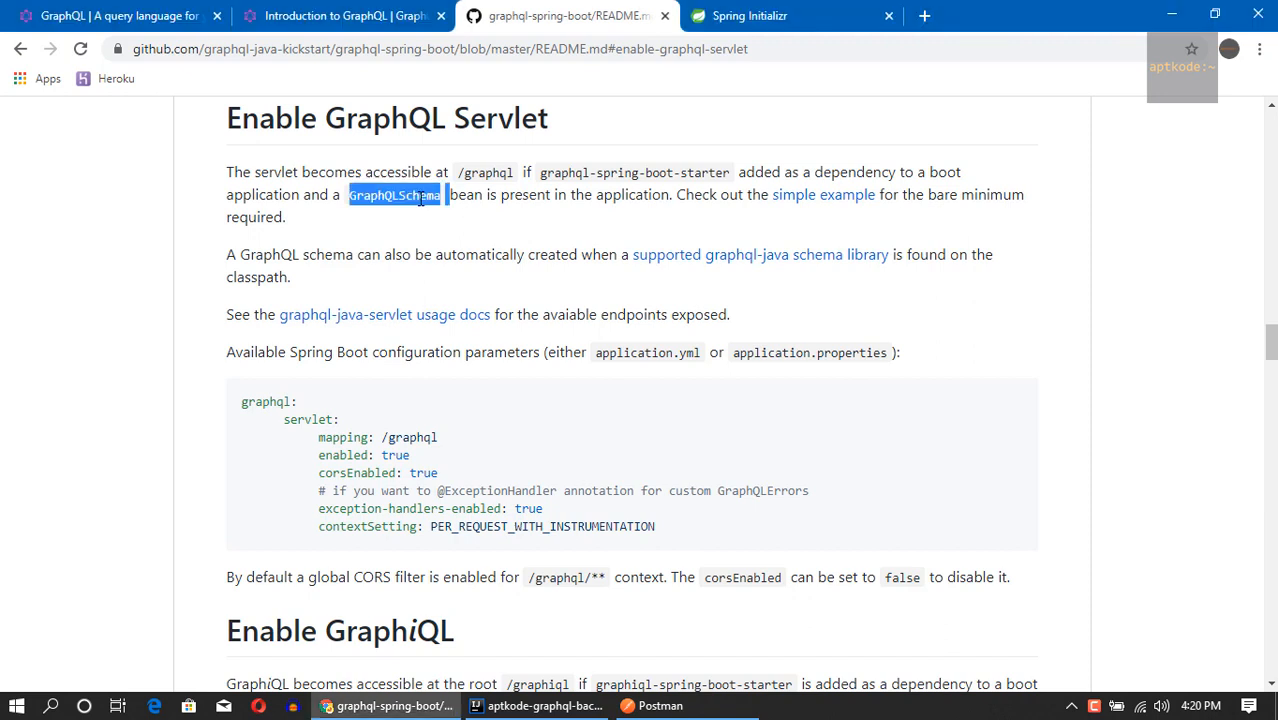
pyautogui.moveTo(437, 222)
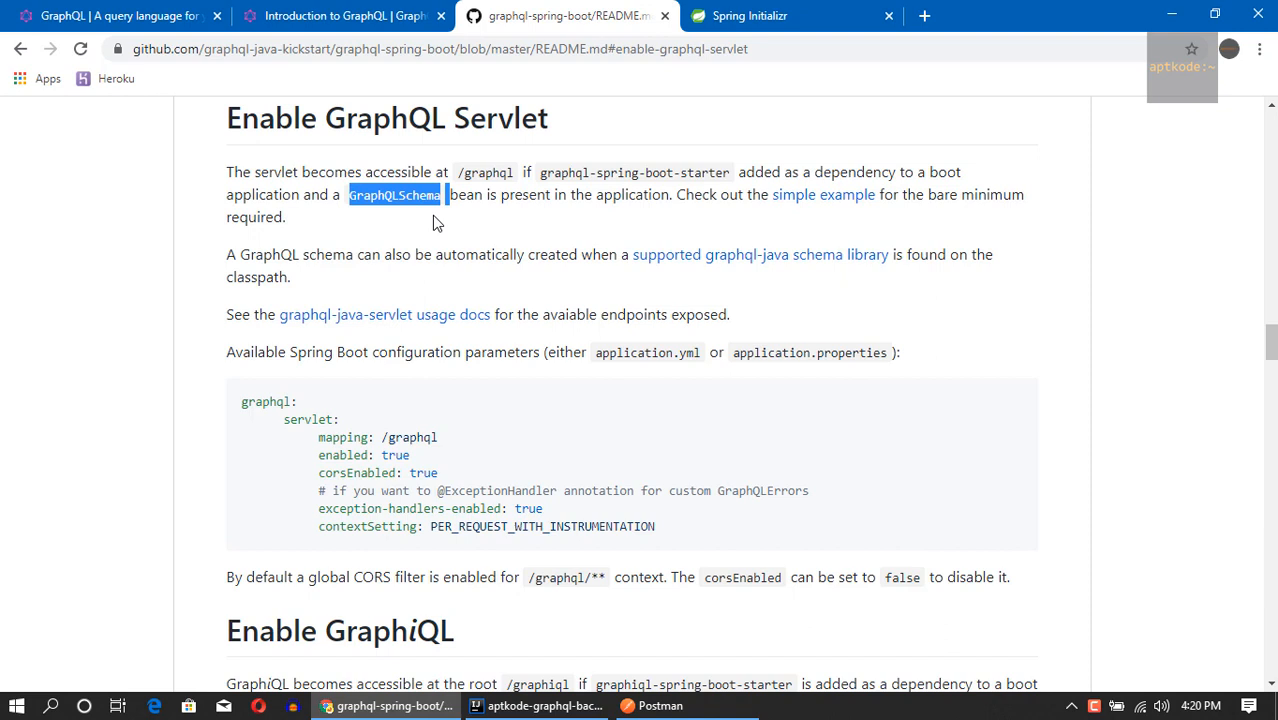
pyautogui.moveTo(815, 237)
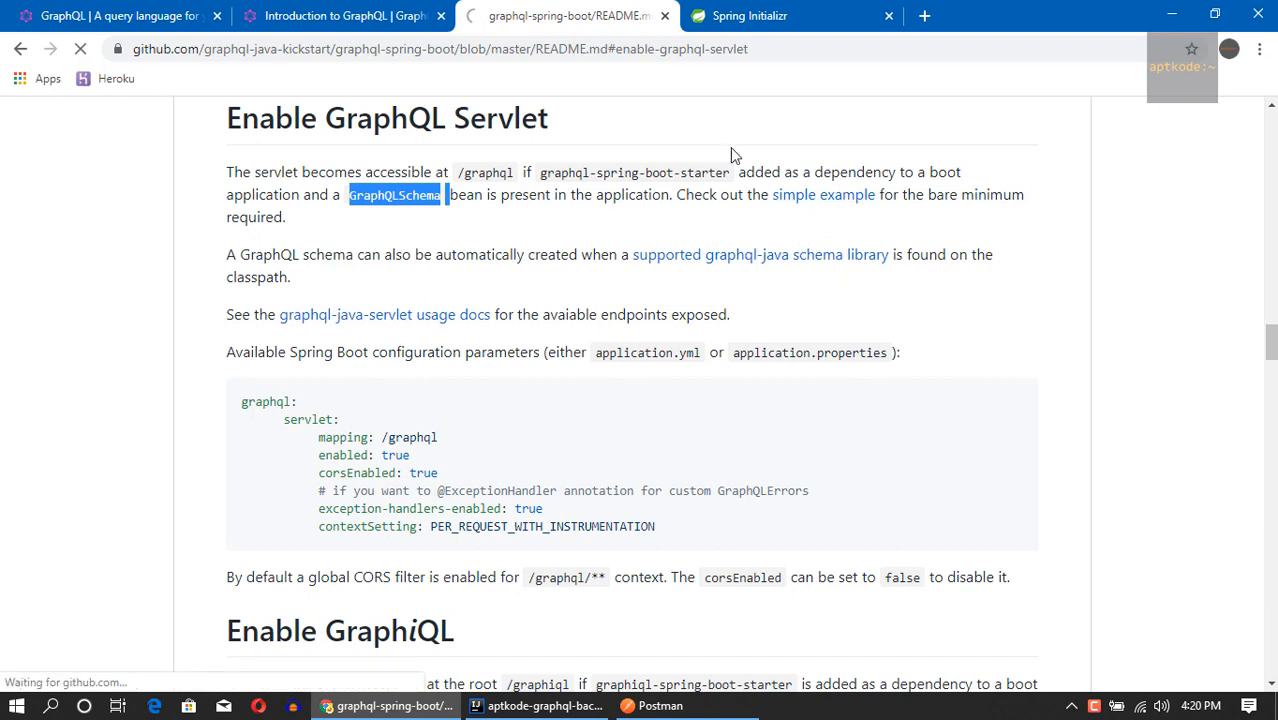
# Step: View the simple example's ApplicationBootConfiguration.java GraphQLSchema bean, then return to the README
pyautogui.click(823, 194)
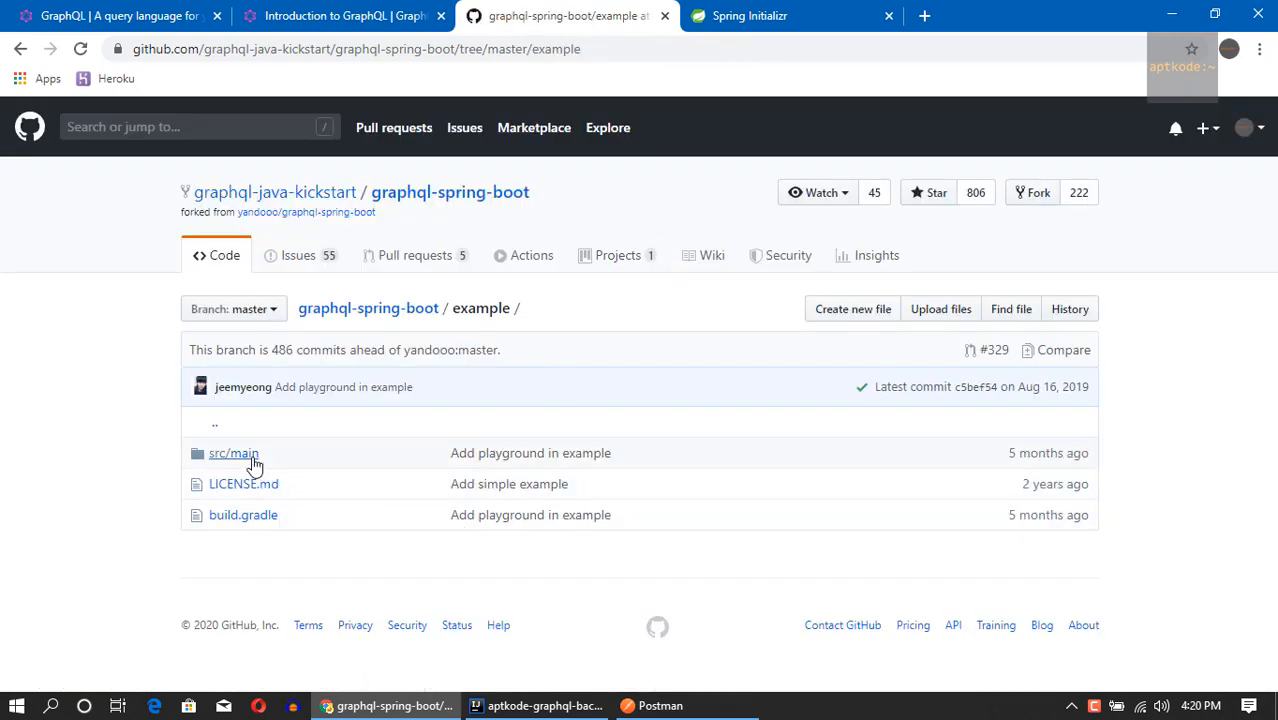
pyautogui.click(233, 452)
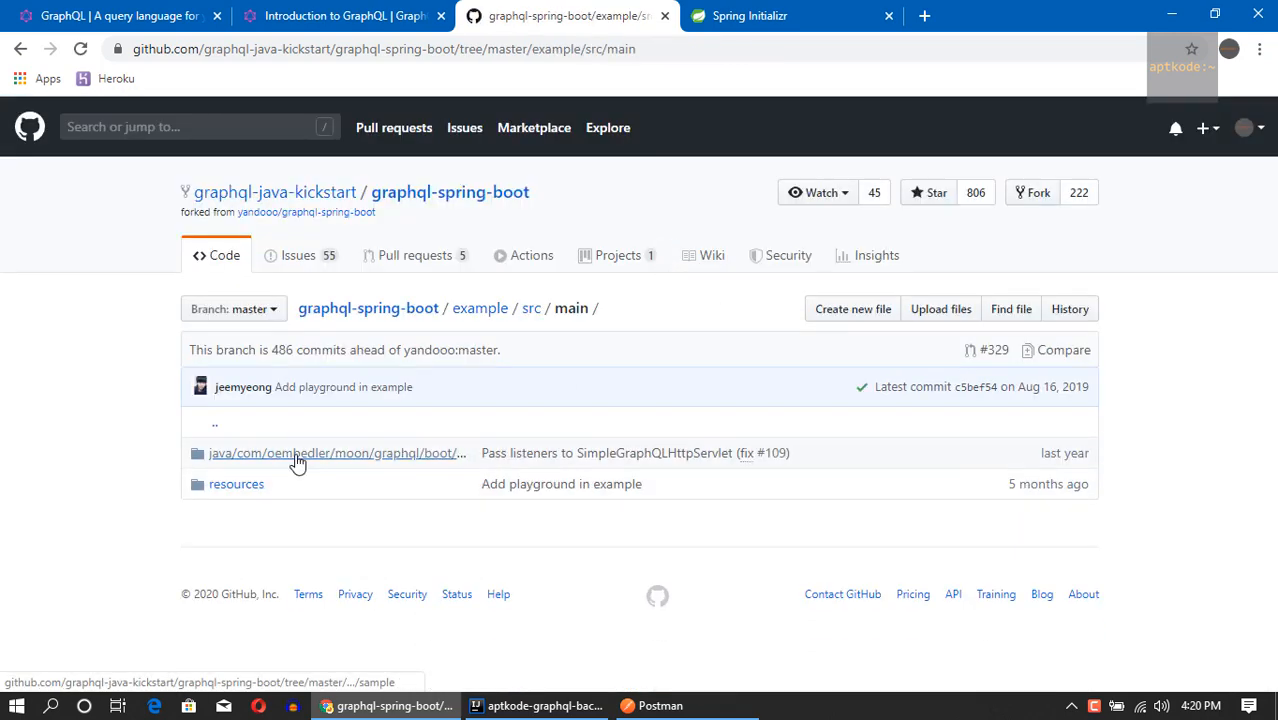
pyautogui.click(335, 453)
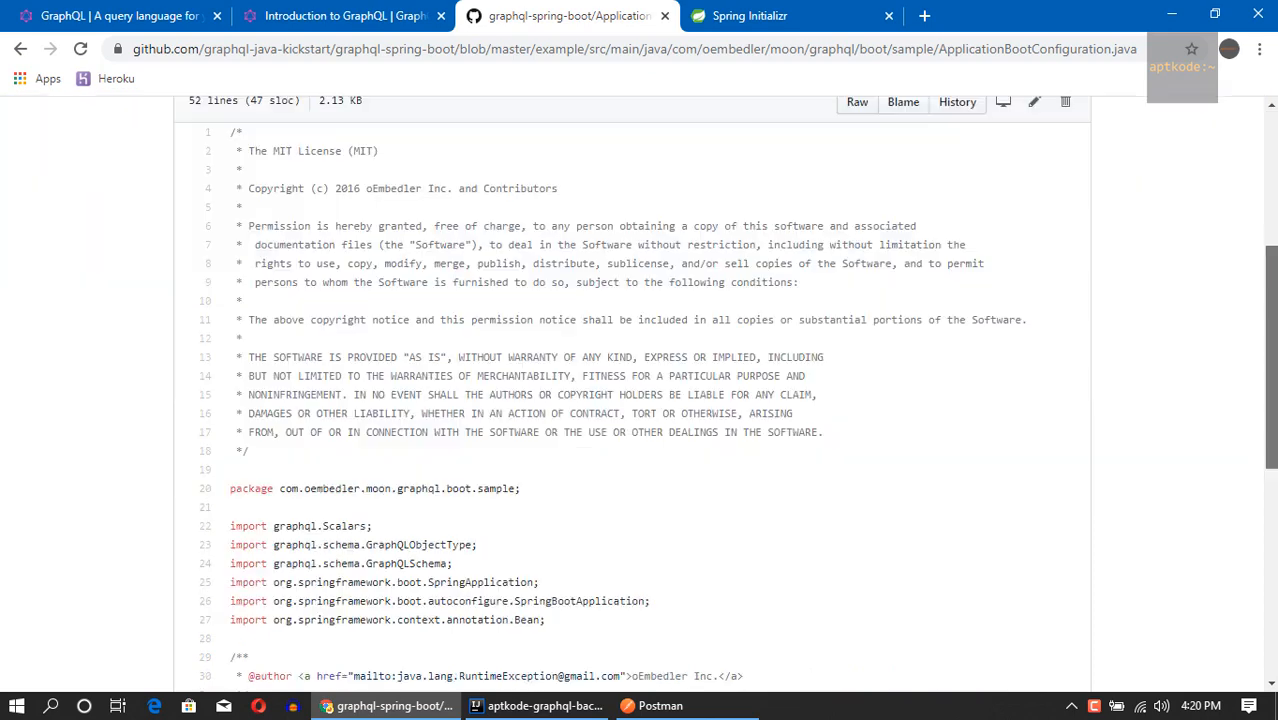
pyautogui.scroll(-3)
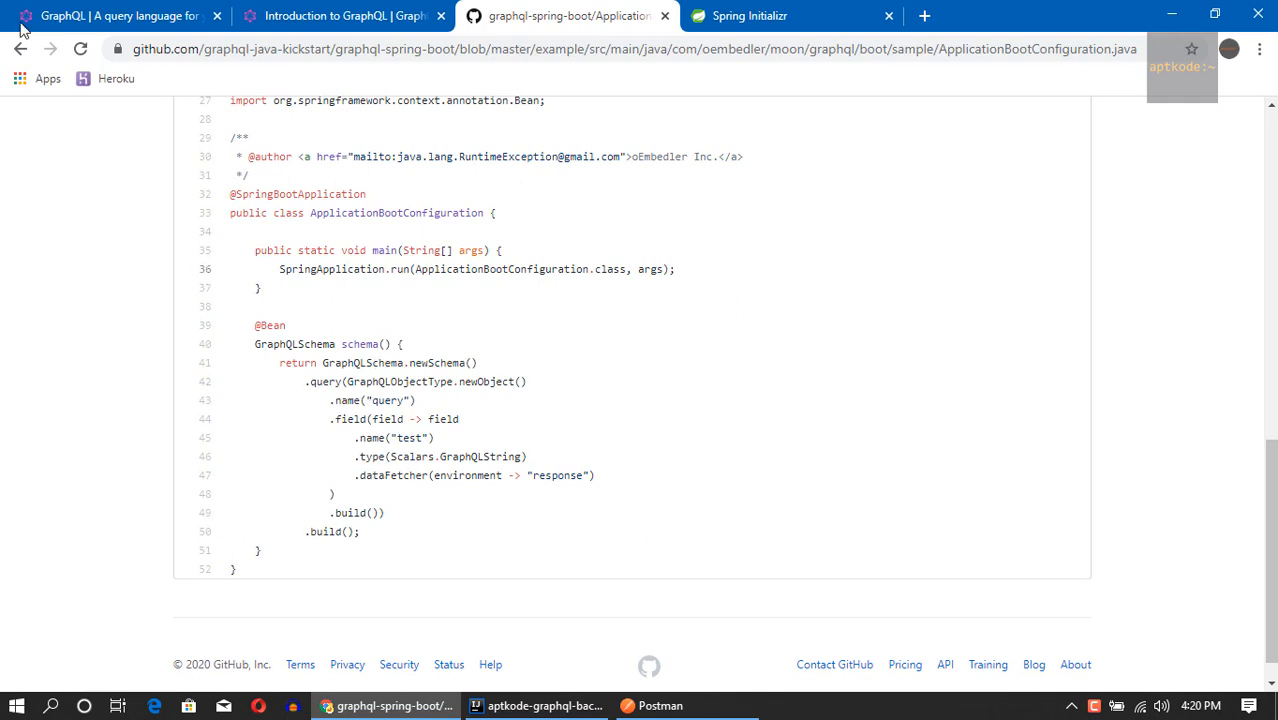
pyautogui.click(20, 48)
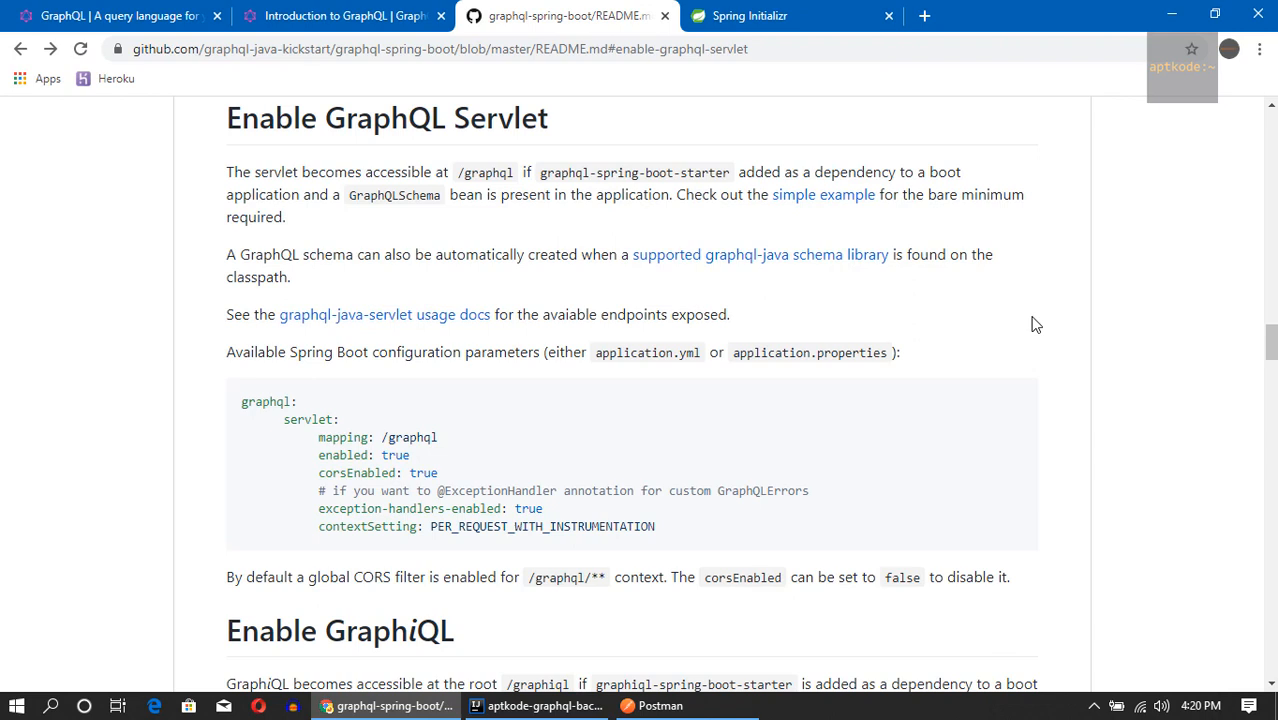
pyautogui.moveTo(742, 262)
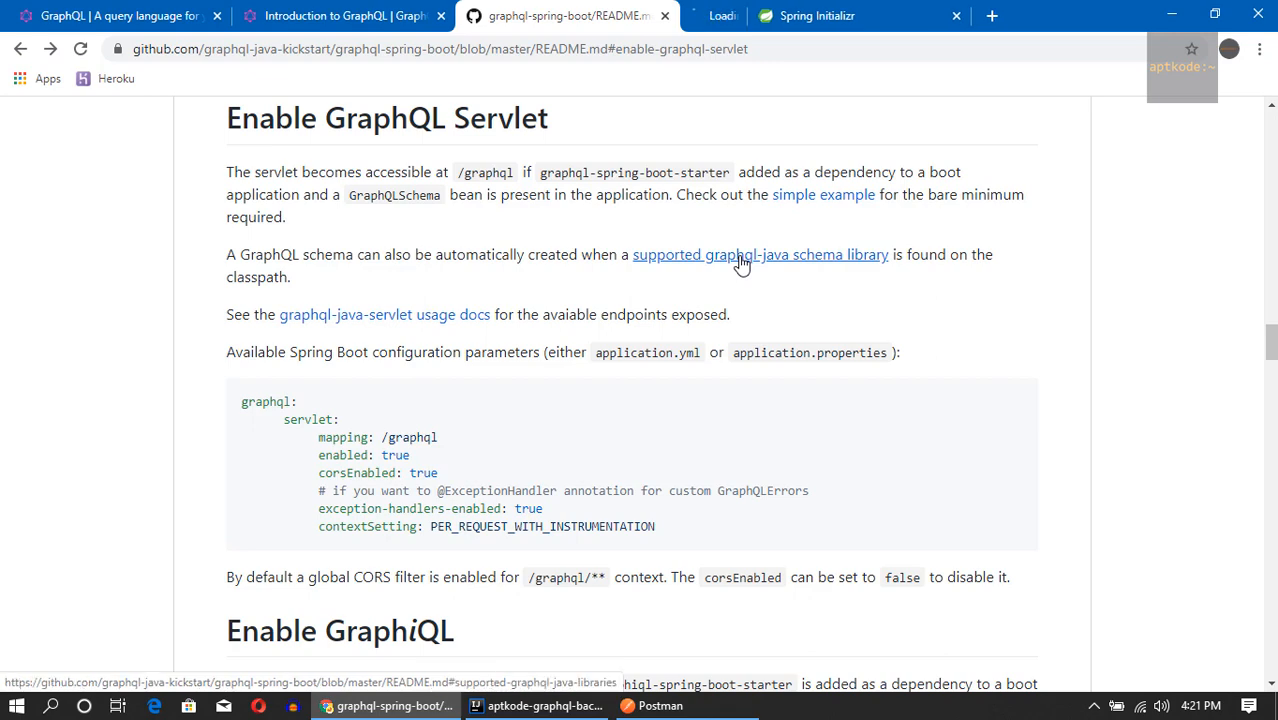
# Step: Follow the graphql-java-tools repository README to its Maven Central 5.7.1 listing
pyautogui.click(760, 254)
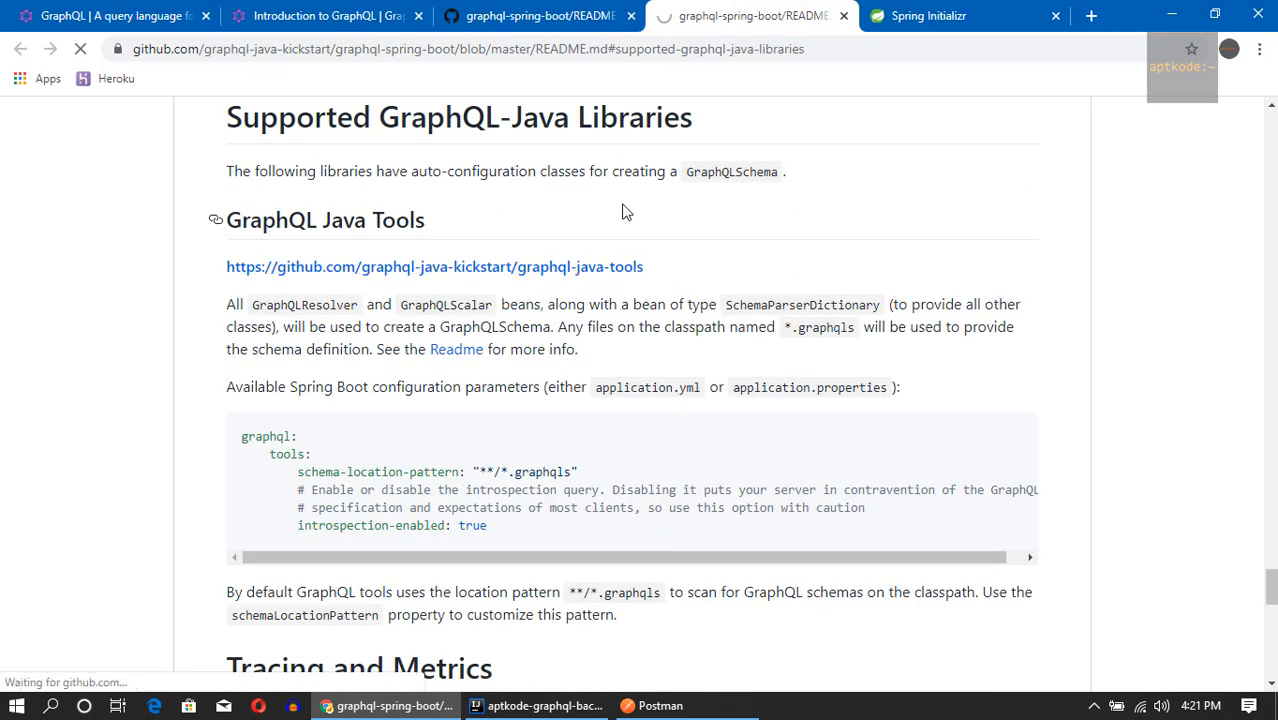
pyautogui.click(434, 266)
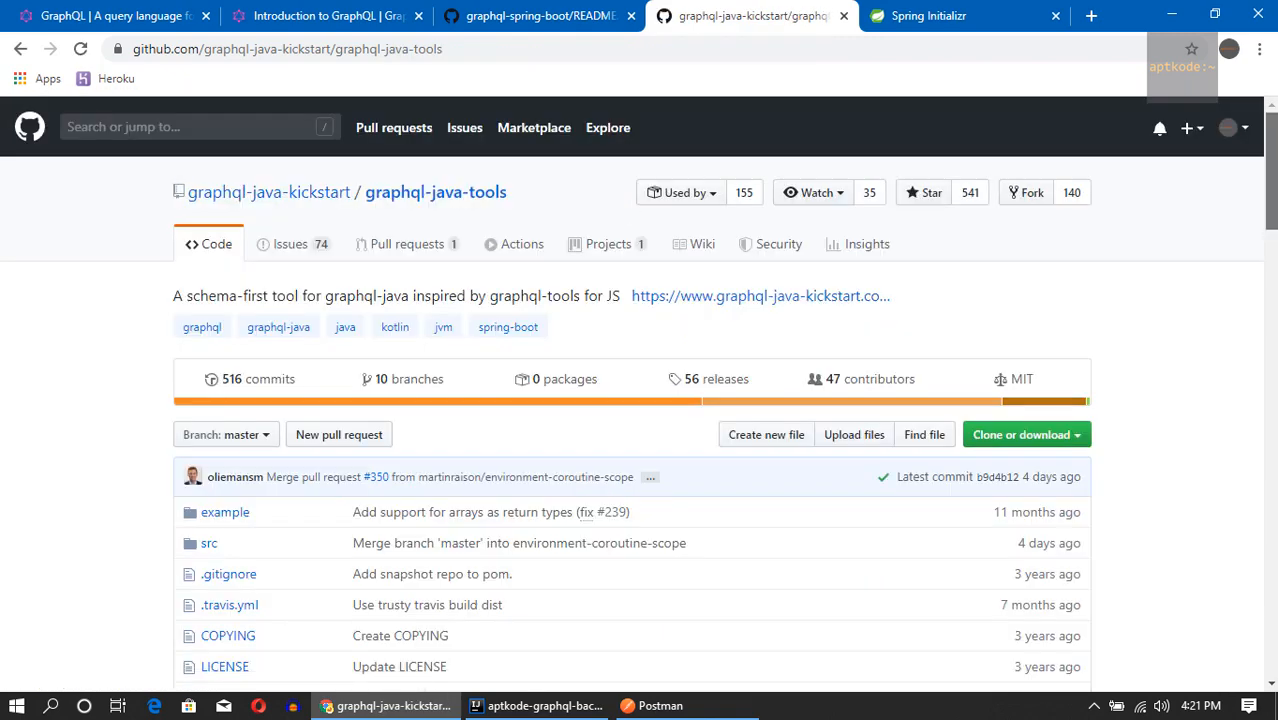
pyautogui.scroll(-3)
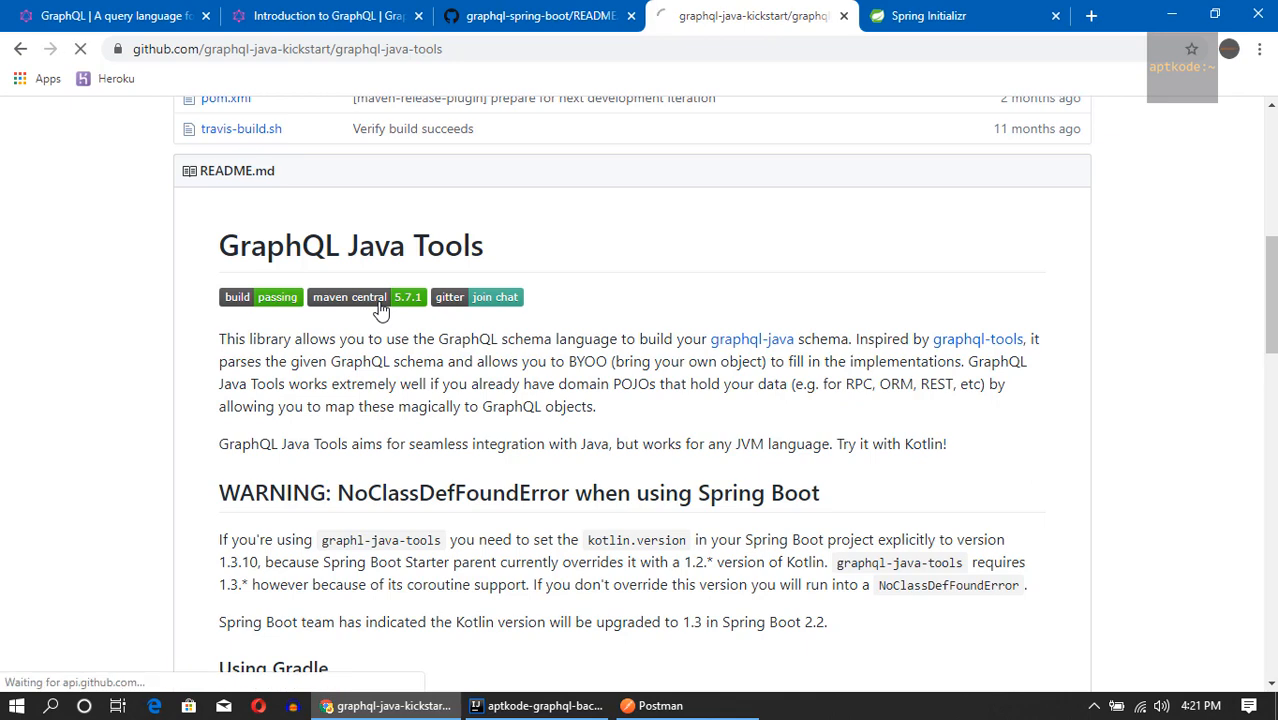
pyautogui.click(366, 296)
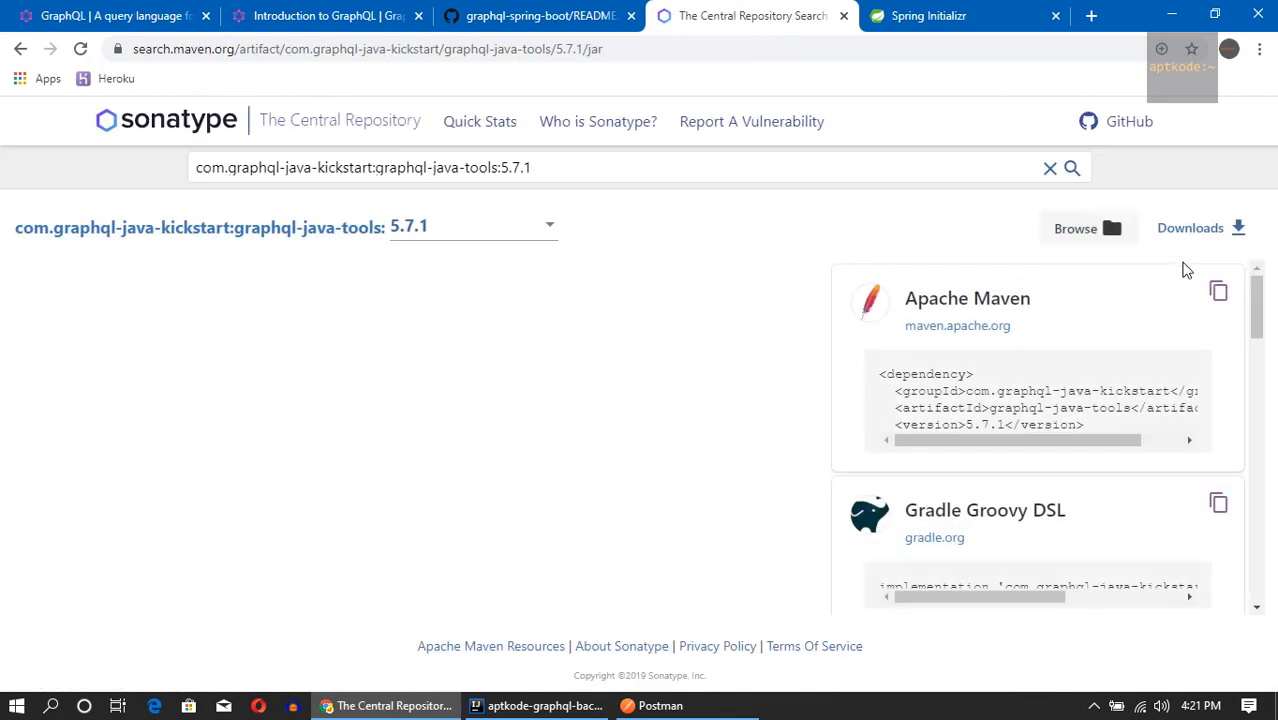
# Step: Copy the graphql-java-tools 5.7.1 Maven snippet into pom.xml and return to the README
pyautogui.click(1088, 228)
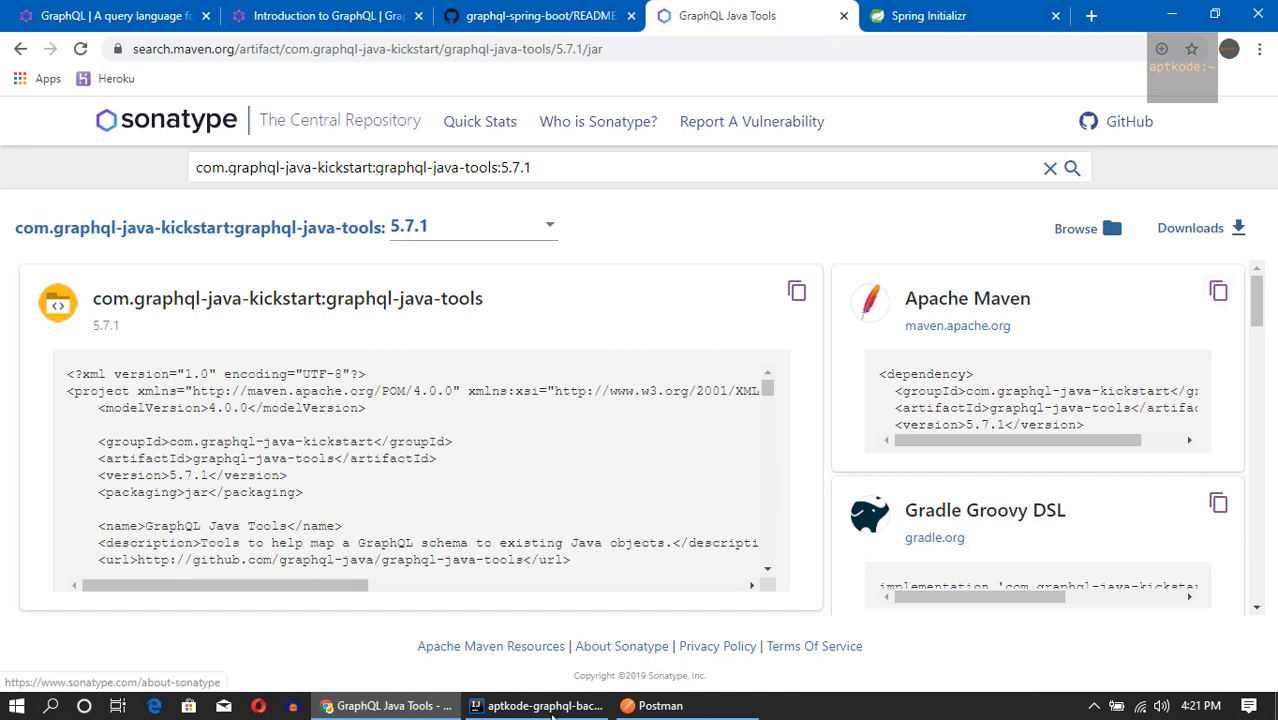
pyautogui.click(545, 705)
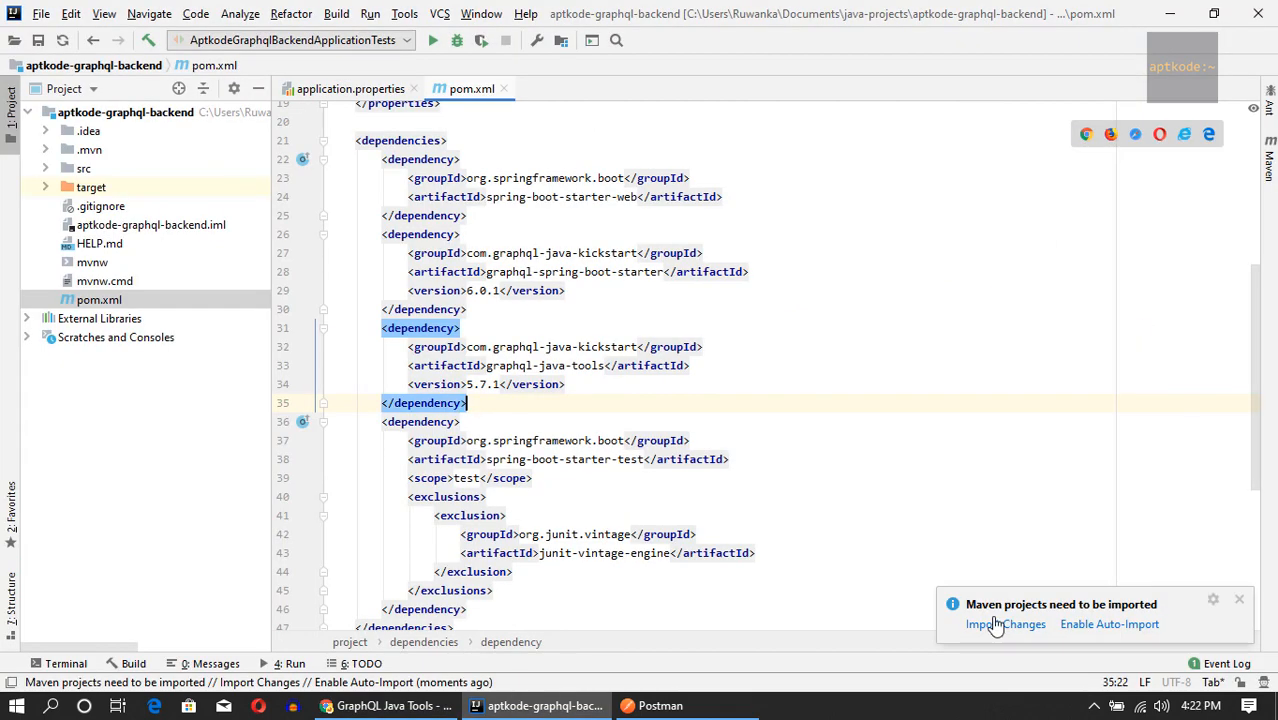
pyautogui.click(1005, 624)
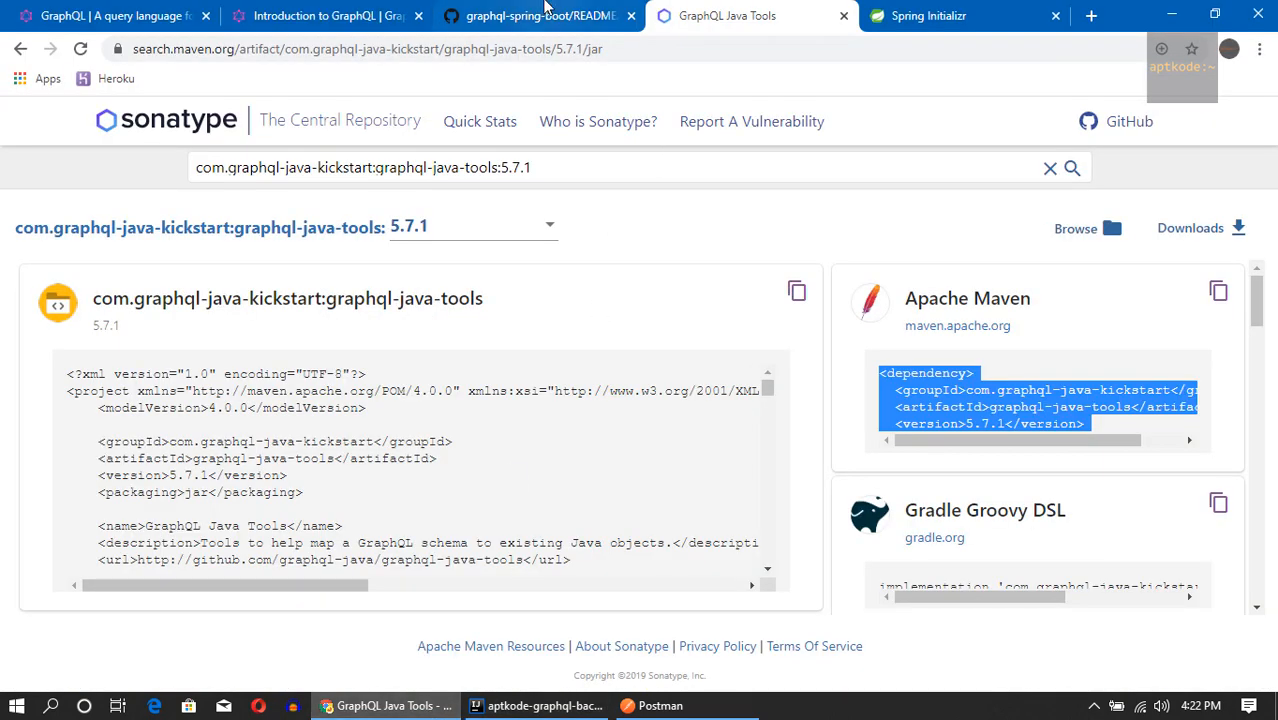
pyautogui.click(540, 15)
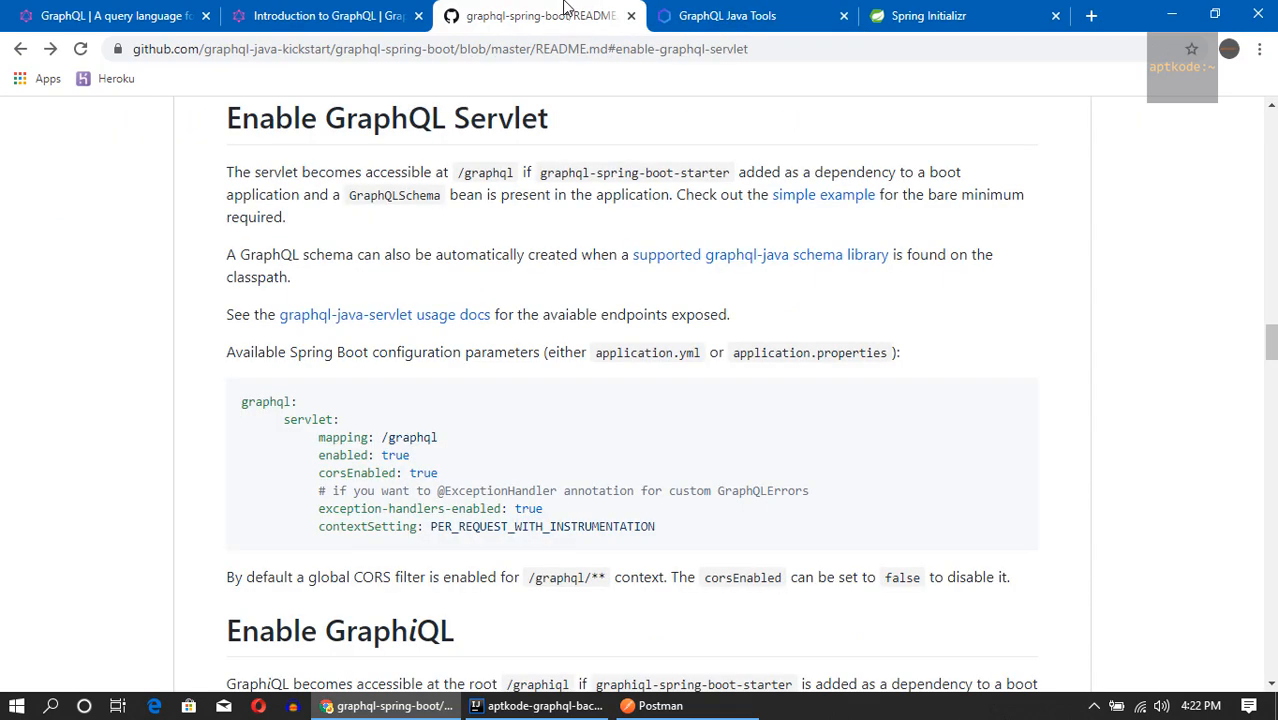
pyautogui.moveTo(565, 251)
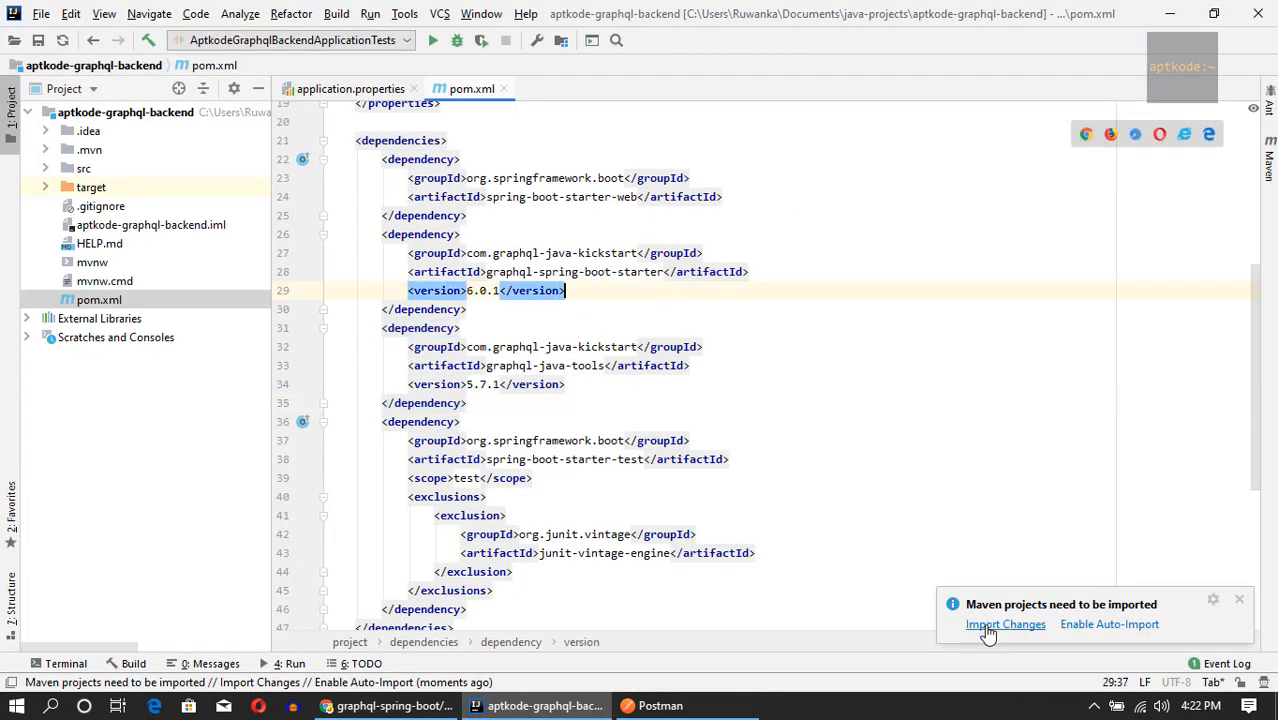
# Step: Import the new Maven dependencies and run the passing context test
pyautogui.click(1005, 624)
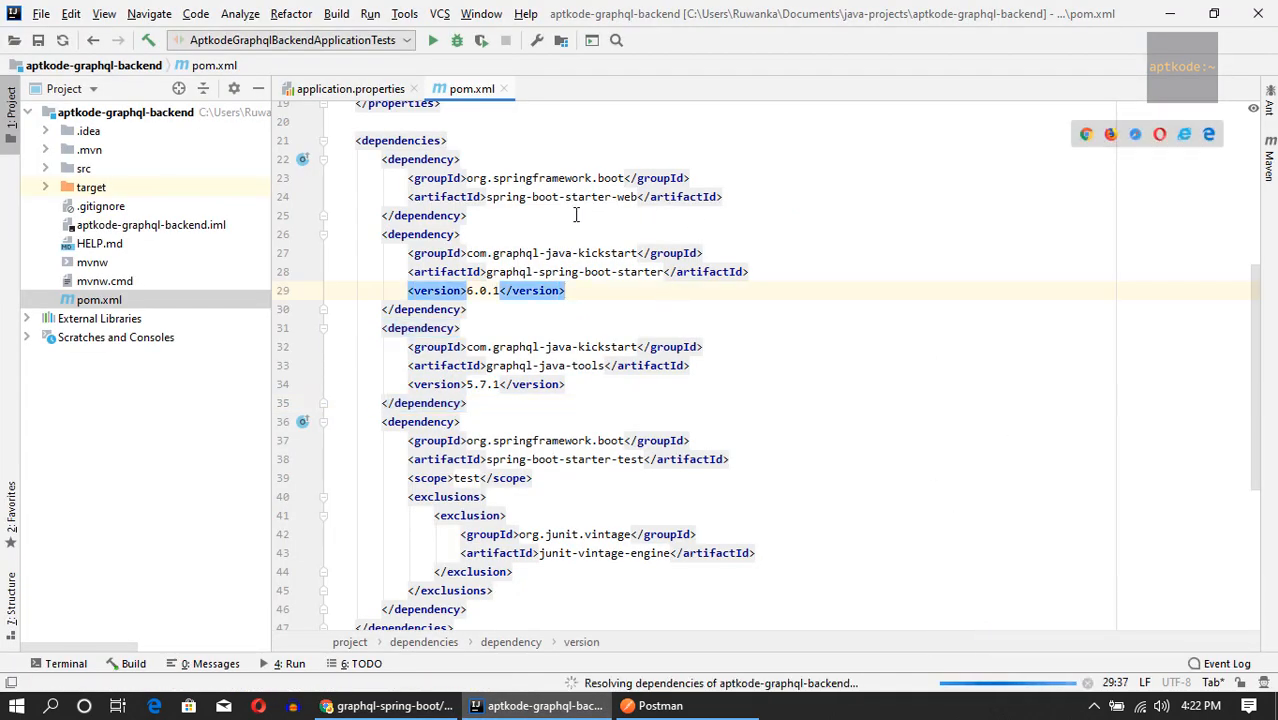
pyautogui.click(350, 88)
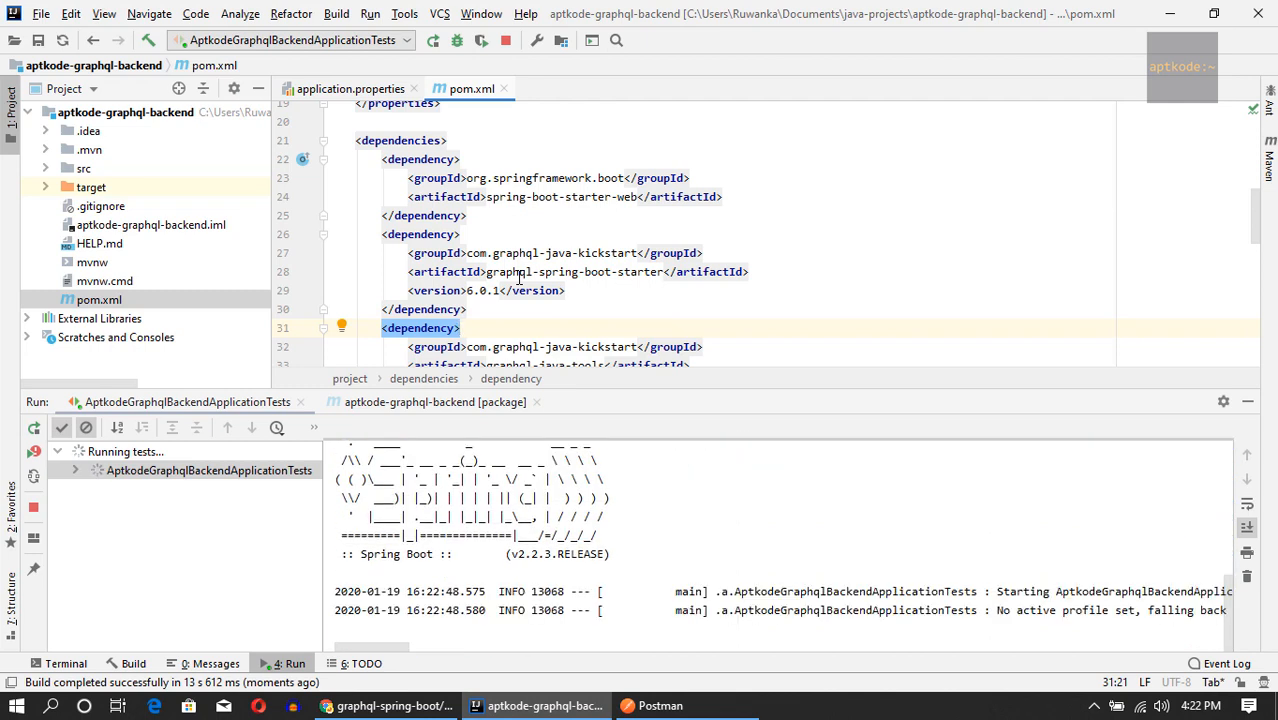
pyautogui.scroll(-3)
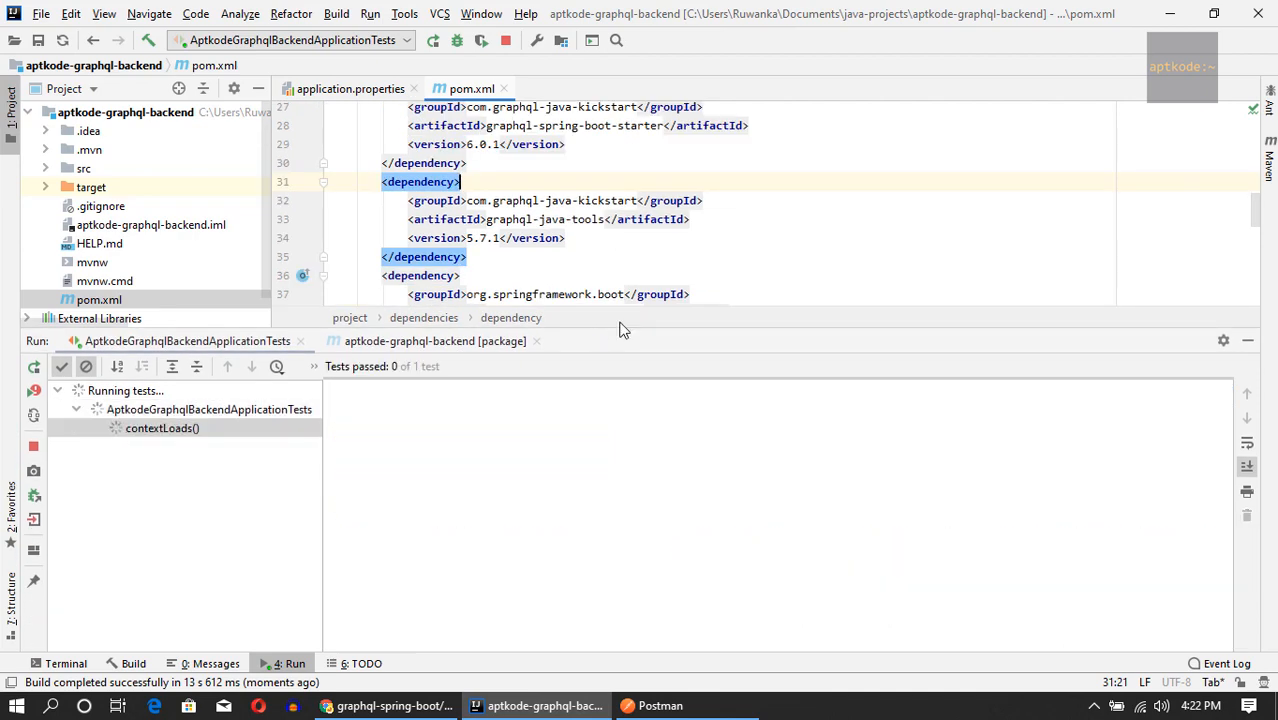
# Step: Run the backend application on Tomcat port 8080, then hide the Run panel
pyautogui.click(433, 40)
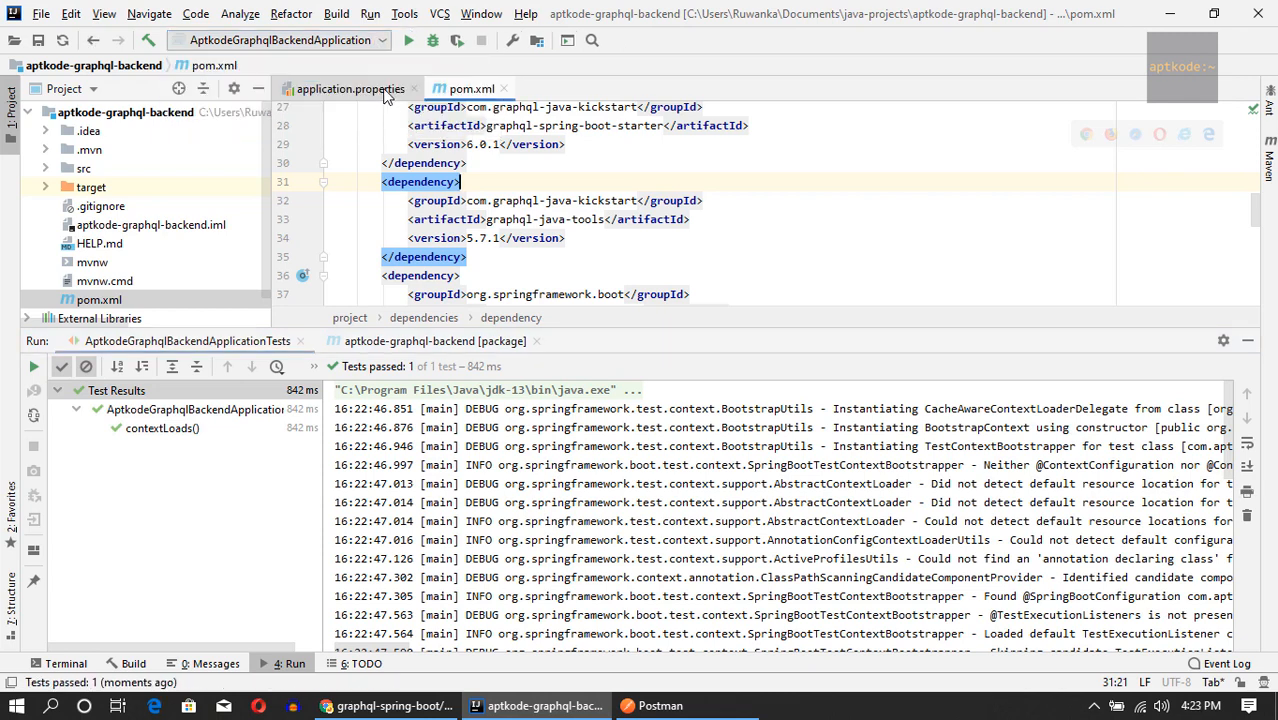
pyautogui.click(408, 40)
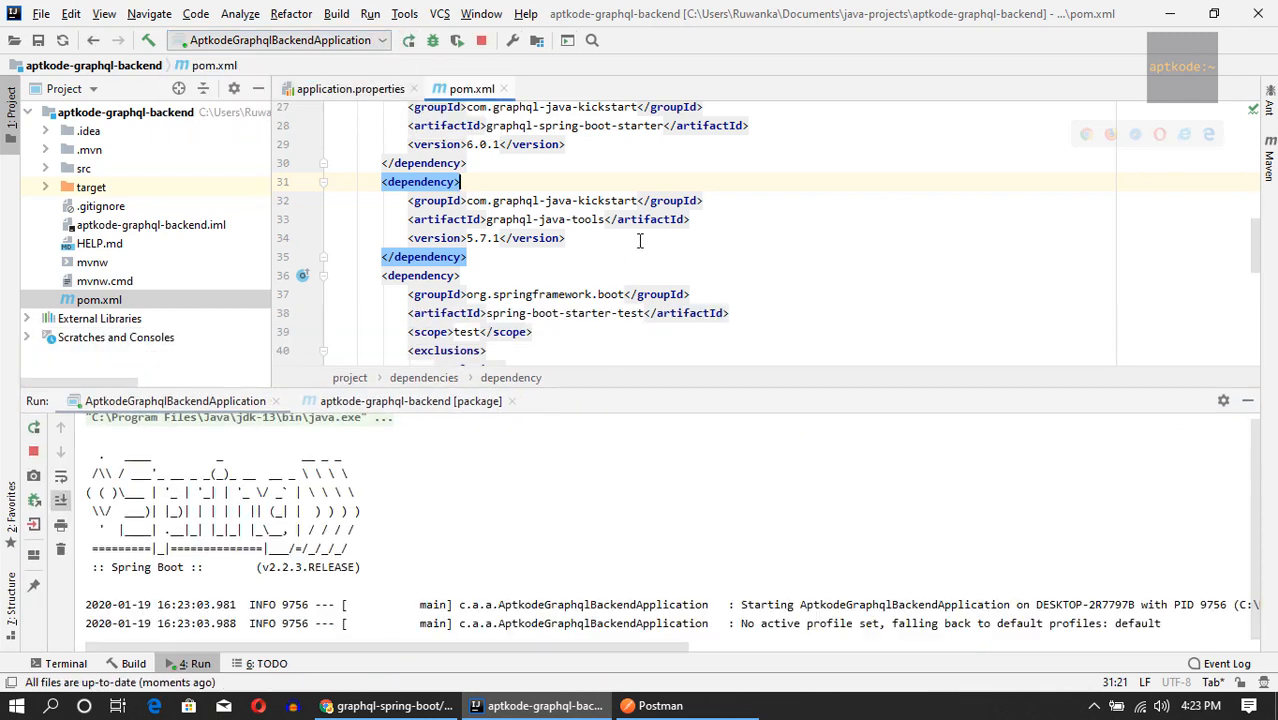
pyautogui.moveTo(620, 388); pyautogui.dragTo(620, 305)
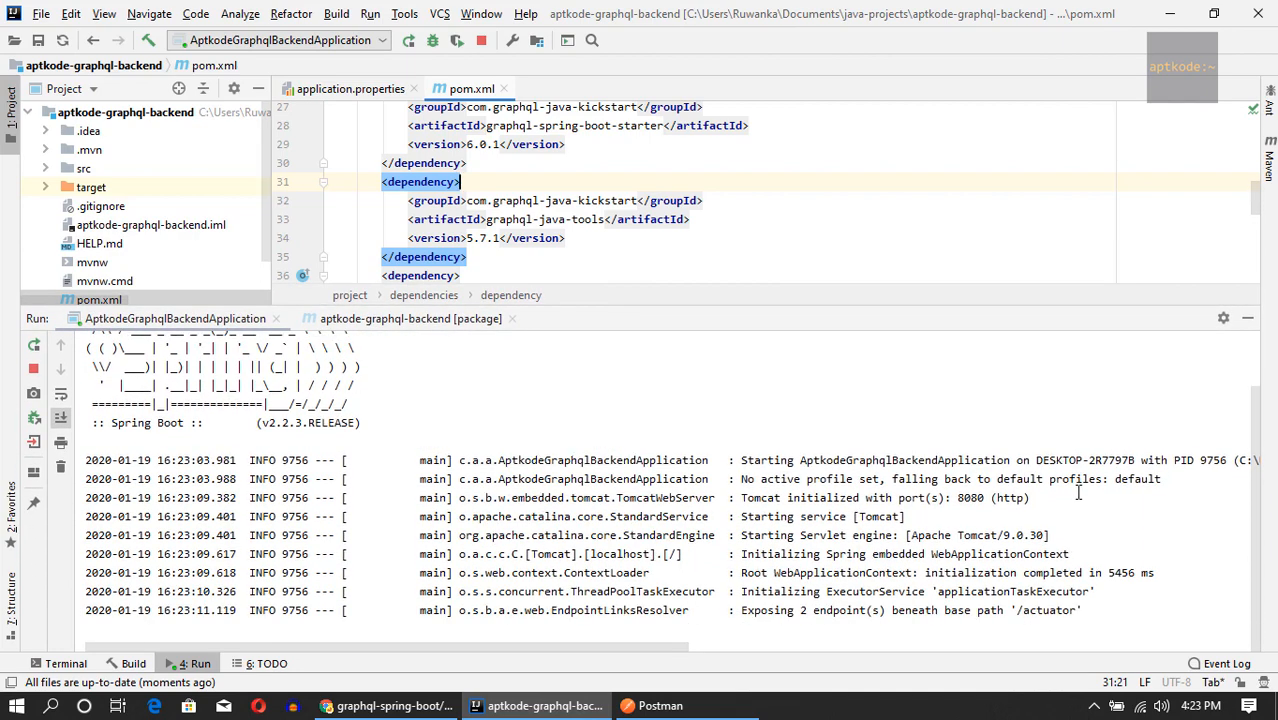
pyautogui.scroll(-3)
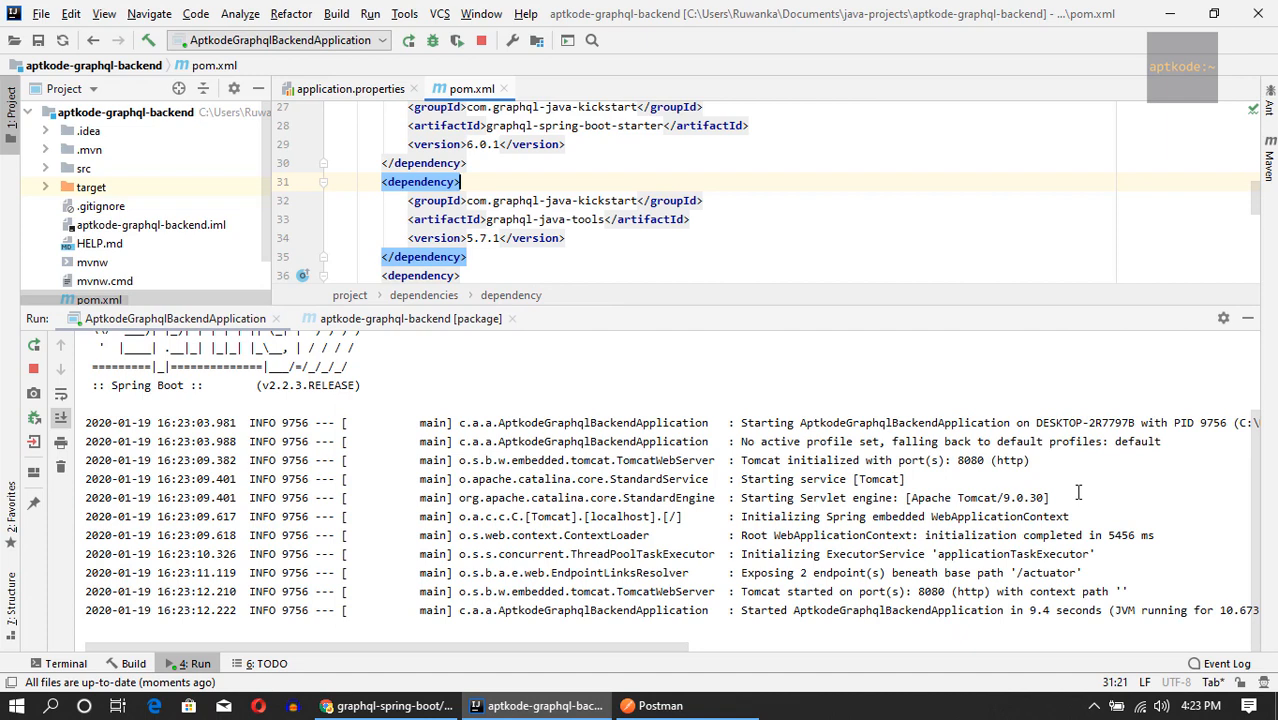
pyautogui.moveTo(709, 458)
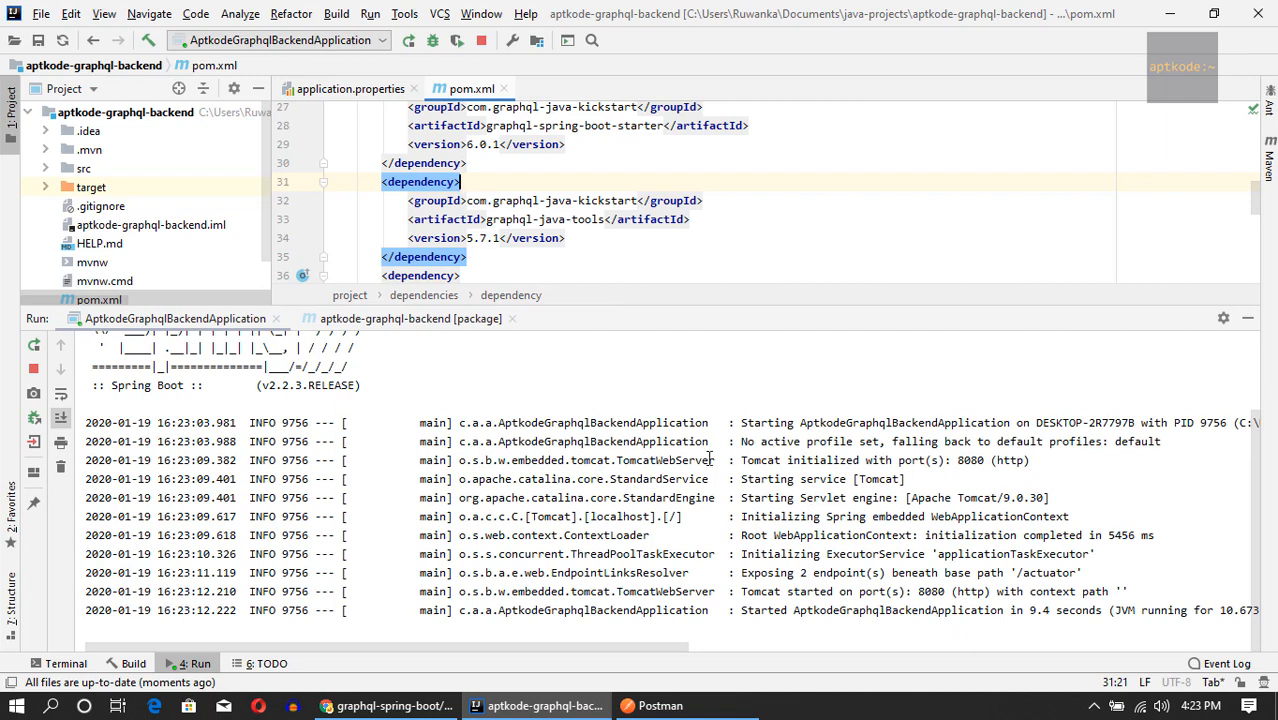
pyautogui.moveTo(1248, 318)
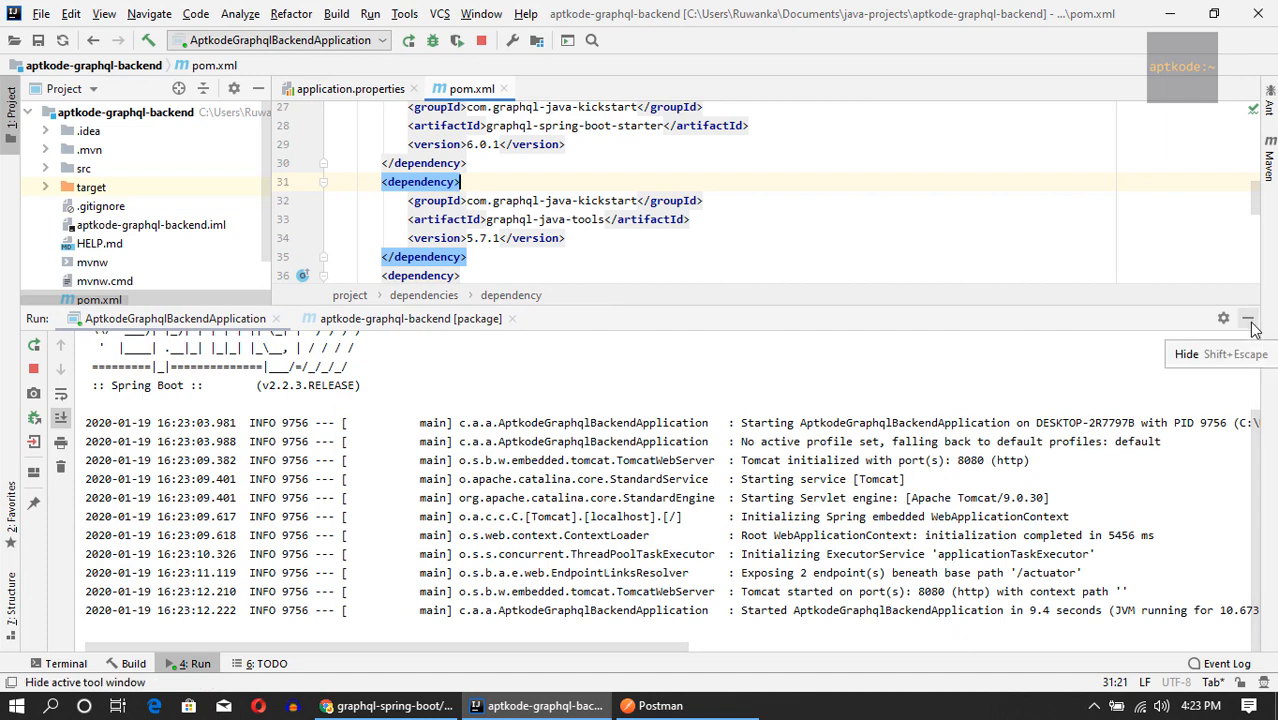
pyautogui.click(1247, 318)
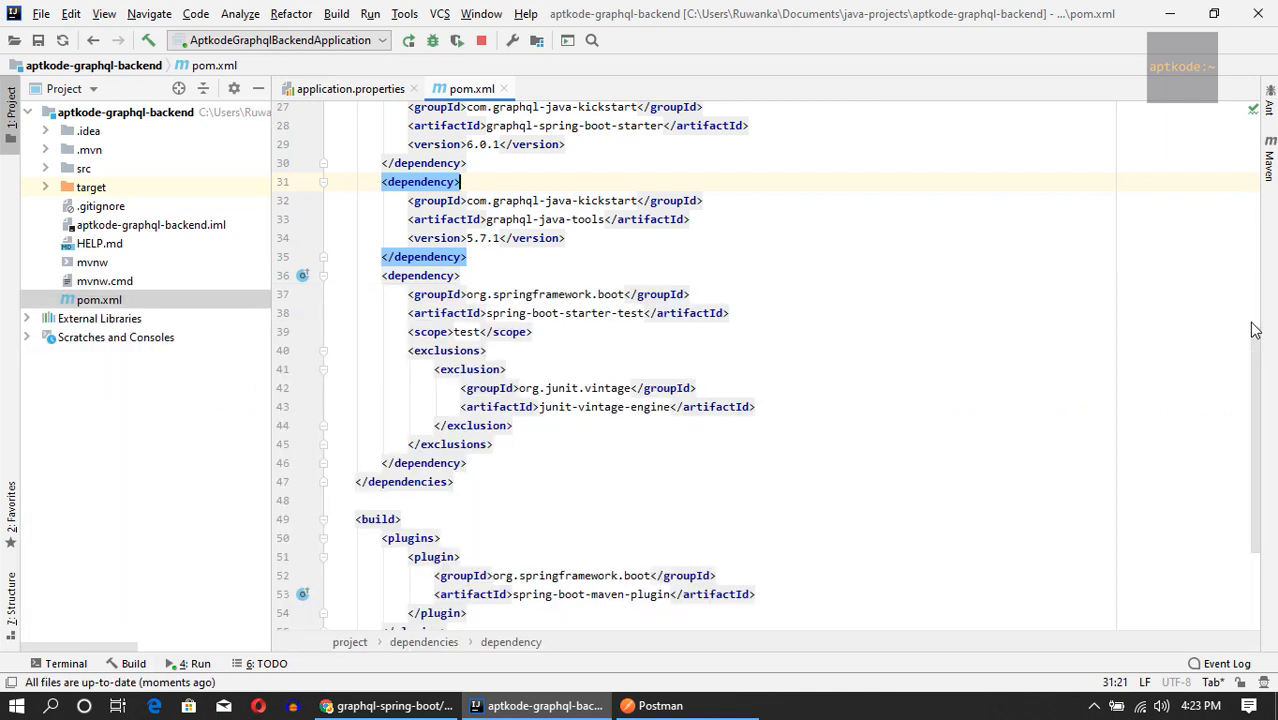
# Step: Open the README's supported graphql-java libraries section in a new tab, then return to IntelliJ
pyautogui.click(384, 706)
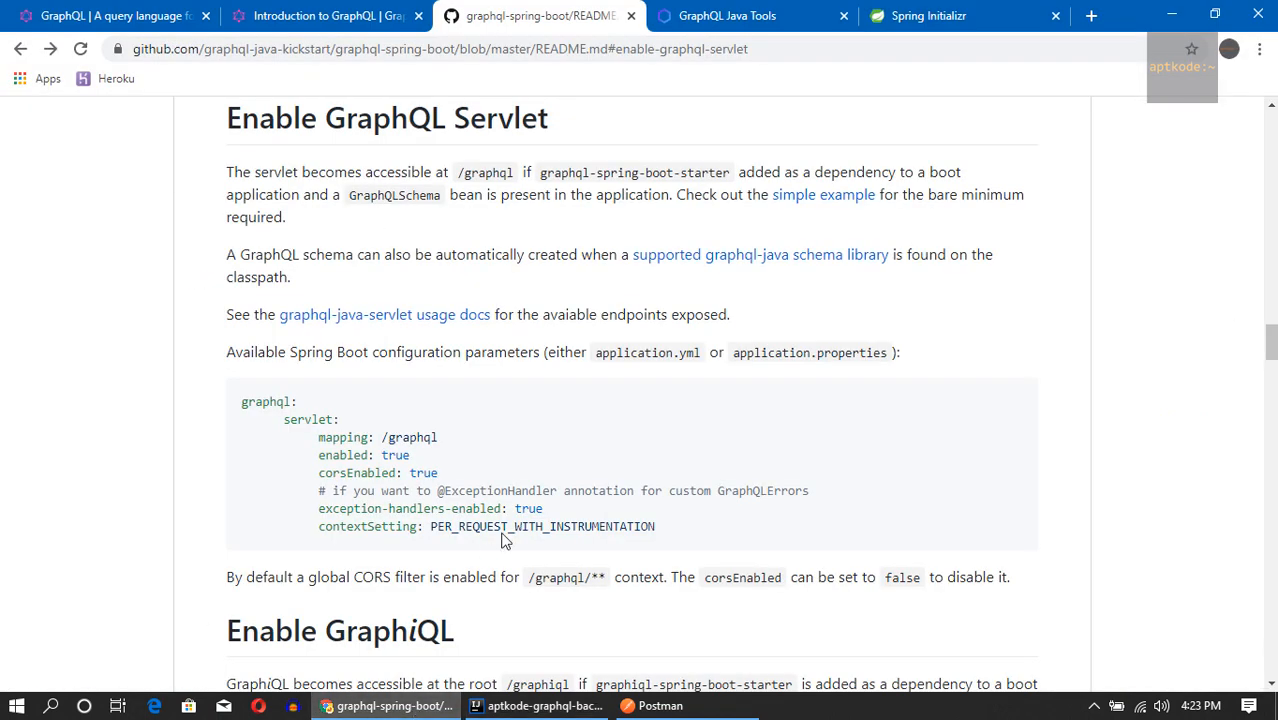
pyautogui.moveTo(744, 272)
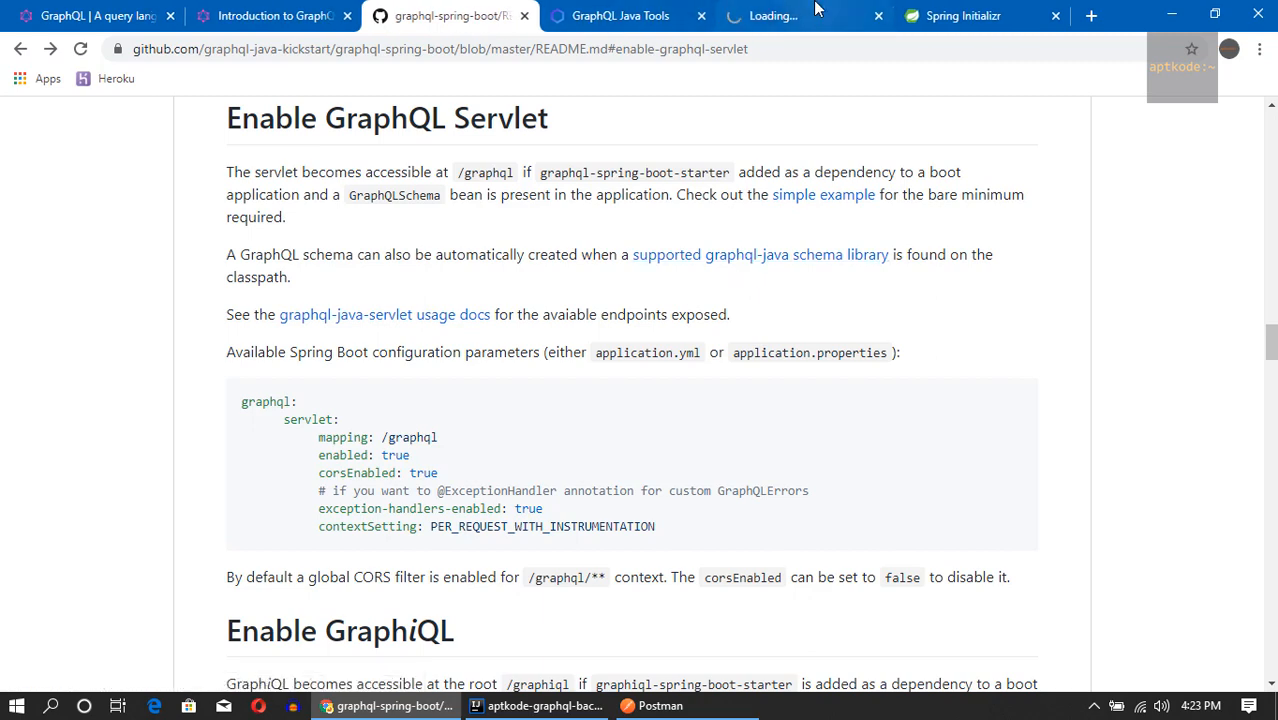
pyautogui.click(760, 254)
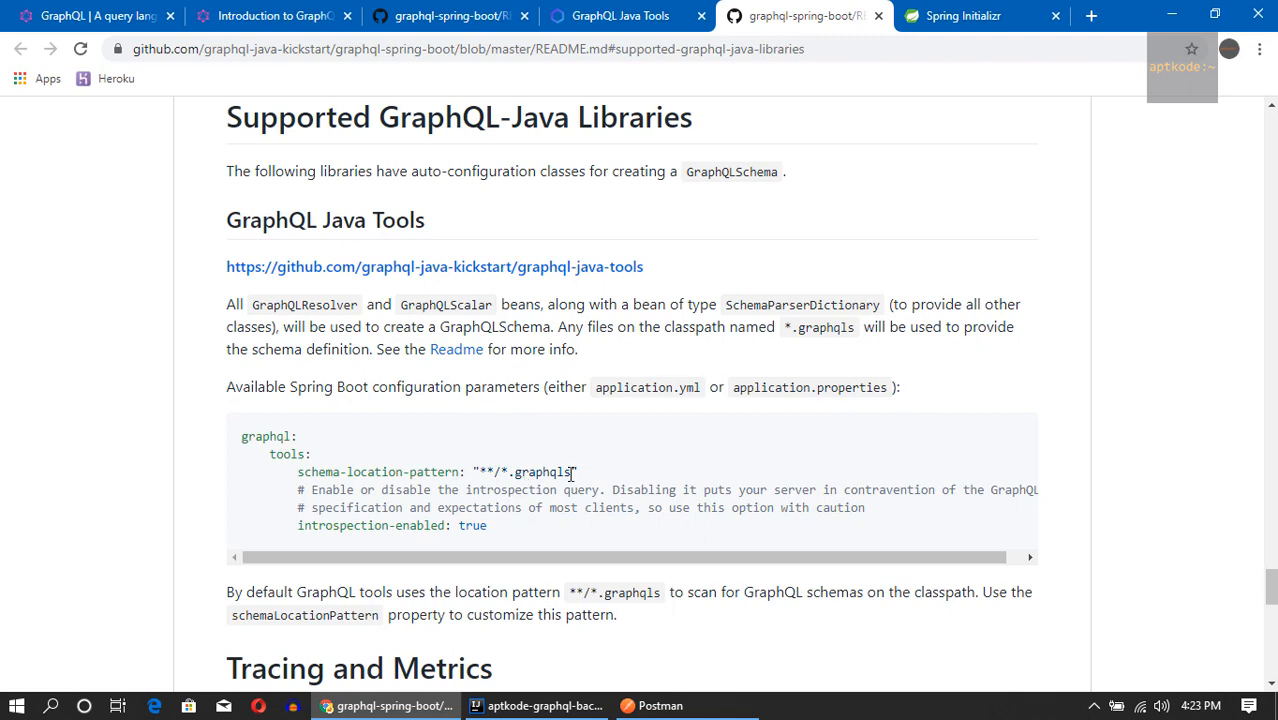
pyautogui.click(536, 705)
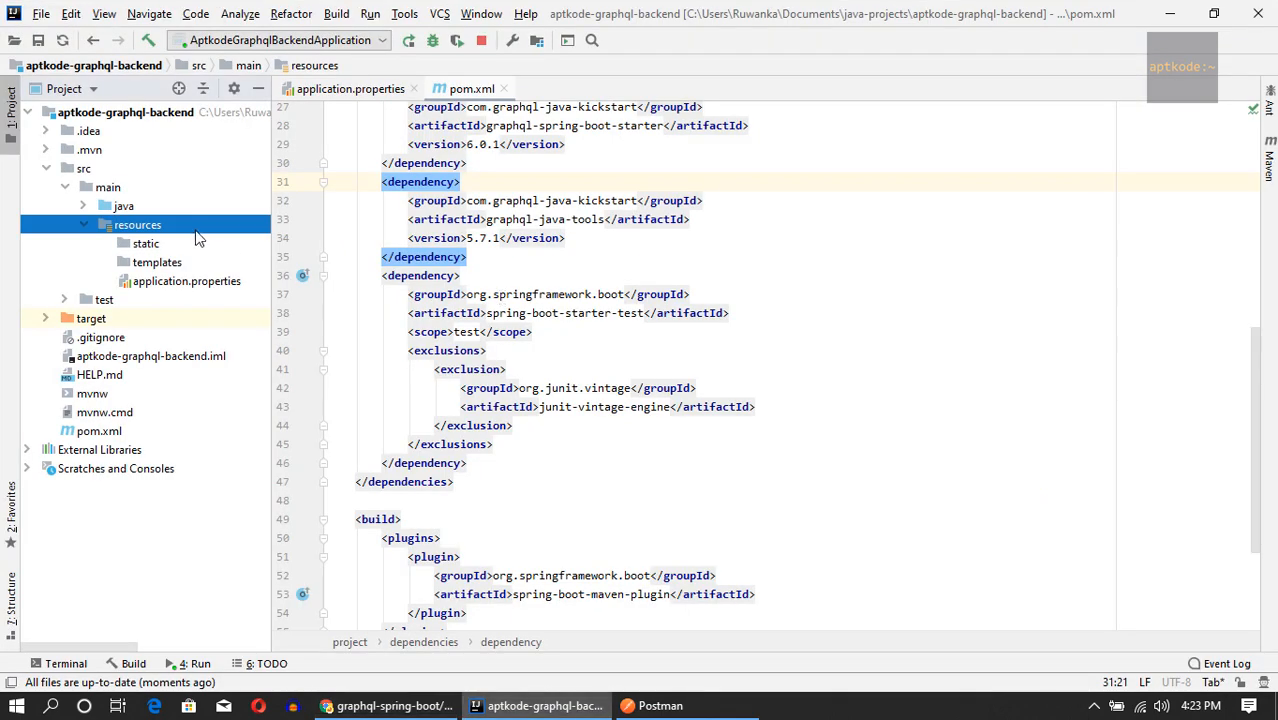
# Step: Create a new .graphqls schema file in src/main/resources
pyautogui.rightClick(137, 224)
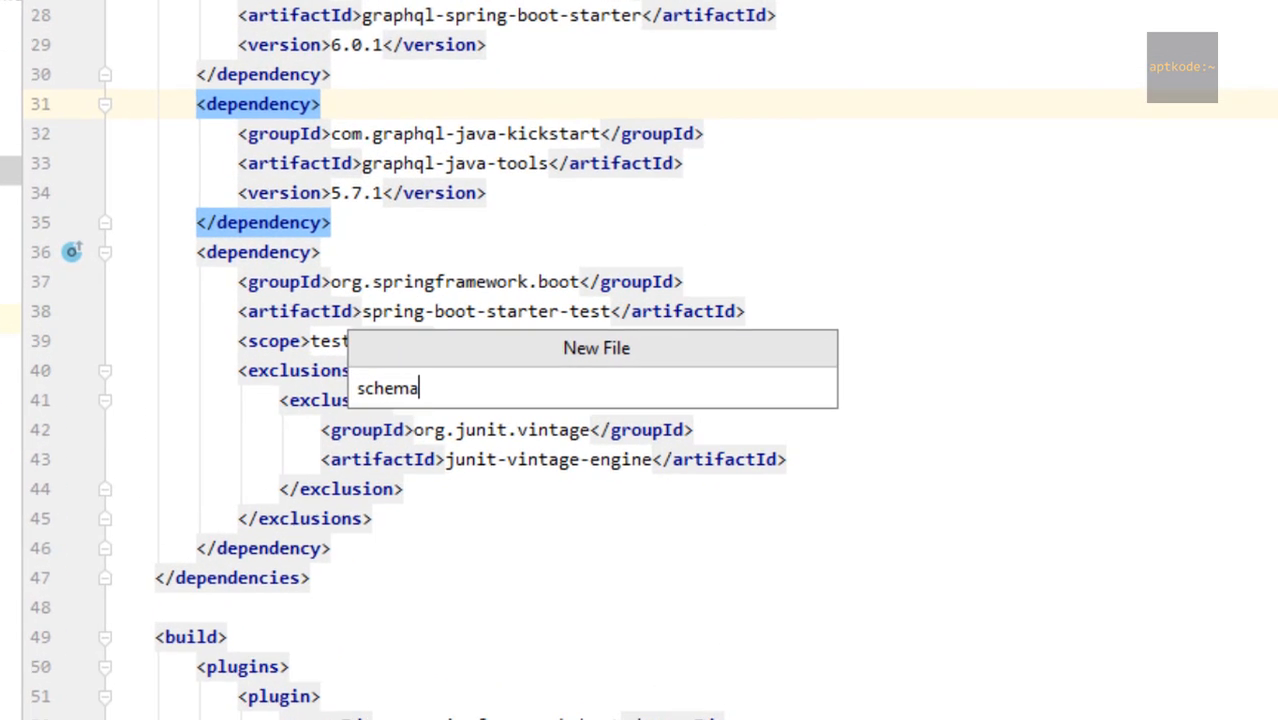
pyautogui.write('.graphq')
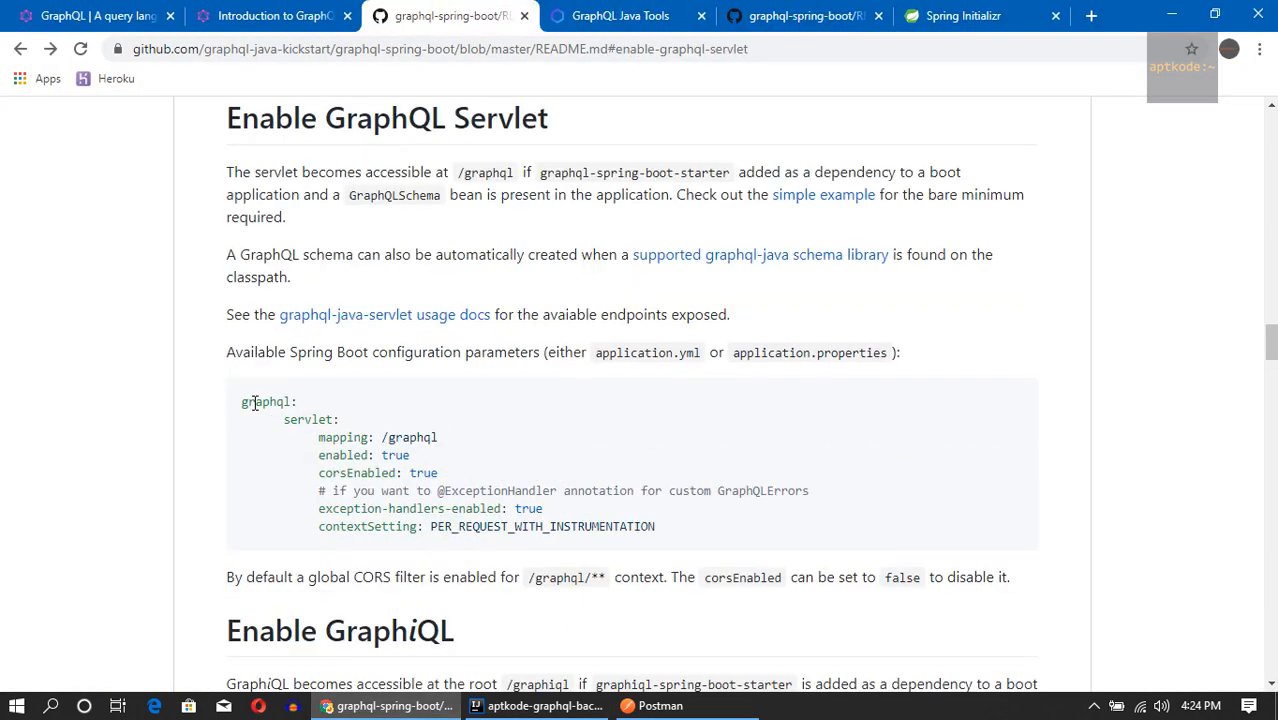
# Step: Select the graphql servlet YAML configuration sample in the GitHub README
pyautogui.moveTo(241, 401); pyautogui.dragTo(422, 455)
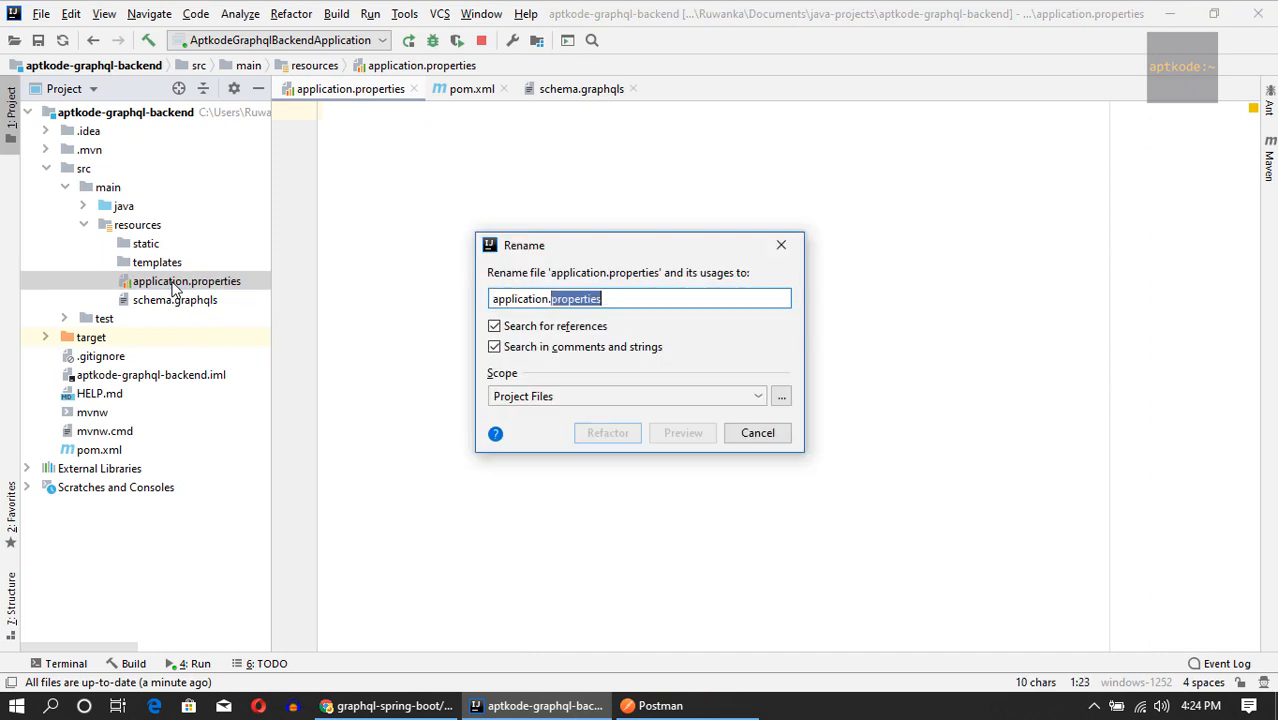
# Step: Rename application.properties to application.yml, check schema.graphqls, and hide the Run panel
pyautogui.click(607, 432)
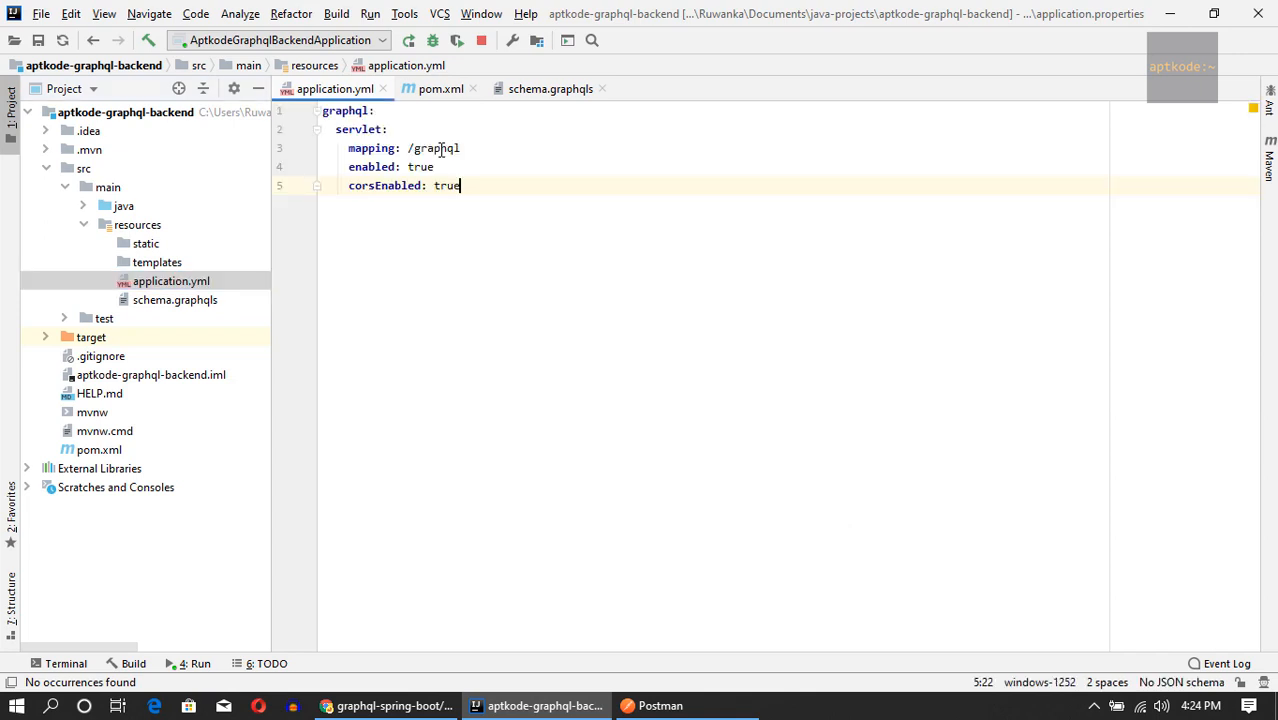
pyautogui.click(550, 88)
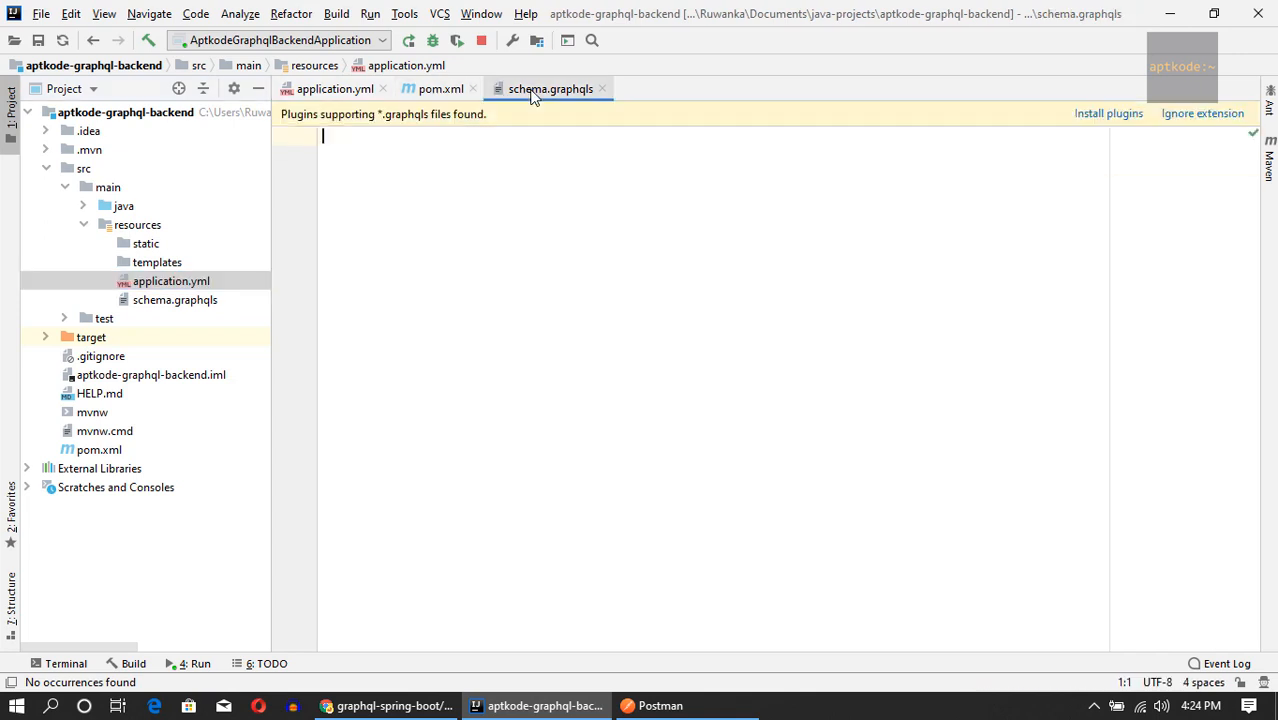
pyautogui.click(335, 88)
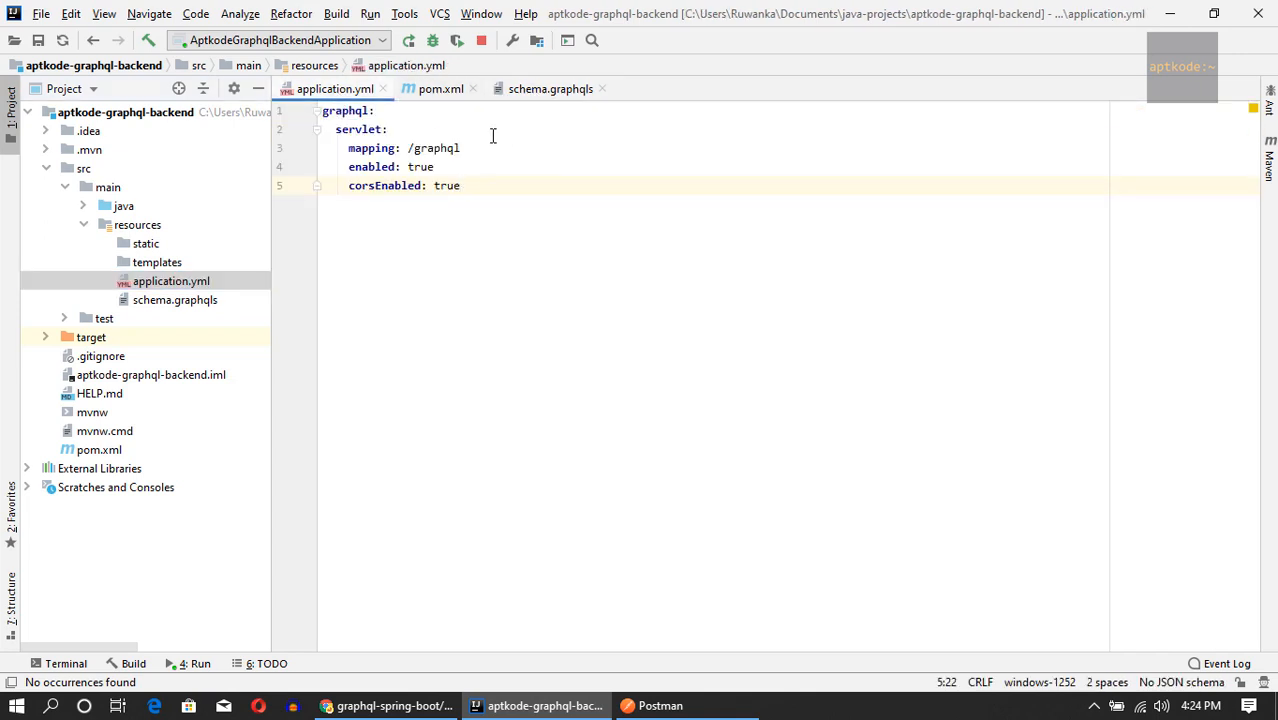
pyautogui.moveTo(550, 88)
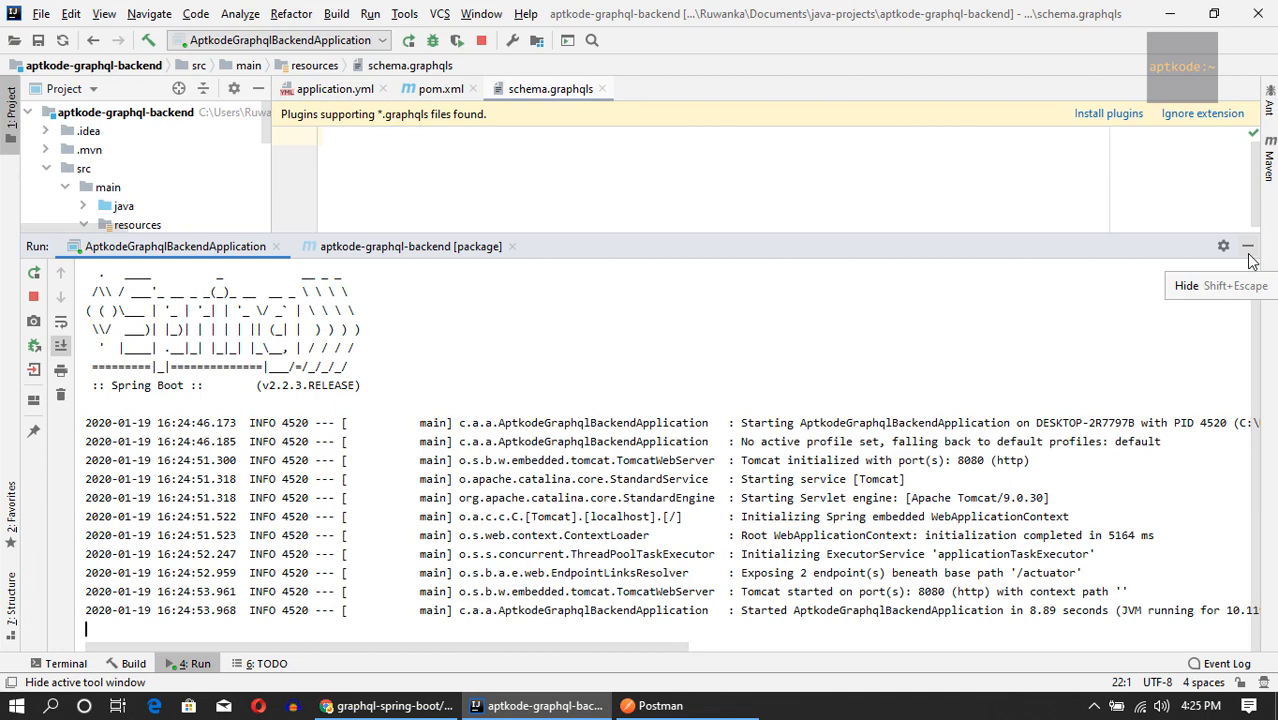
pyautogui.click(1247, 246)
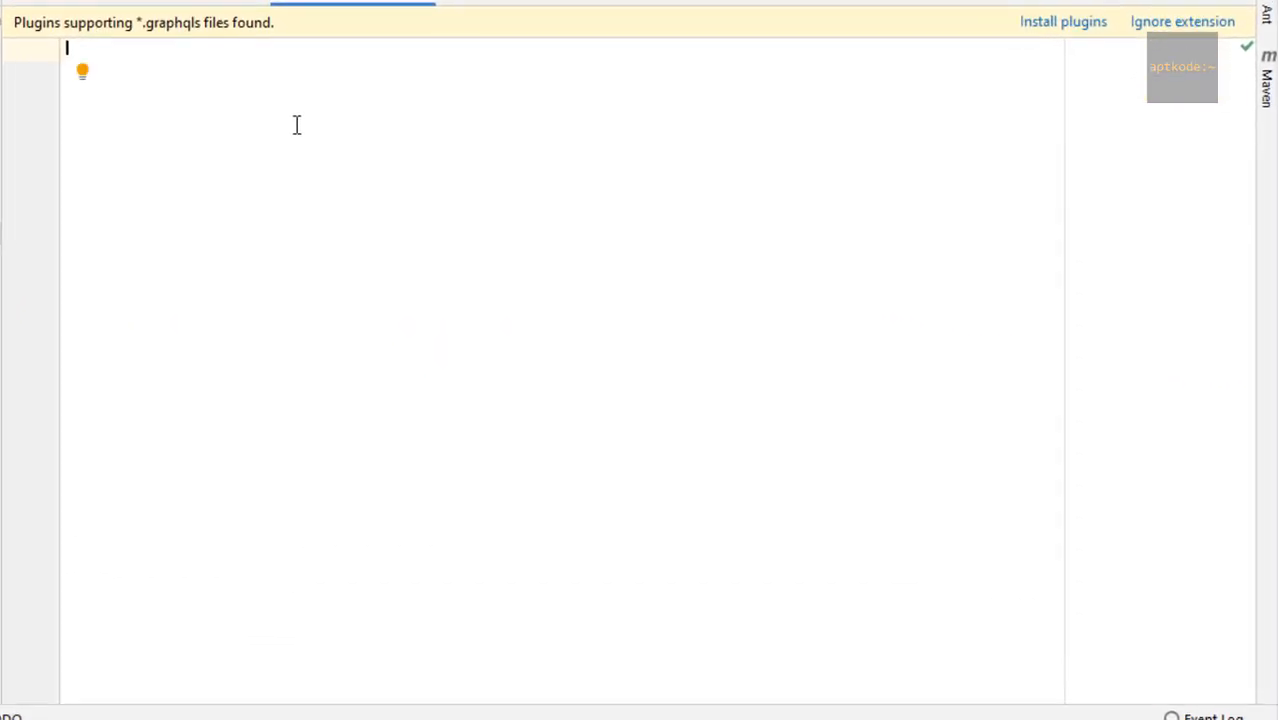
# Step: Define a Book type with title and isbn String! fields
pyautogui.write('type Book')
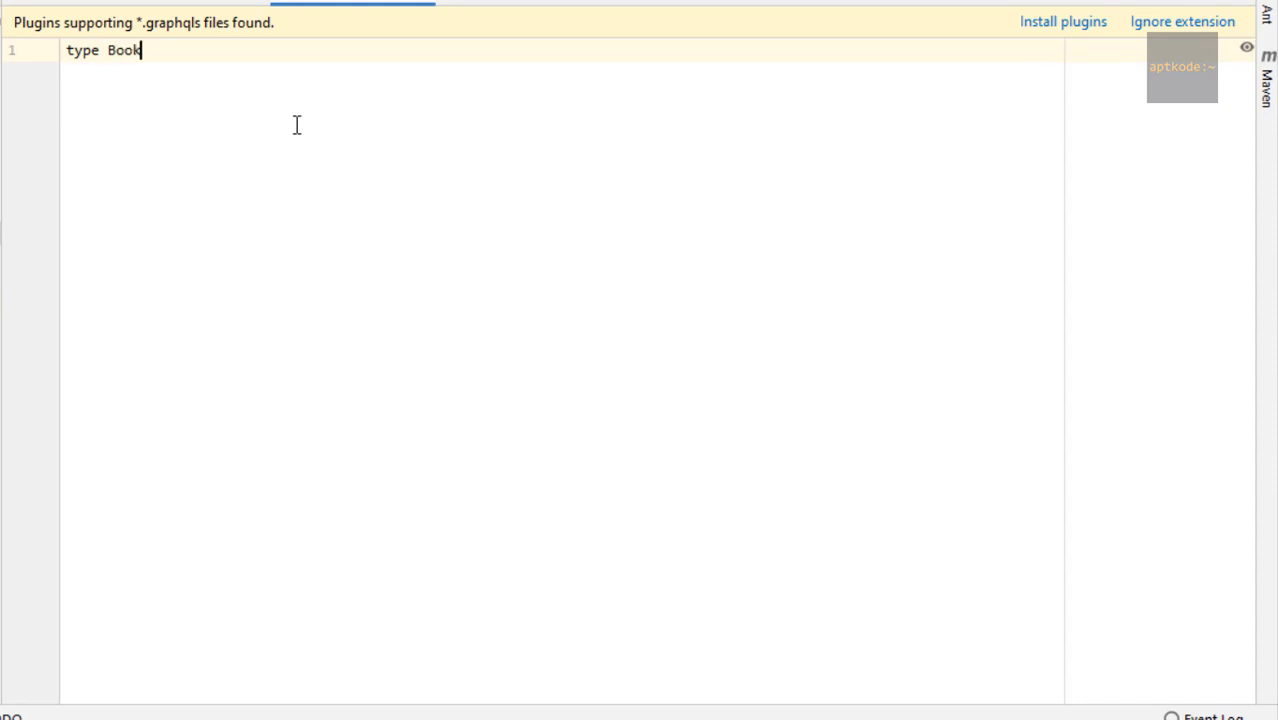
pyautogui.write('{')
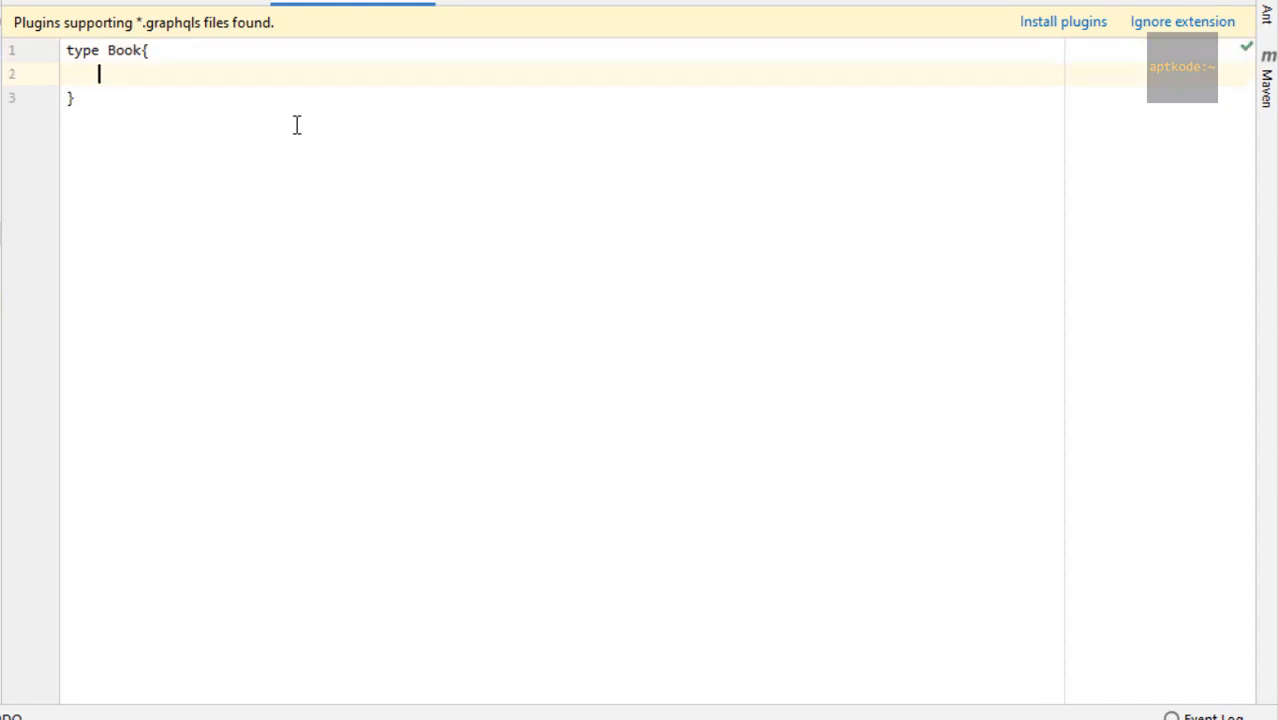
pyautogui.write('title:')
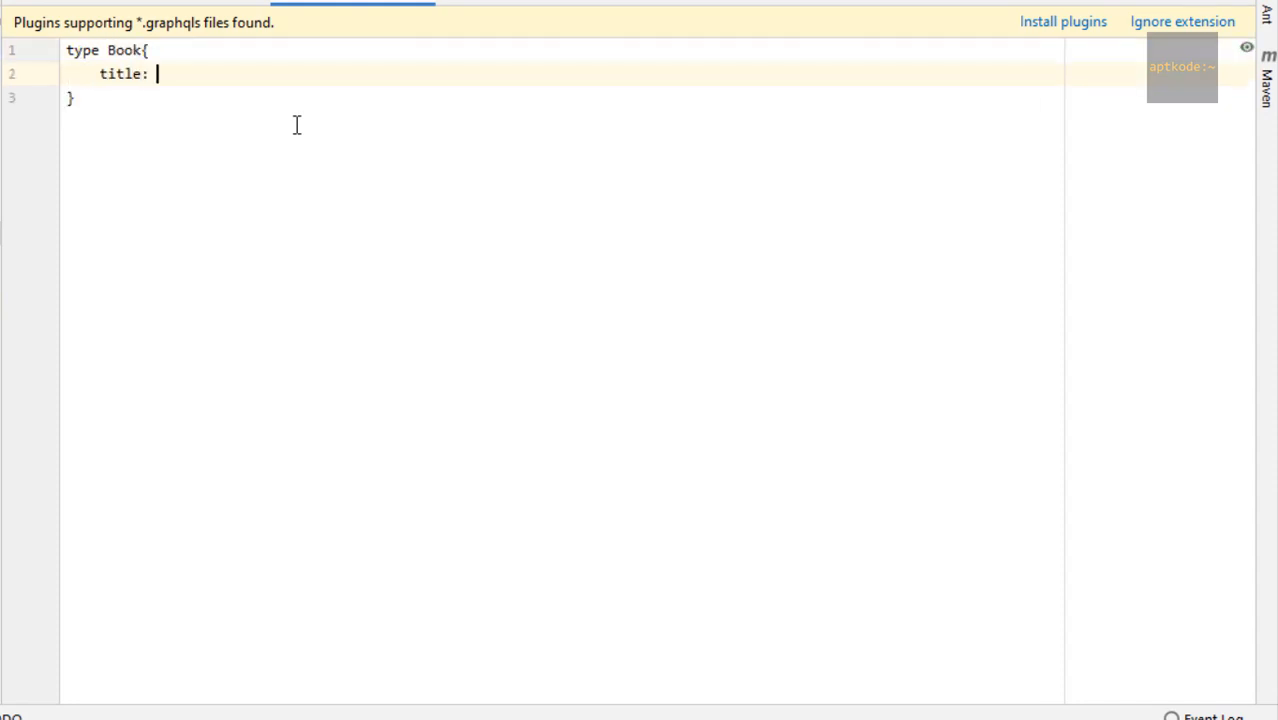
pyautogui.write('String!')
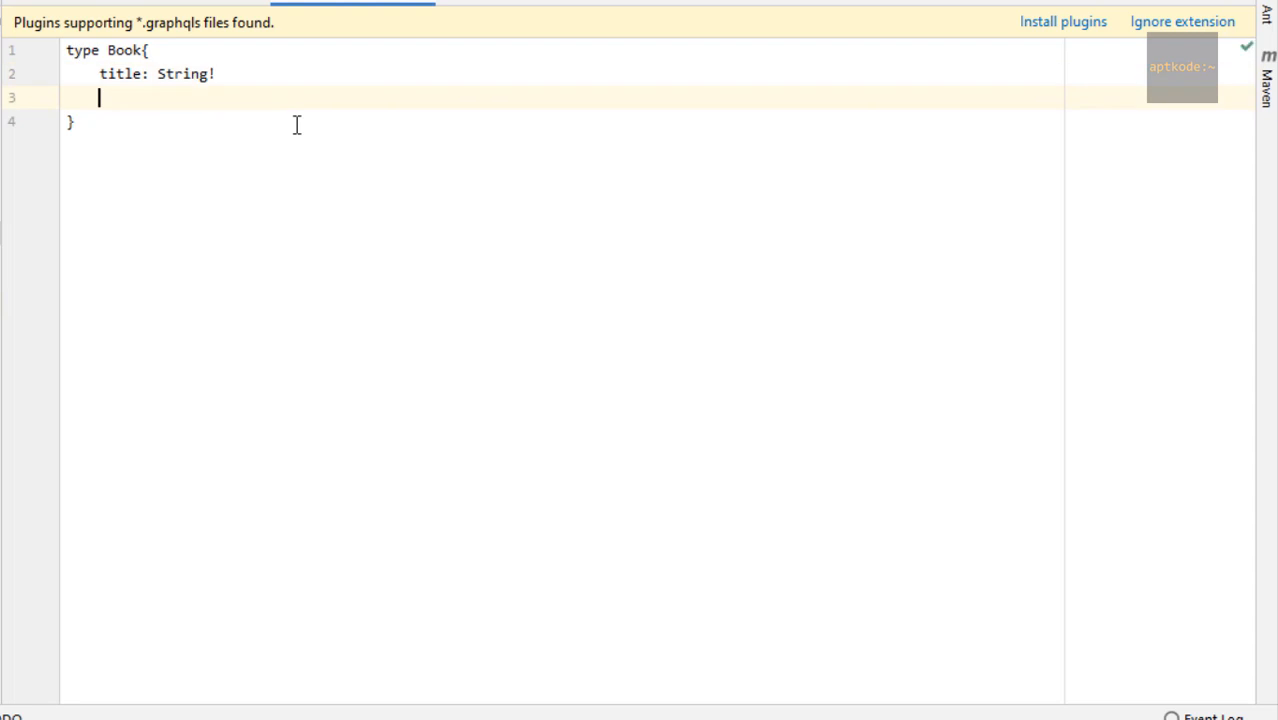
pyautogui.write('isbn:')
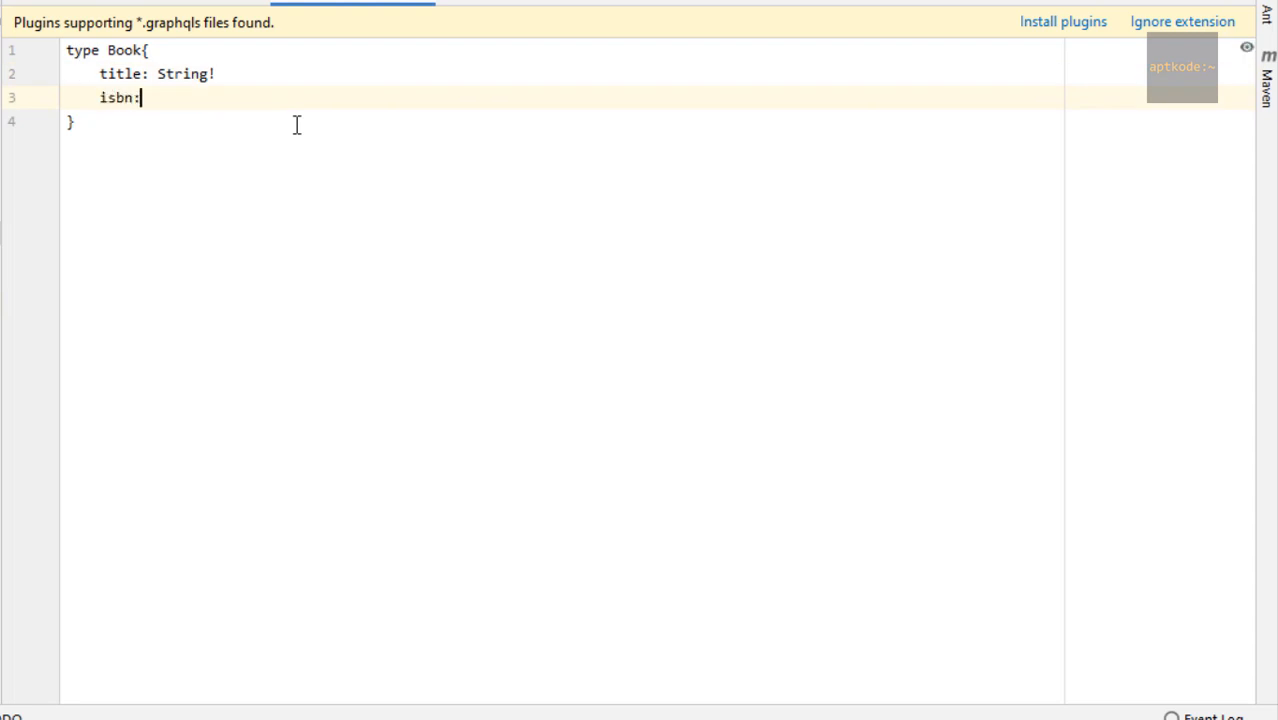
pyautogui.write('String!')
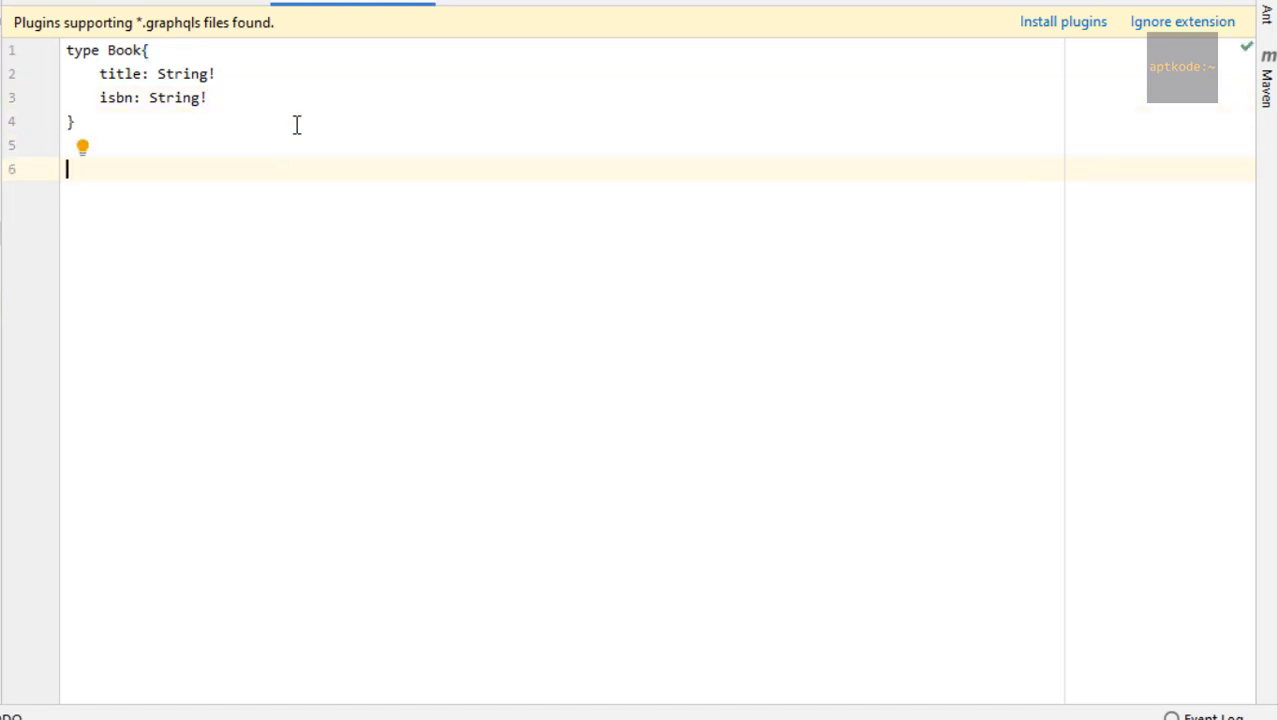
# Step: Add a Query type with getBook(isbn: String!): Book
pyautogui.write('type')
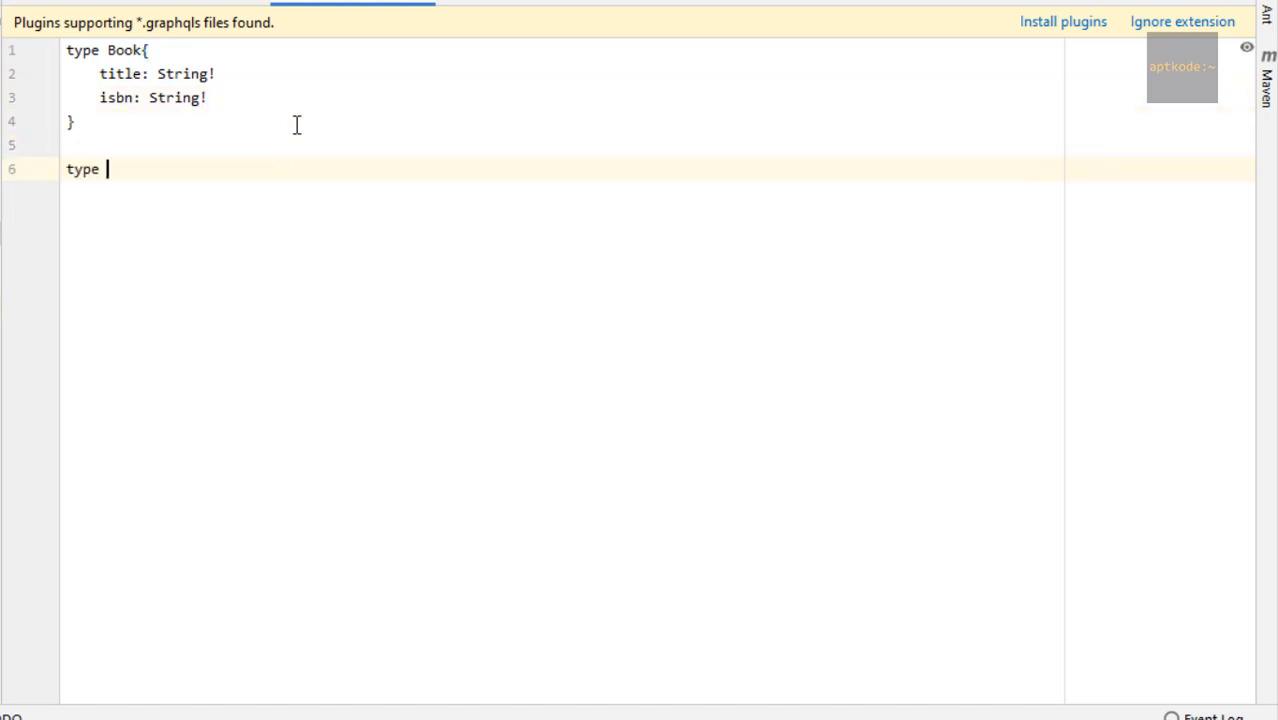
pyautogui.write('Query{')
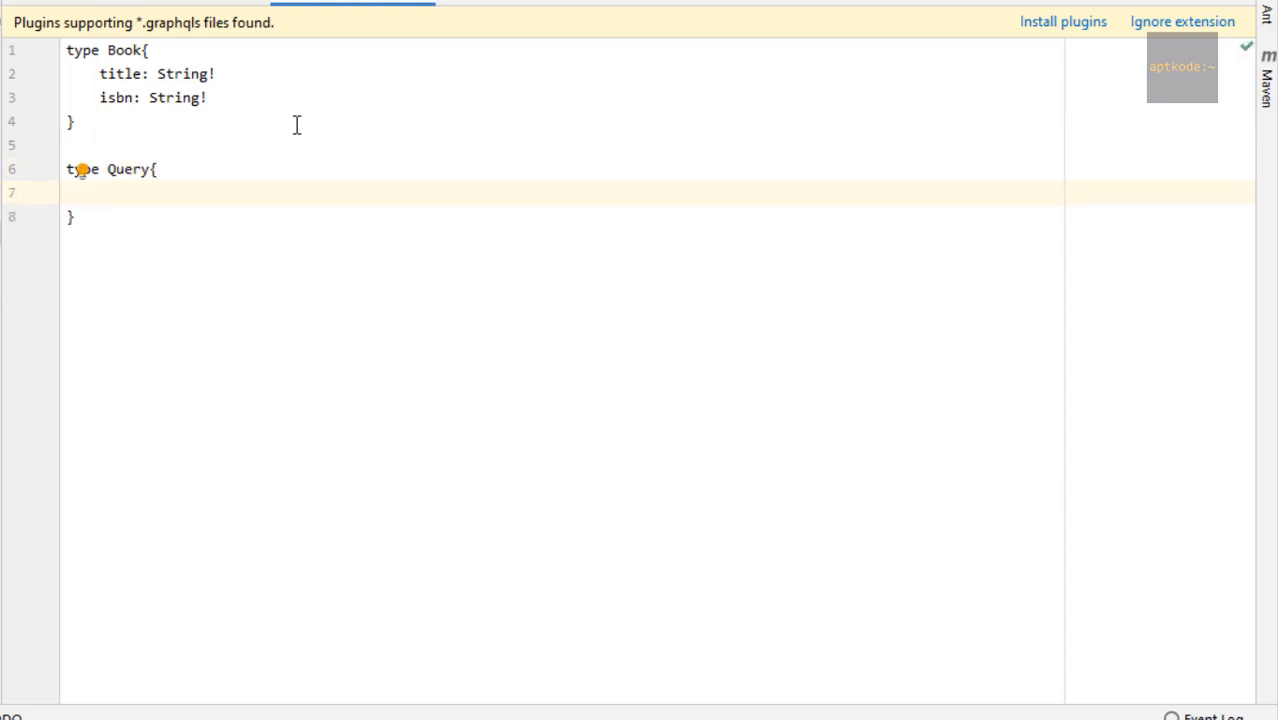
pyautogui.write('getBook')
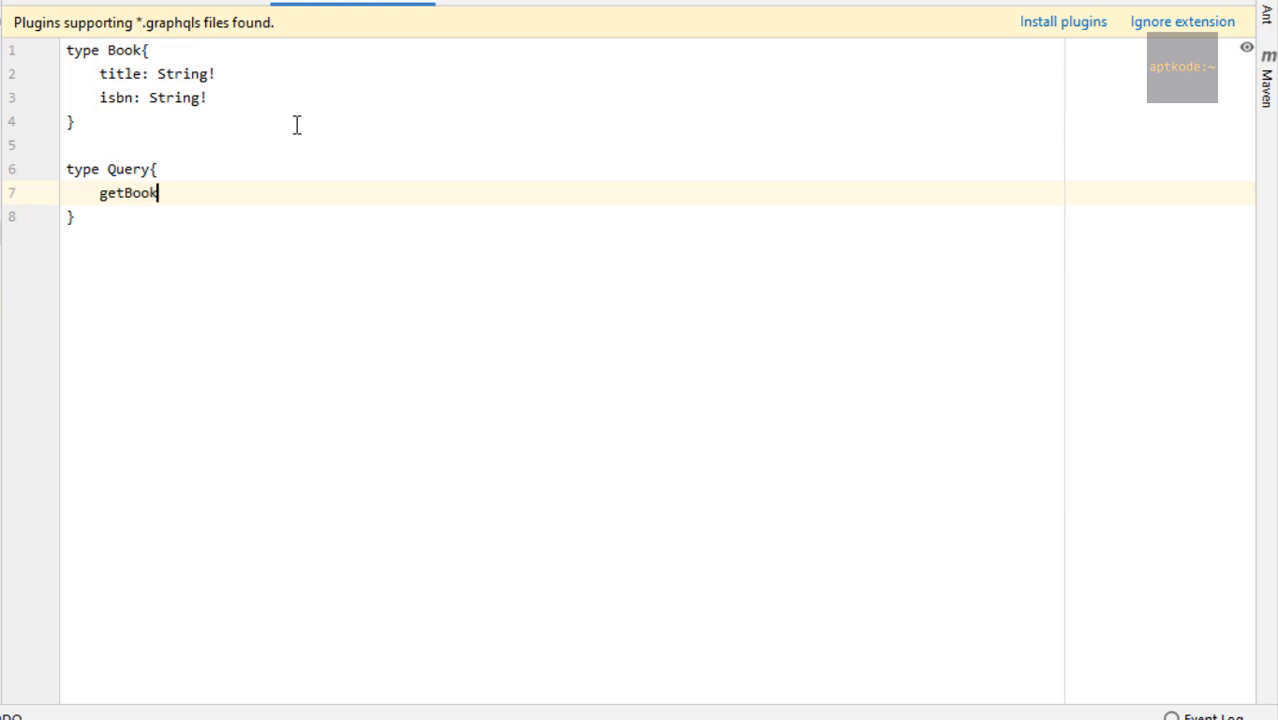
pyautogui.write('(isb')
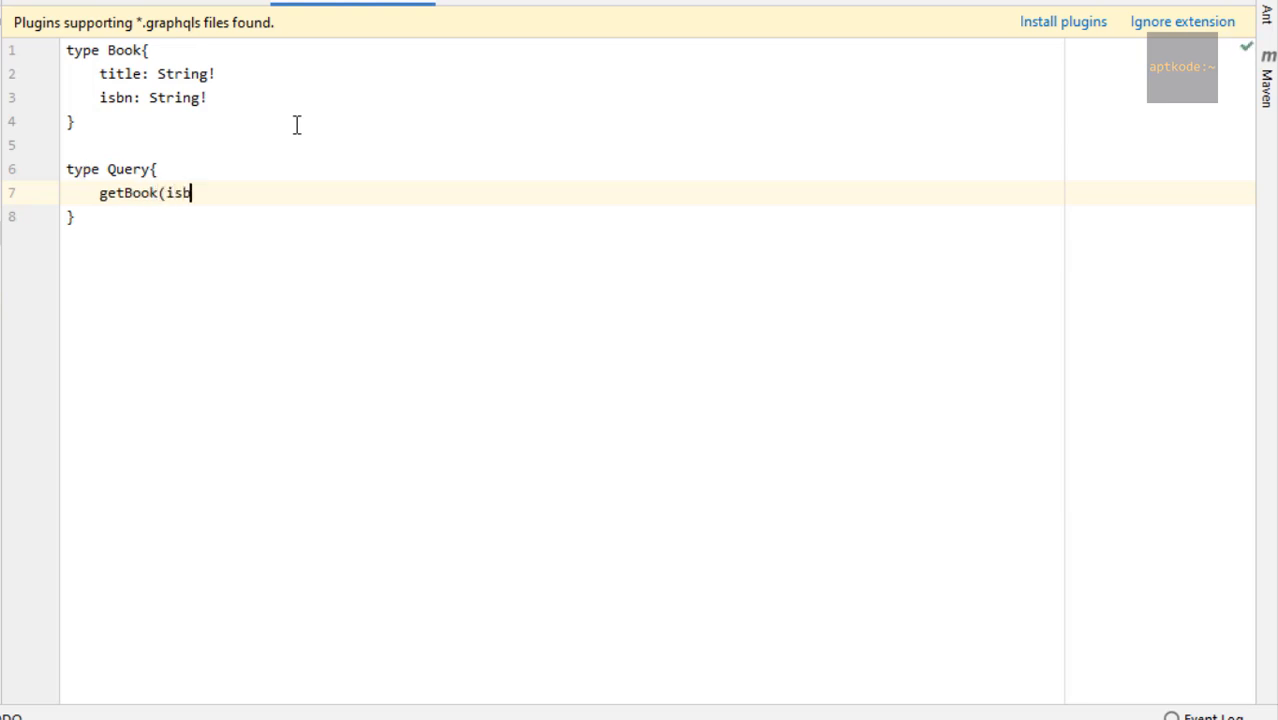
pyautogui.write('n: String')
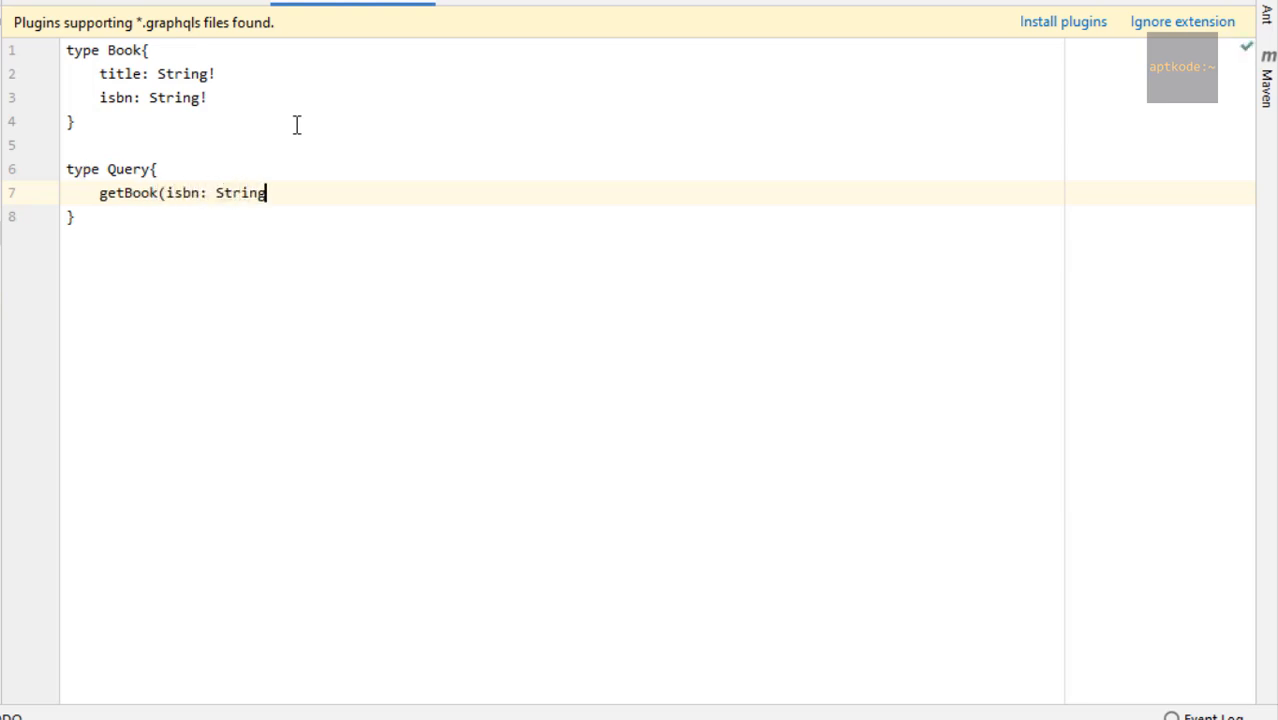
pyautogui.write('!)')
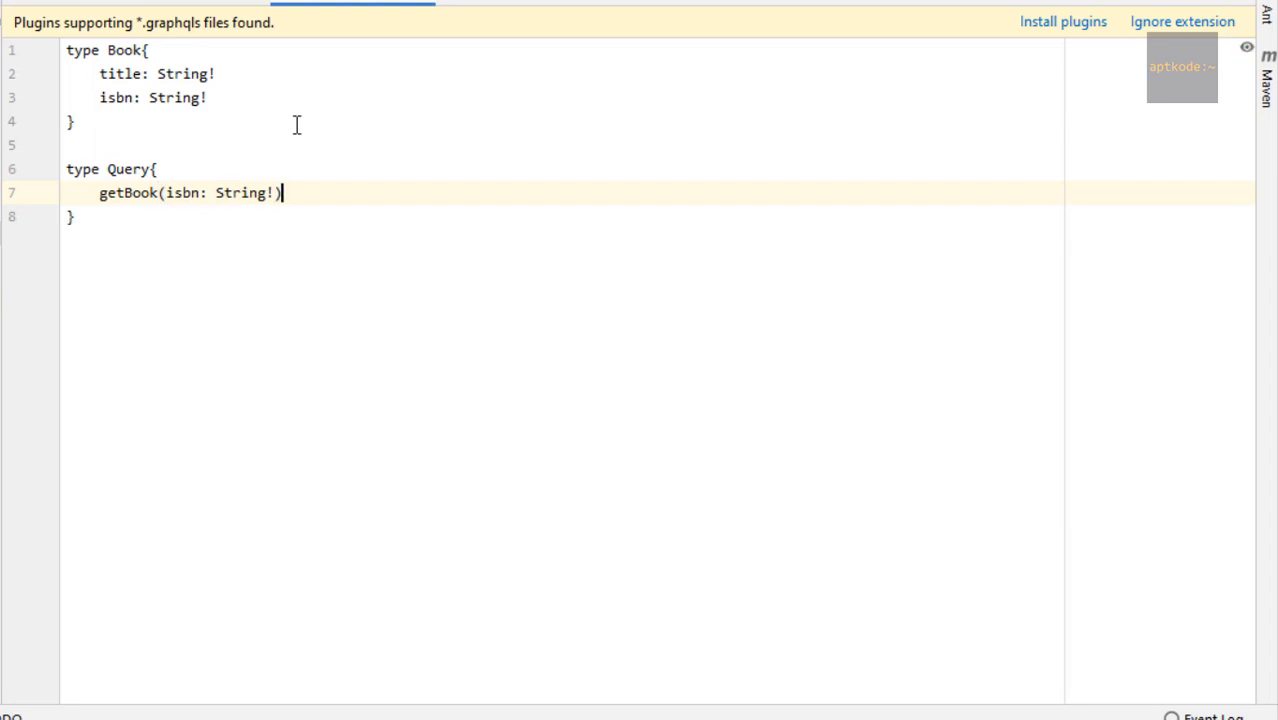
pyautogui.write(':')
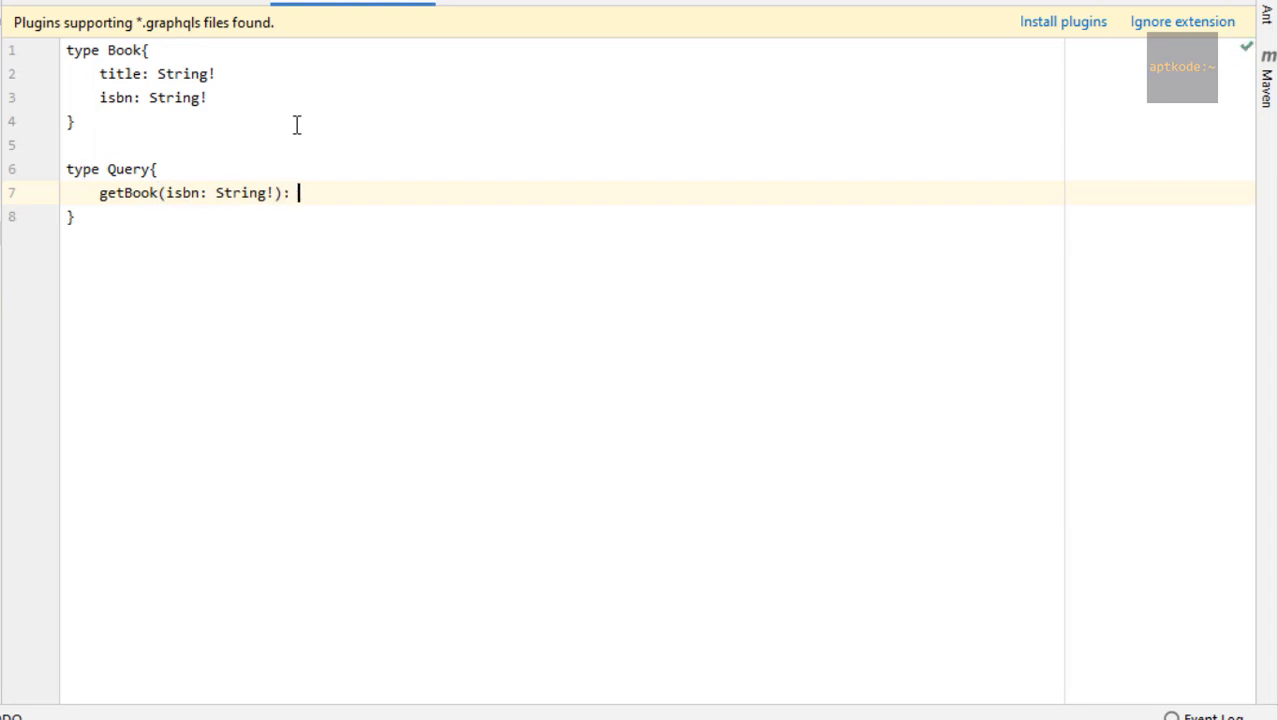
pyautogui.write('Book')
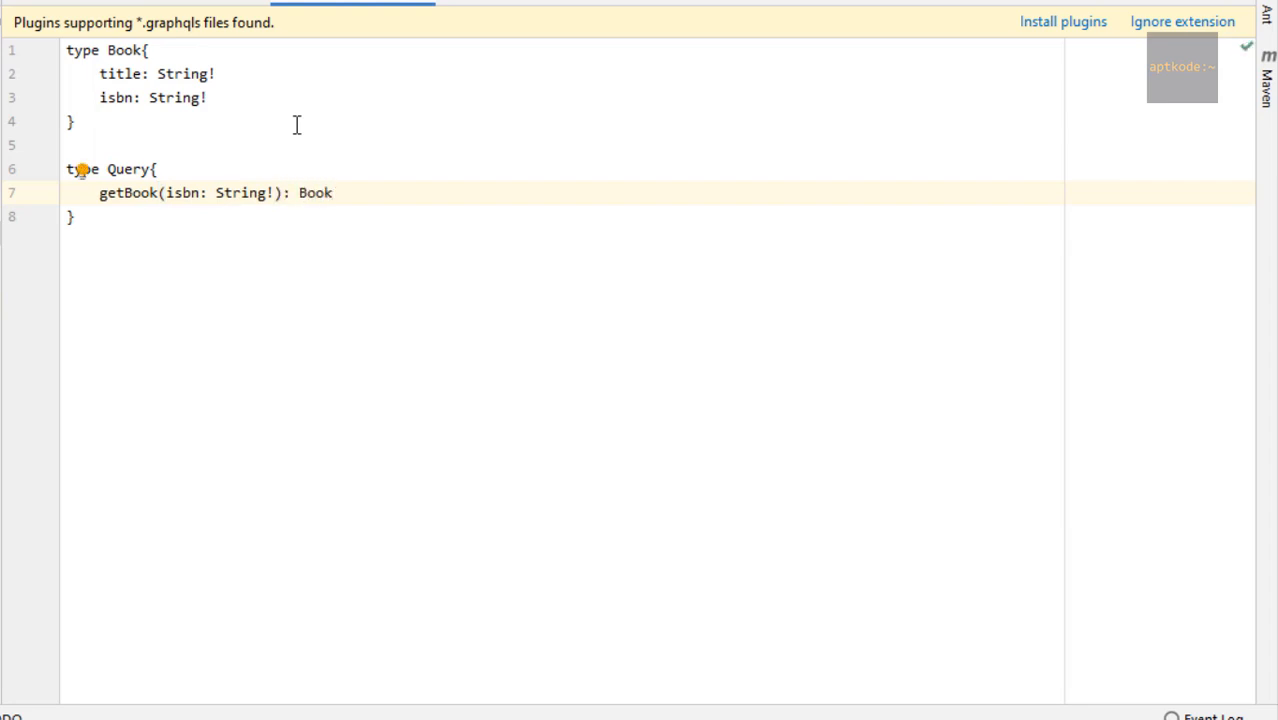
pyautogui.click(335, 192)
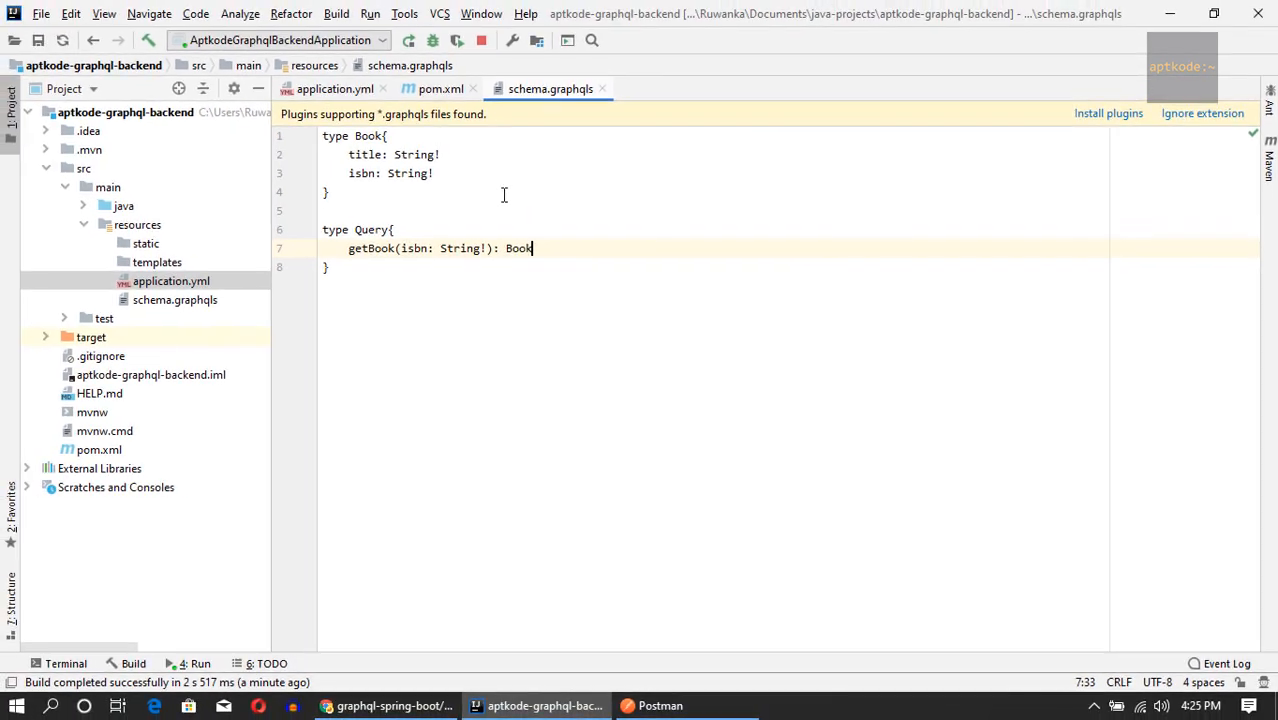
pyautogui.moveTo(180, 237)
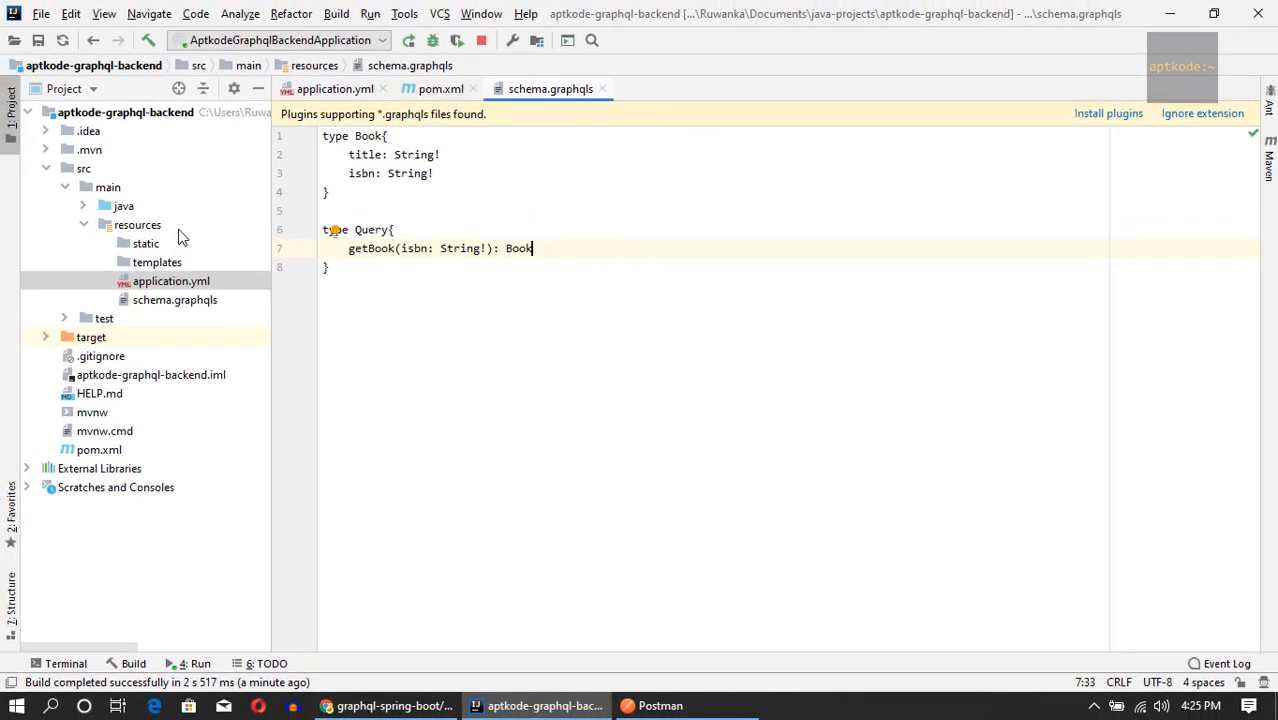
# Step: Create a Book class with private String title and isbn fields
pyautogui.click(123, 205)
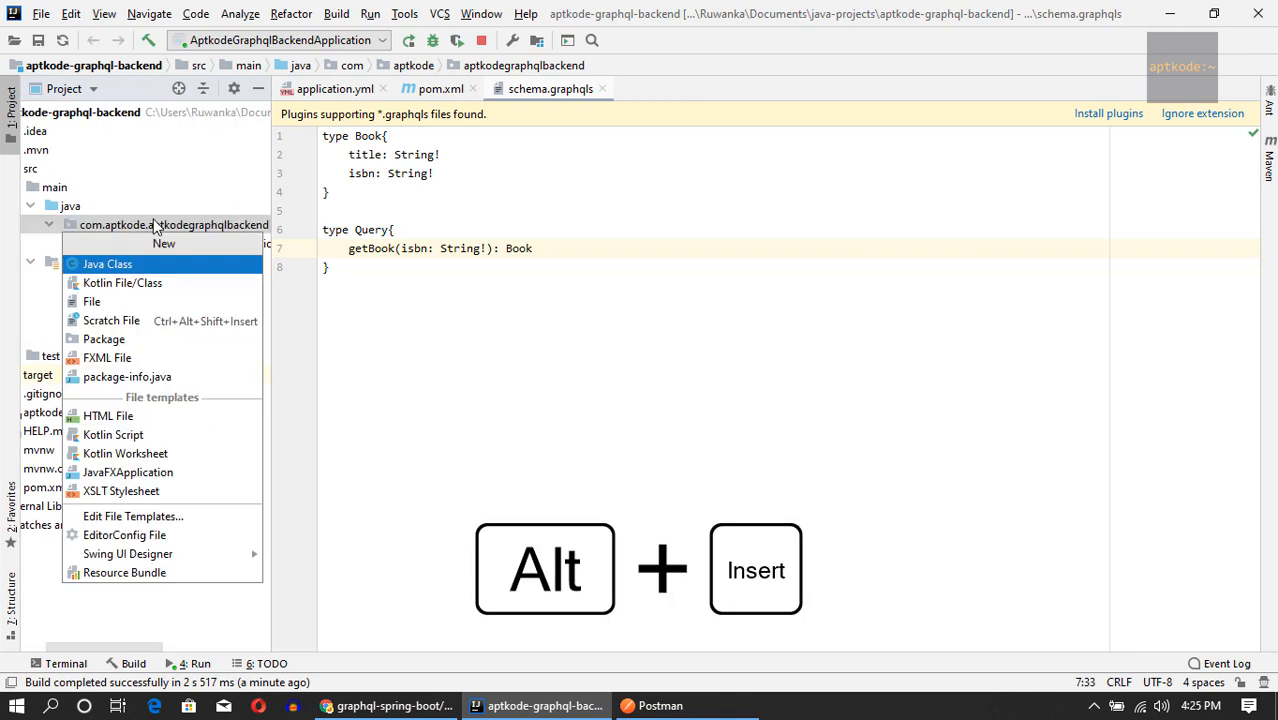
pyautogui.click(104, 339)
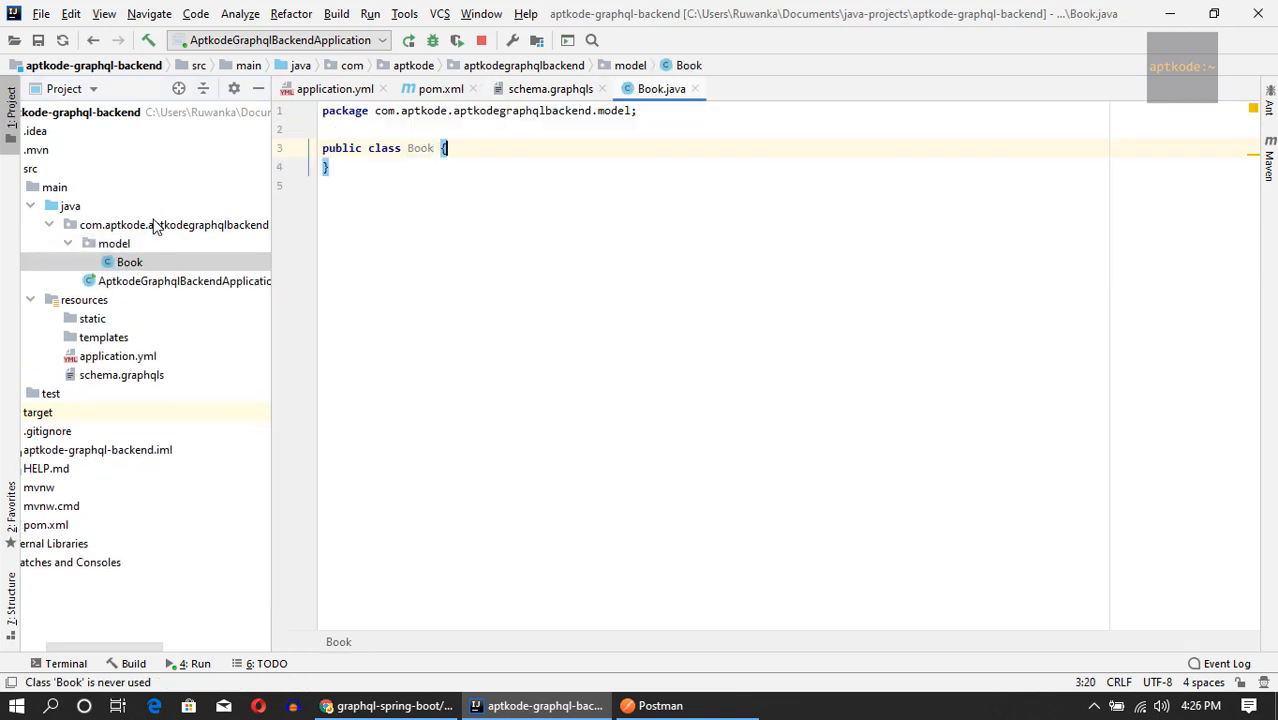
pyautogui.write('private String title;')
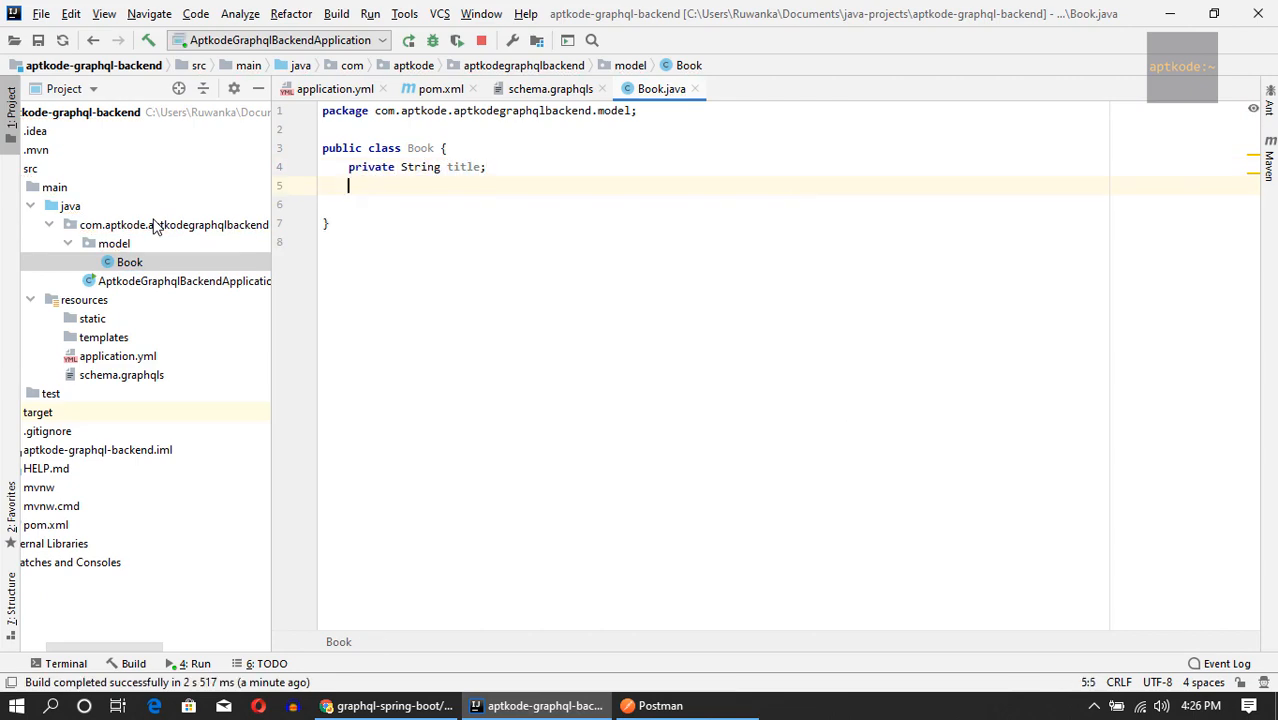
pyautogui.write('private String')
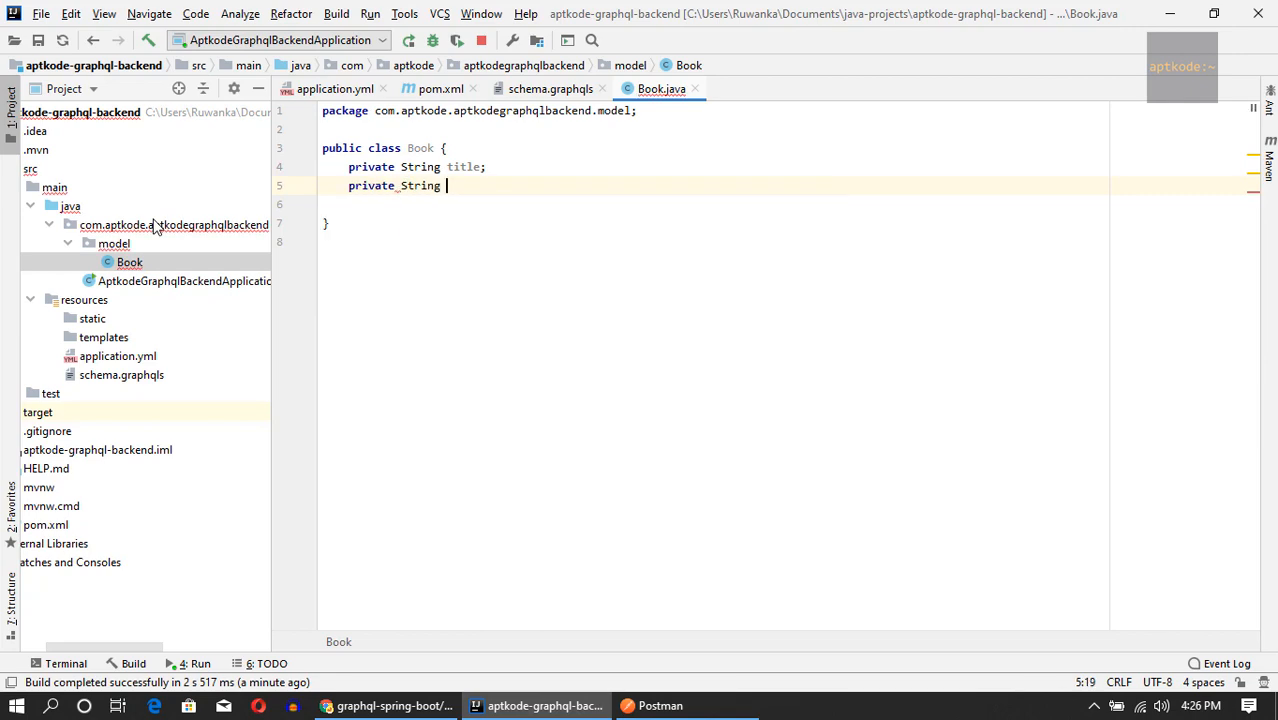
pyautogui.write('isbn;')
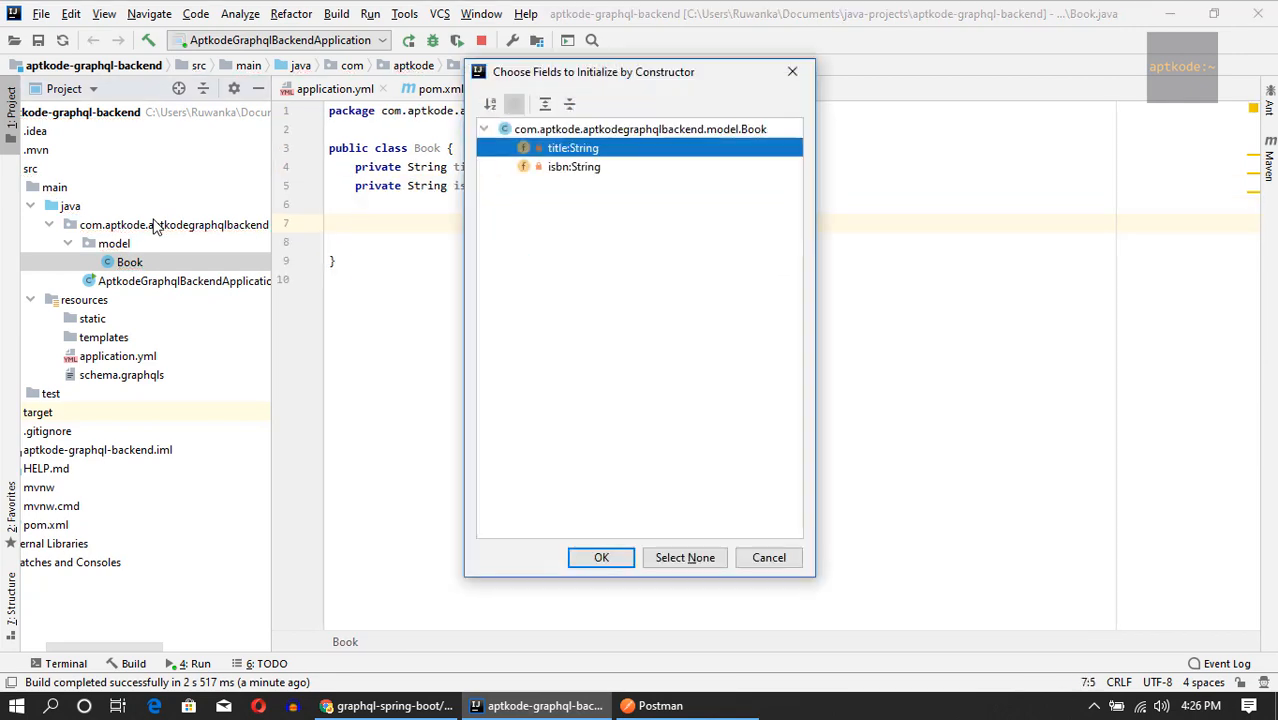
# Step: Generate getters and setters for title and isbn after the constructor
pyautogui.click(601, 557)
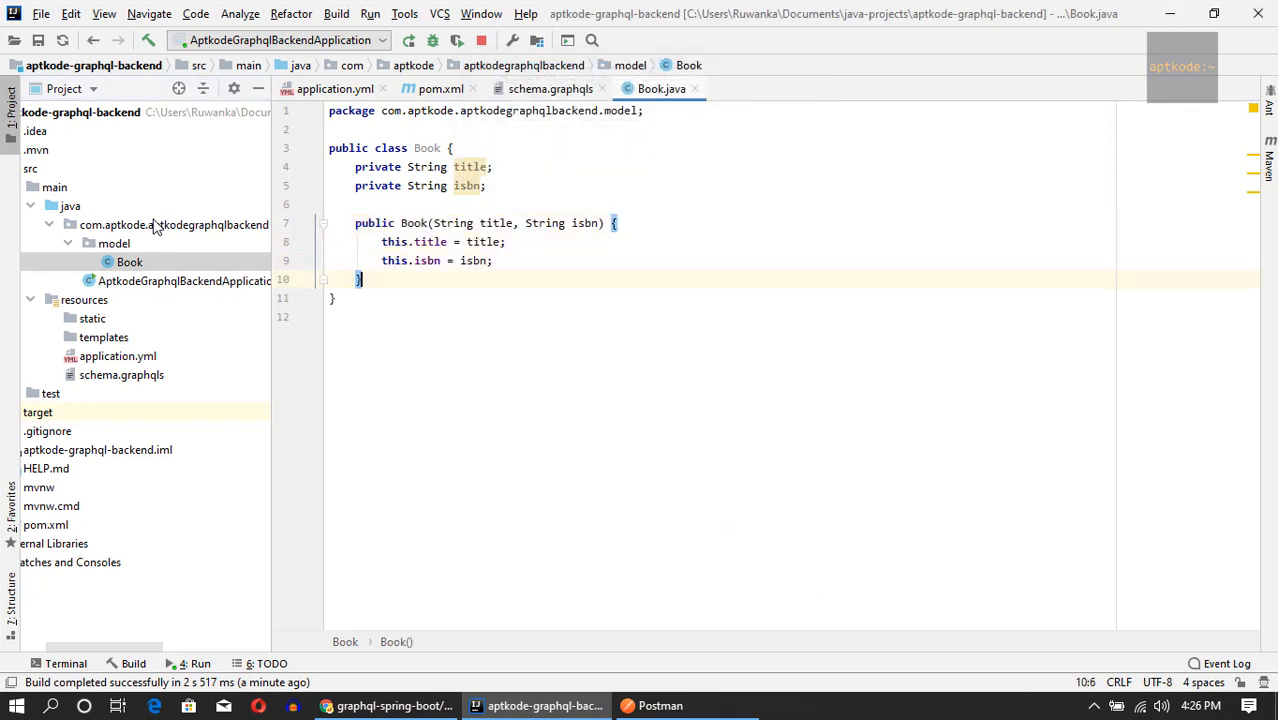
pyautogui.write('getTitle() {')
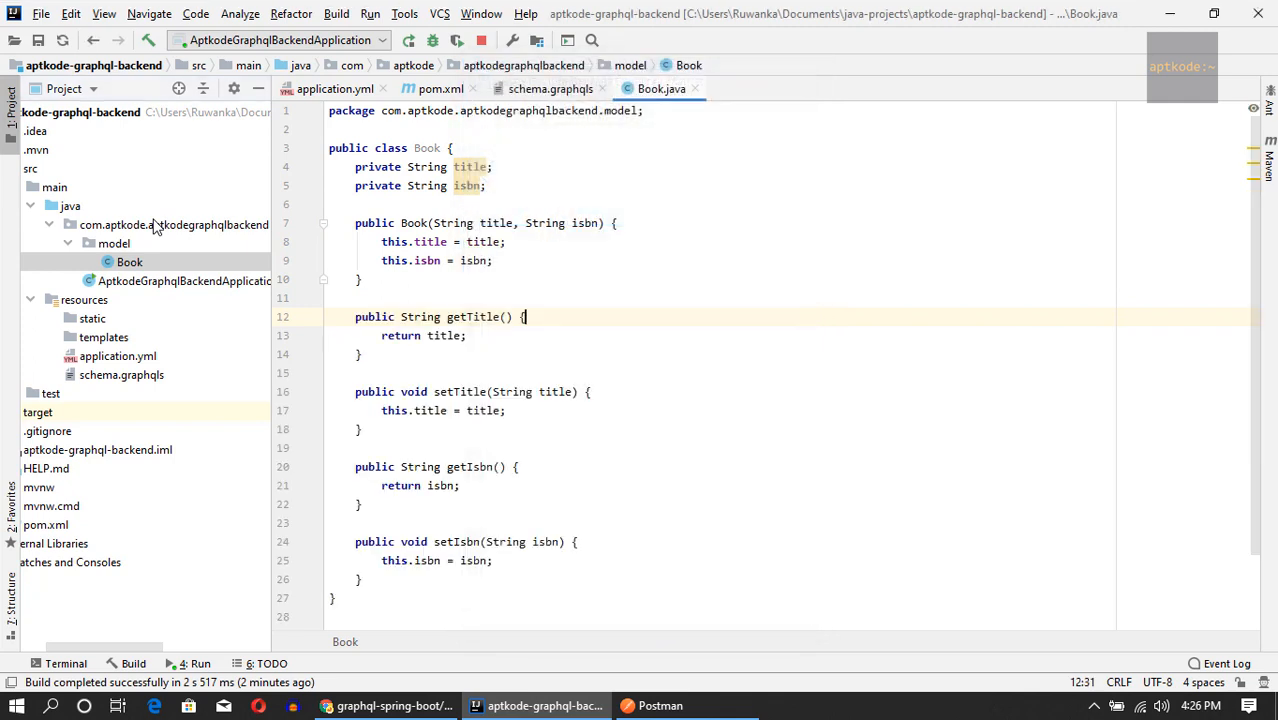
pyautogui.click(174, 224)
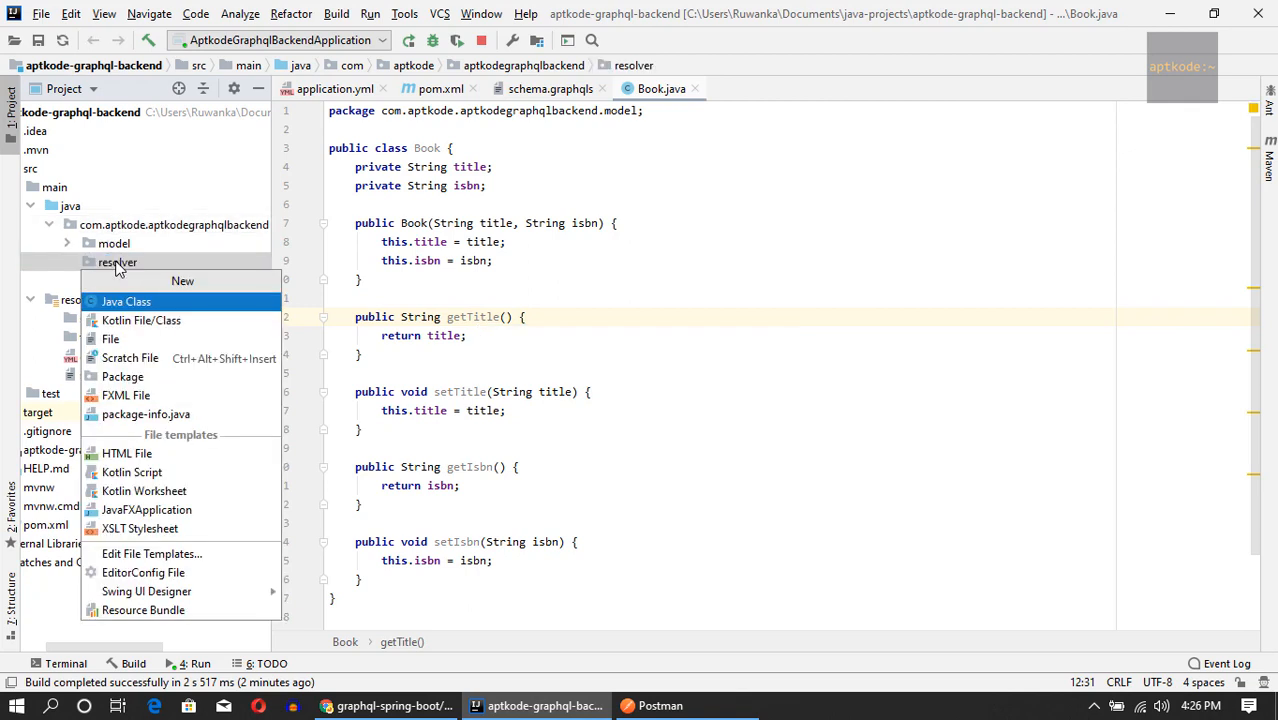
# Step: Create a BookResolver class implementing GraphQLQueryResolver in the resolver package
pyautogui.click(126, 301)
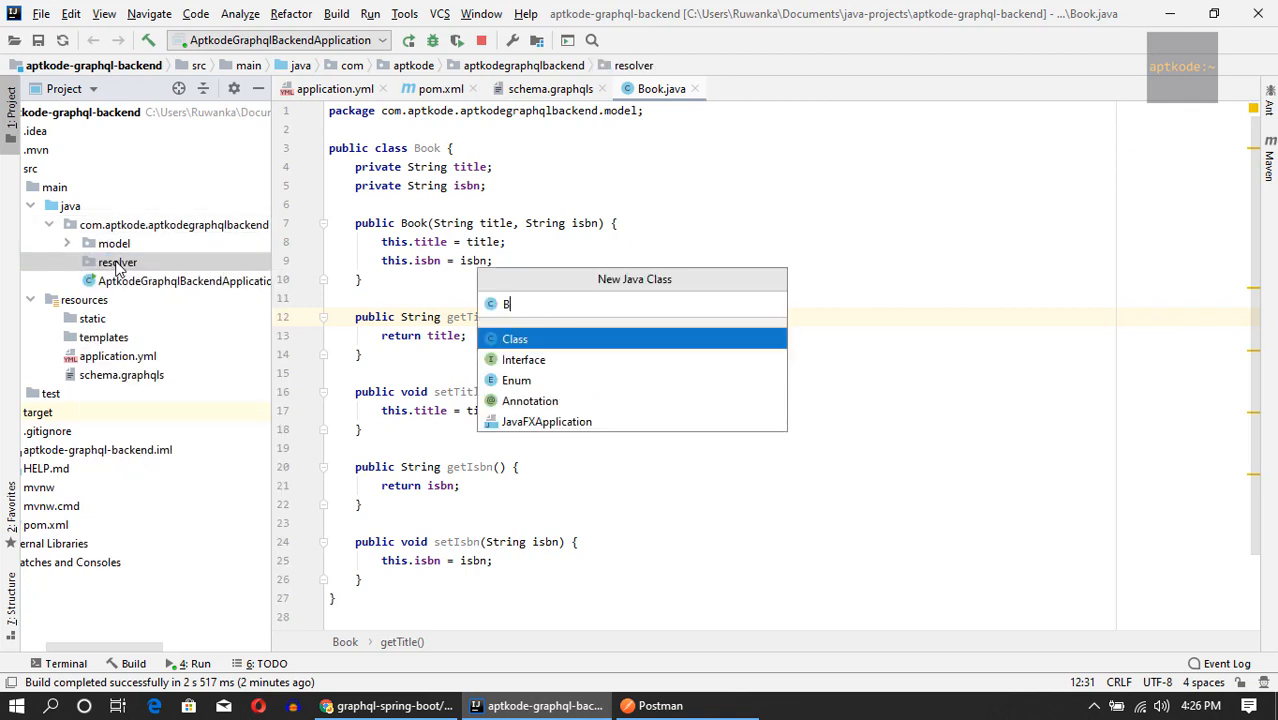
pyautogui.write('ookResolver implements Grap{')
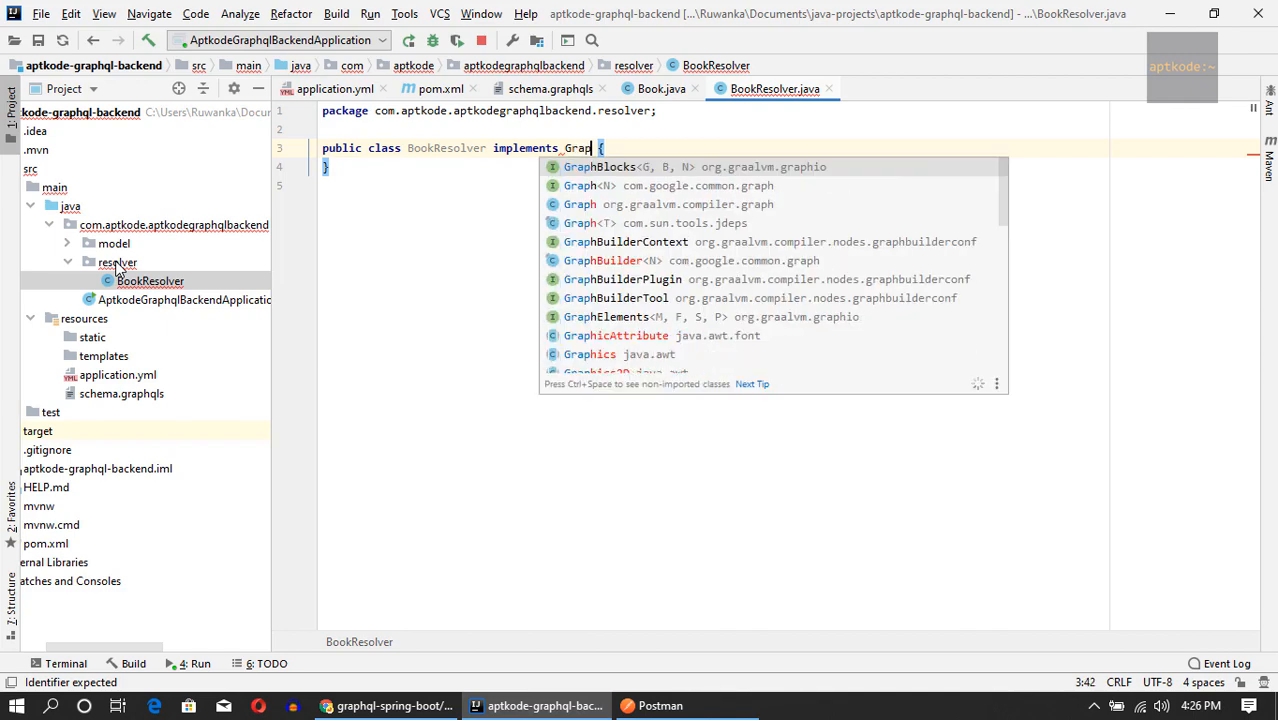
pyautogui.write('QL')
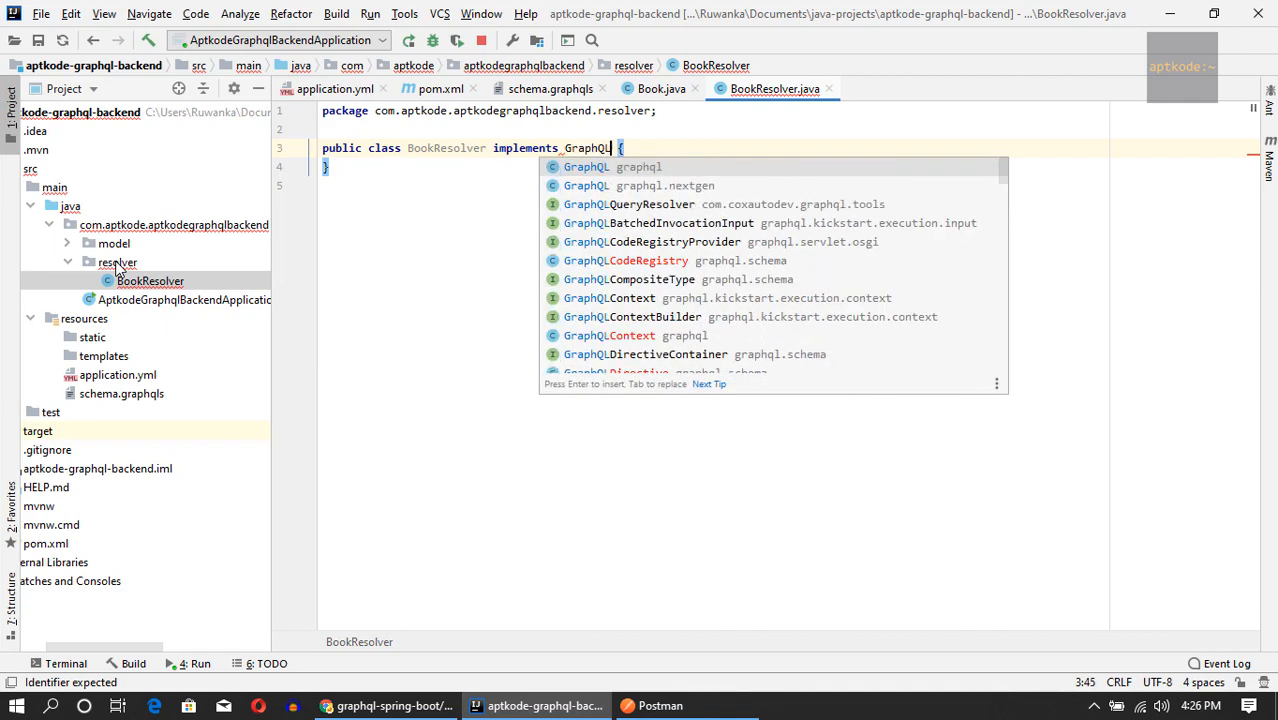
pyautogui.click(648, 204)
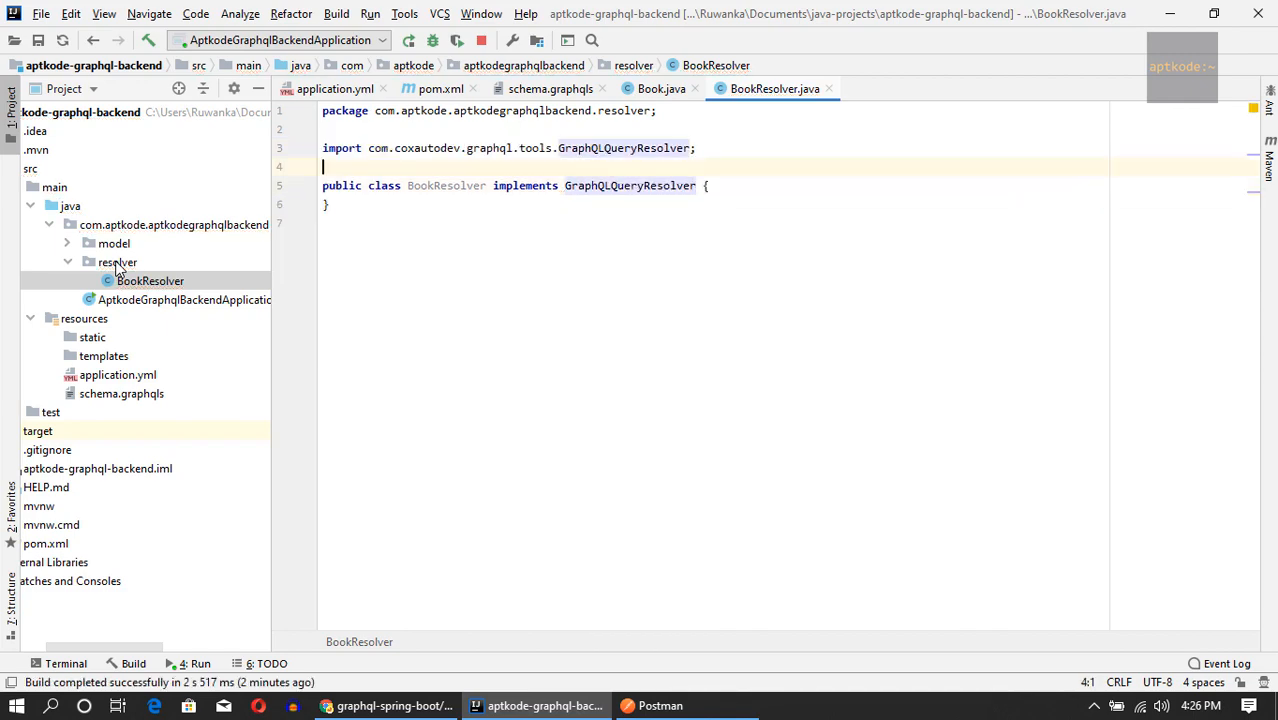
pyautogui.write('@Co')
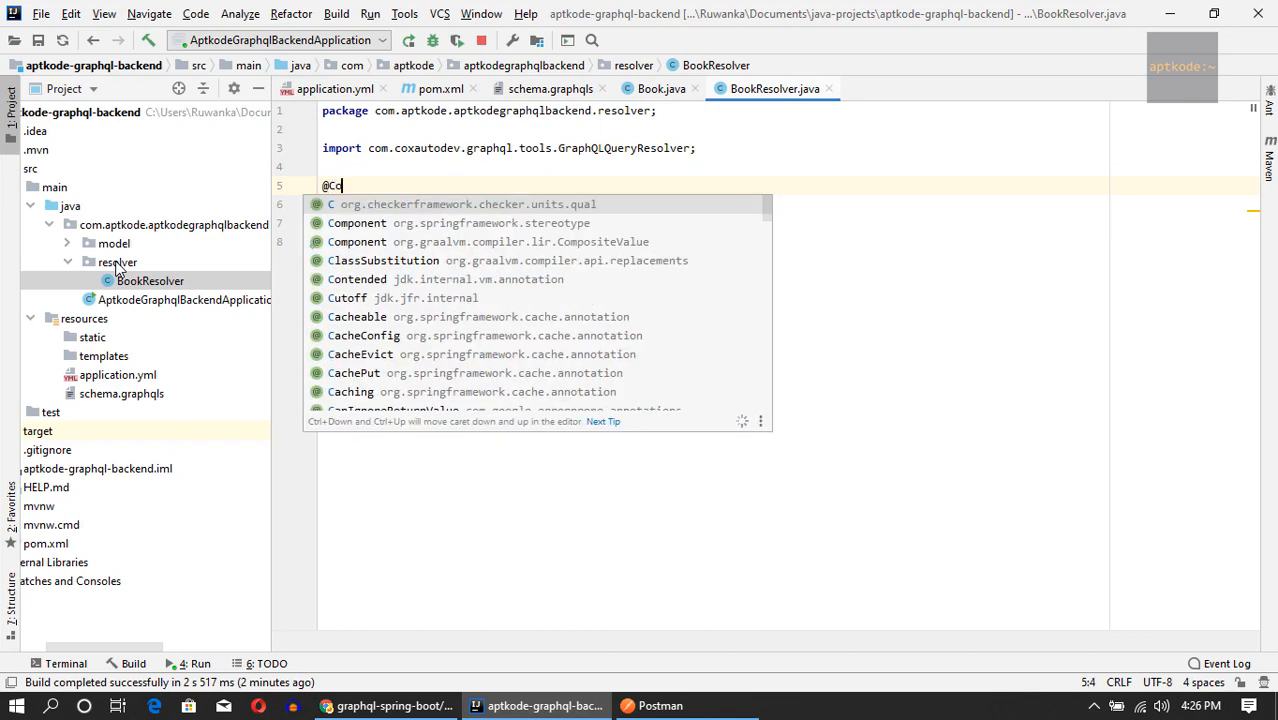
pyautogui.click(357, 223)
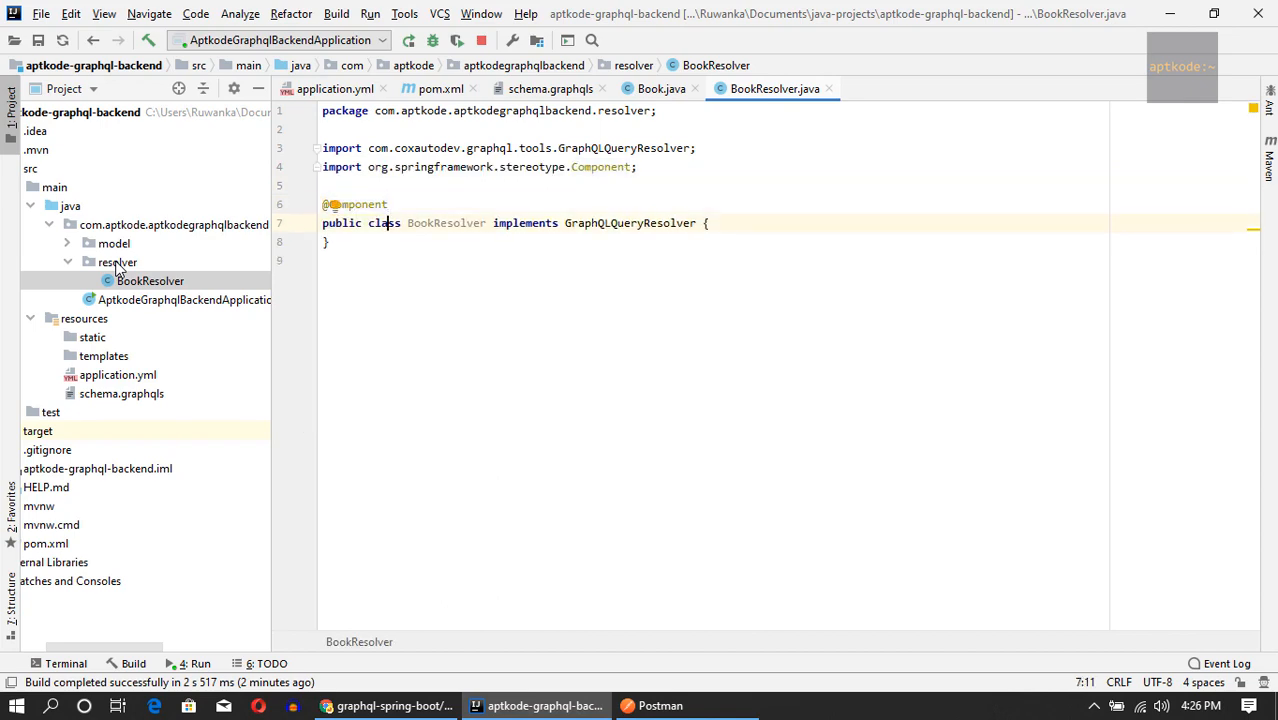
pyautogui.write('publi')
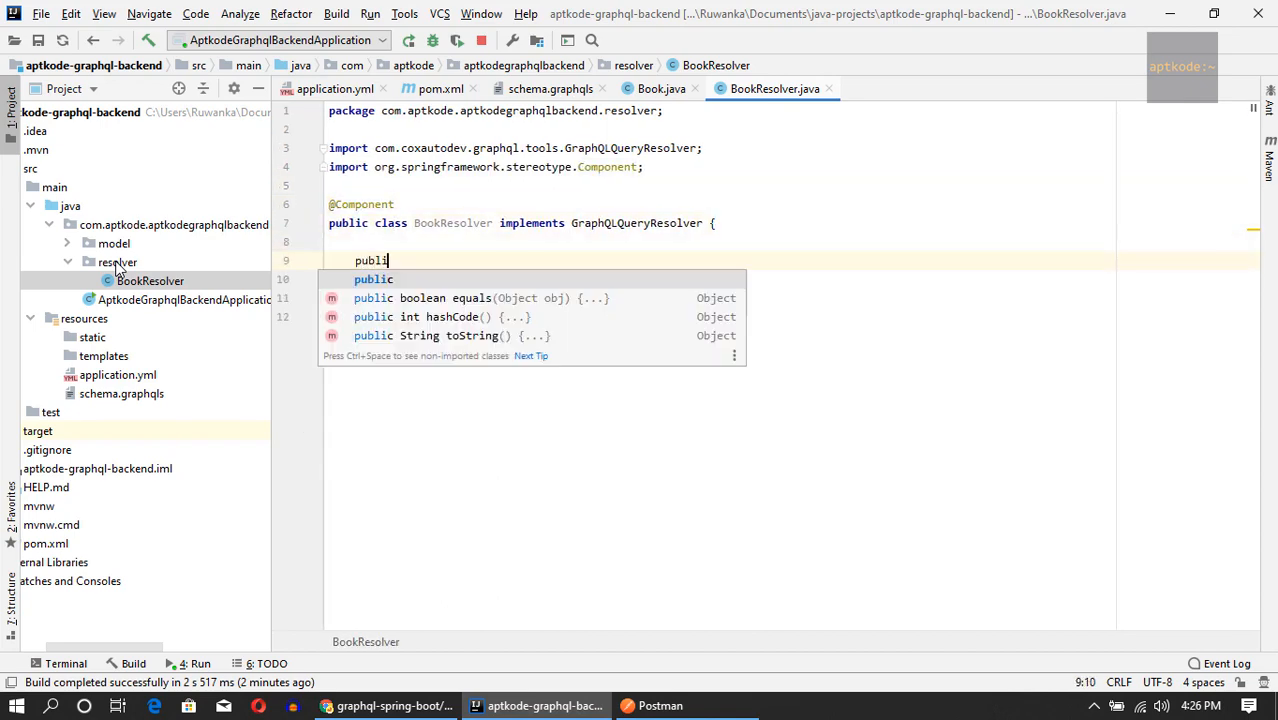
pyautogui.write('_getBoo')
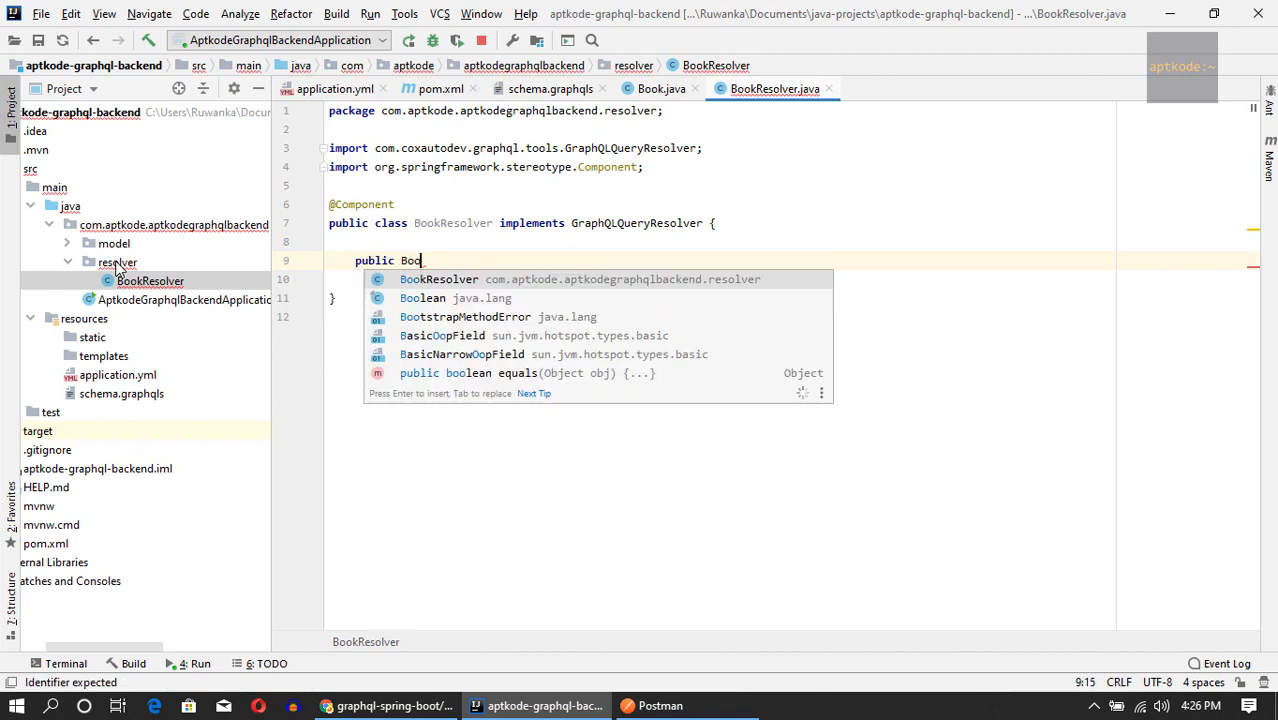
pyautogui.write('Book getBoo')
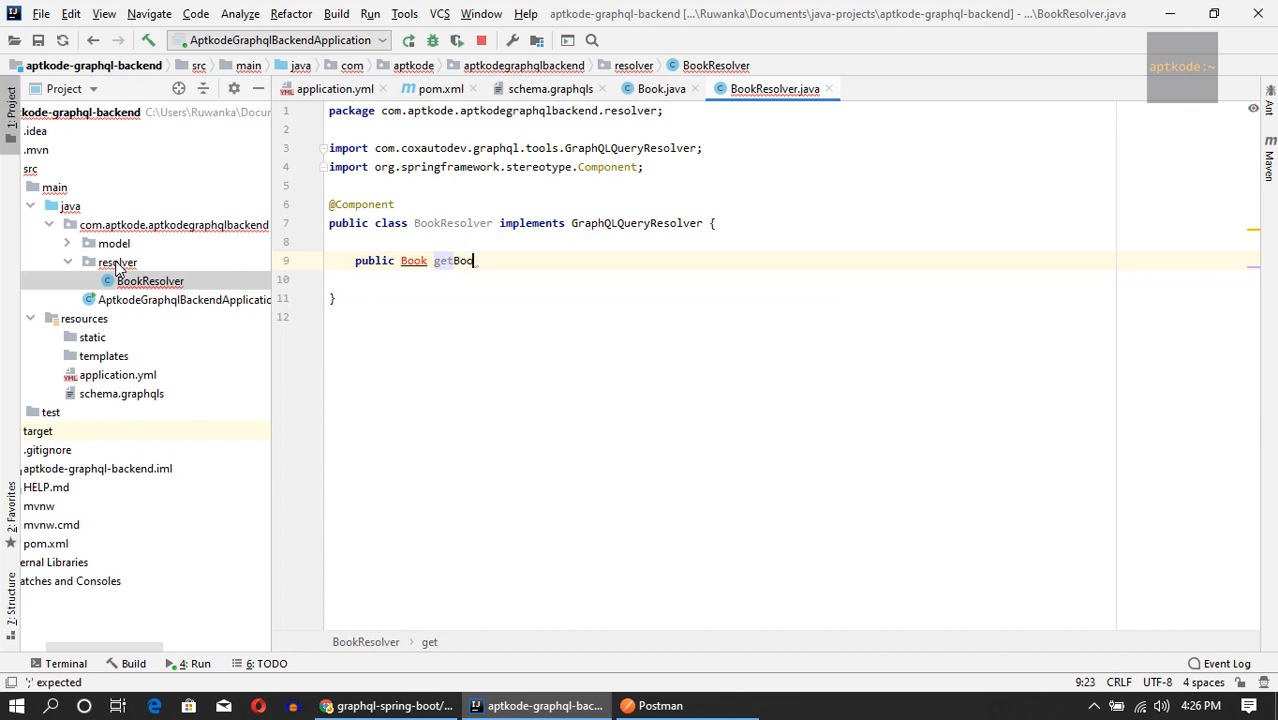
pyautogui.write('k(){')
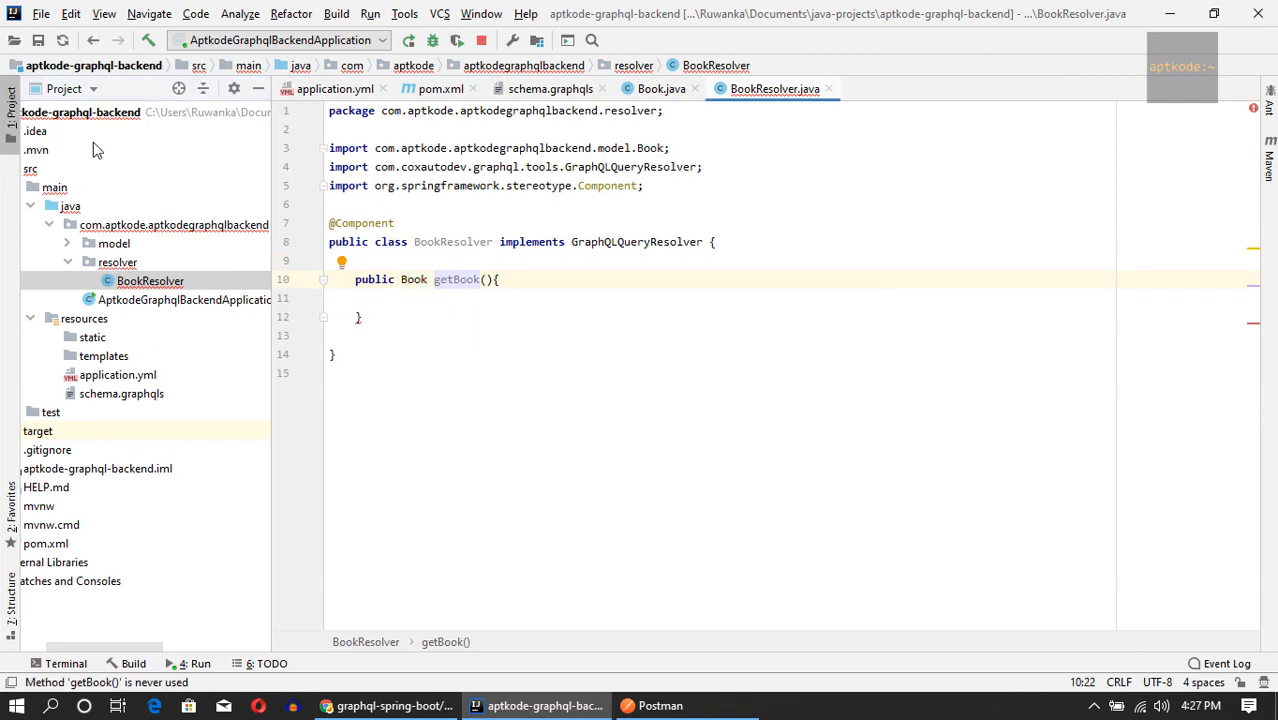
pyautogui.click(549, 89)
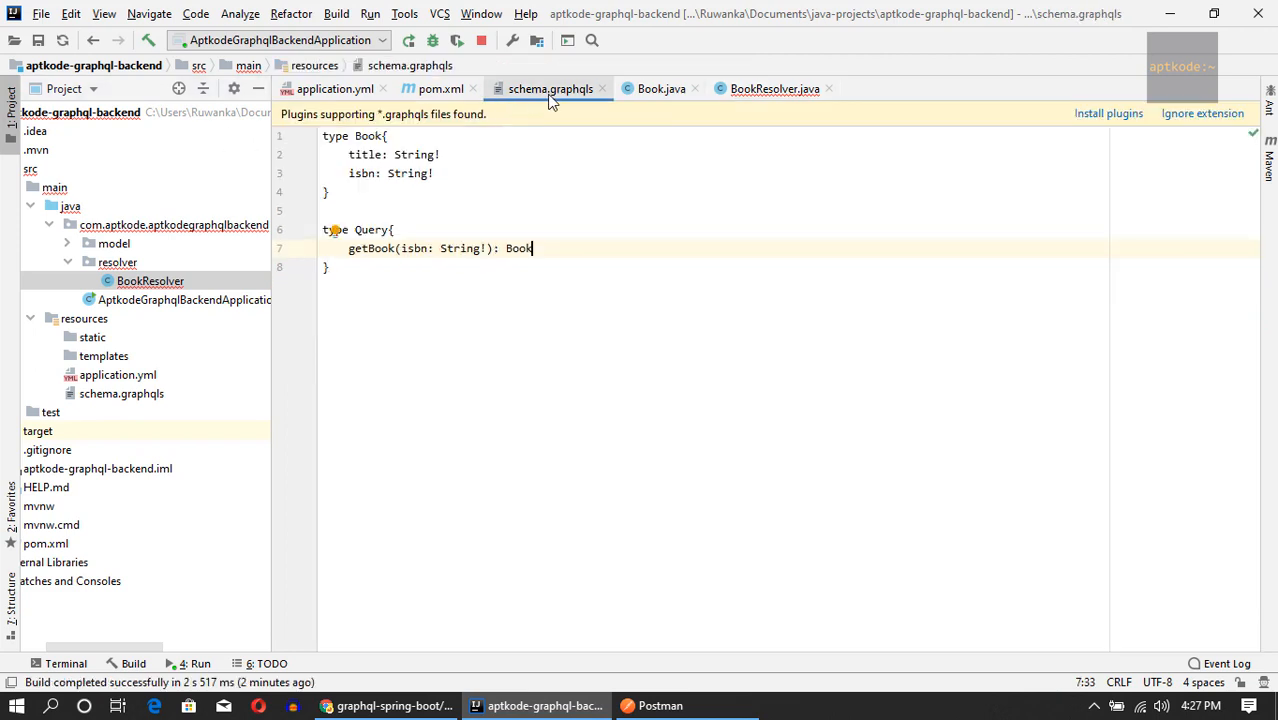
pyautogui.click(775, 88)
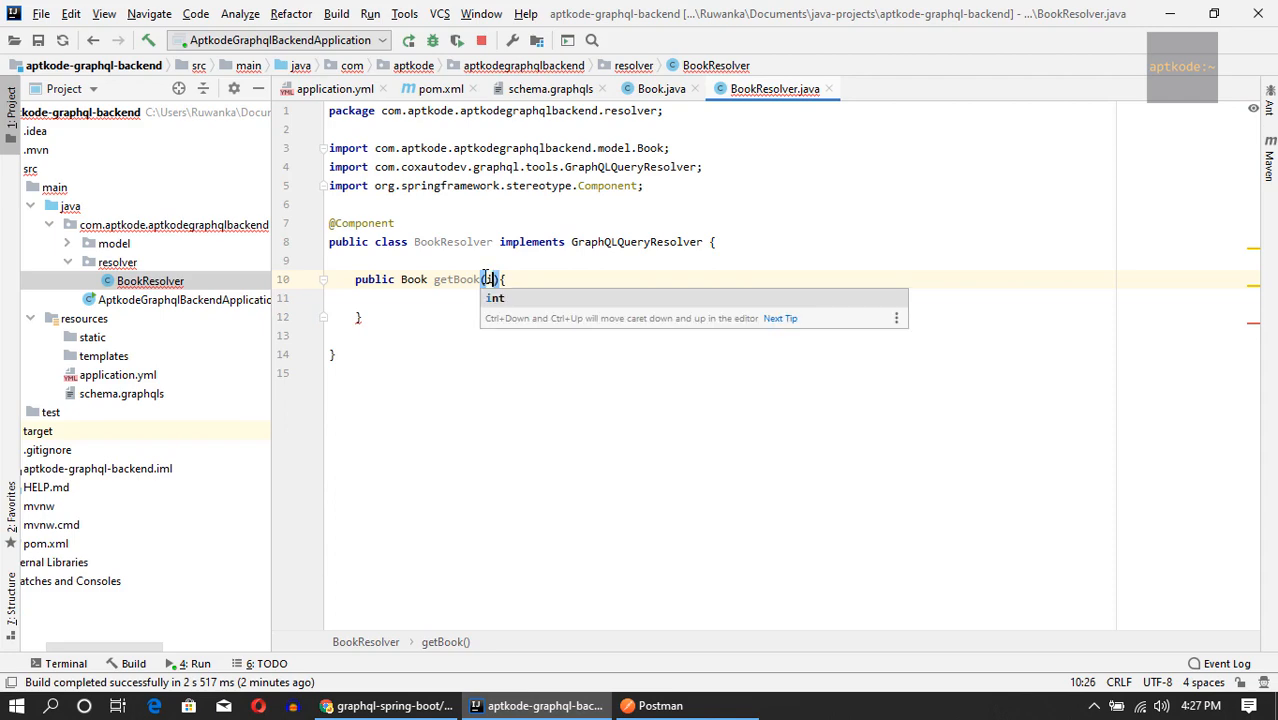
pyautogui.write('String isbn')
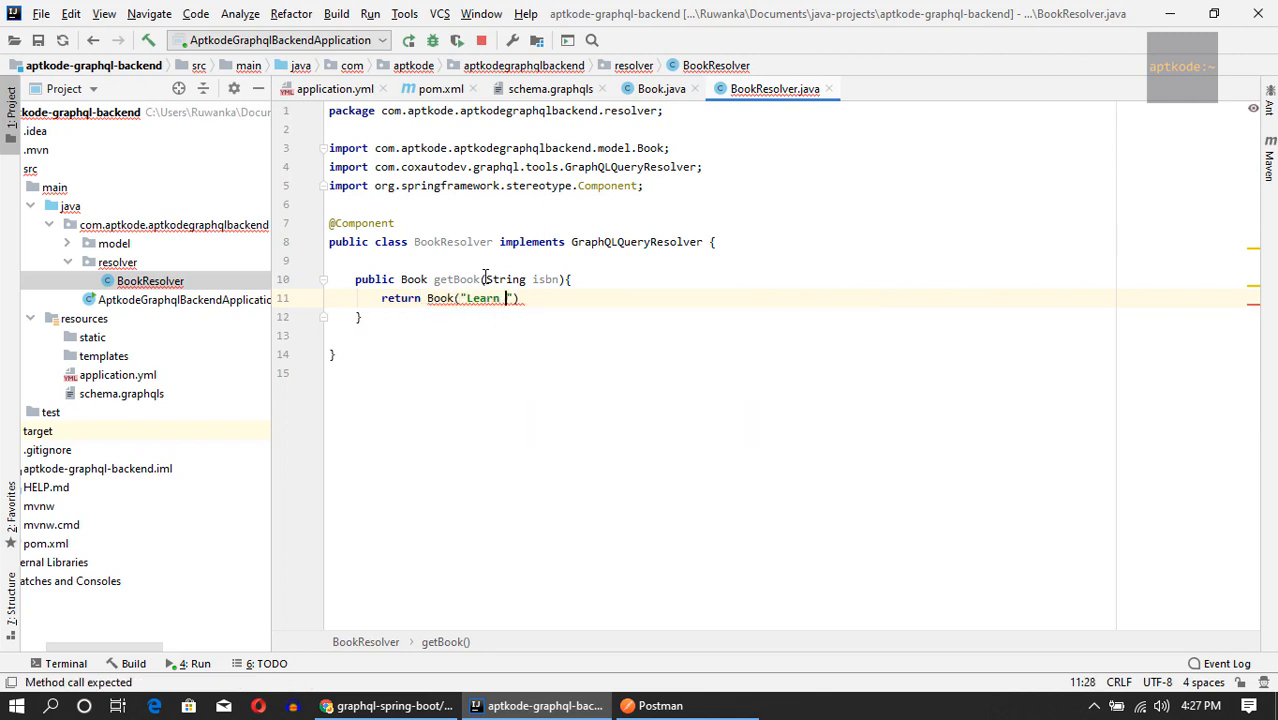
pyautogui.write('GraphQL", "3094203482')
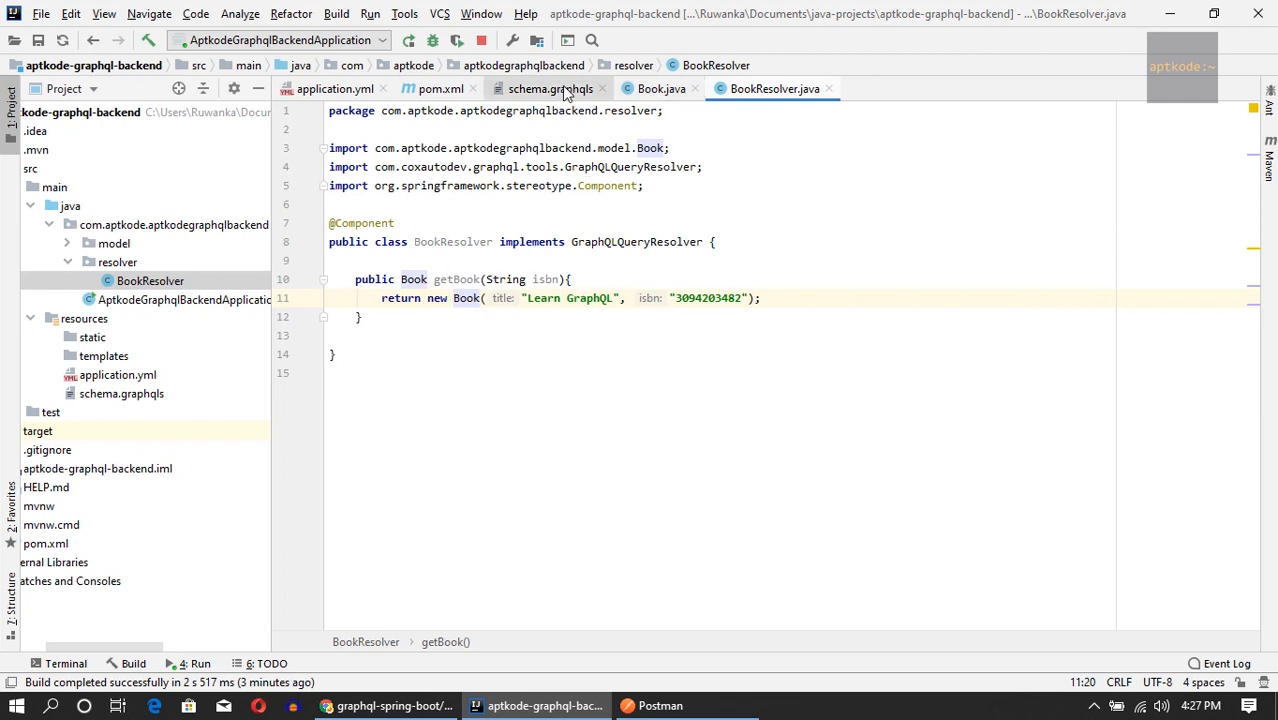
pyautogui.click(550, 88)
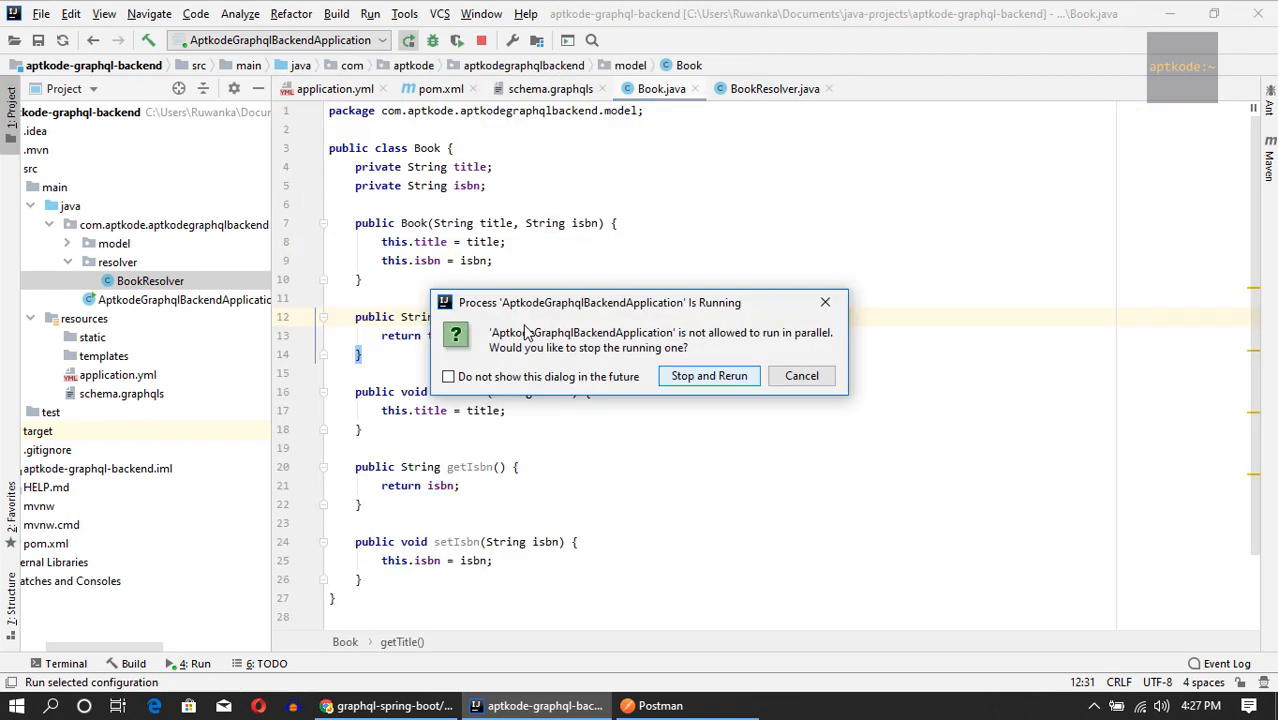
# Step: Stop and rerun the Spring Boot app until Tomcat starts on port 8080
pyautogui.click(709, 375)
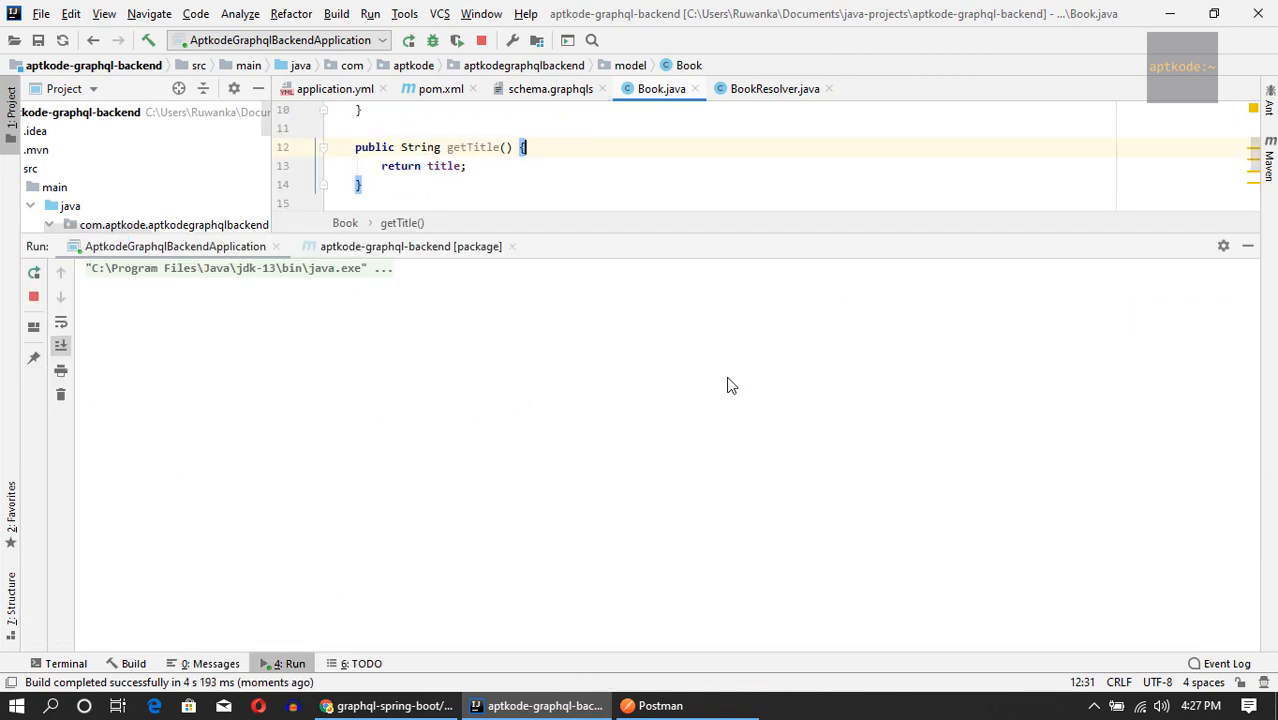
pyautogui.click(33, 271)
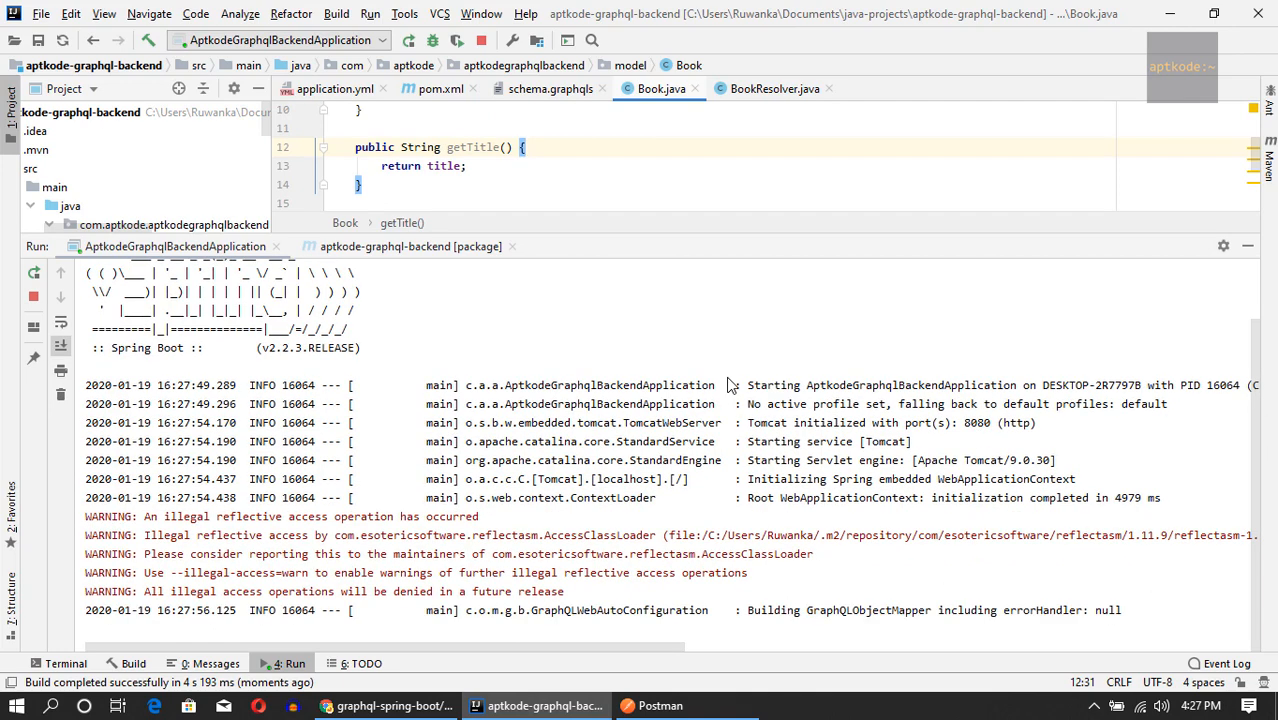
pyautogui.scroll(-3)
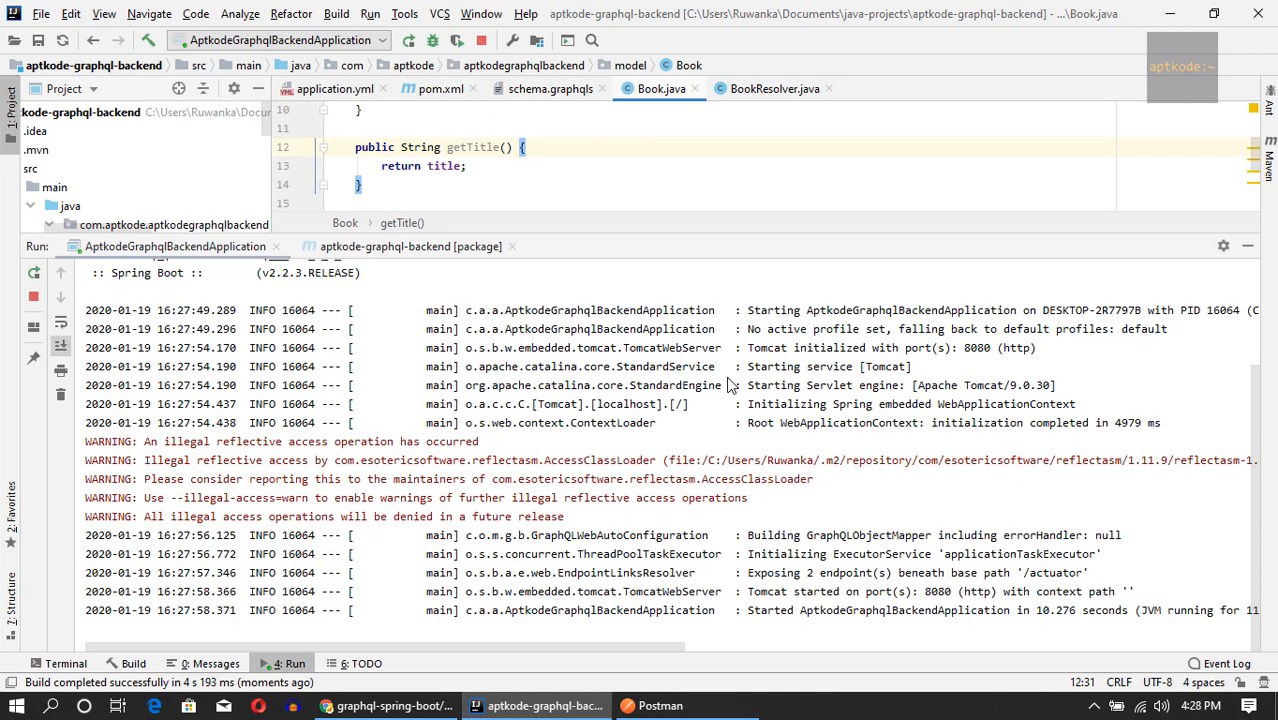
pyautogui.moveTo(800, 255)
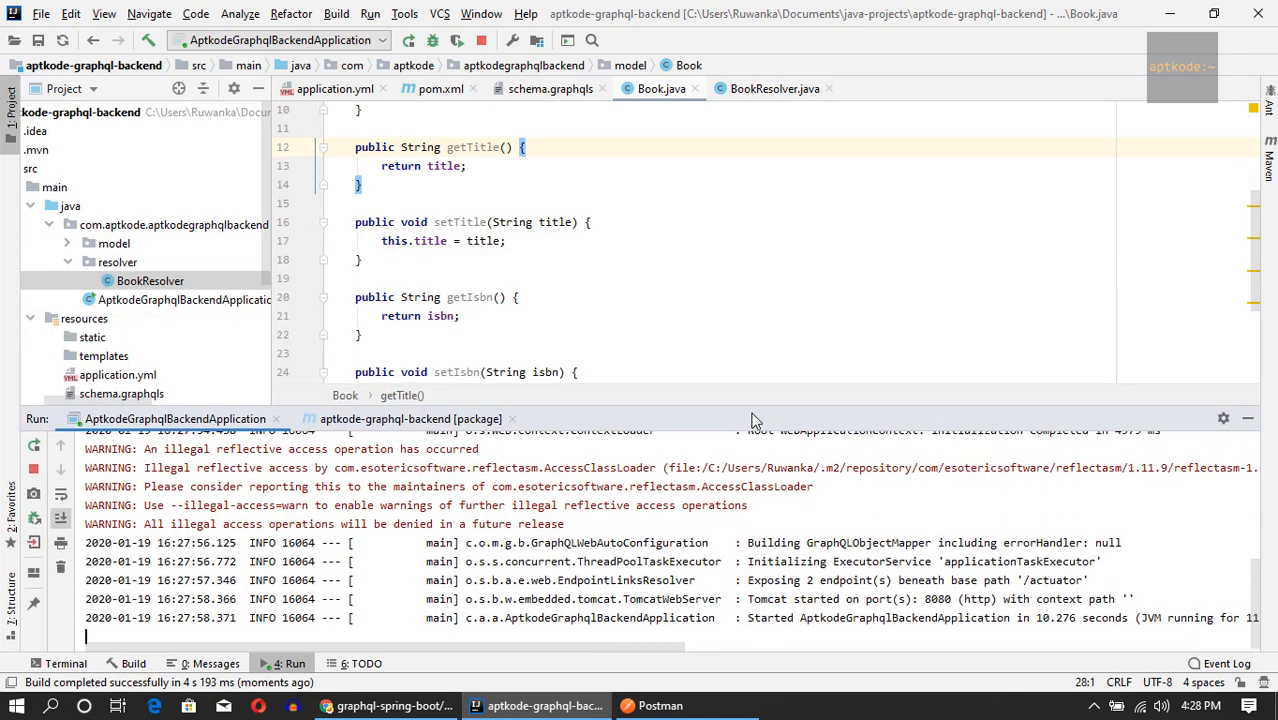
pyautogui.scroll(3)
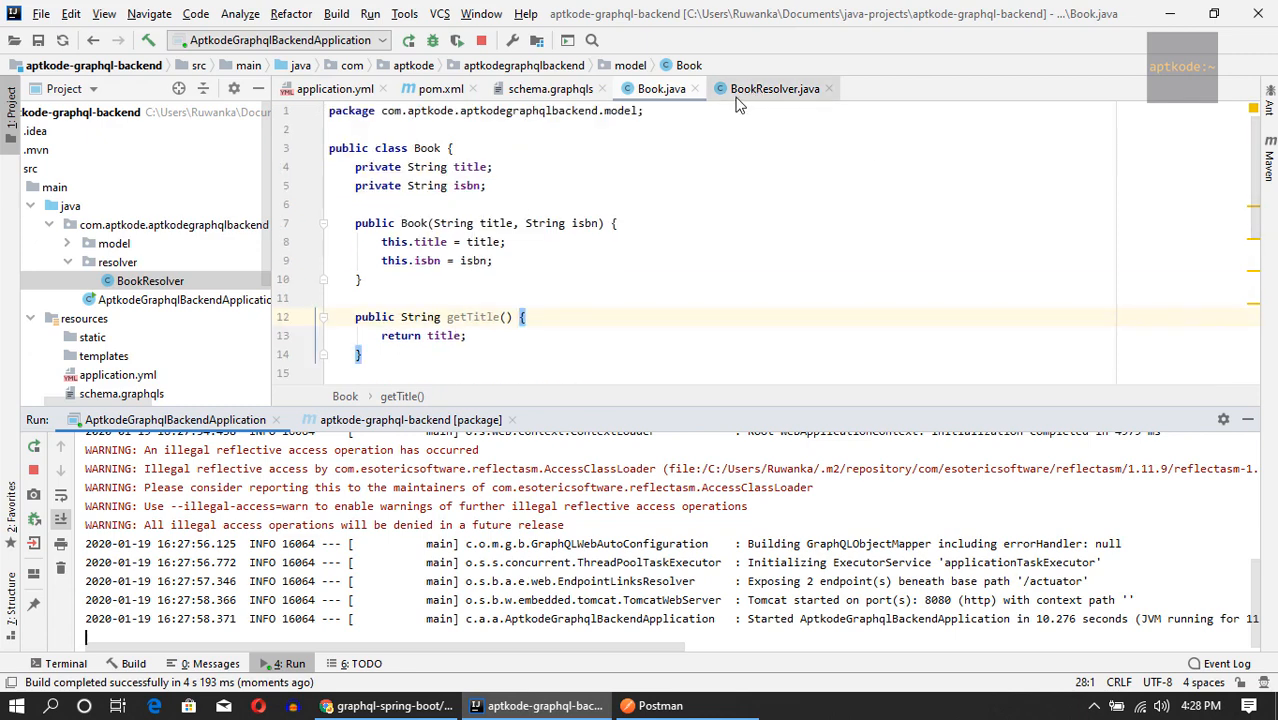
pyautogui.click(549, 88)
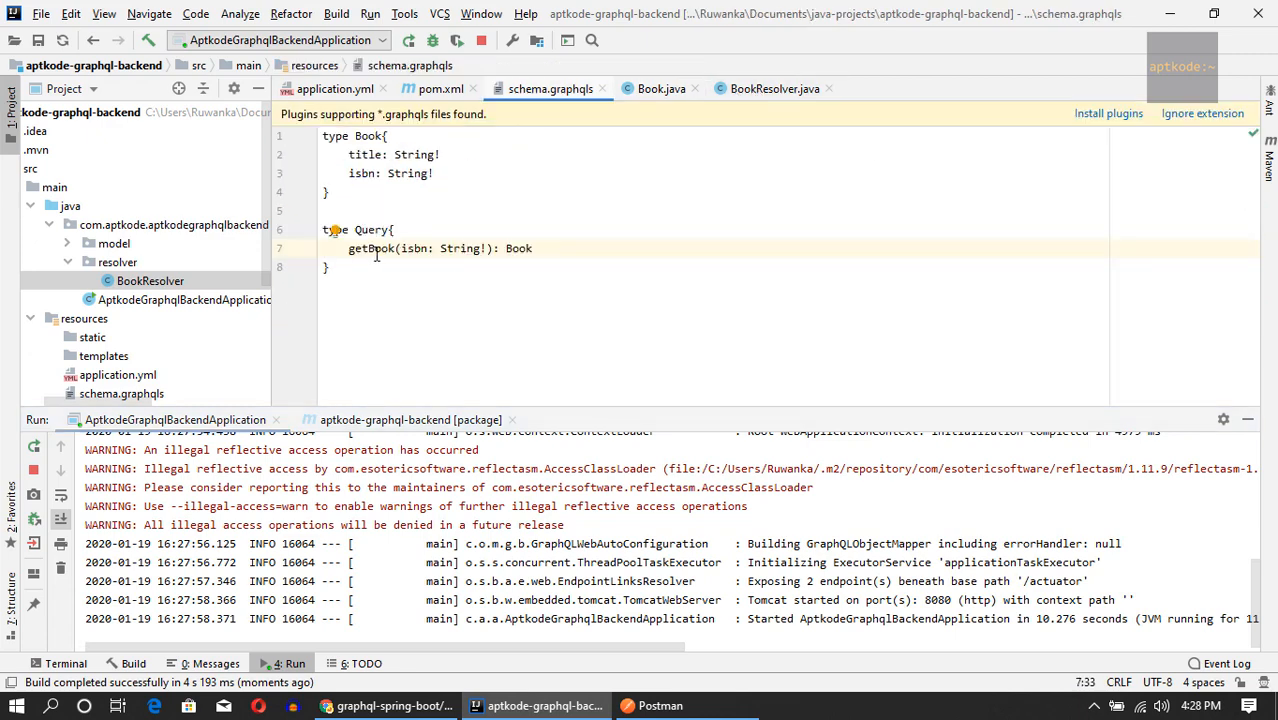
pyautogui.click(481, 248)
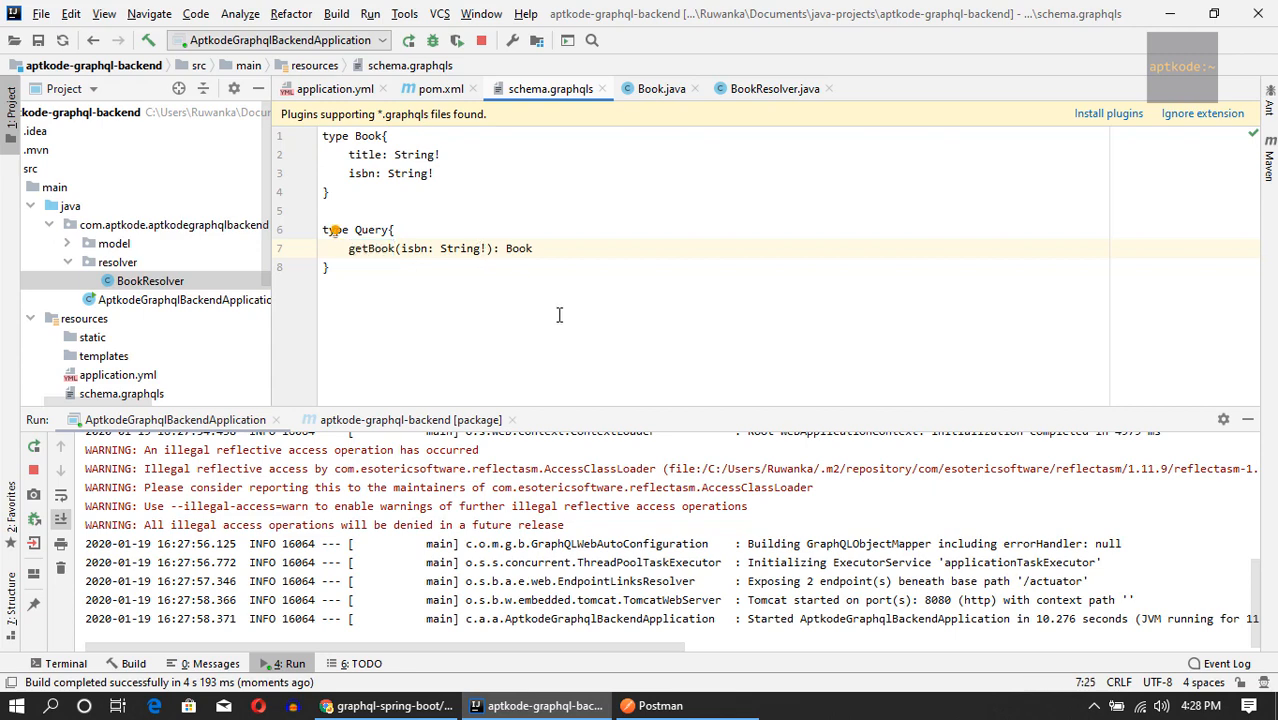
pyautogui.click(660, 705)
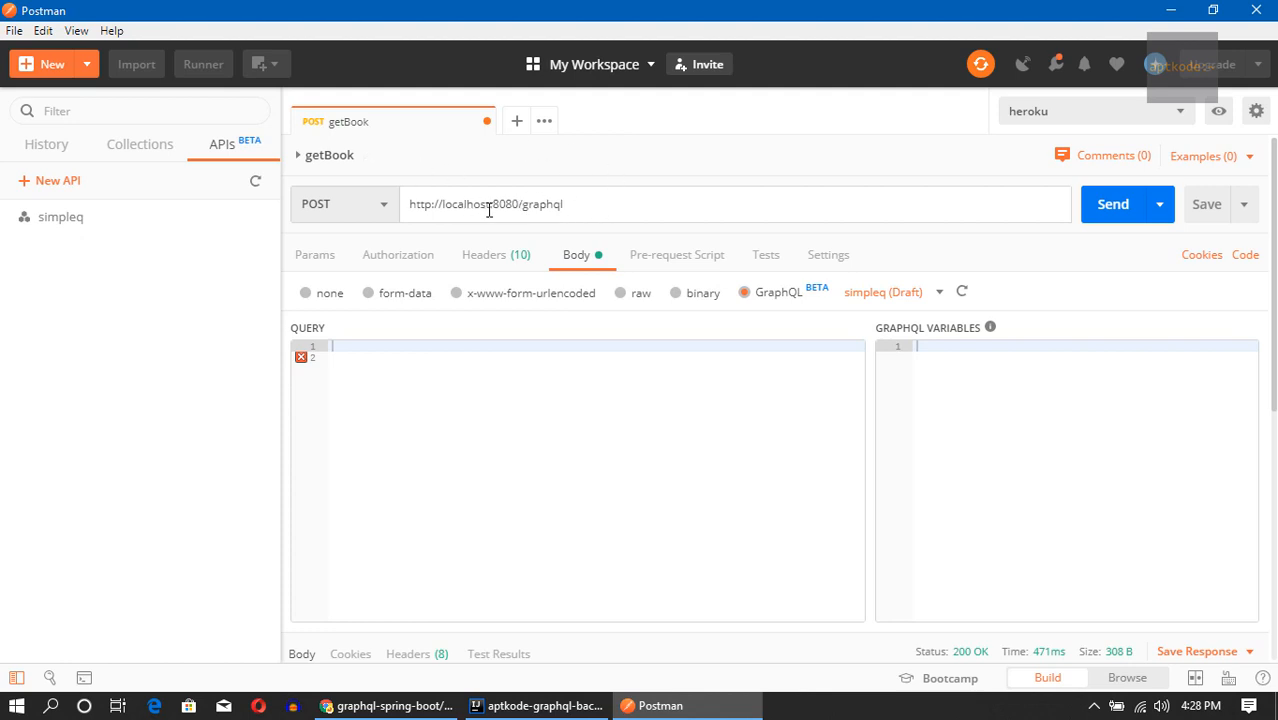
pyautogui.moveTo(595, 254)
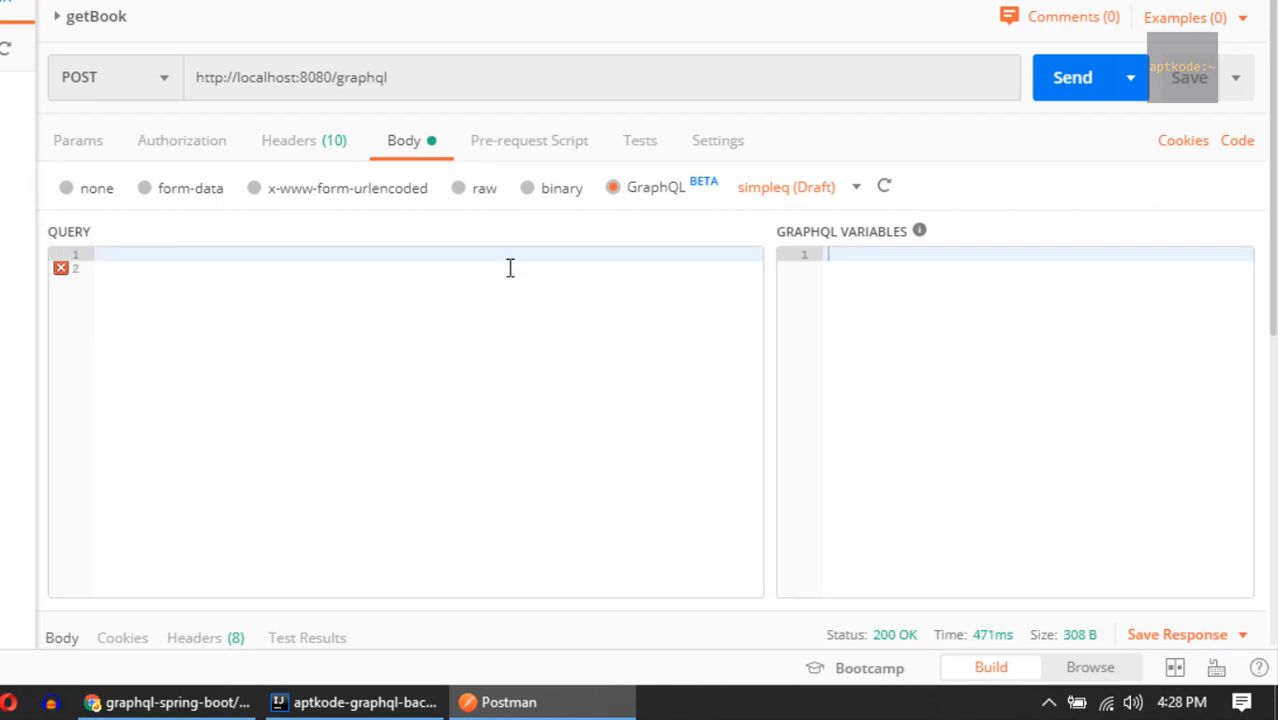
# Step: Write the query header query getBook($isbn: String!)
pyautogui.write('query')
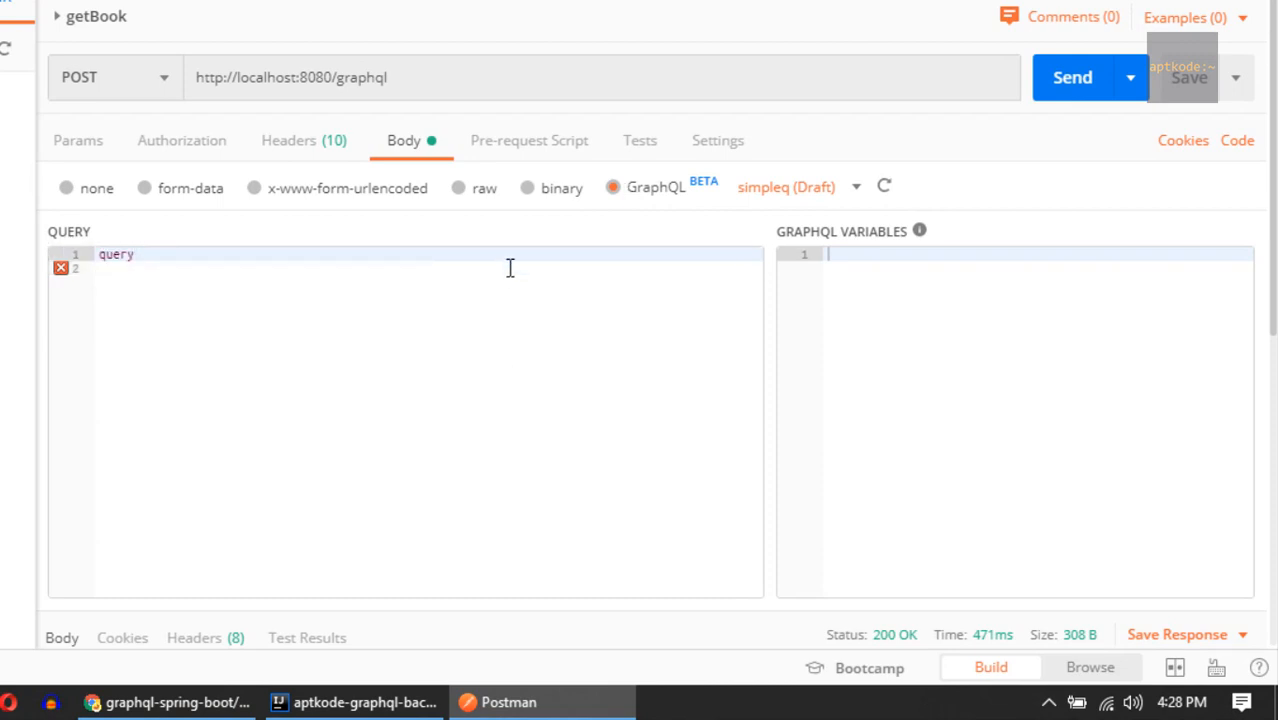
pyautogui.write('getBook')
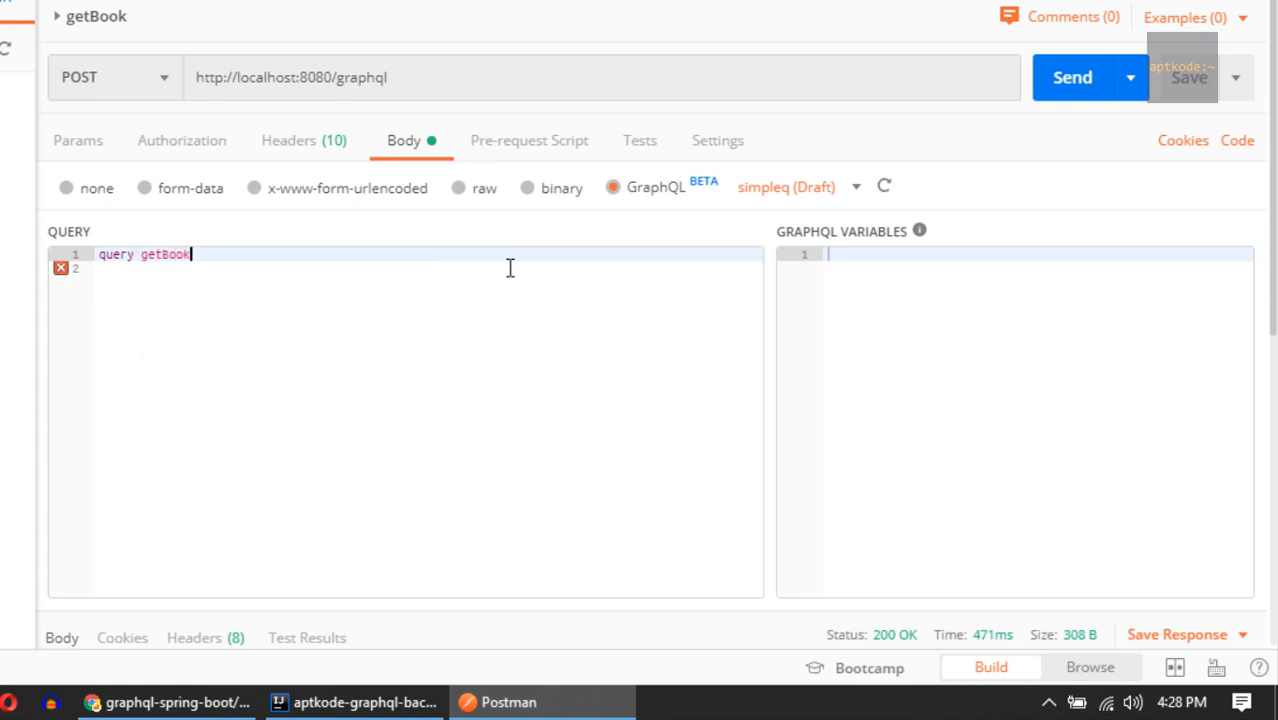
pyautogui.write('()')
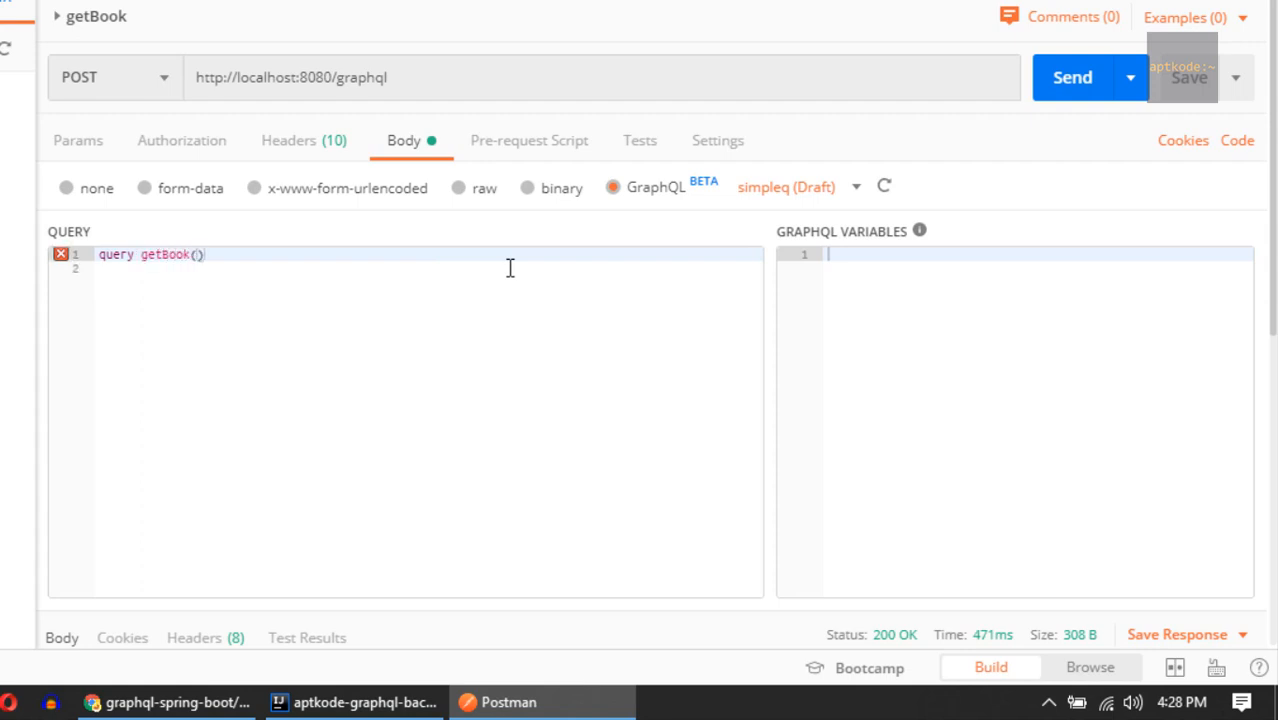
pyautogui.write('isbn')
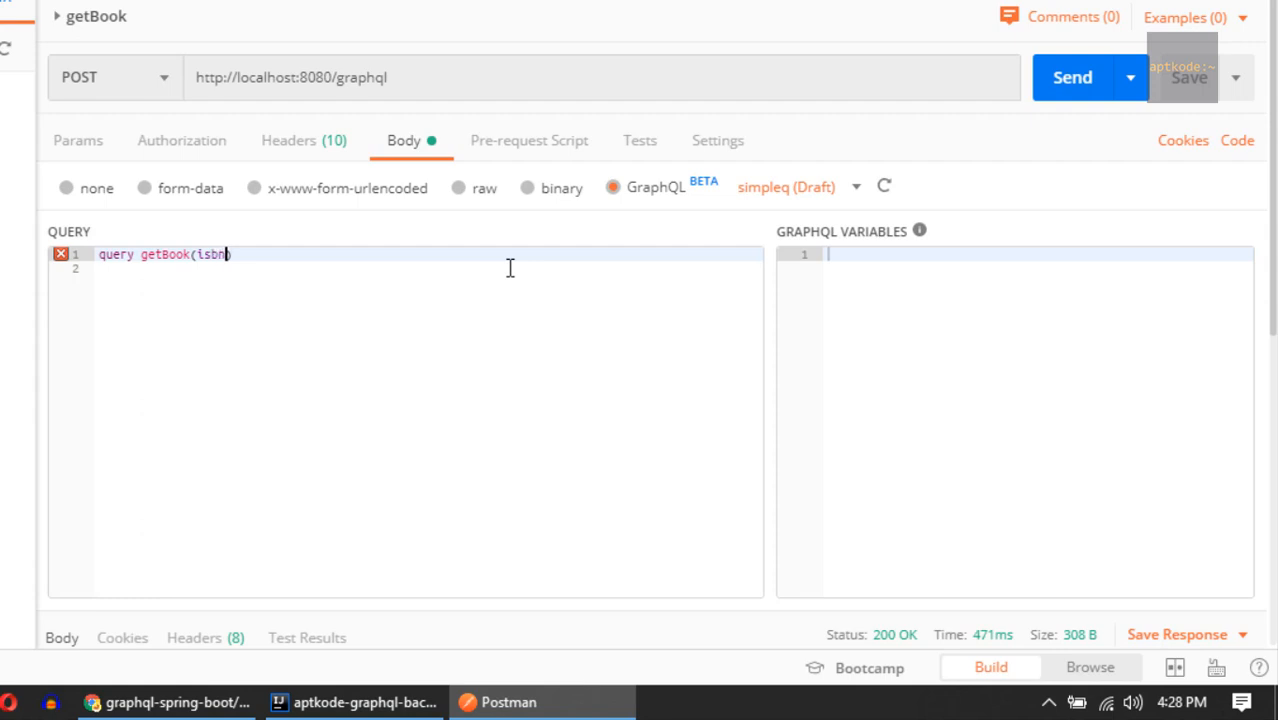
pyautogui.write(': )')
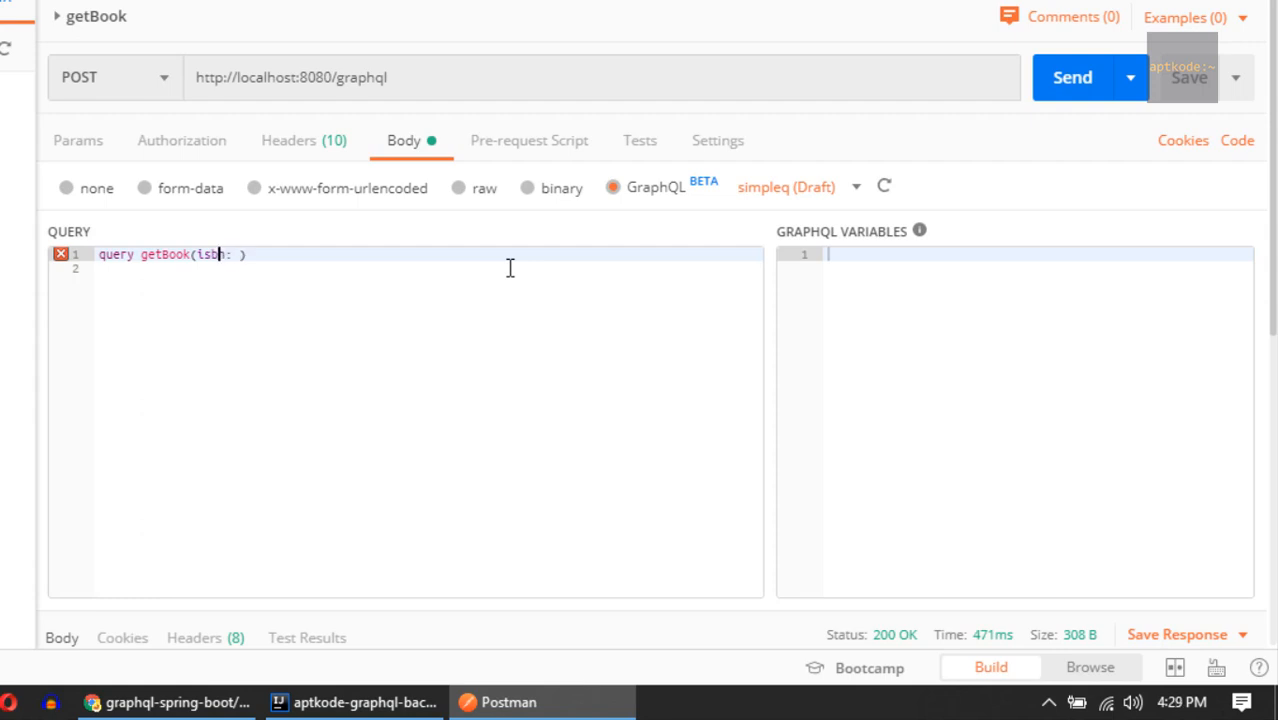
pyautogui.write('$')
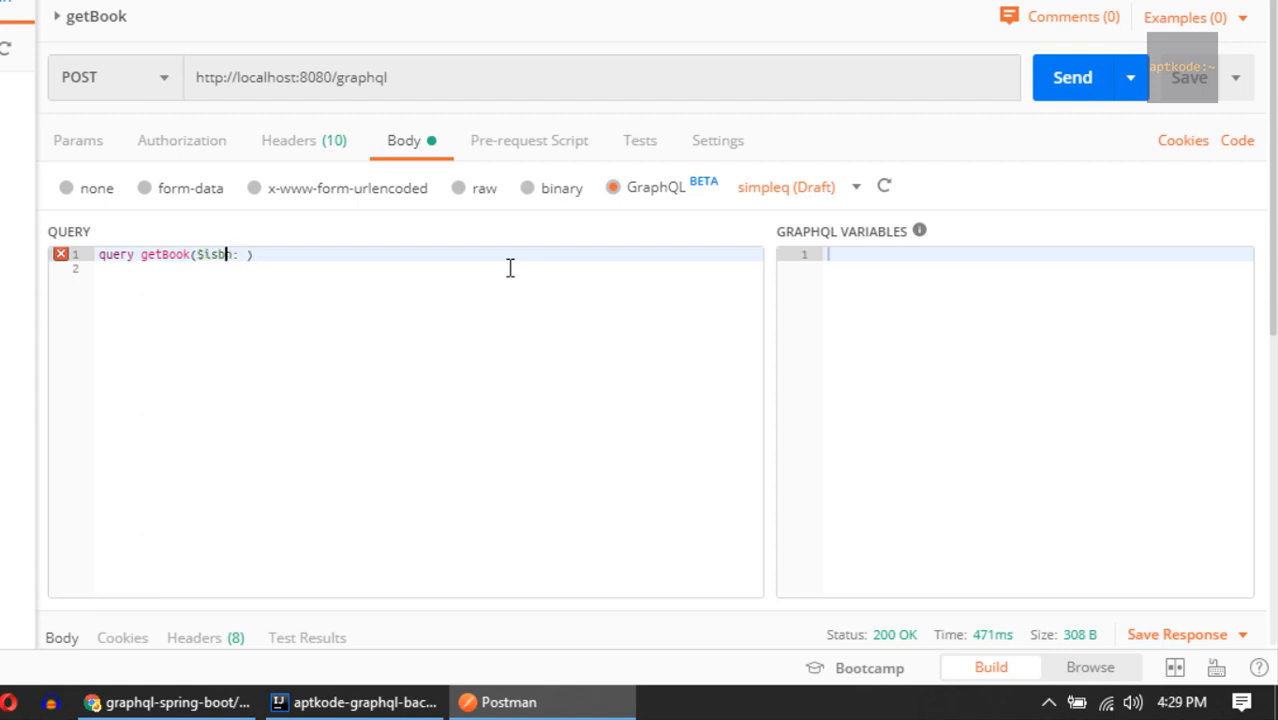
pyautogui.write('String')
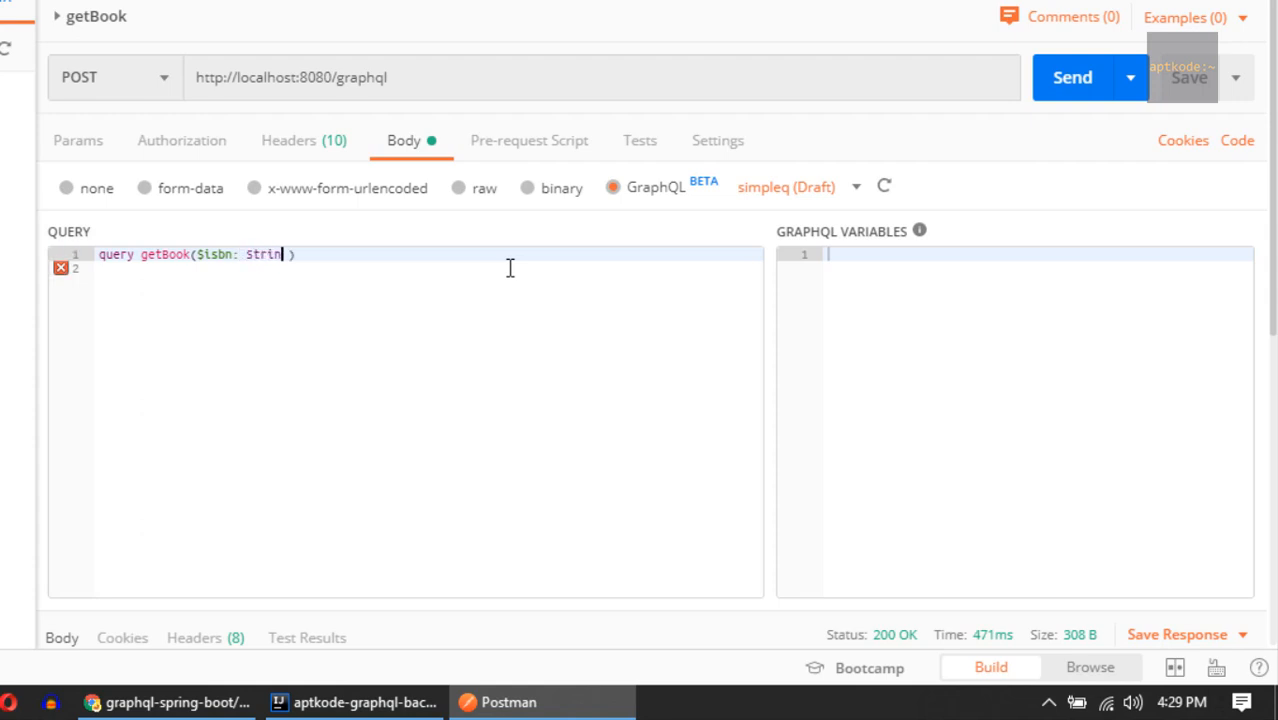
pyautogui.write('g! ){')
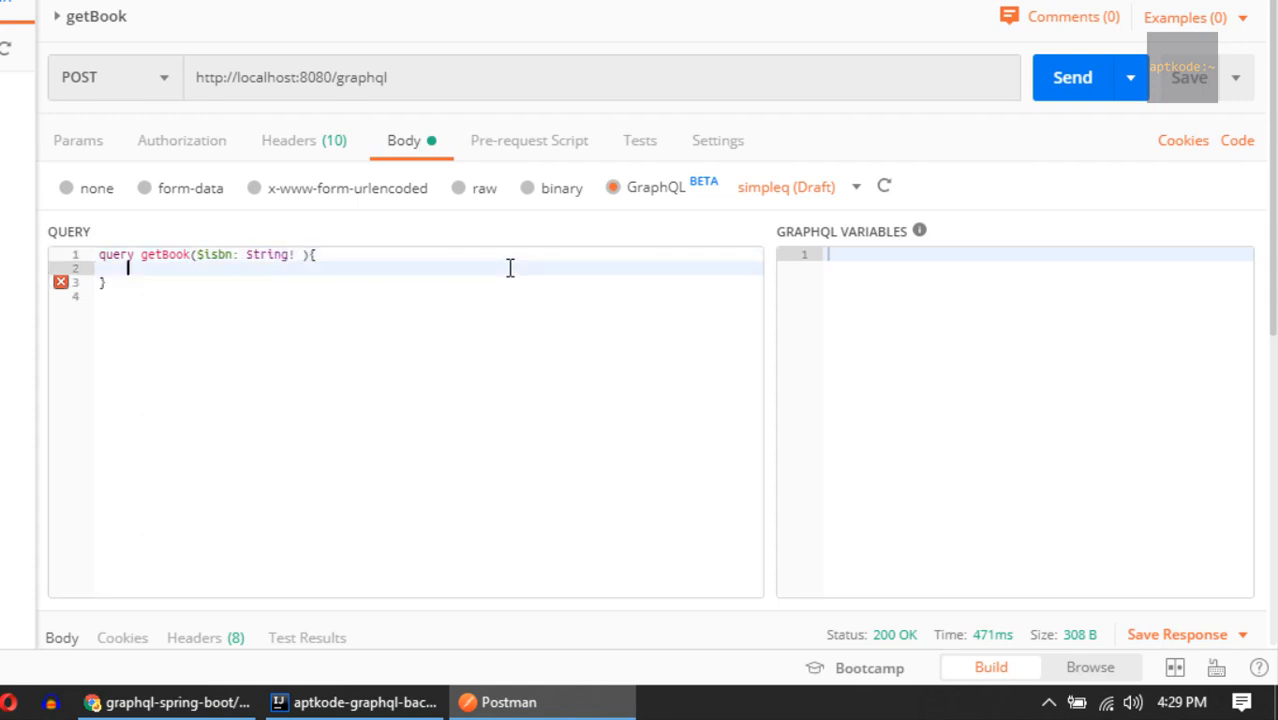
# Step: Call getBook(isbn: $isbn) inside the query, requesting the title field
pyautogui.write('getBook')
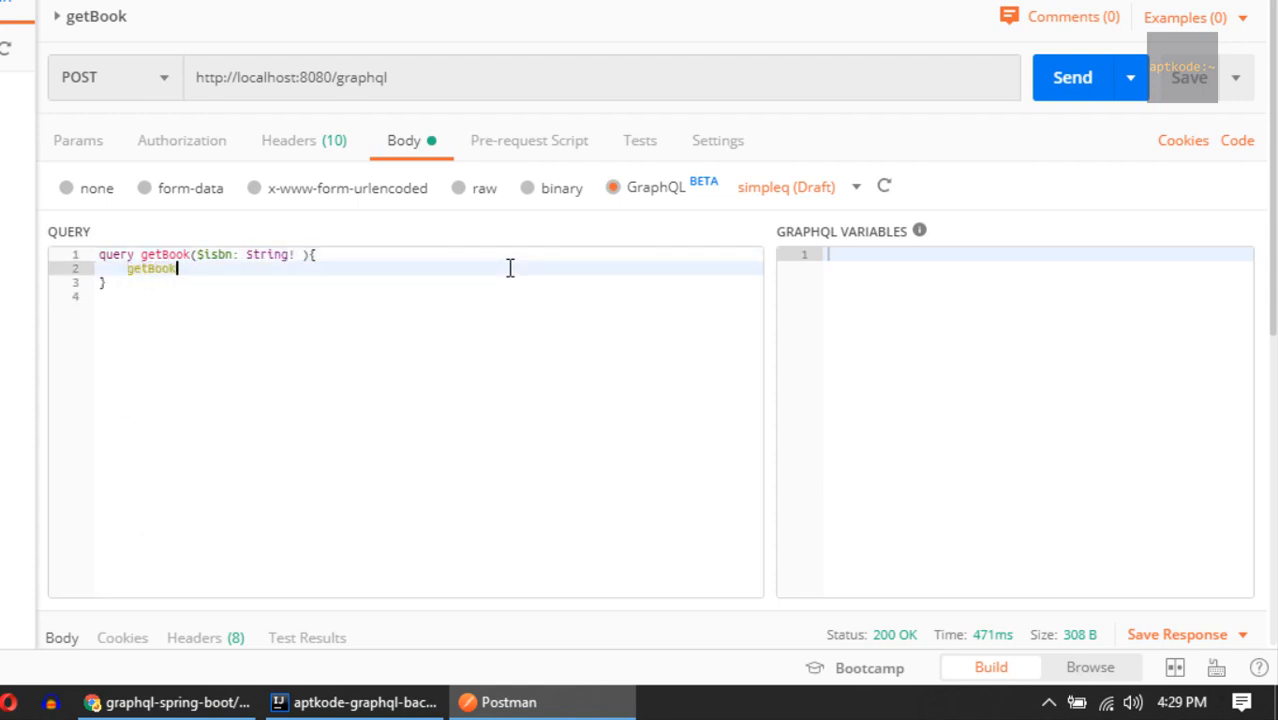
pyautogui.write('()')
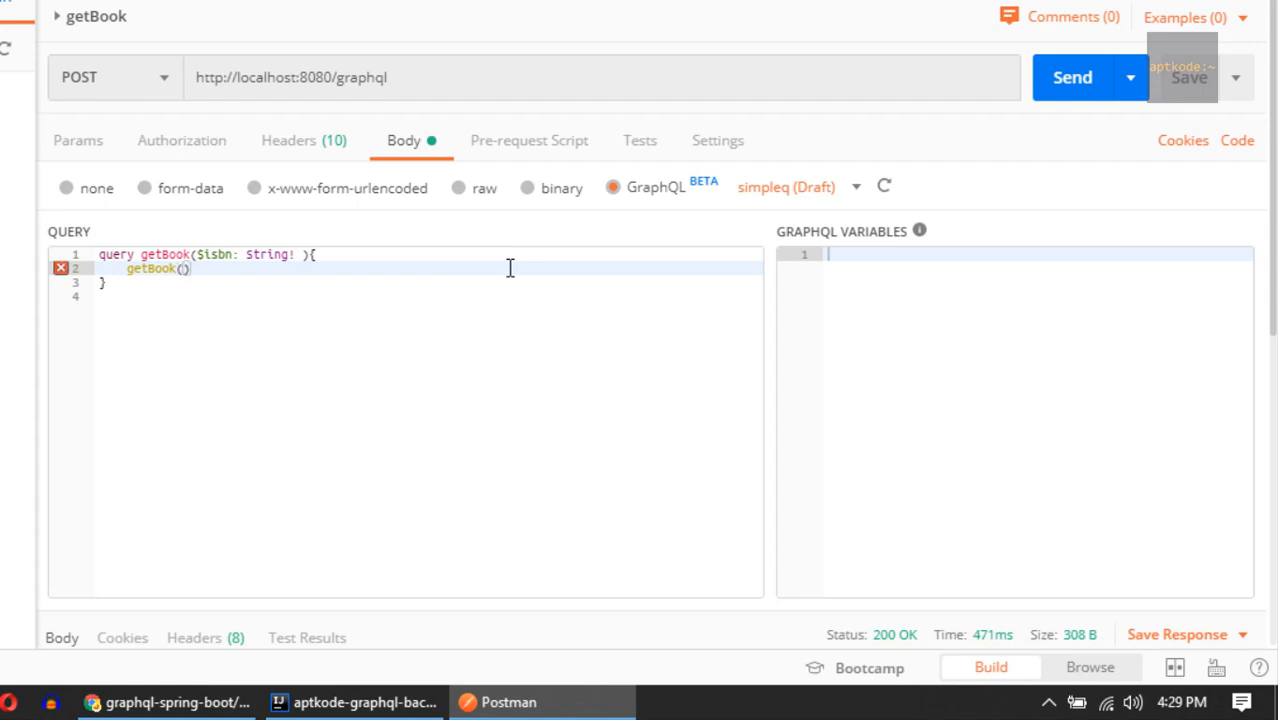
pyautogui.write('isbn:')
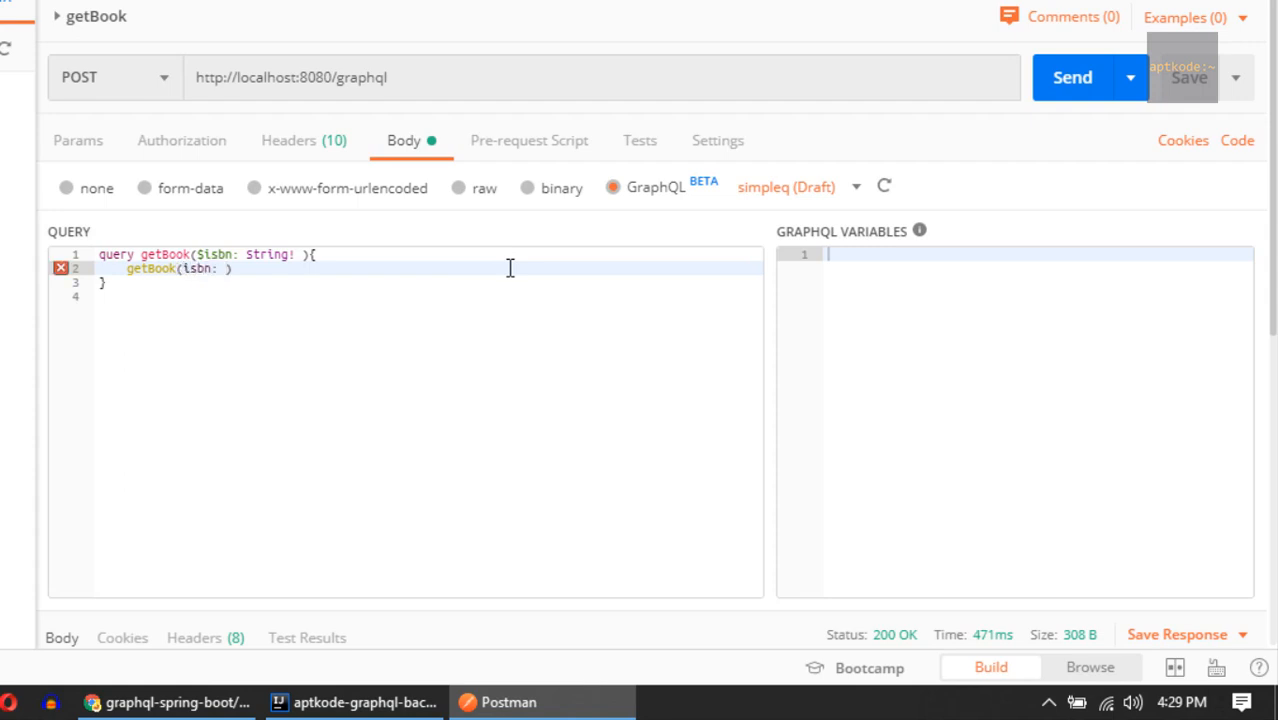
pyautogui.write('$isbn)')
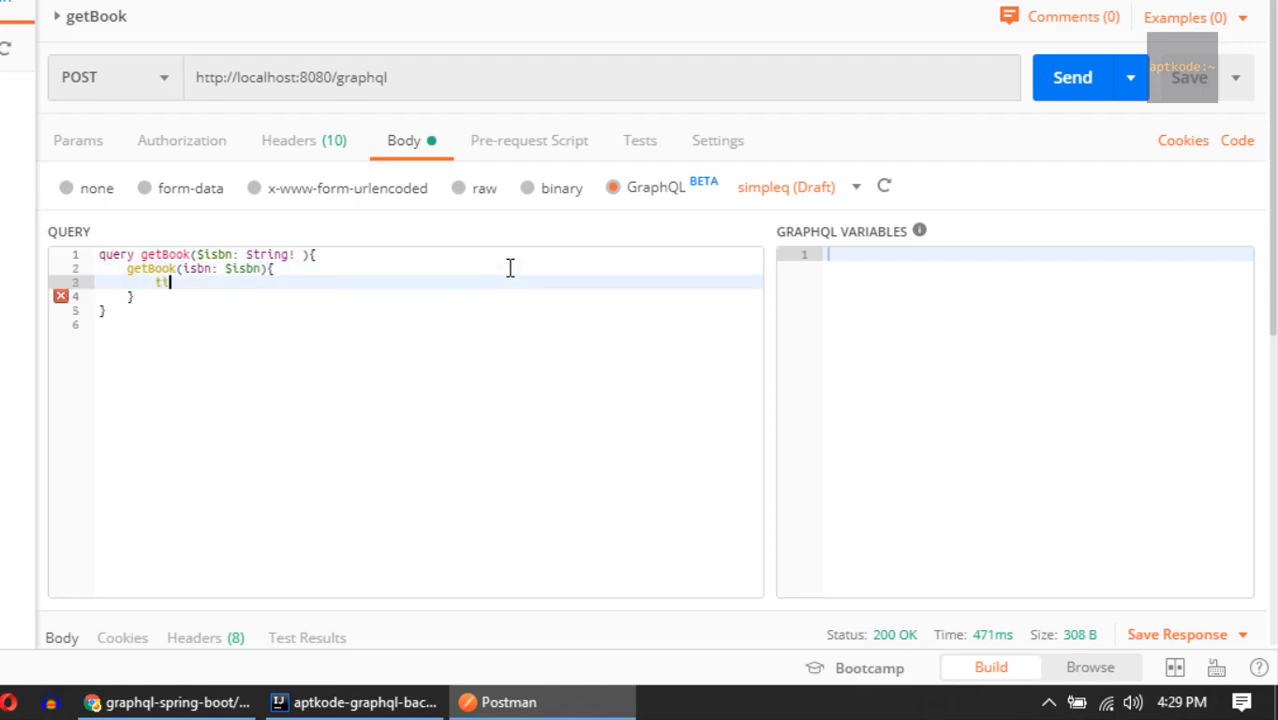
pyautogui.write('tle')
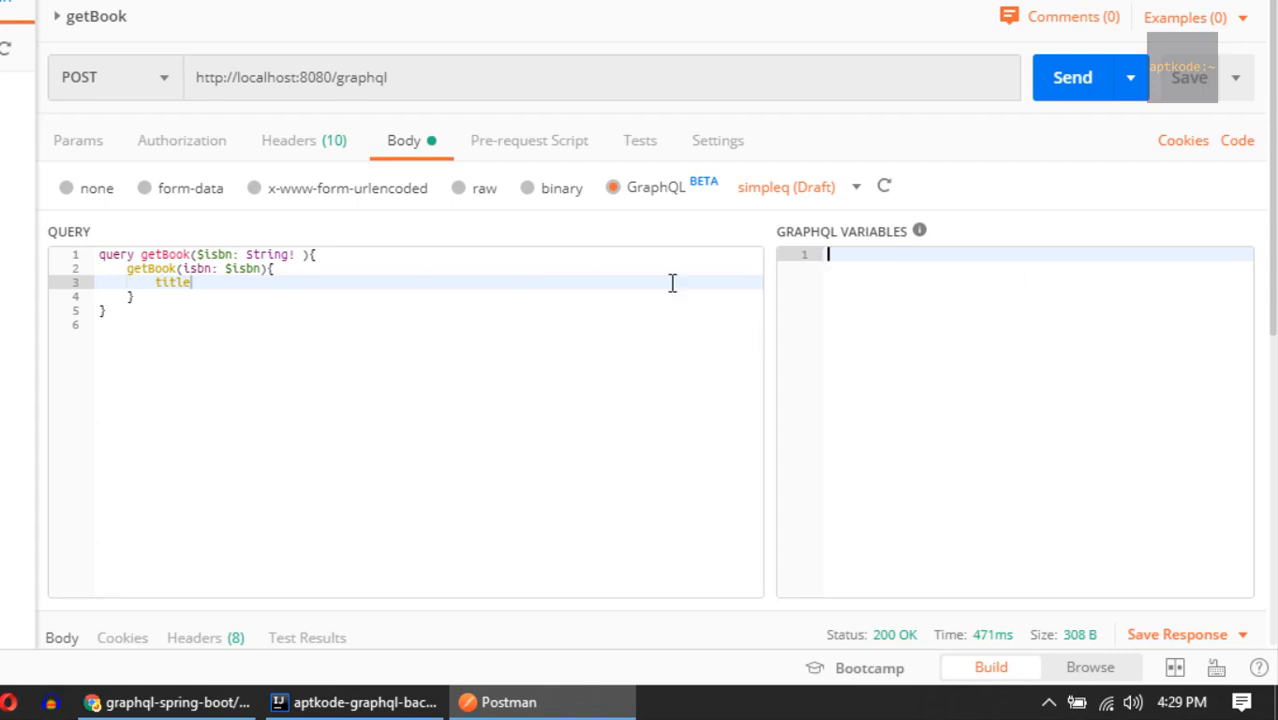
pyautogui.moveTo(194, 250)
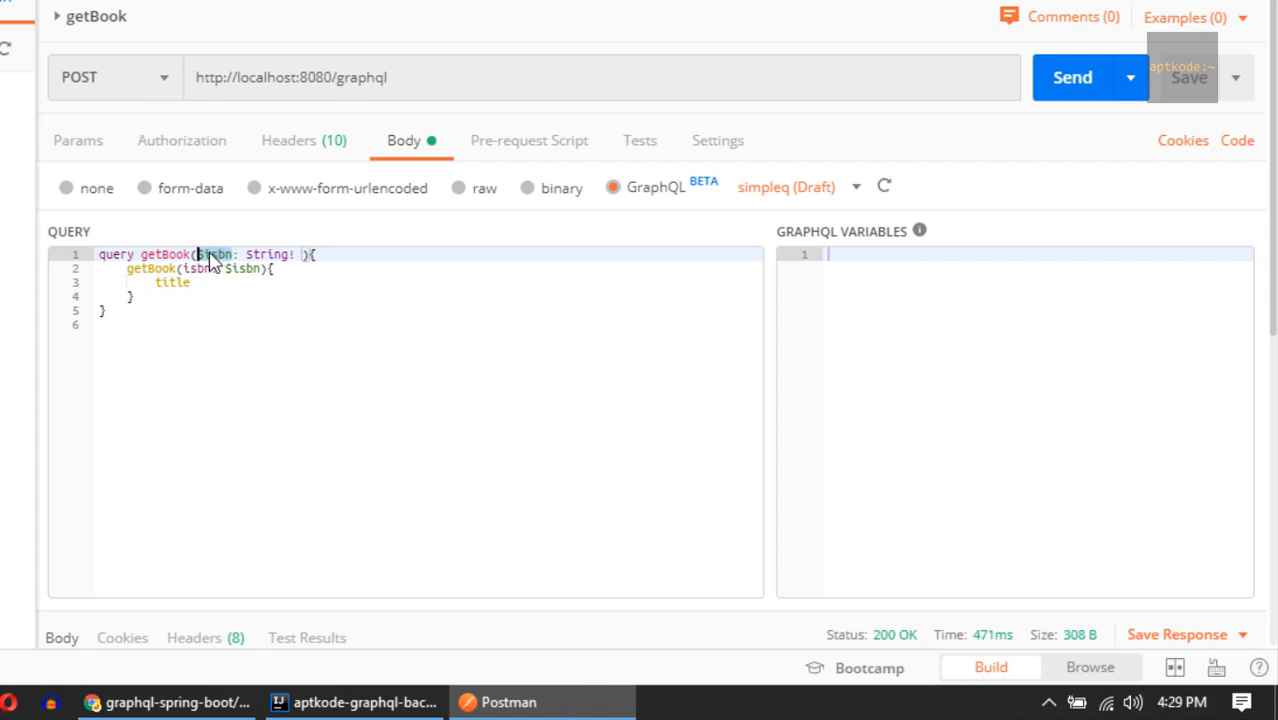
# Step: Start a GraphQL variables JSON object with an isbn key
pyautogui.click(850, 255)
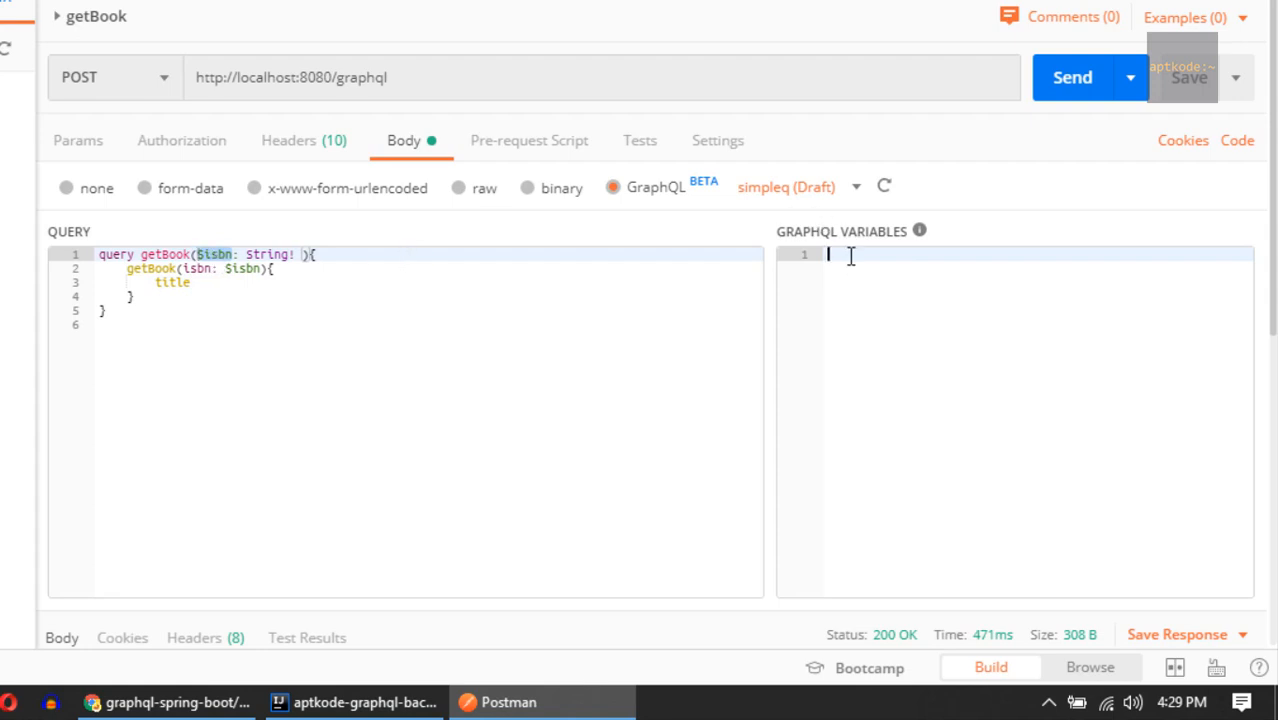
pyautogui.write('{')
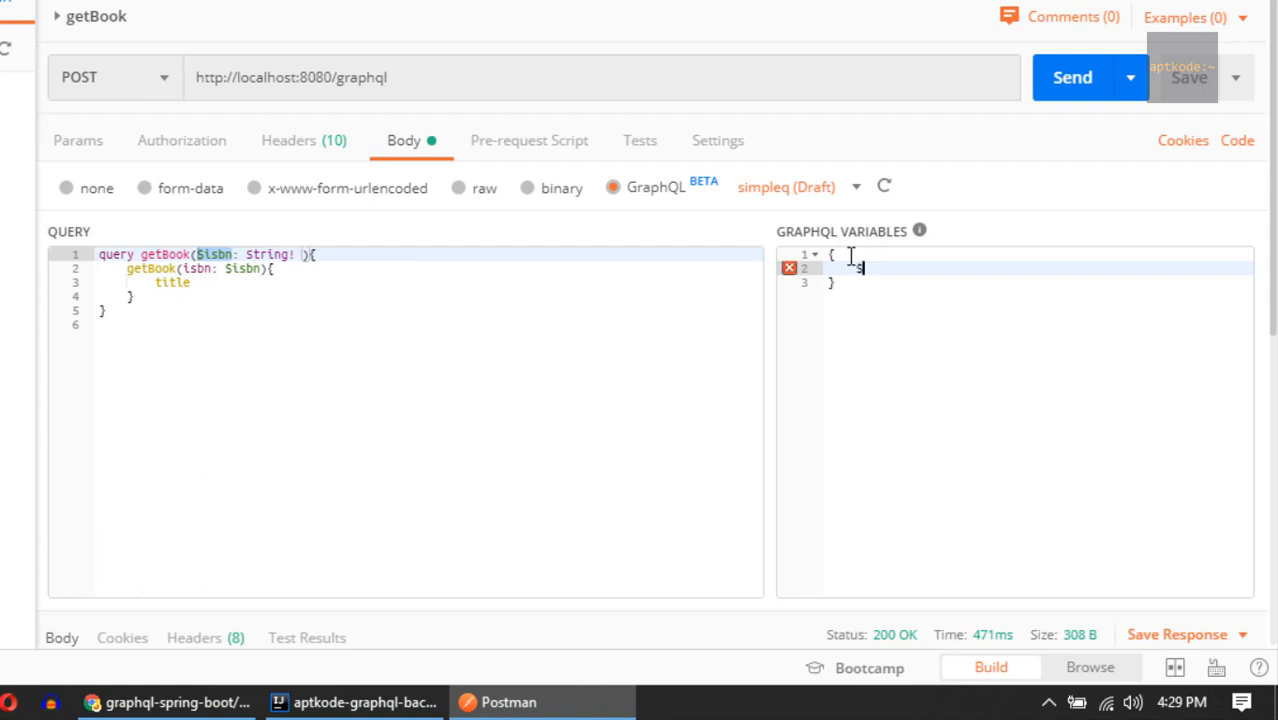
pyautogui.write('isbn:')
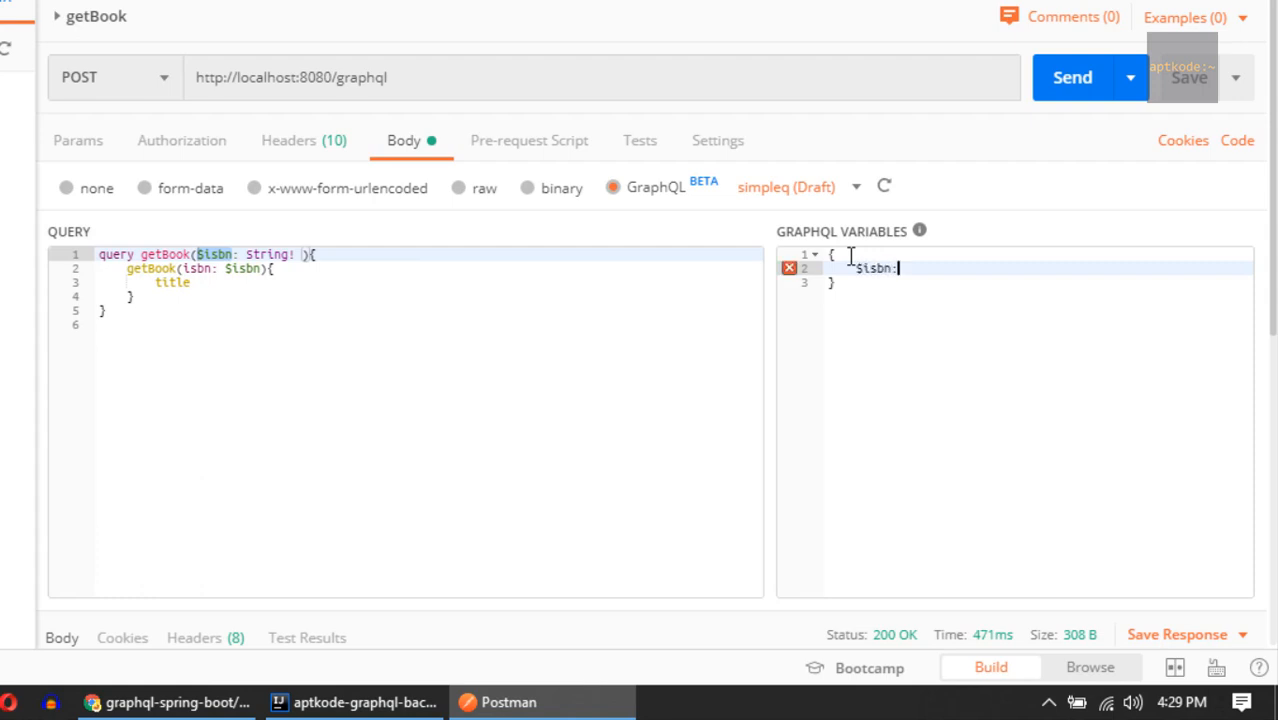
pyautogui.write('"')
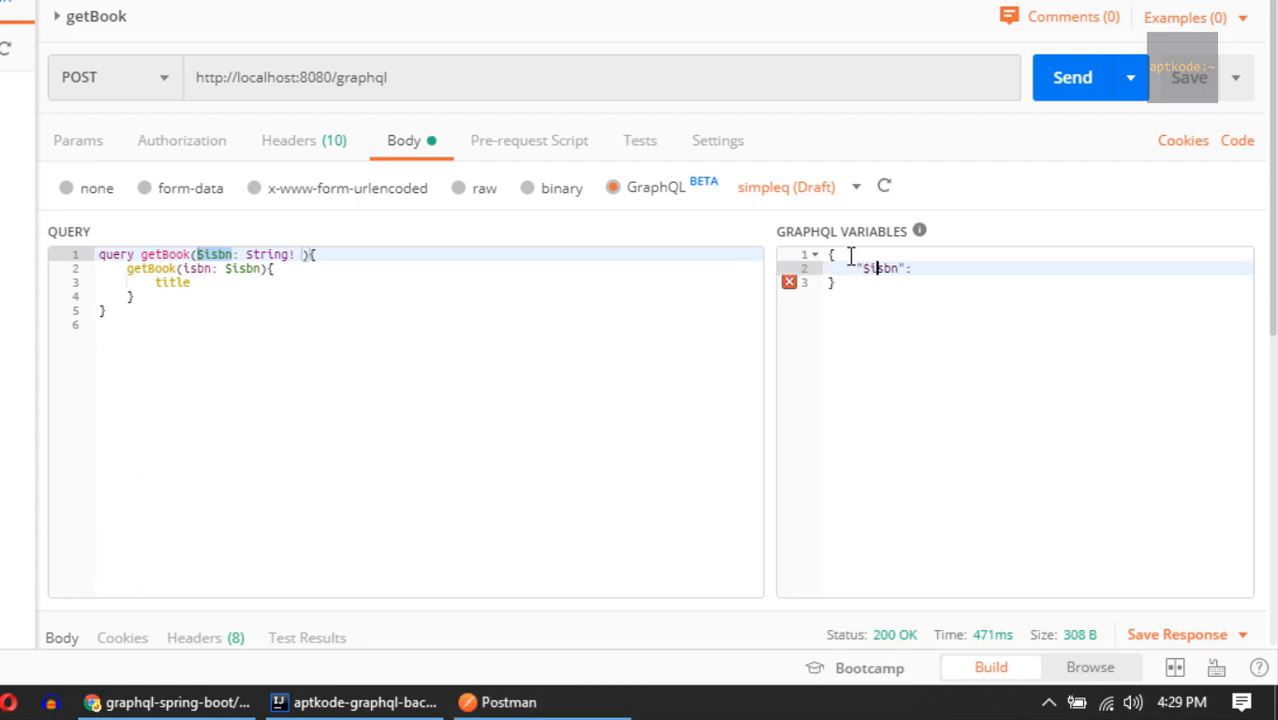
pyautogui.write('""')
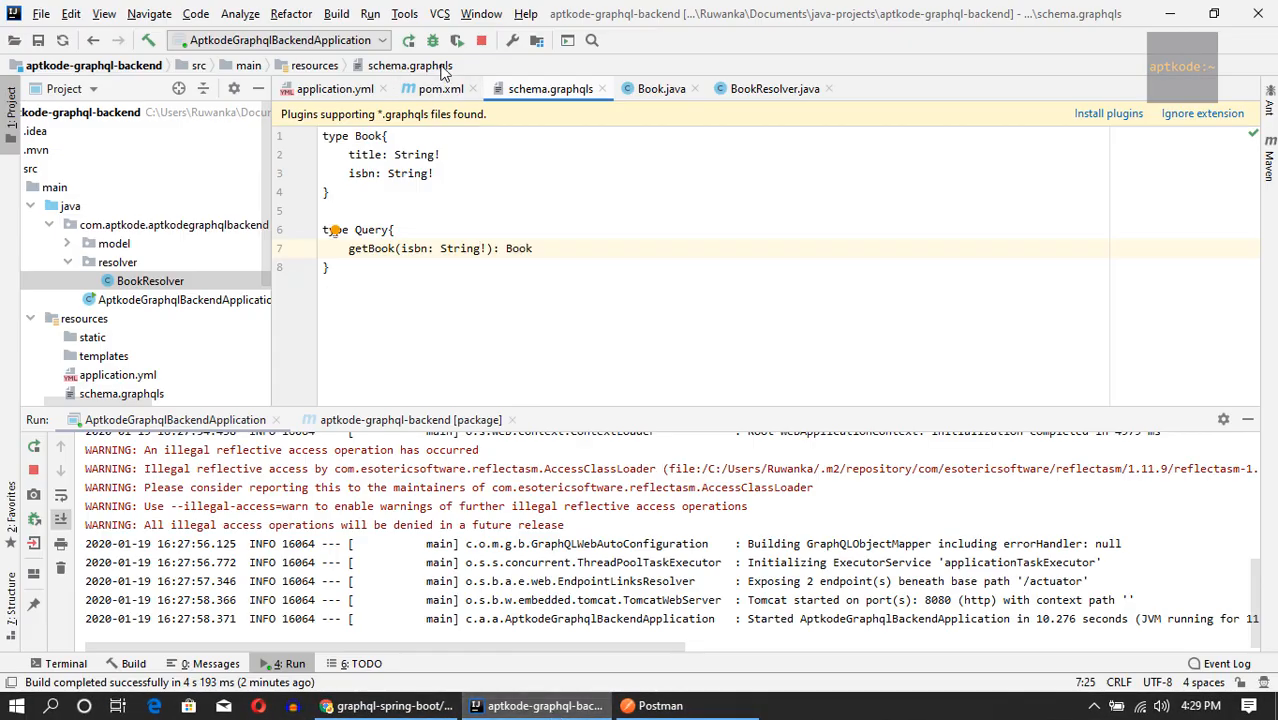
pyautogui.click(661, 88)
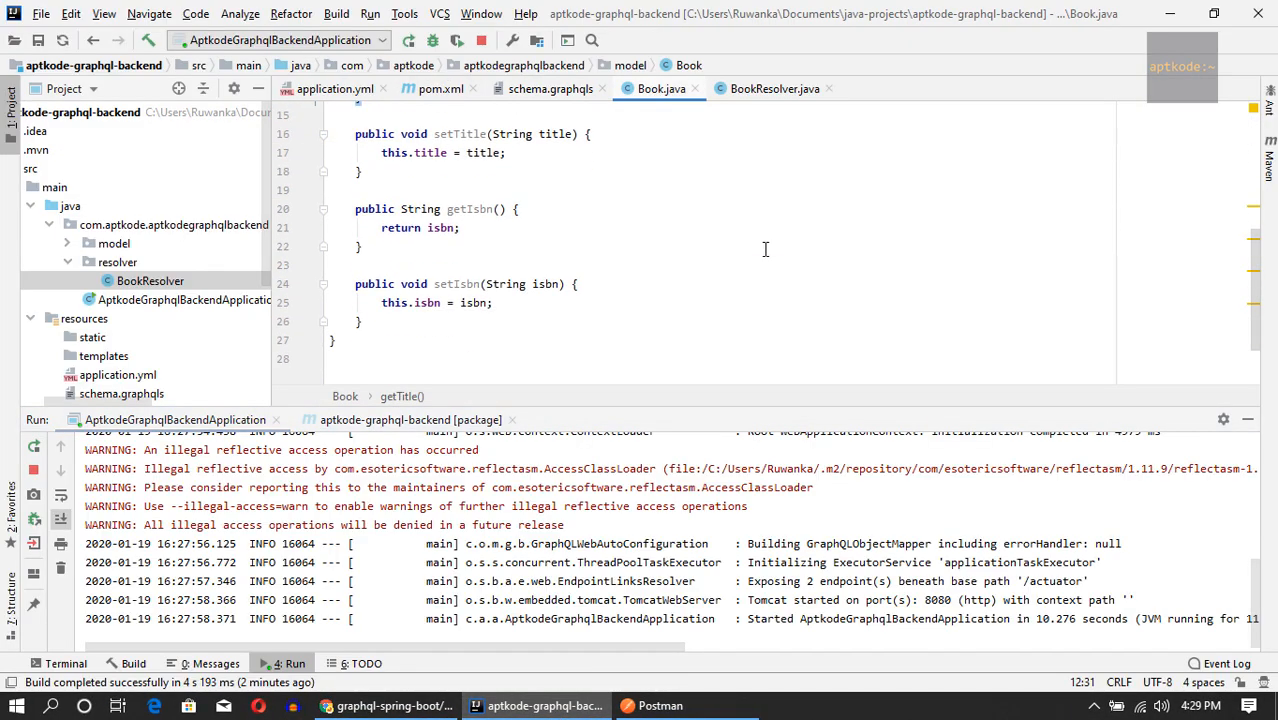
pyautogui.click(774, 88)
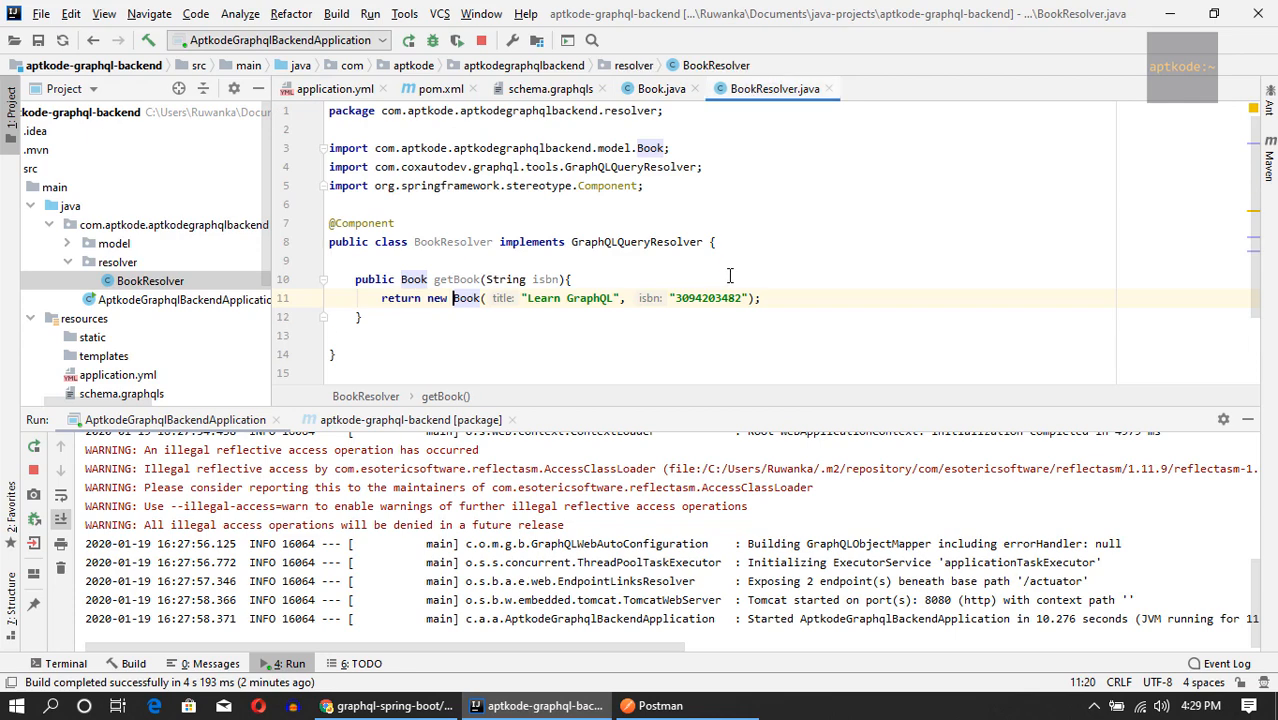
pyautogui.doubleClick(708, 297)
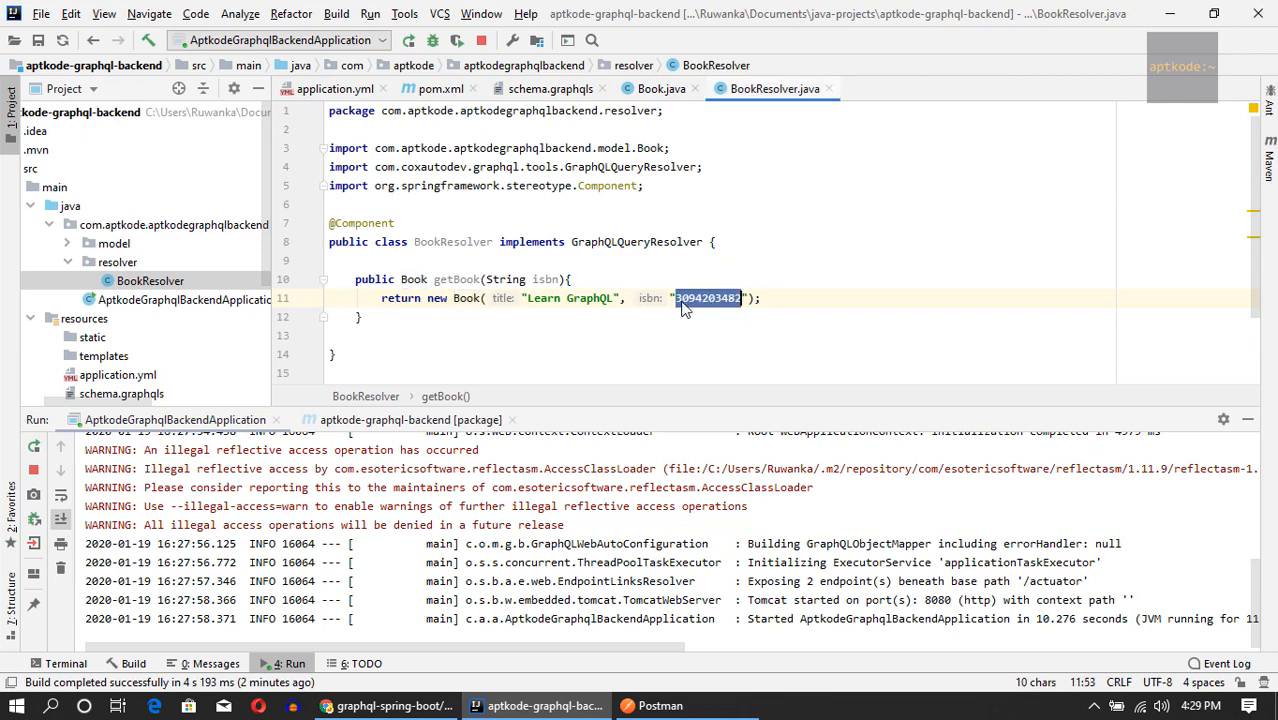
pyautogui.click(597, 704)
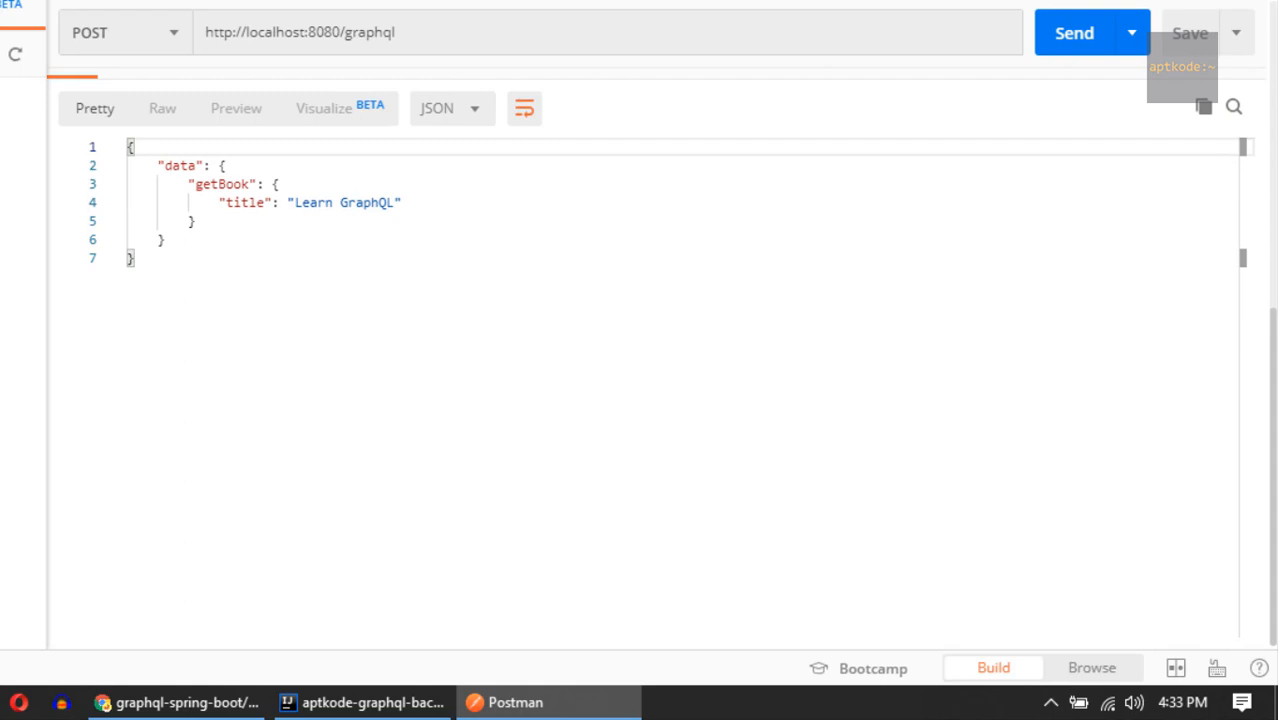
# Step: Add the isbn field to the getBook query in Postman
pyautogui.click(1073, 32)
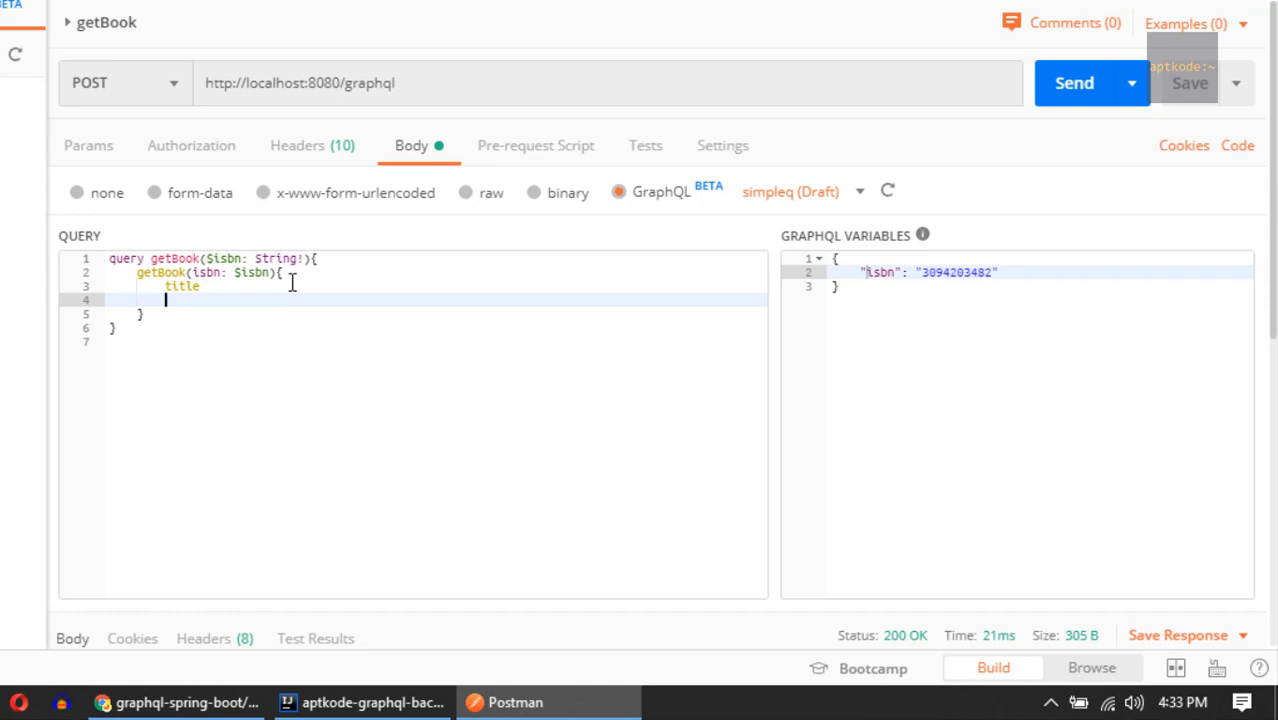
pyautogui.write('isbn')
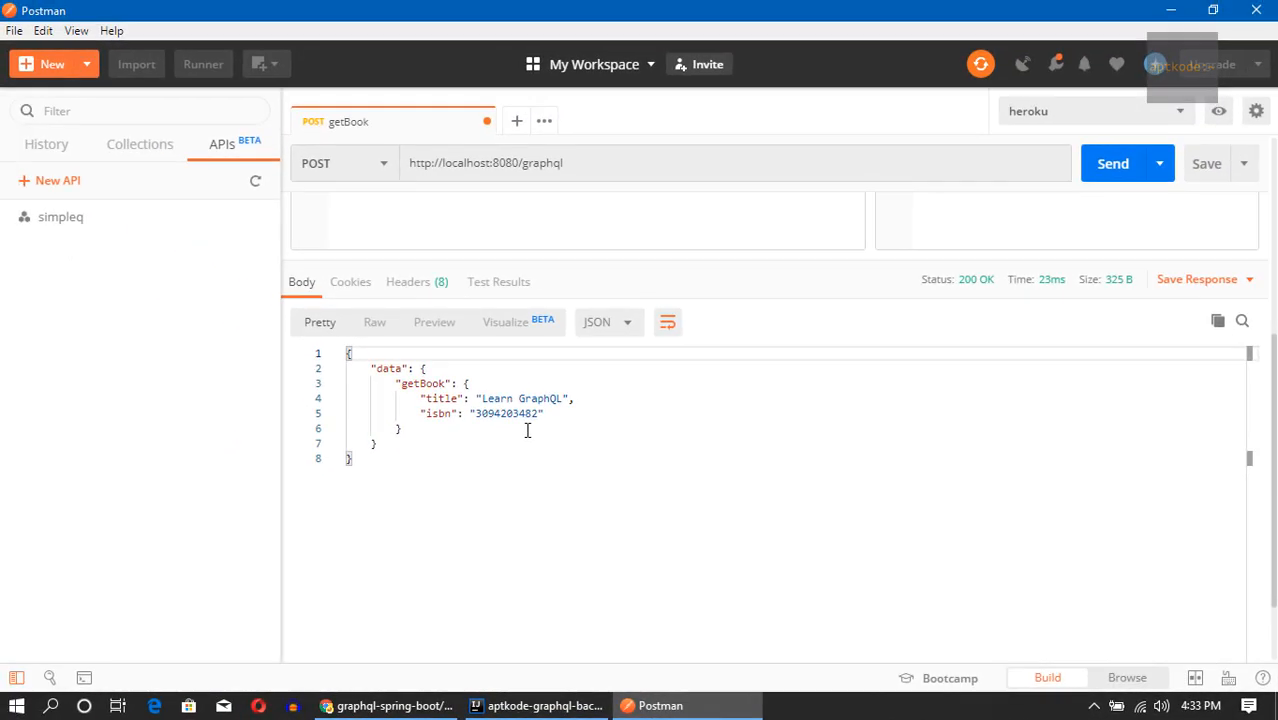
# Step: Switch back to IntelliJ IDEA to view schema.graphqls with the Book type and getBook query
pyautogui.click(544, 705)
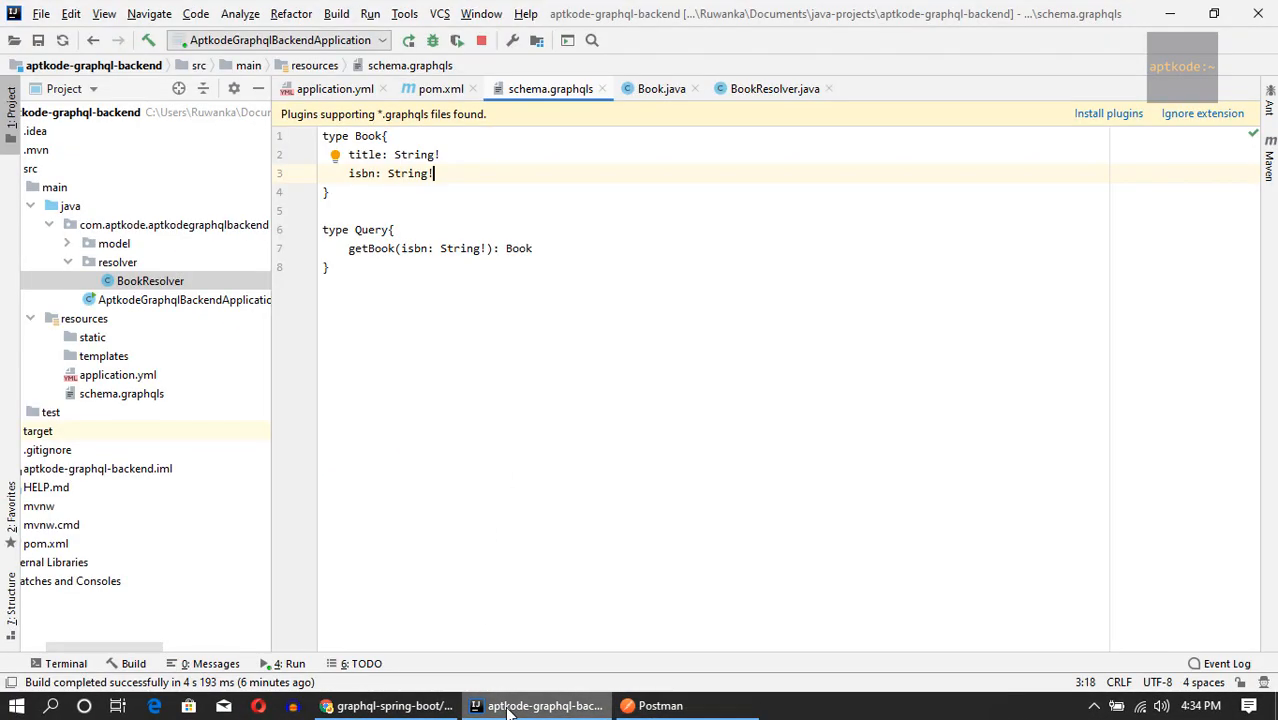
pyautogui.moveTo(818, 332)
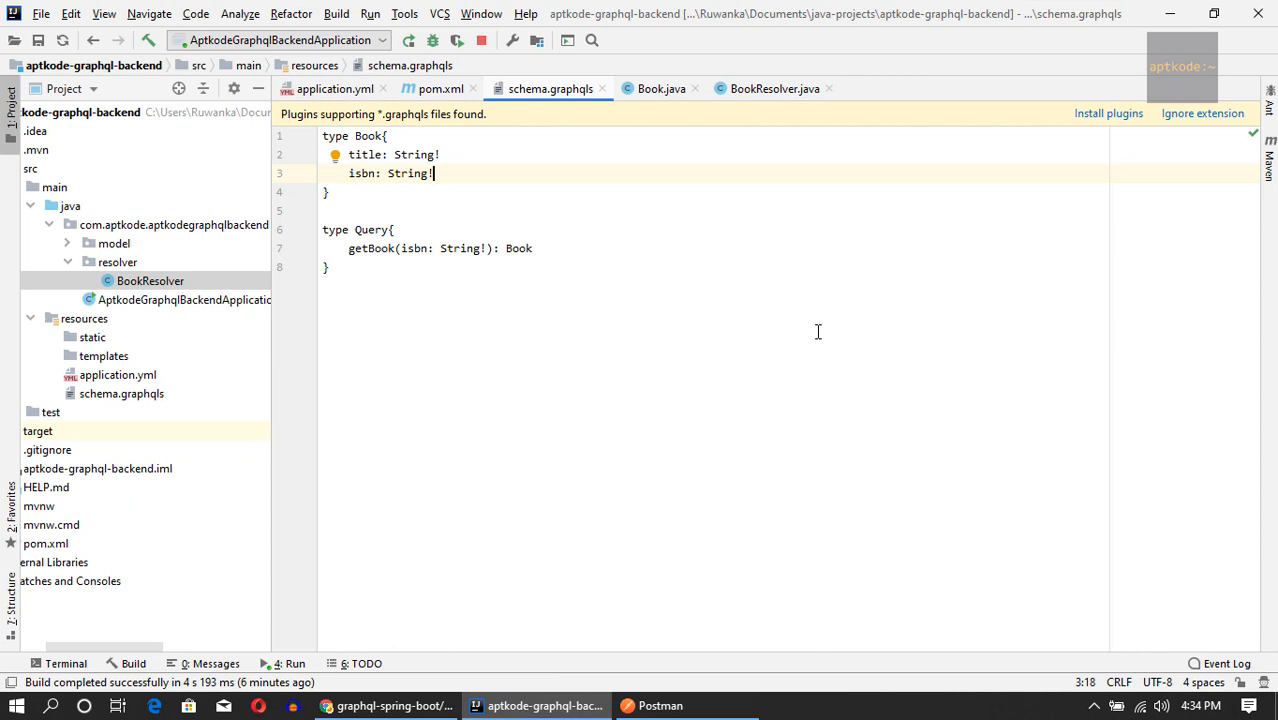